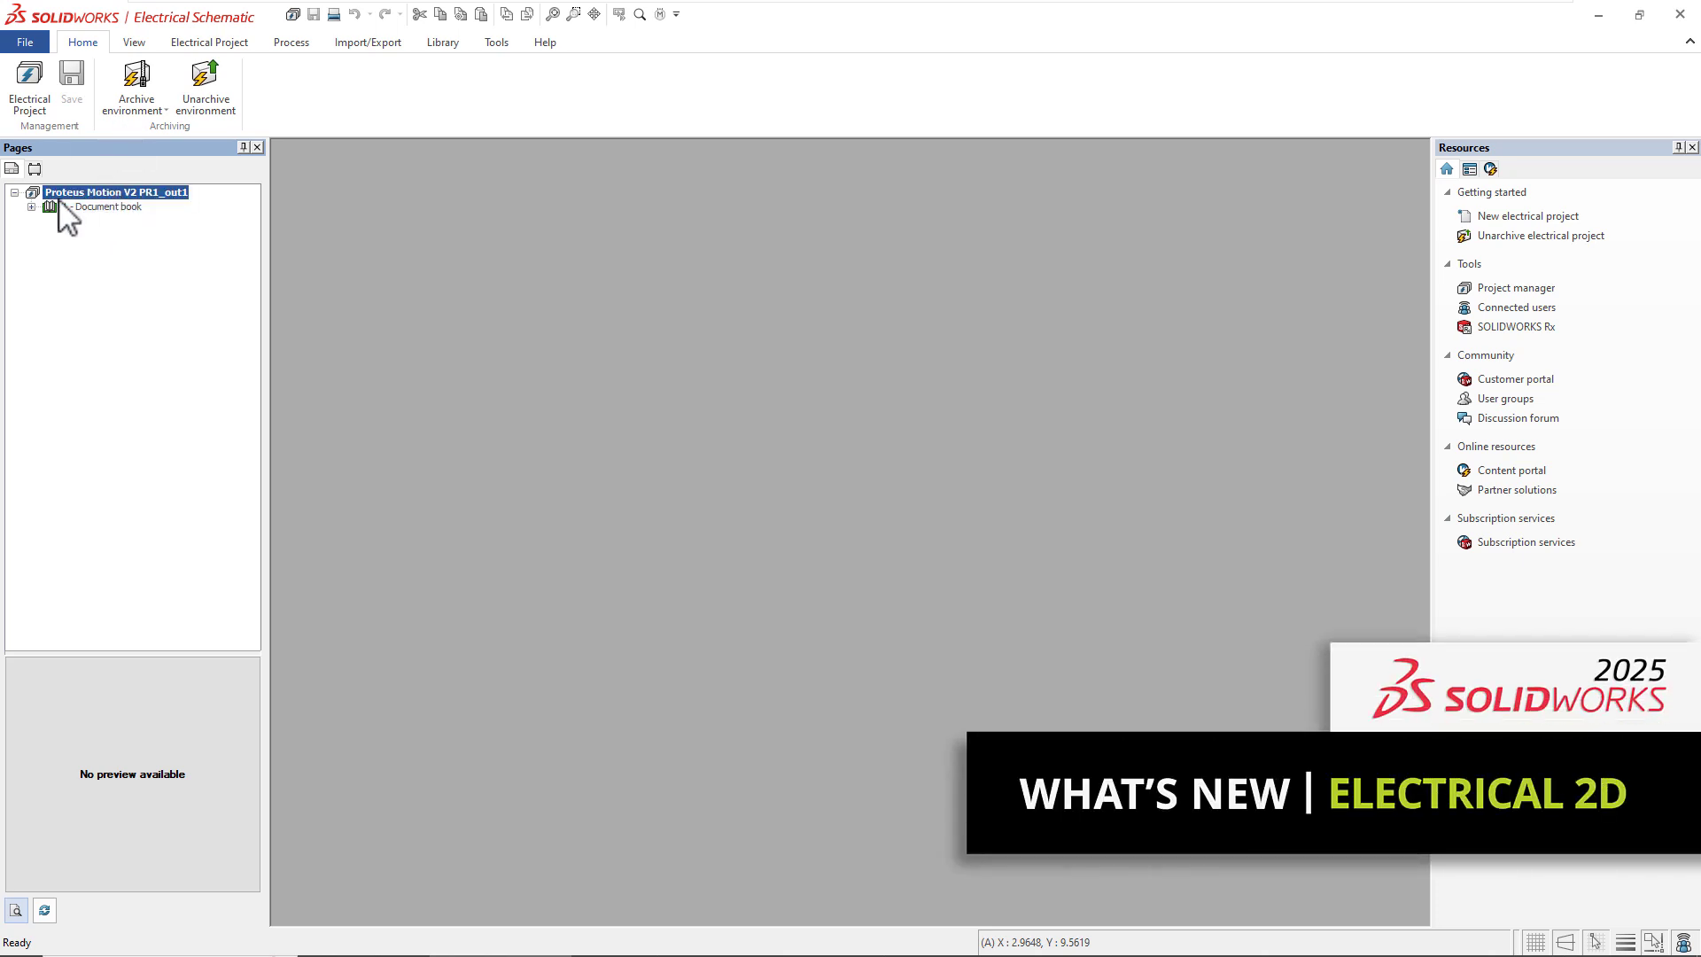
- Expand the document book, view the cover page and Base Wiring, and accept the interface settings
left_click(26, 205)
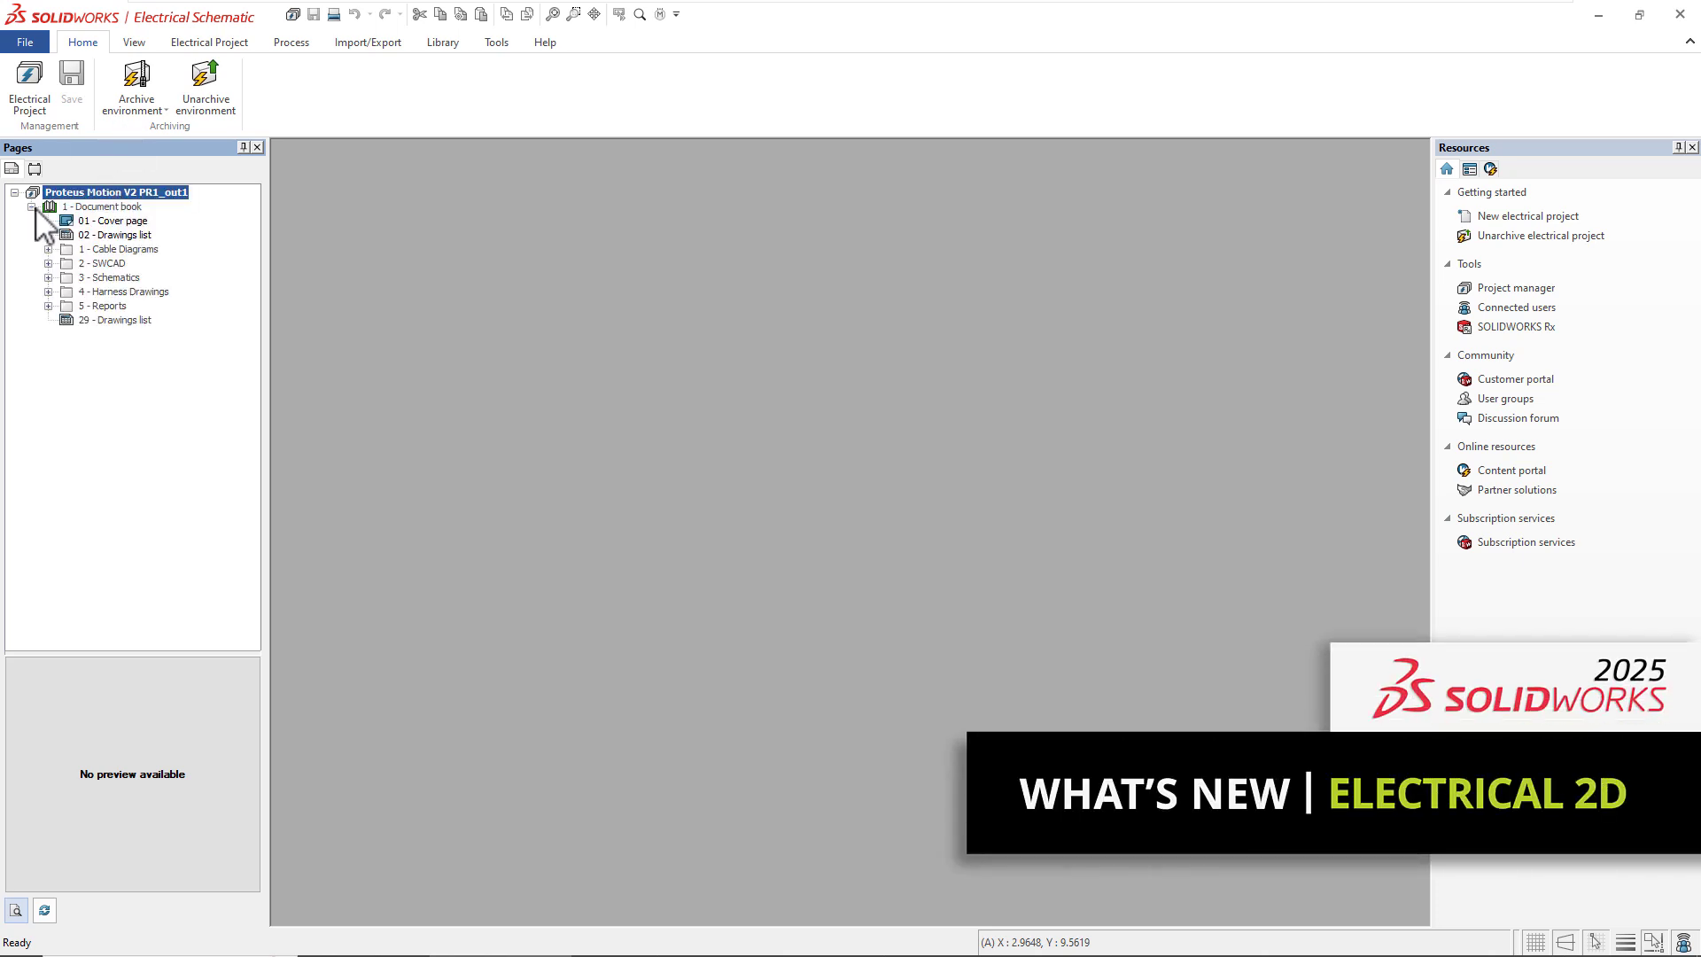
double_click(113, 220)
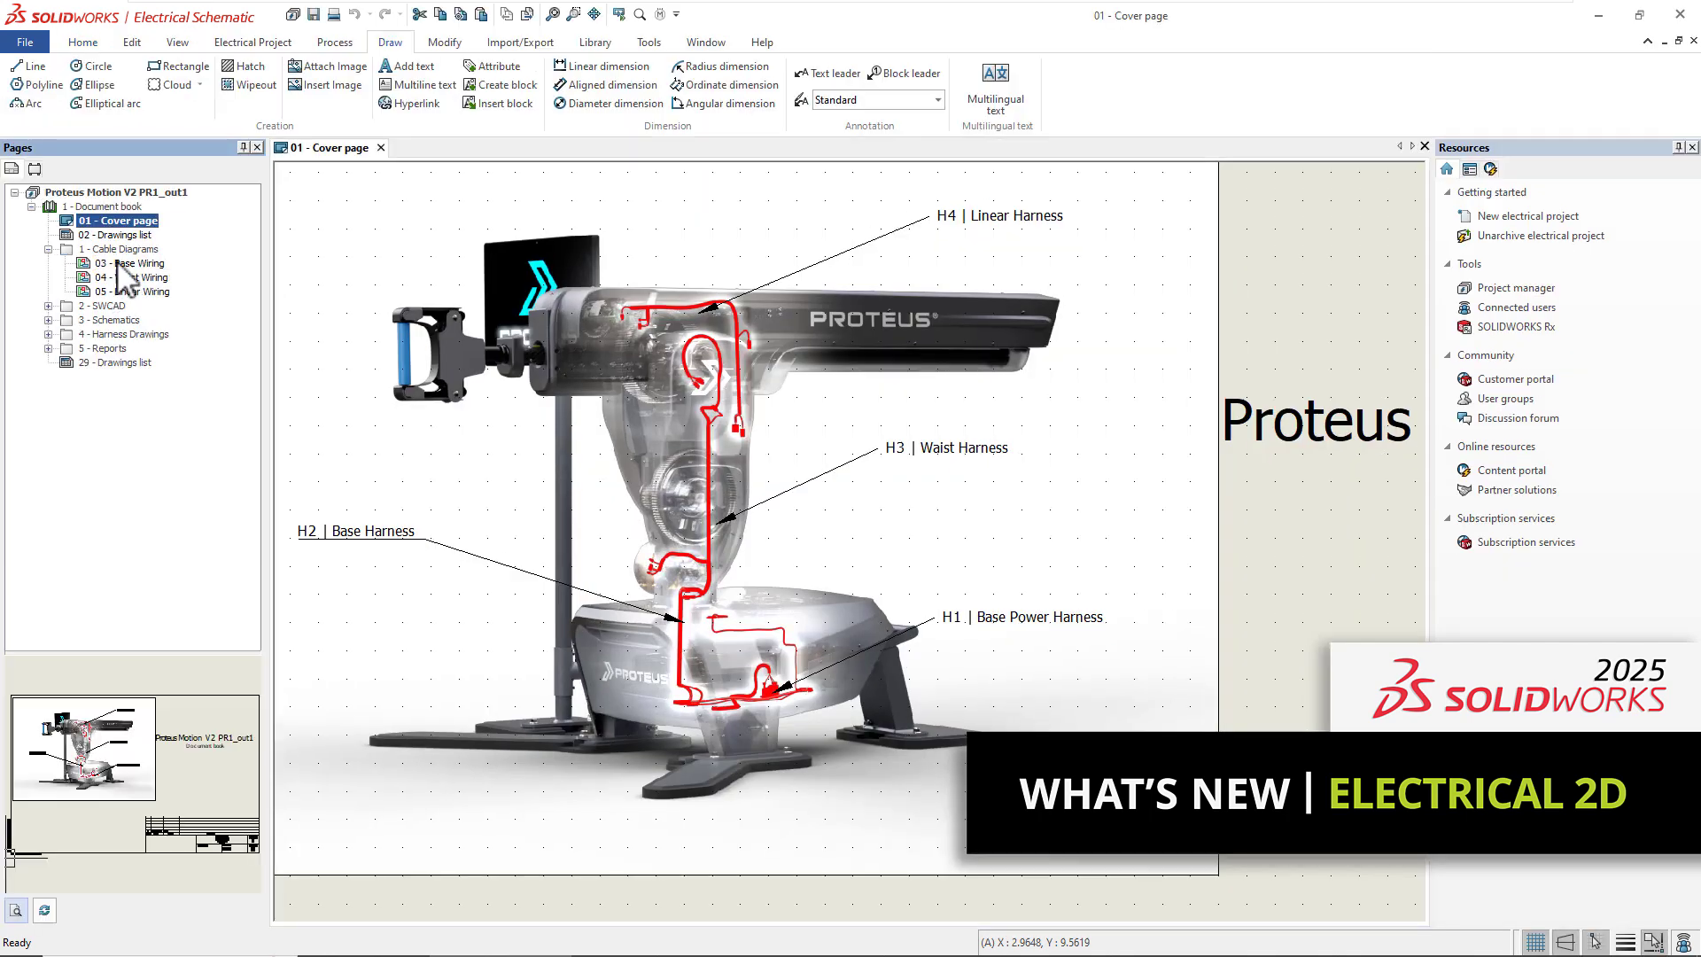
double_click(131, 262)
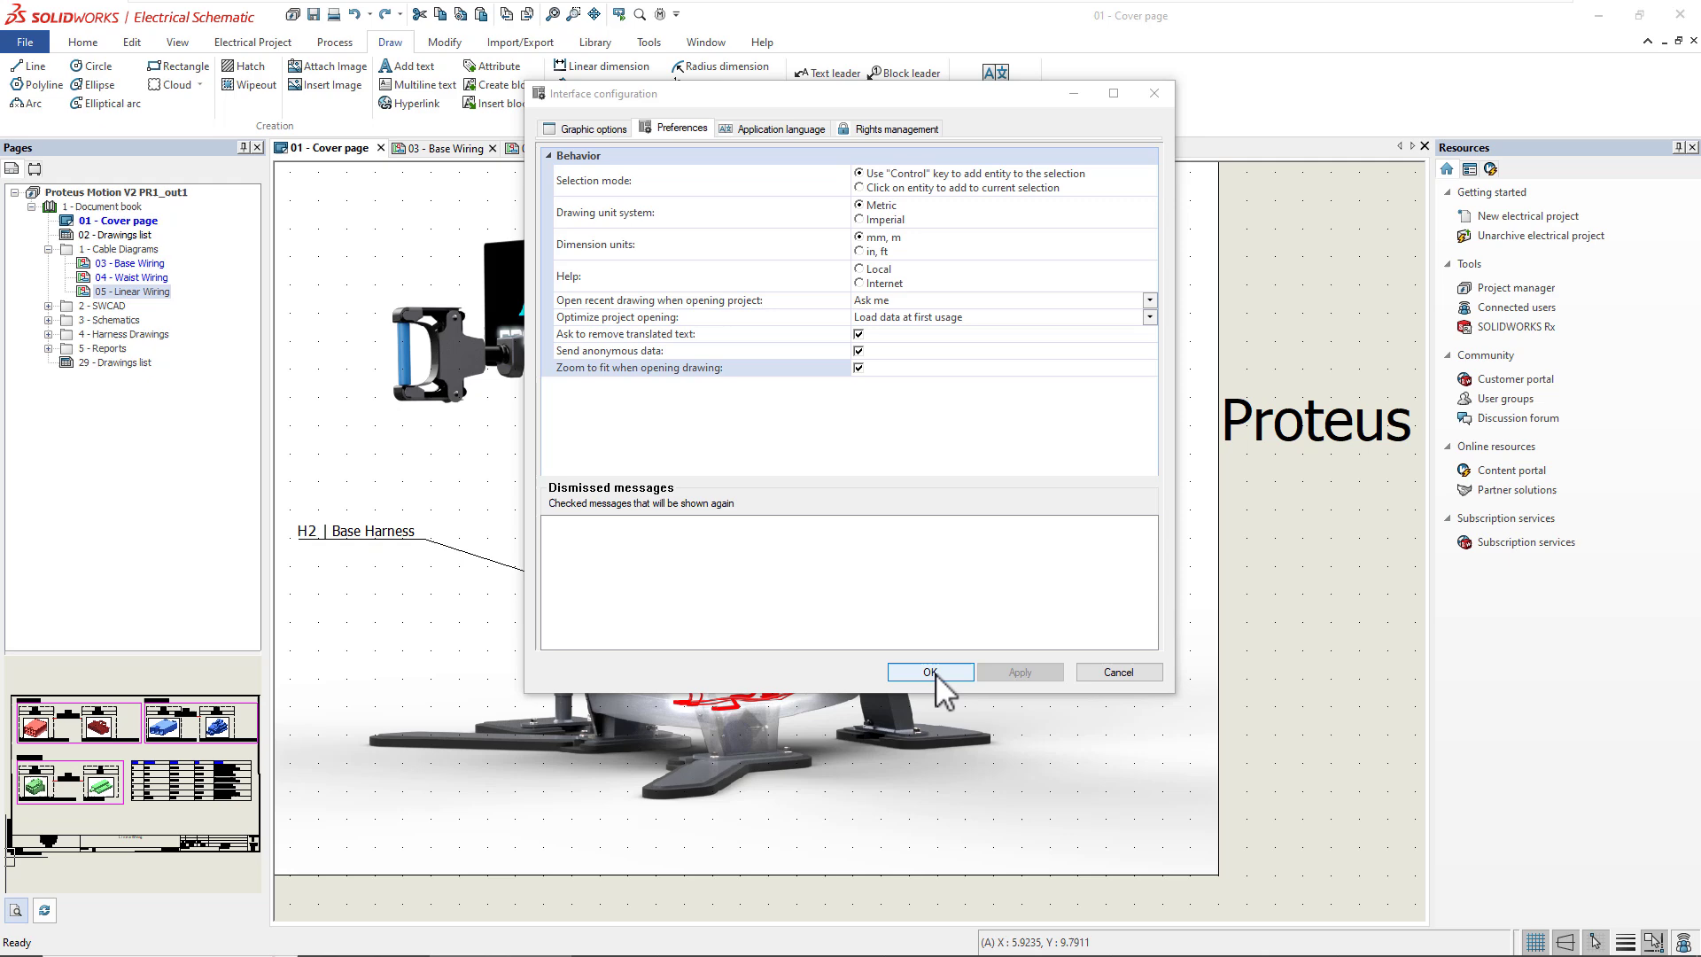
left_click(930, 672)
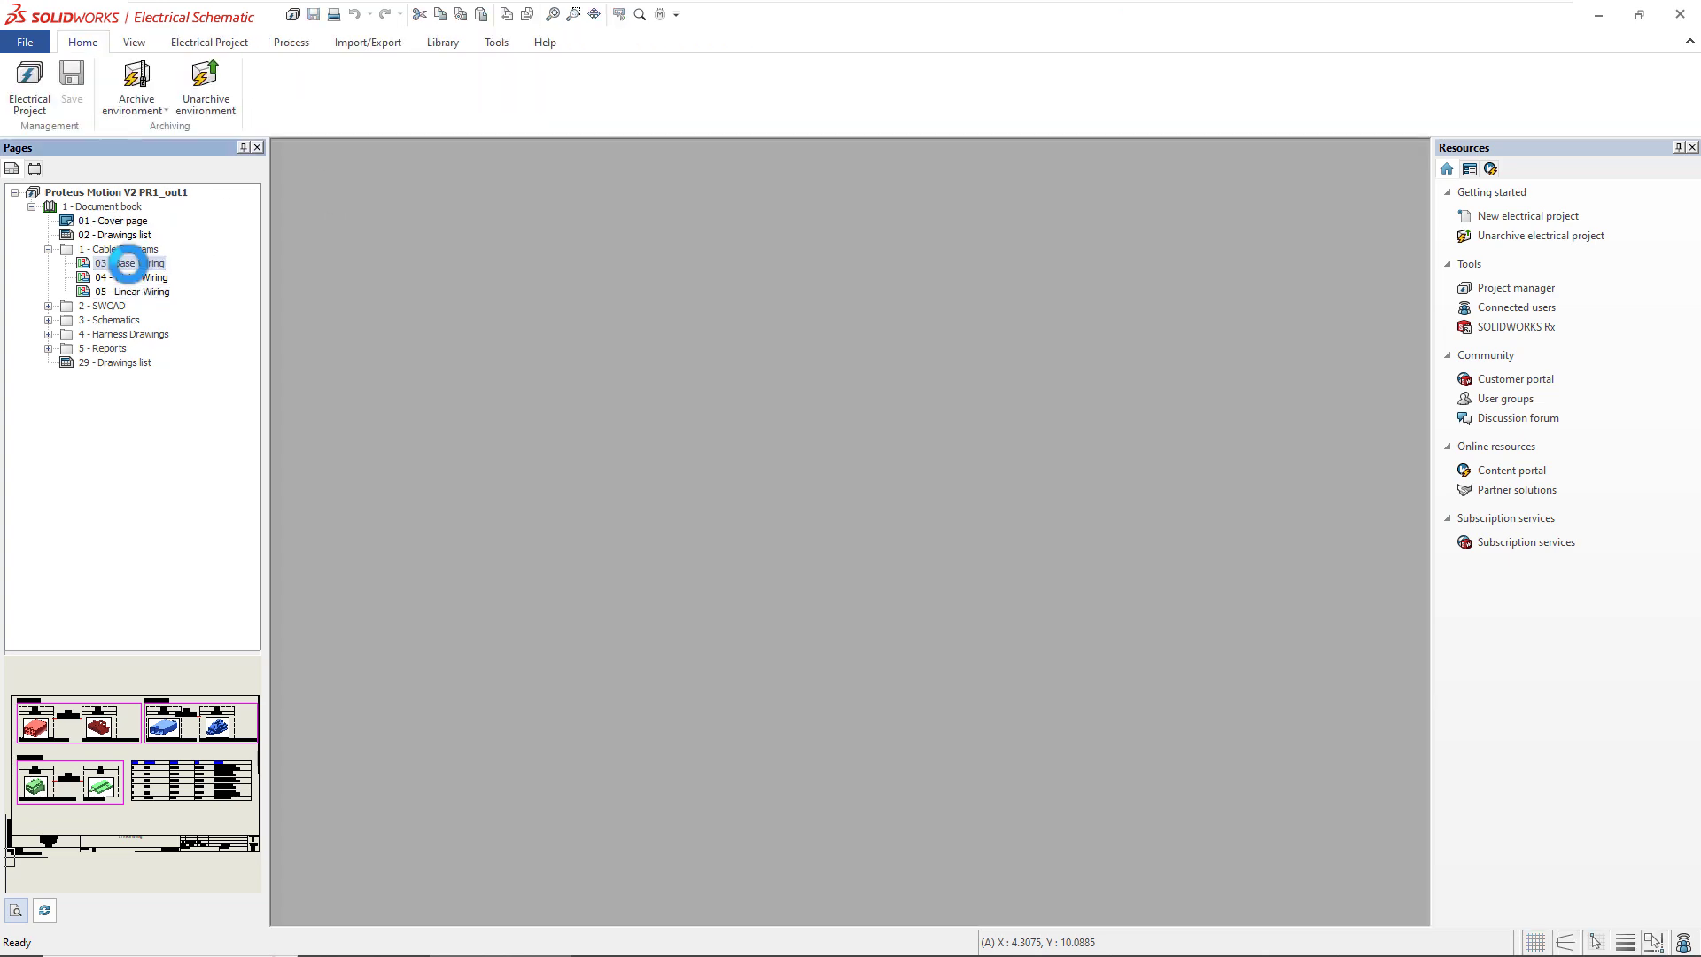
- Renumber cable marks with Base Wiring and Waist Wiring drawings loaded
double_click(123, 263)
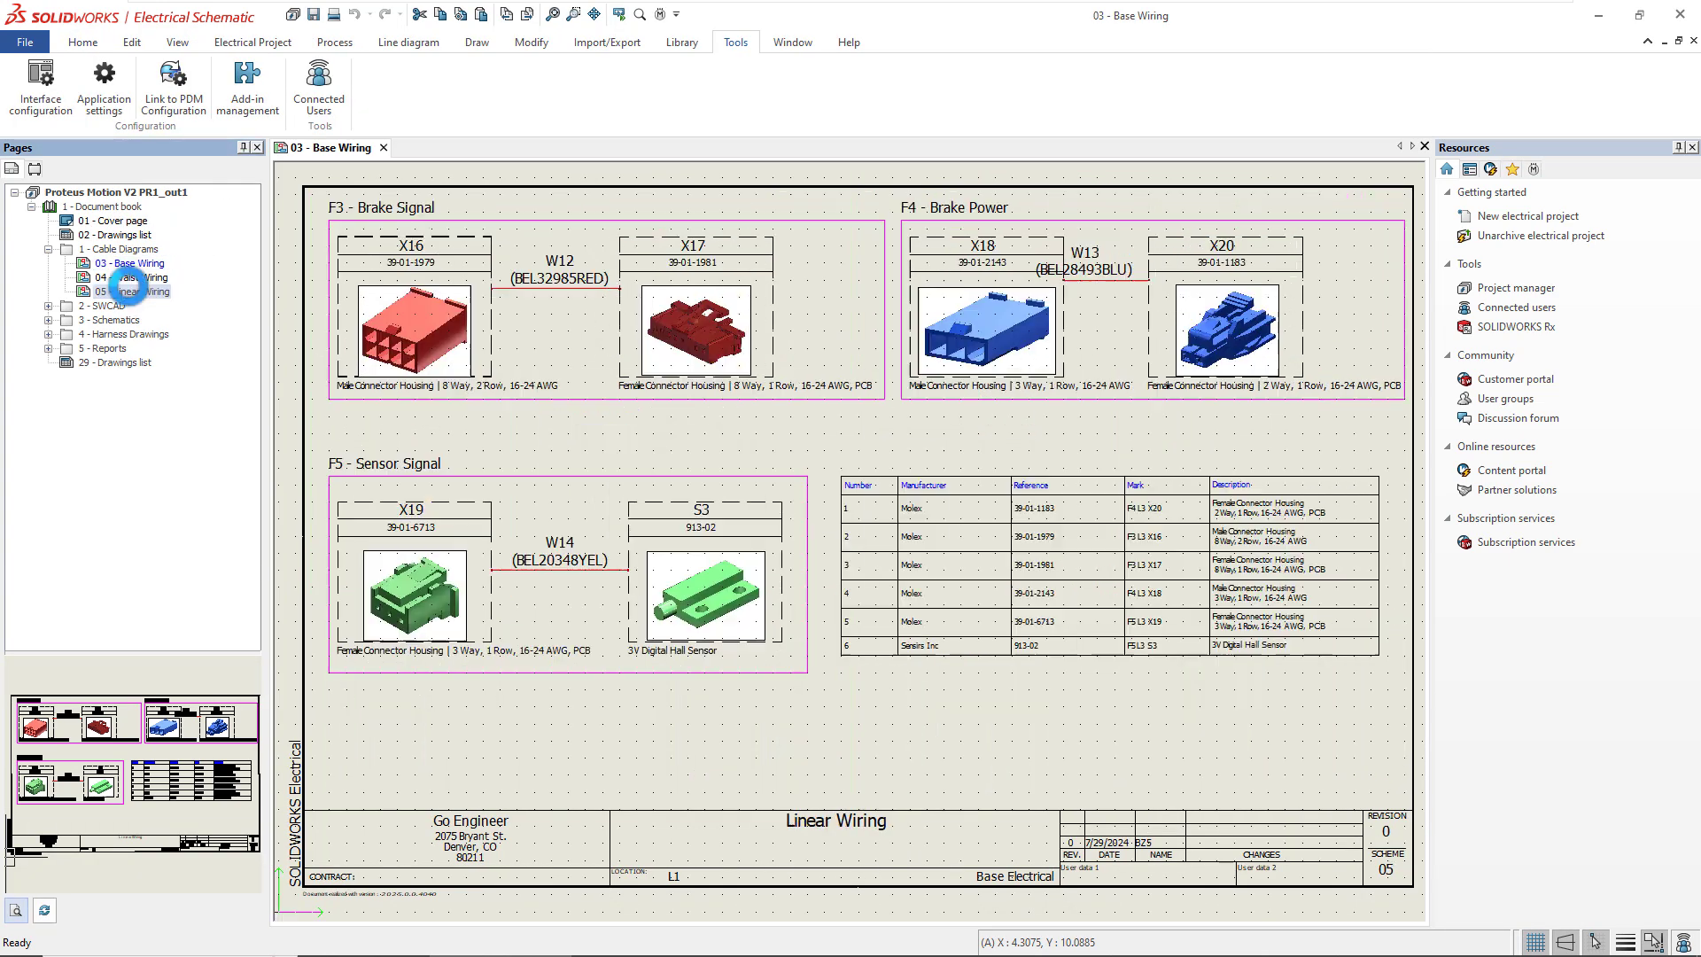
double_click(134, 290)
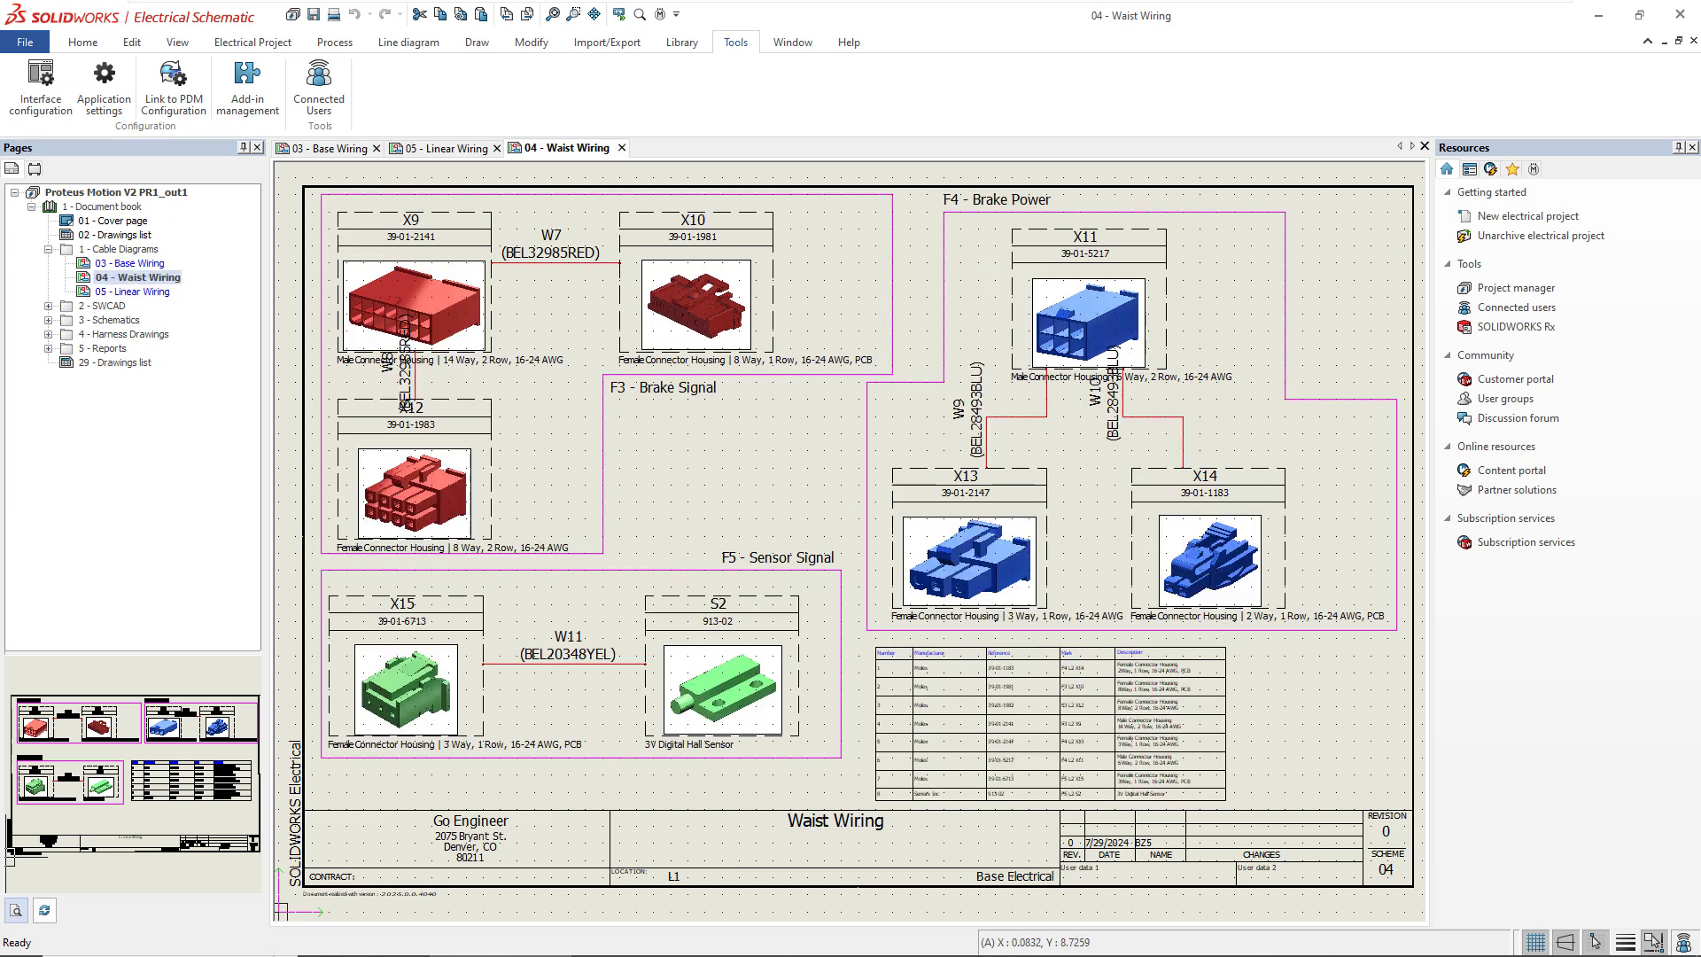
left_click(333, 43)
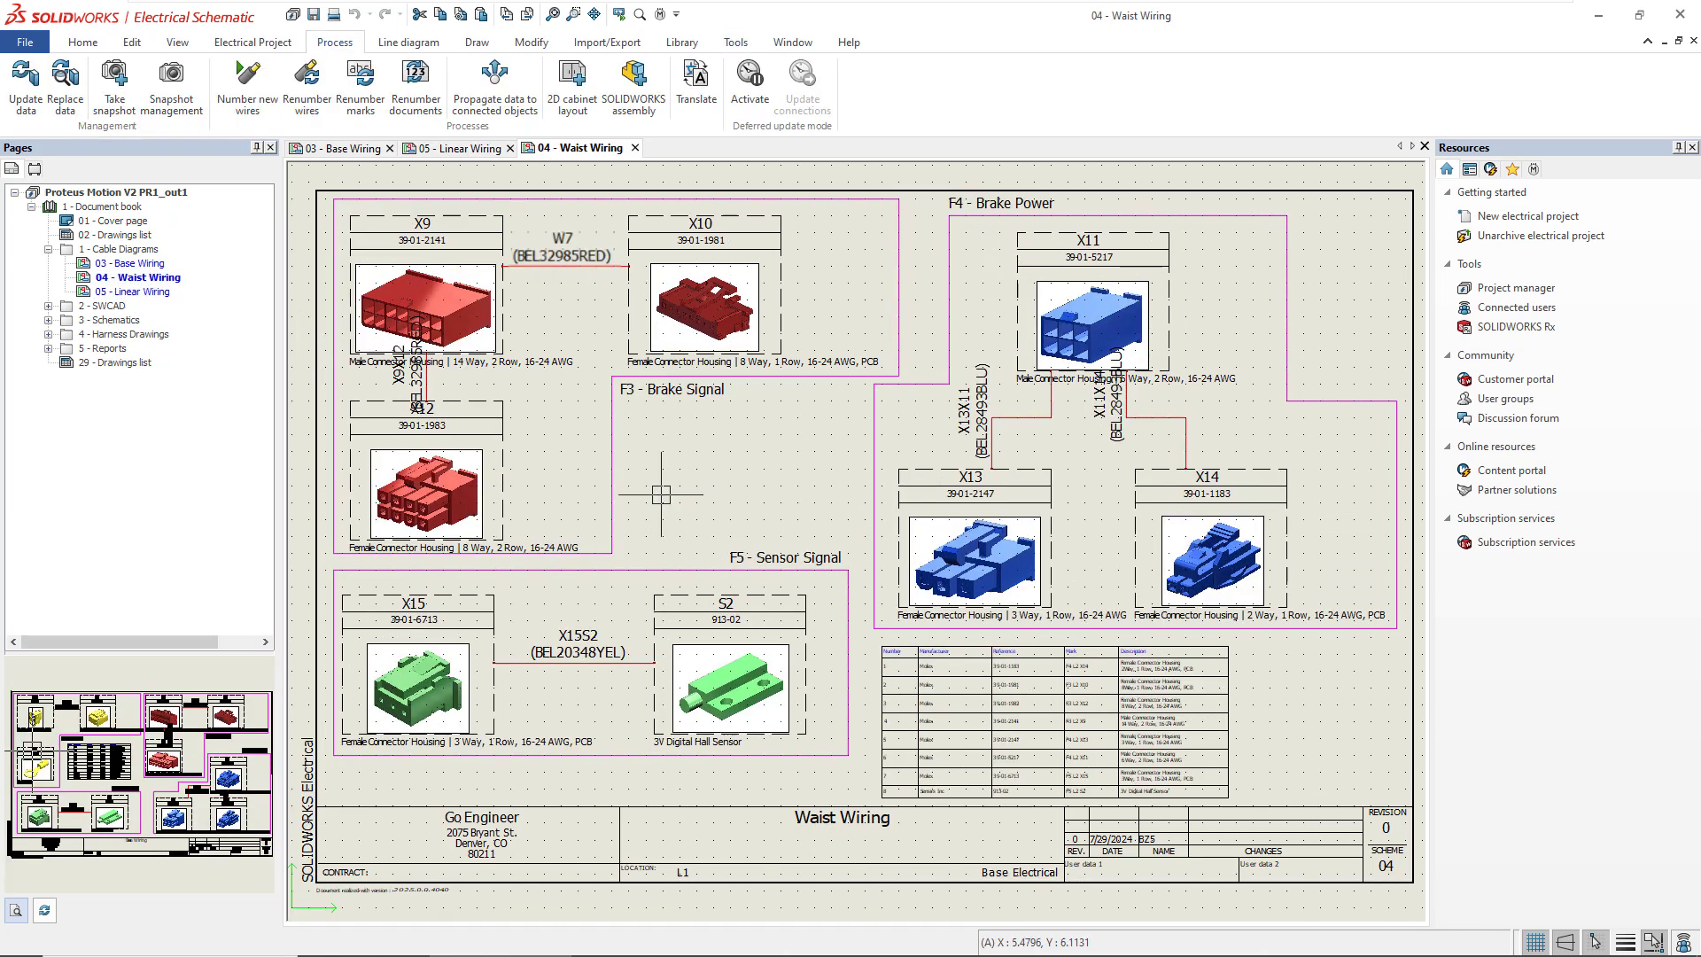
- Bring up the Bill Of Materials grouped by manufacturer report
left_click(50, 347)
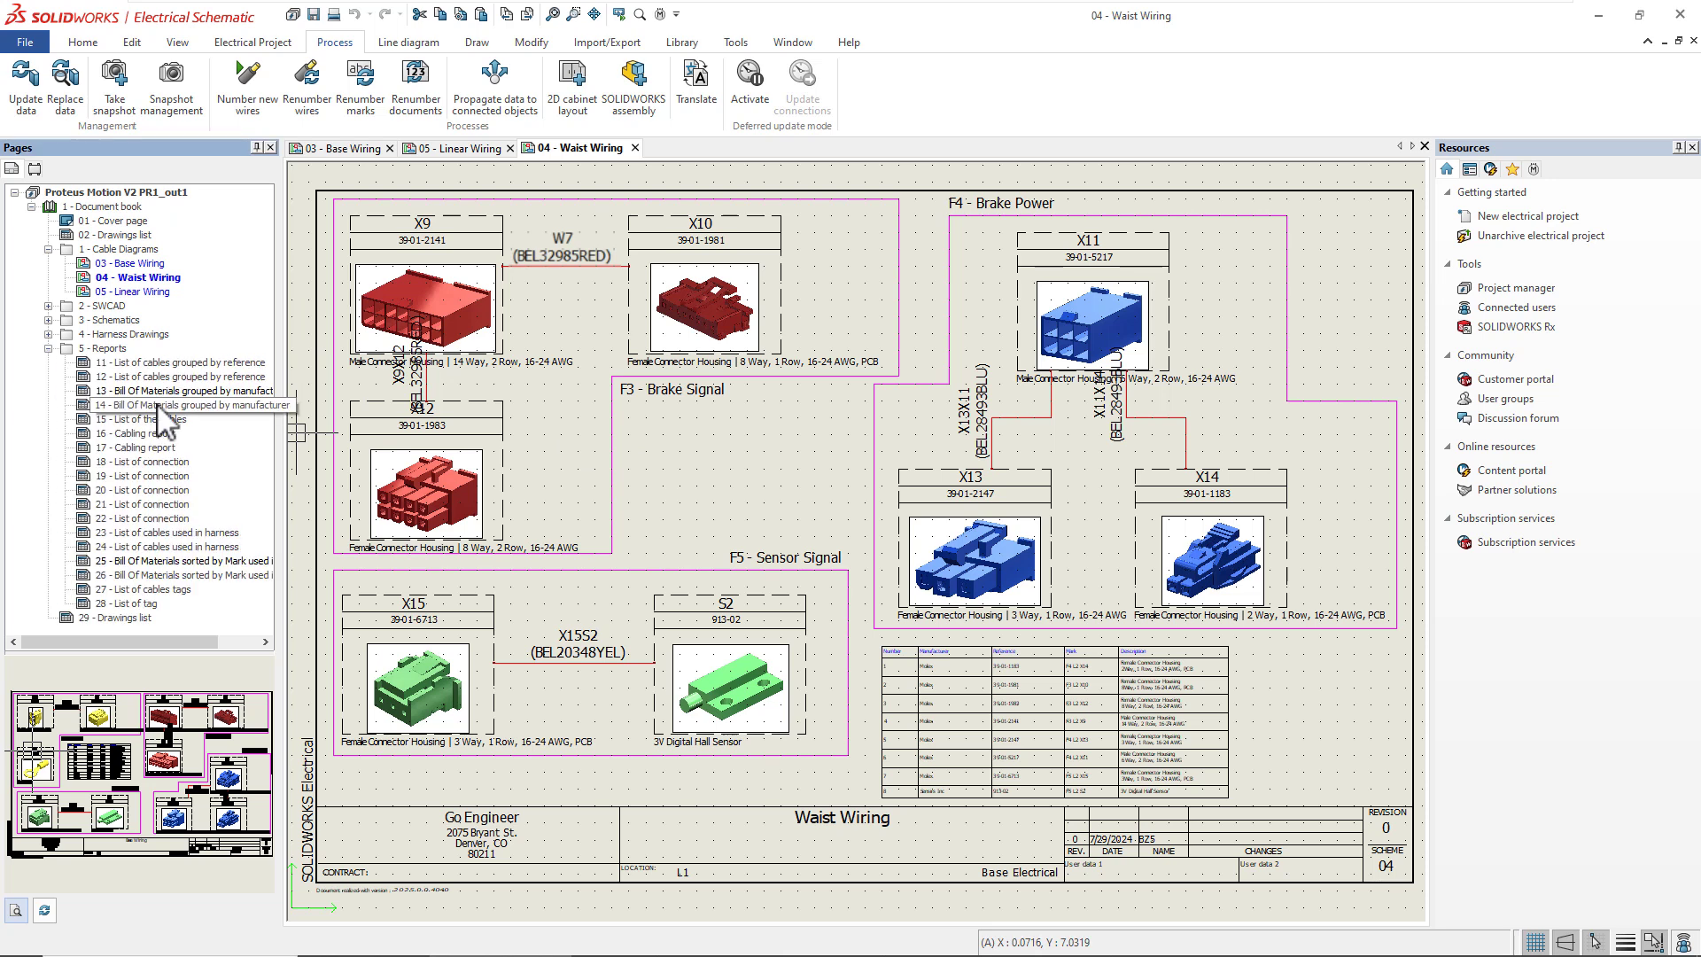
double_click(177, 389)
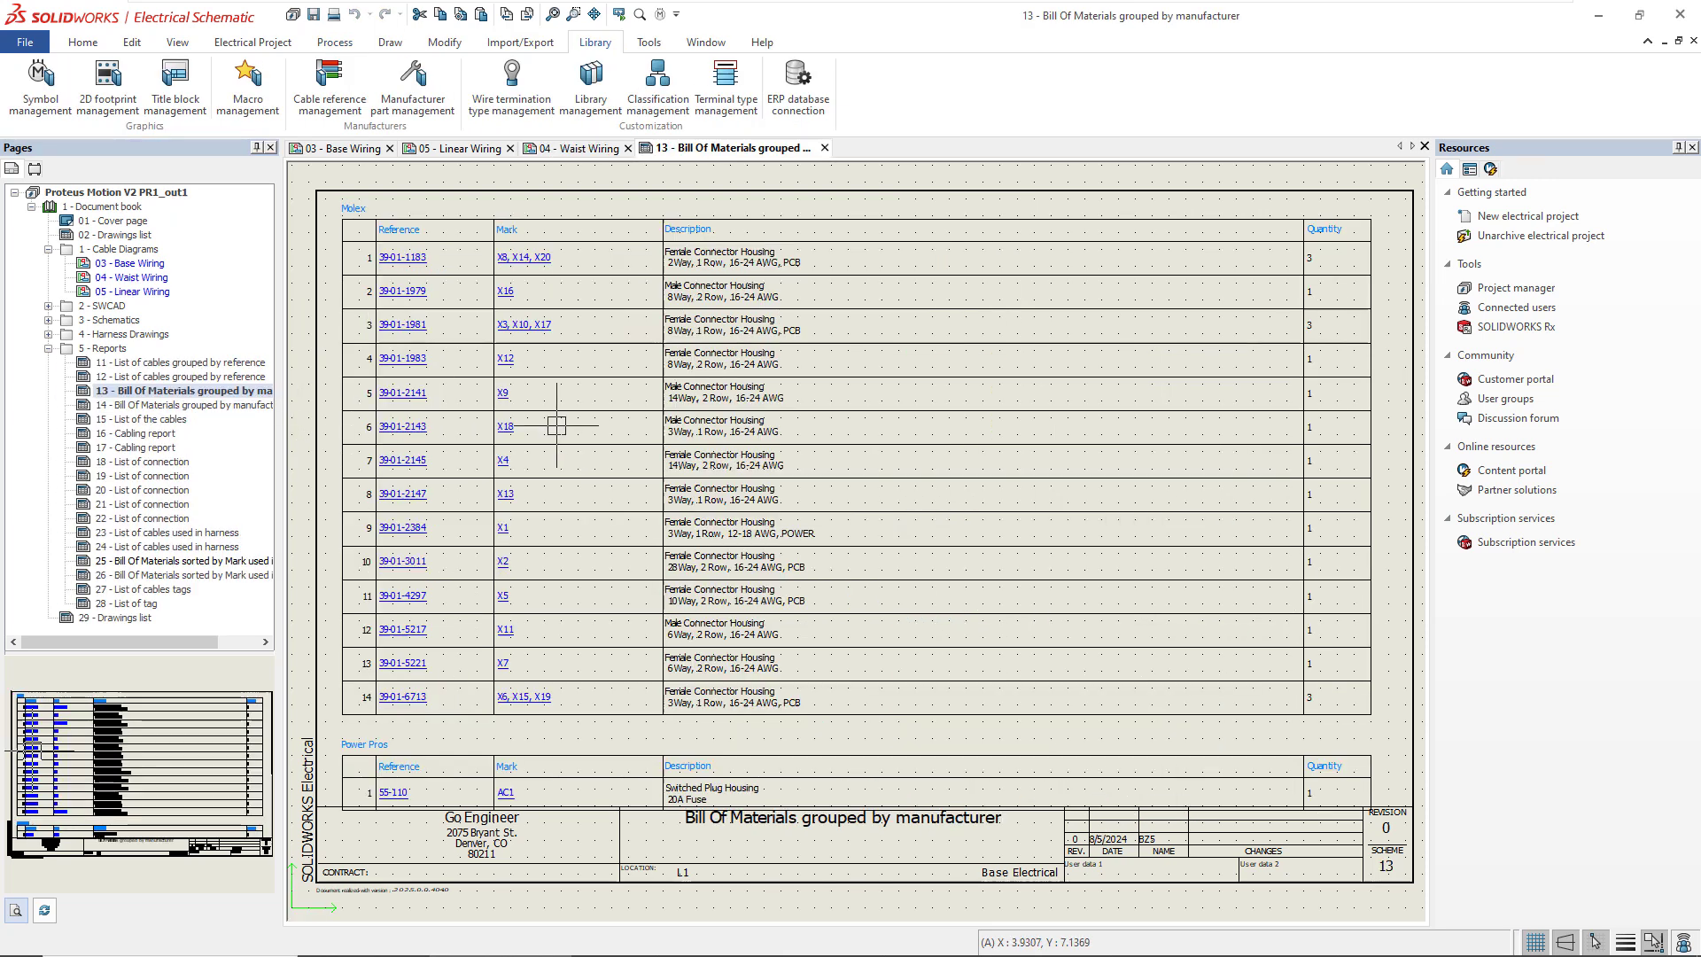
- List the Connectors class parts in Manufacturer part management
left_click(411, 80)
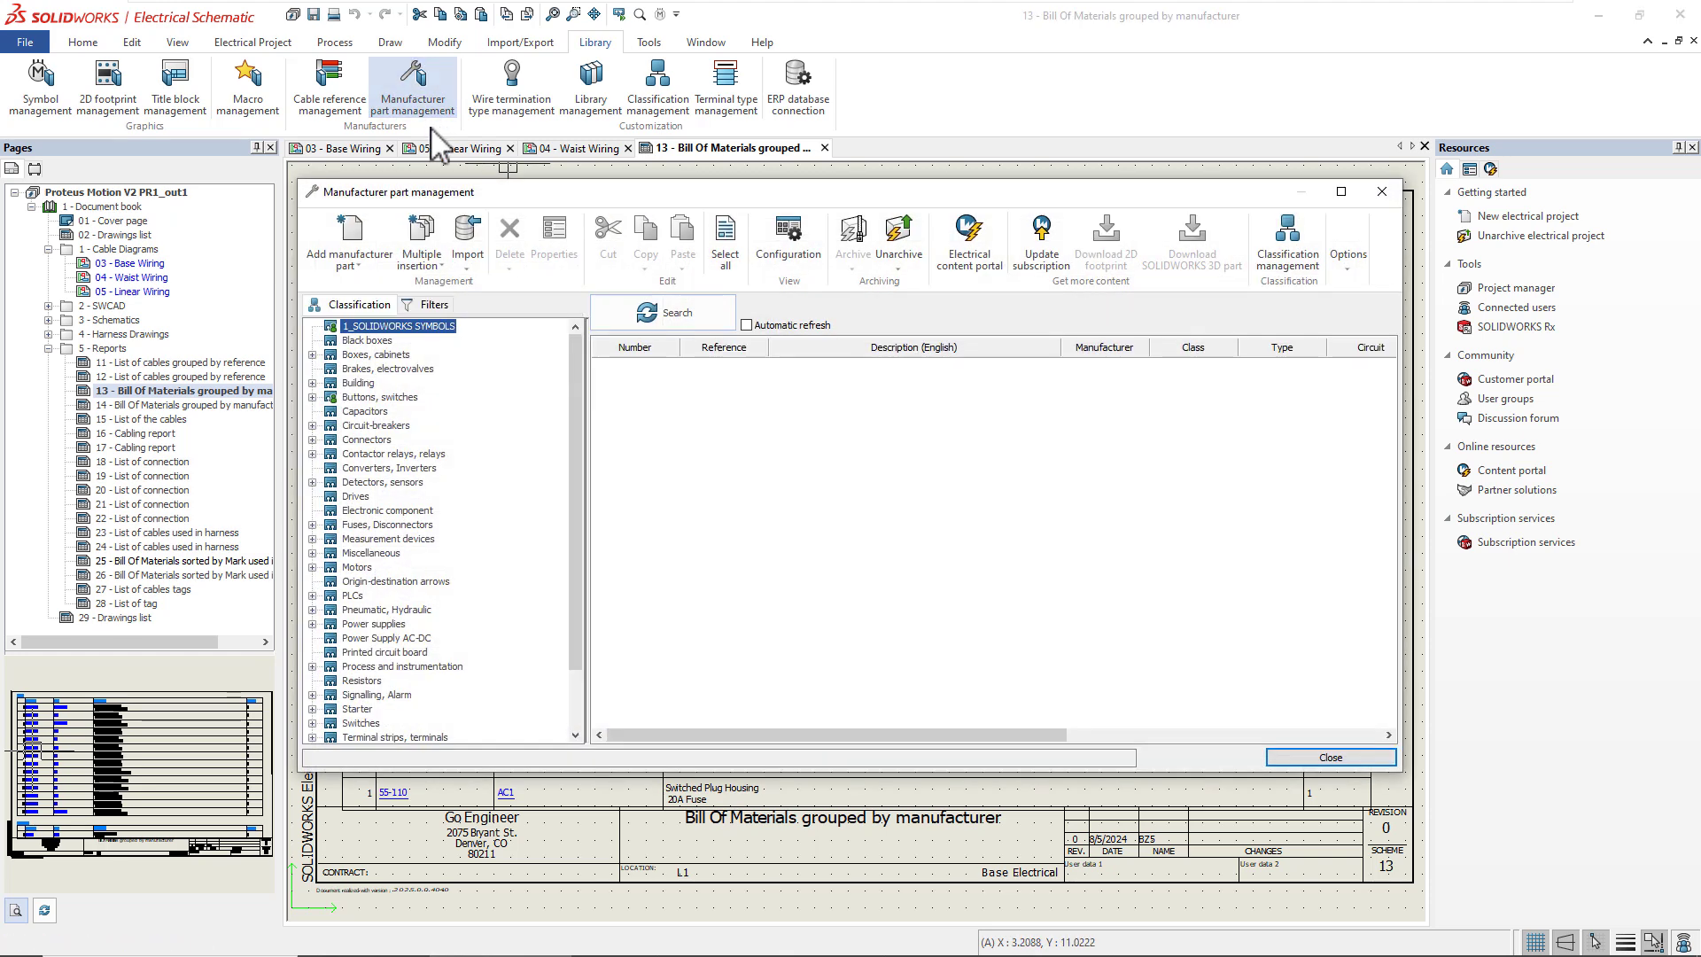
left_click(365, 440)
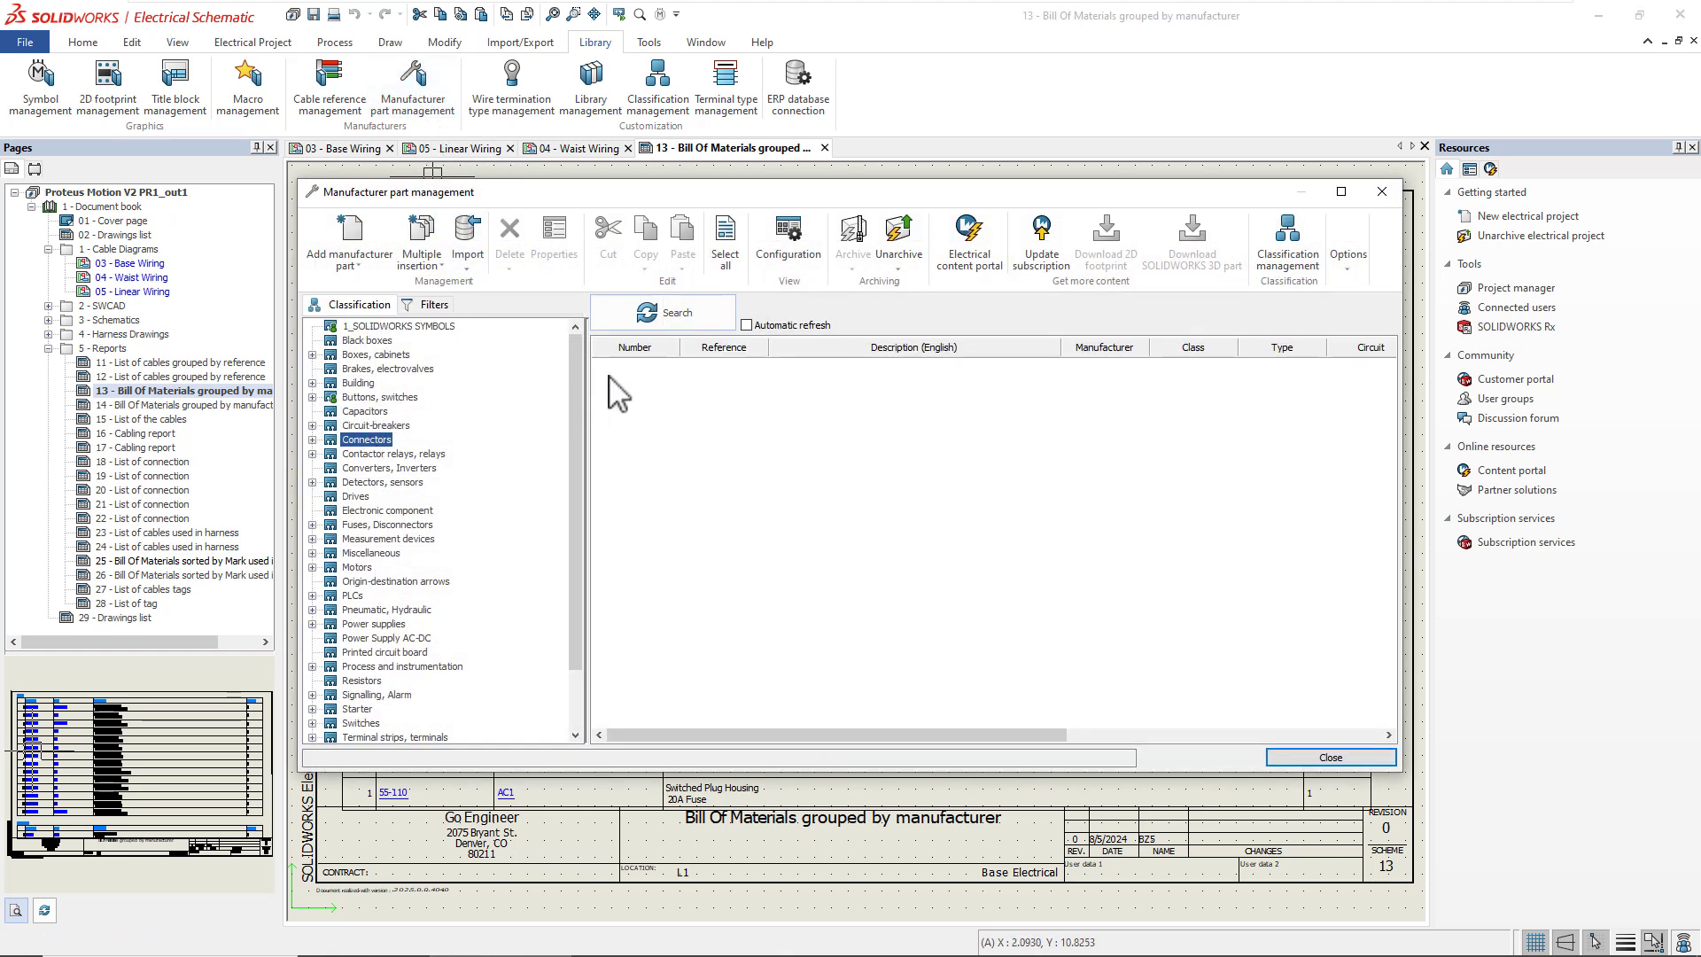
left_click(664, 312)
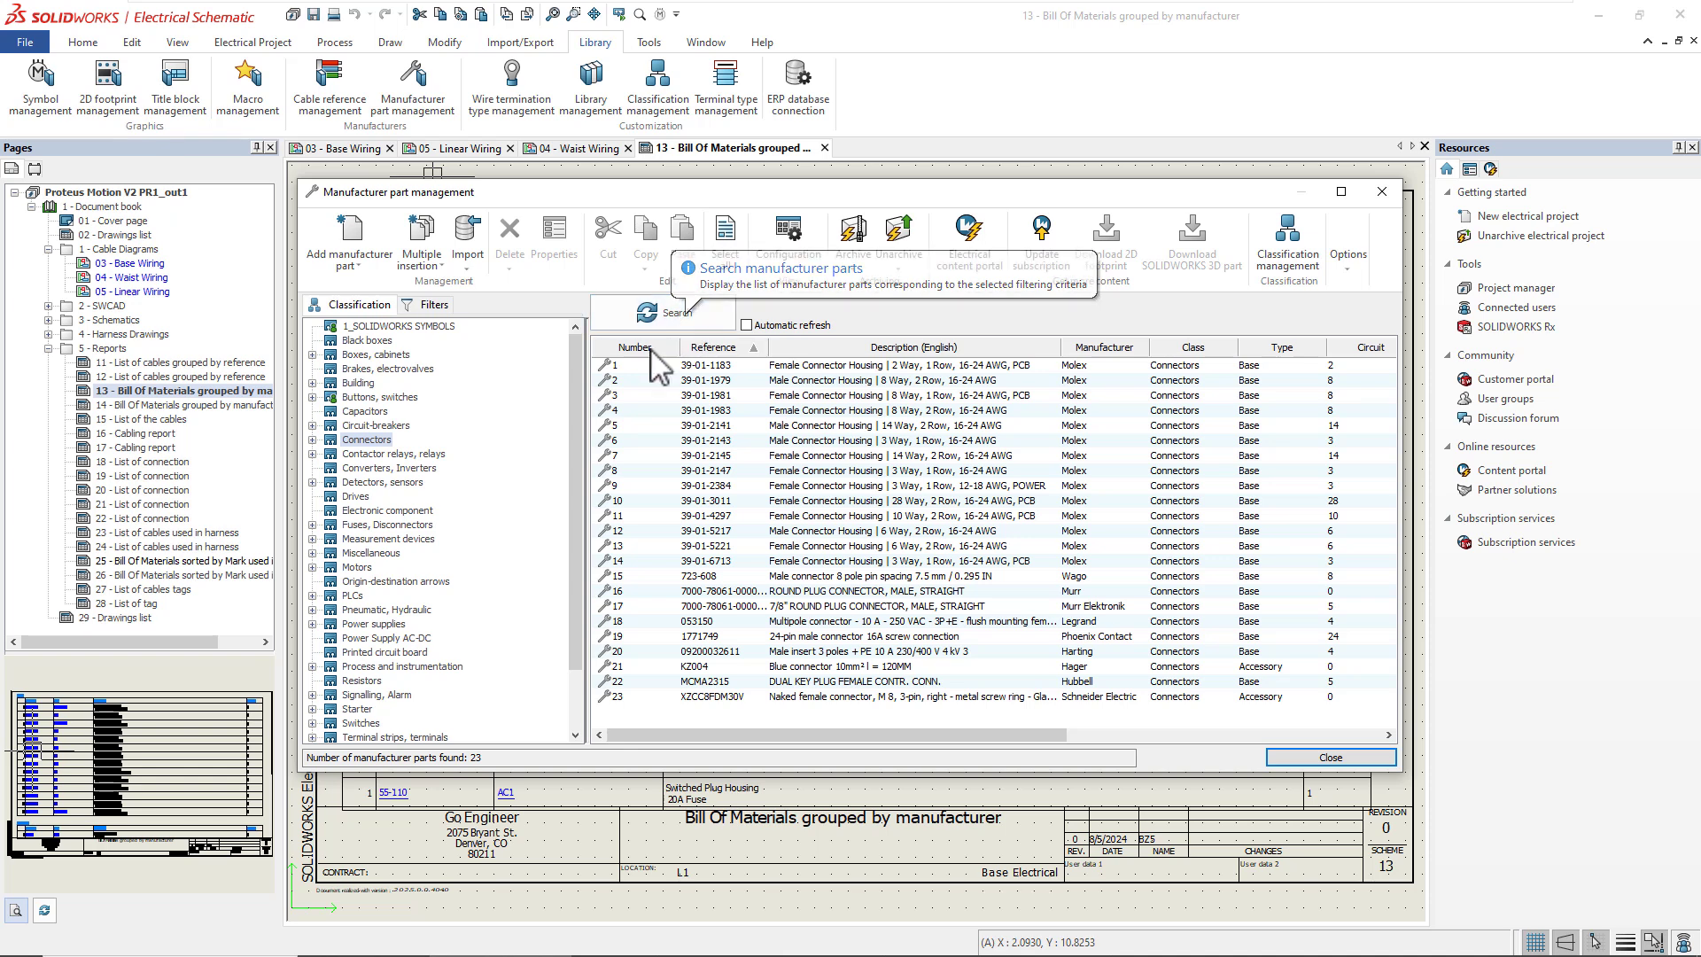
- Create a new Excel import file for class Connectors and save it as connectors
left_click(468, 238)
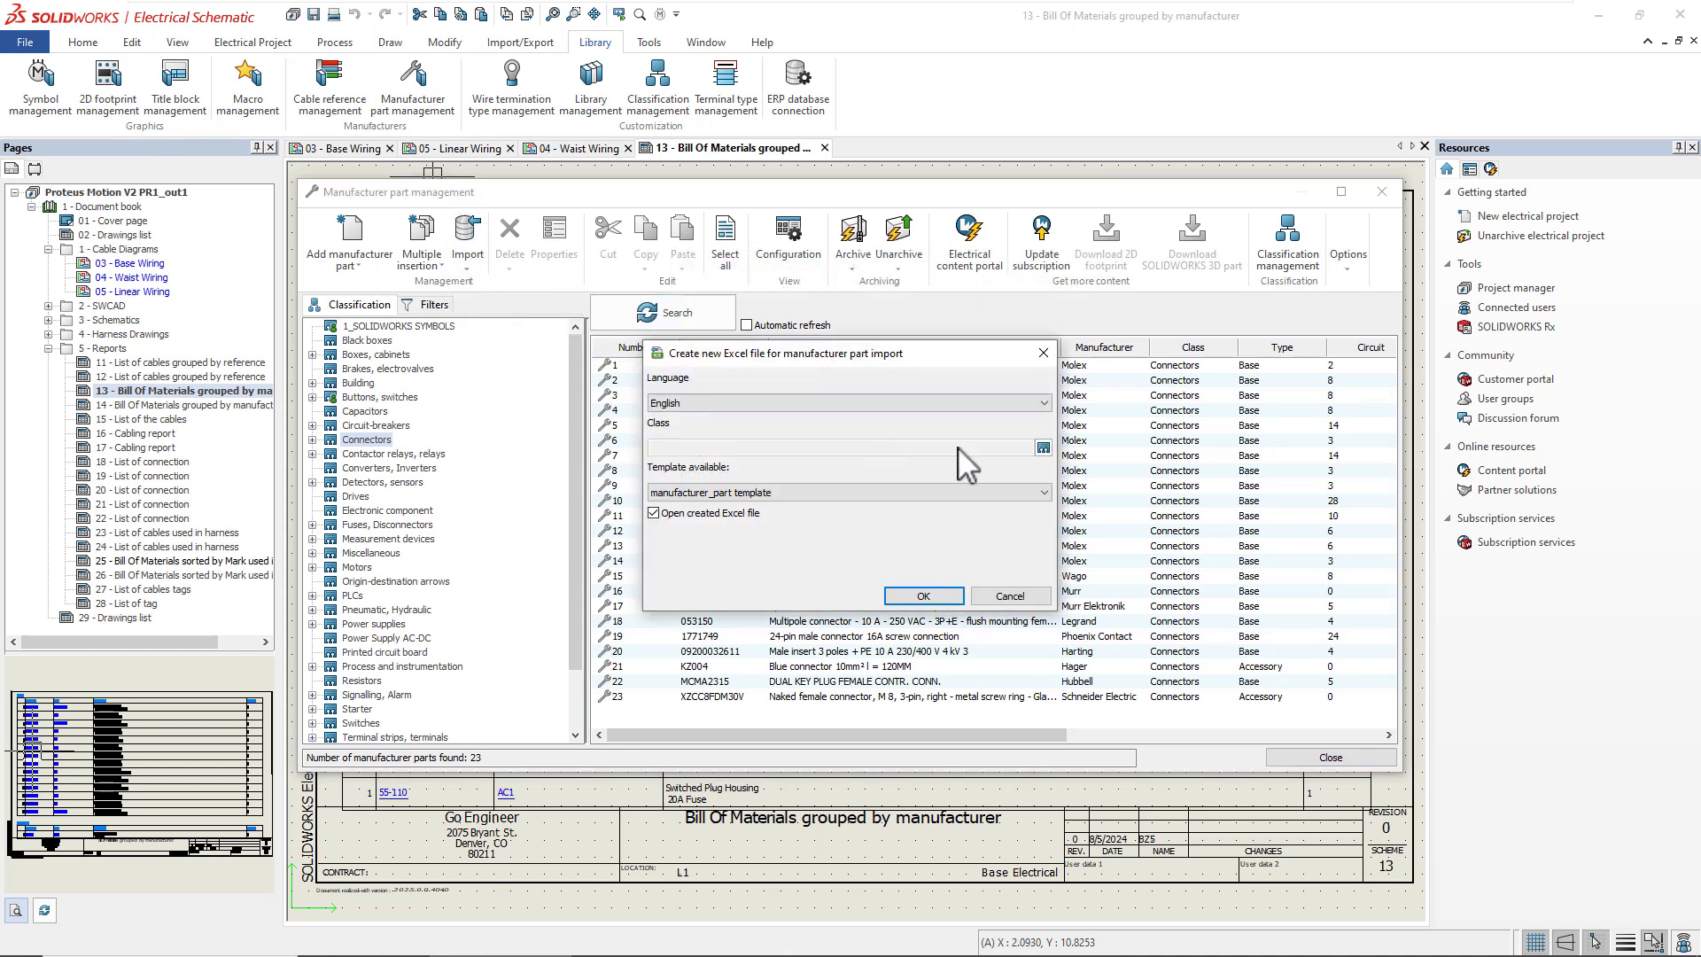
left_click(1042, 447)
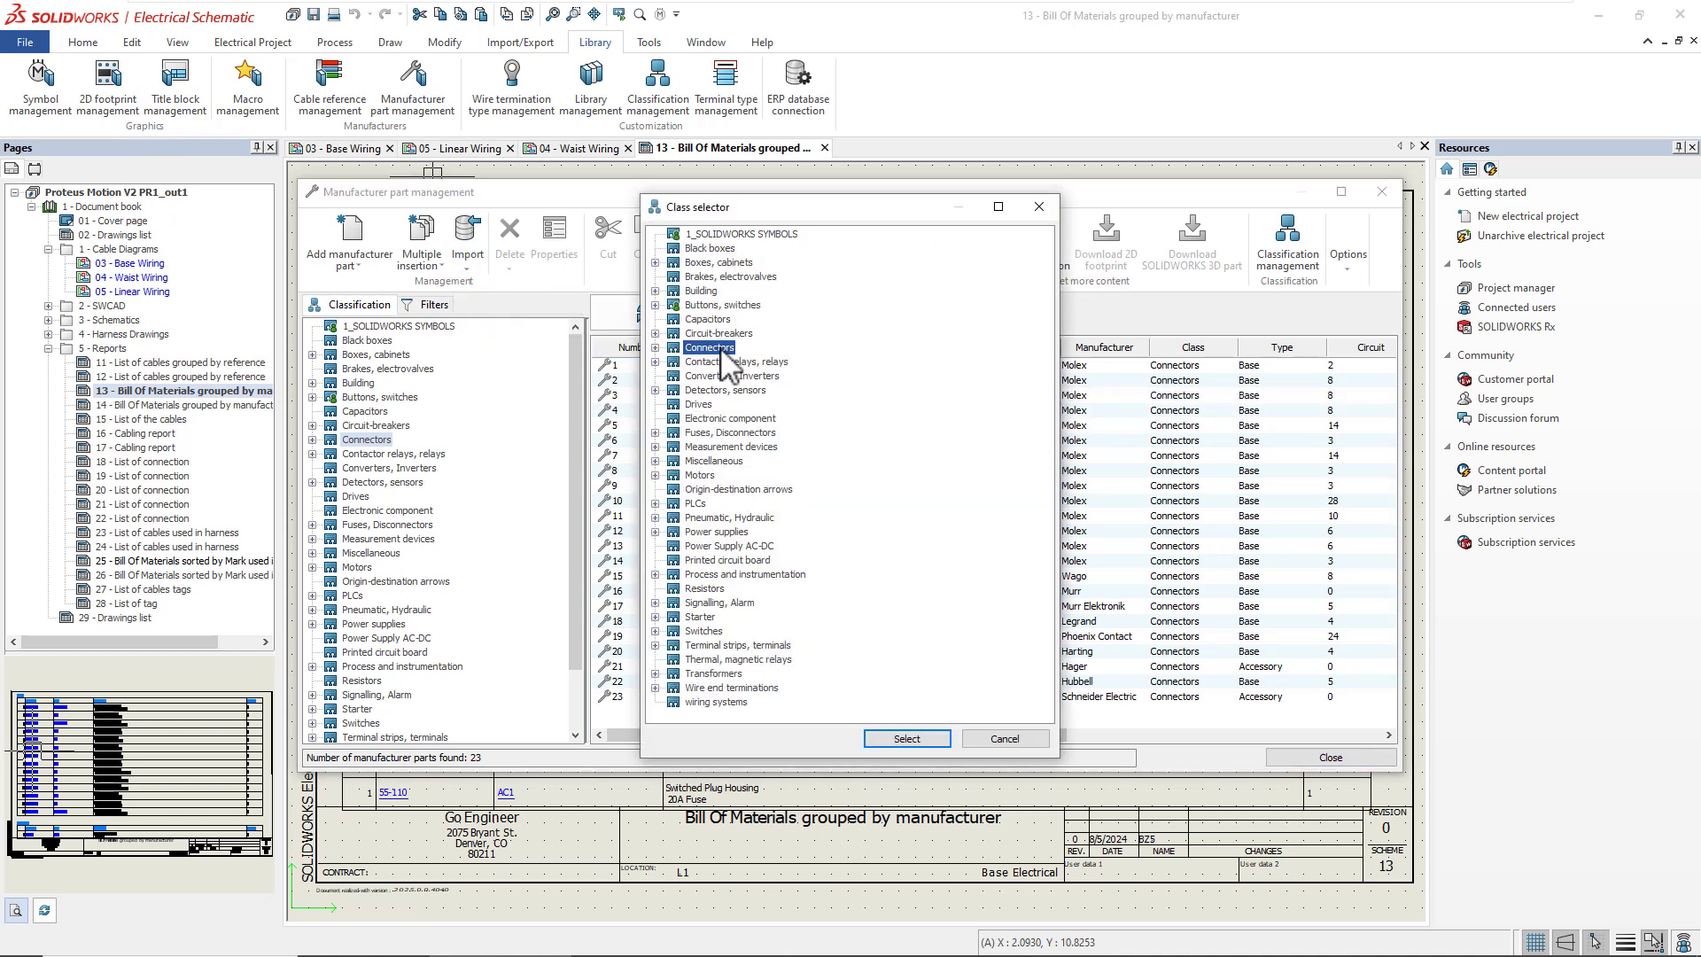
left_click(905, 736)
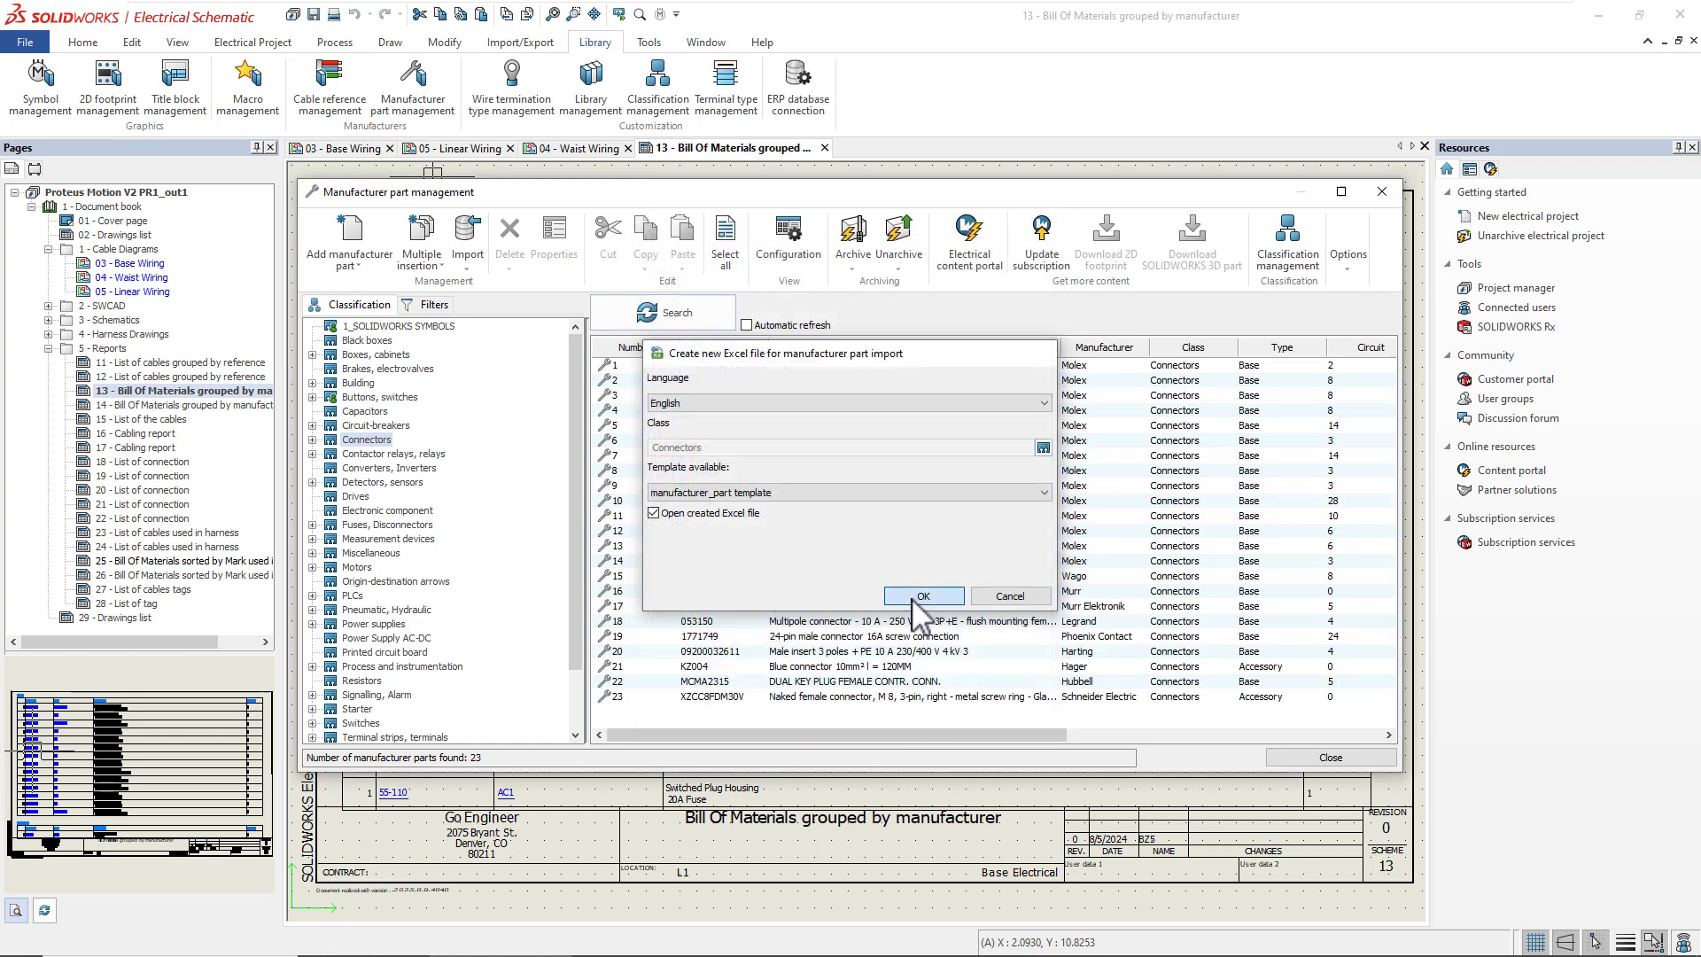
left_click(923, 595)
type("connectors")
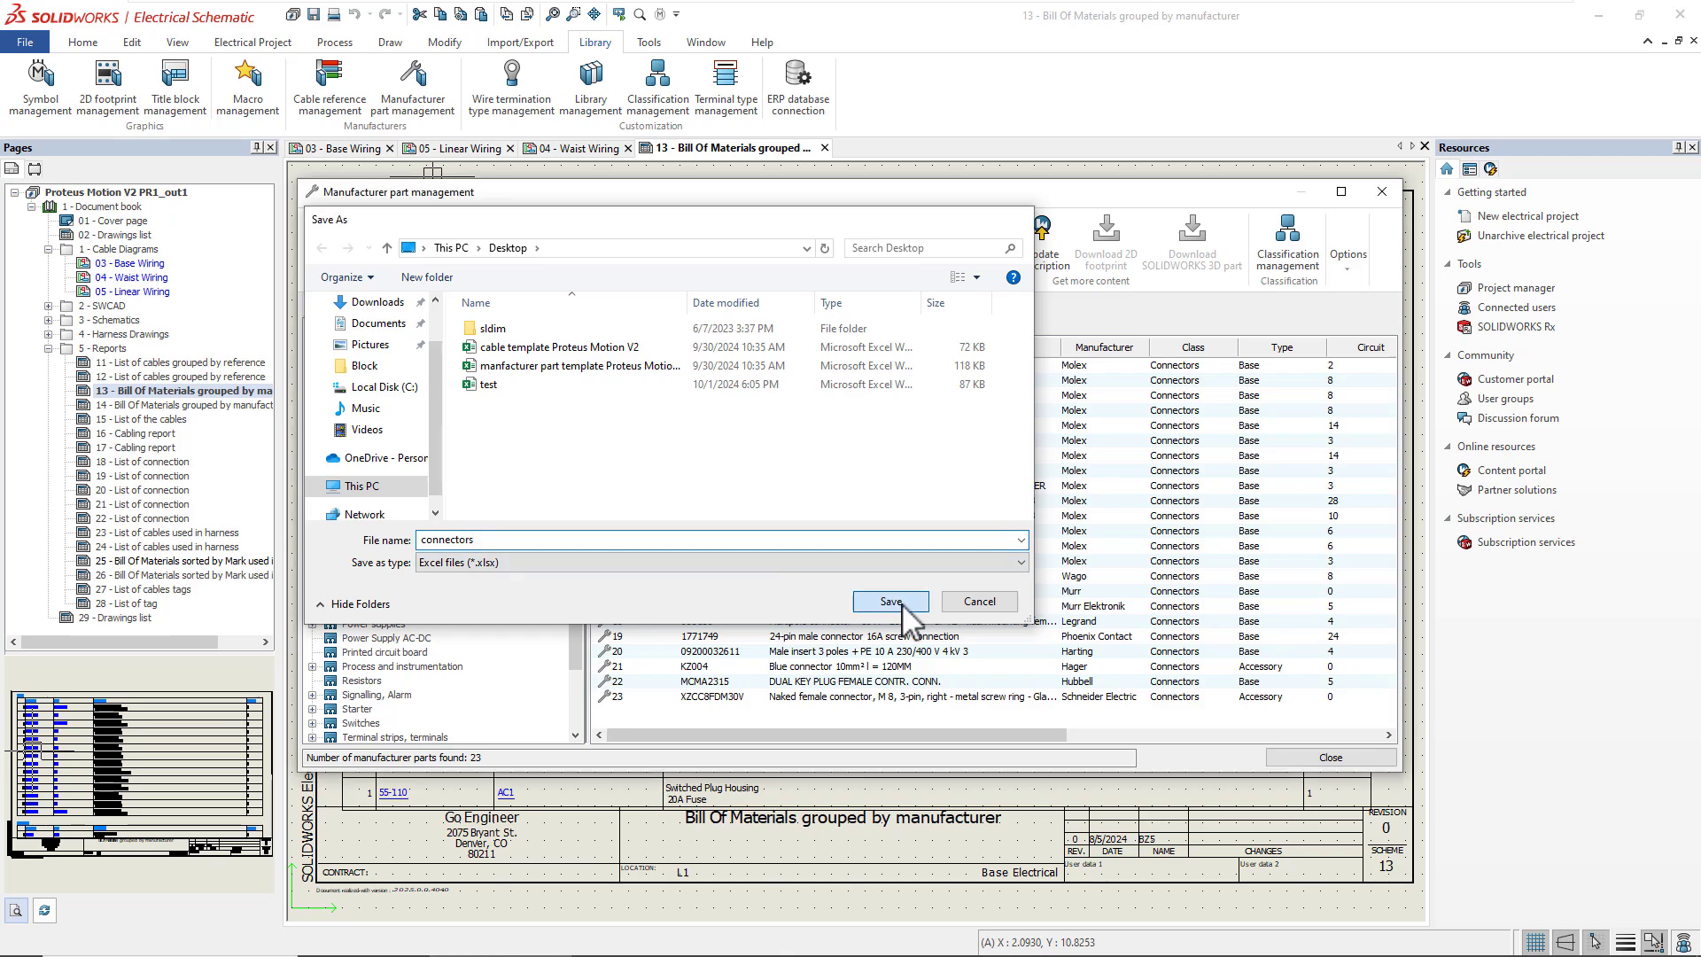
left_click(889, 602)
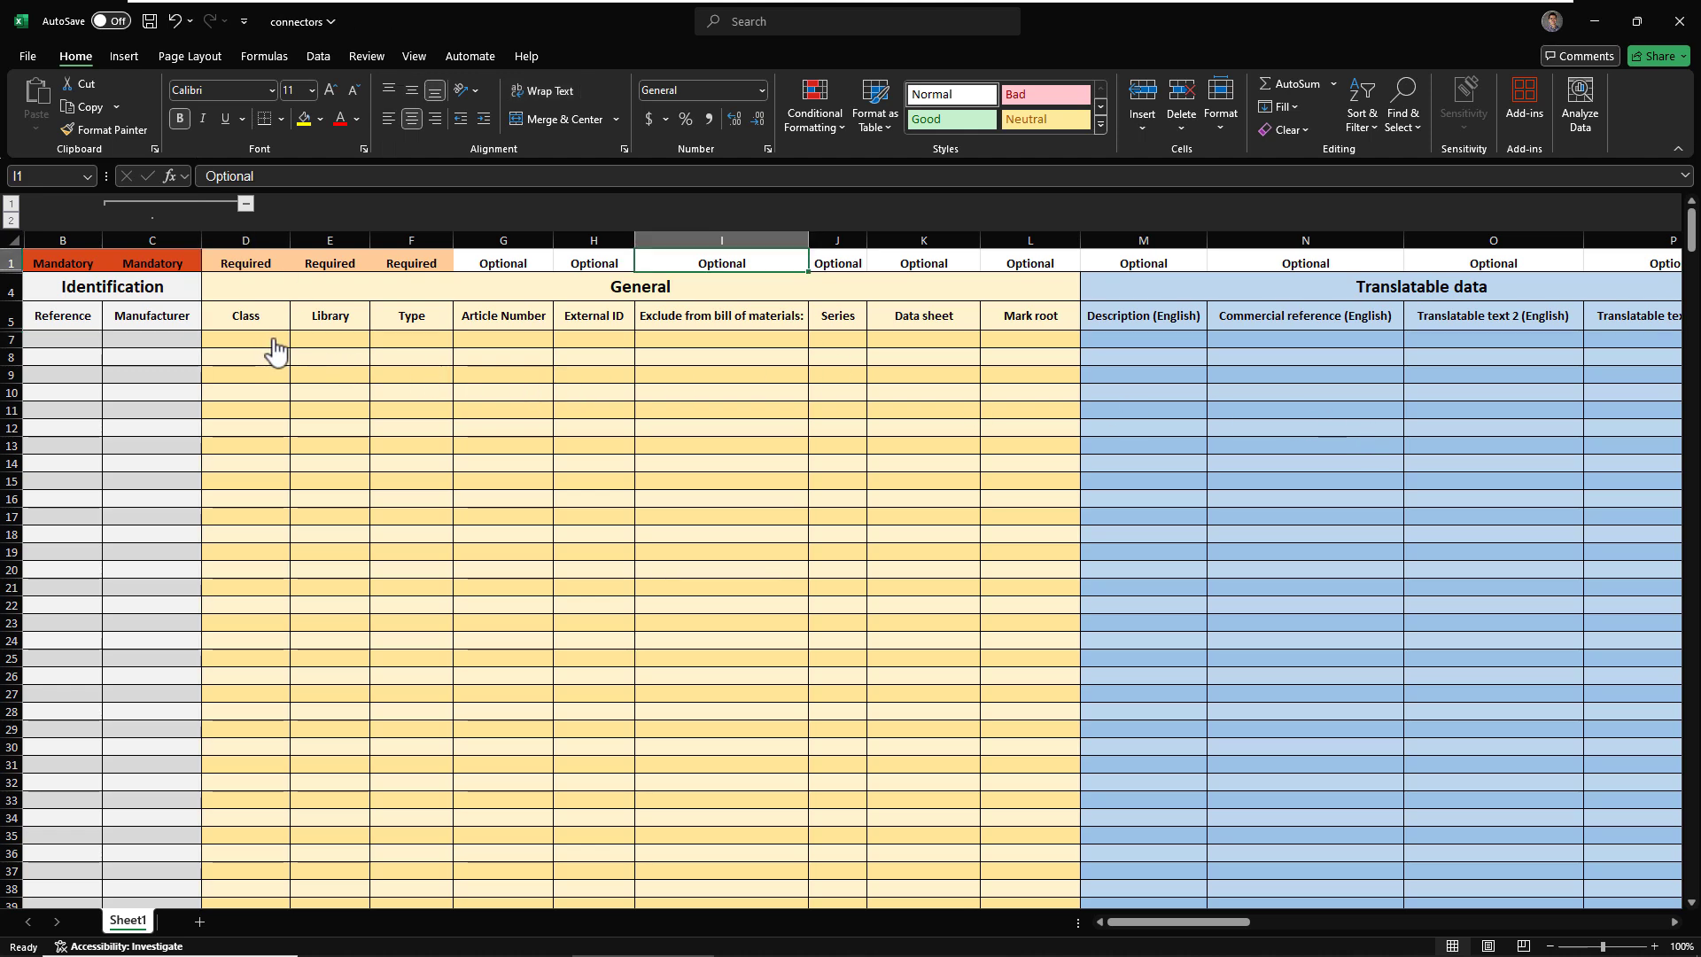
- Set row 7's class to Connectors and scroll through the filled part and cable templates
left_click(244, 339)
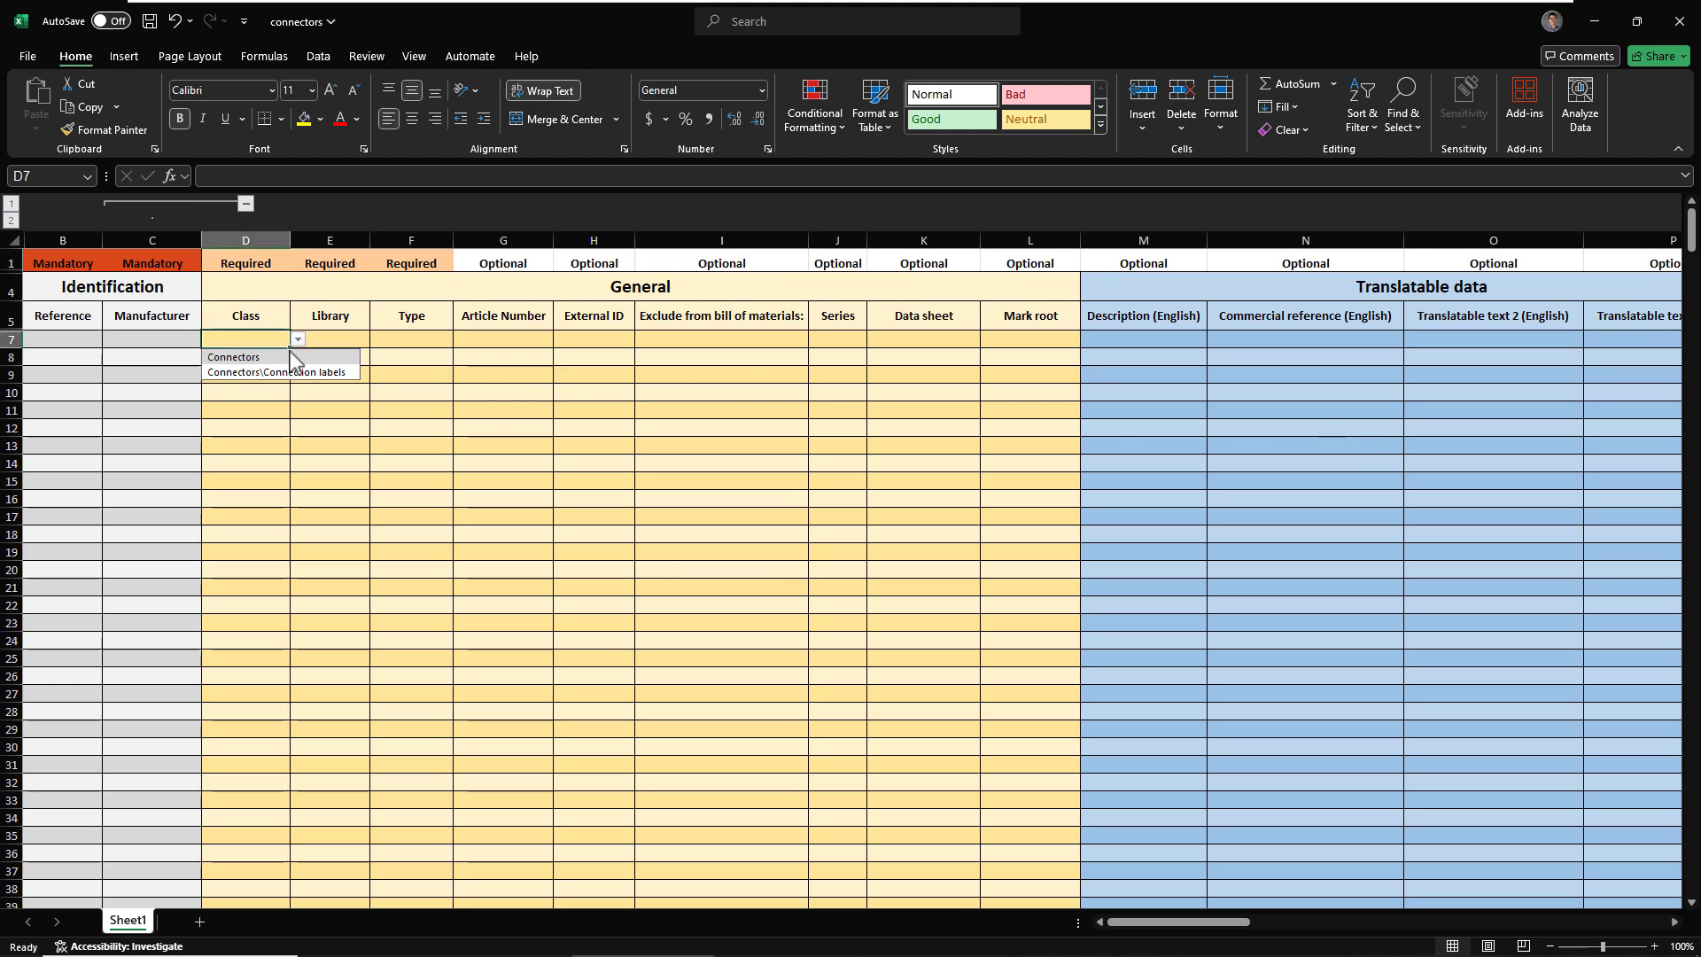
left_click(152, 338)
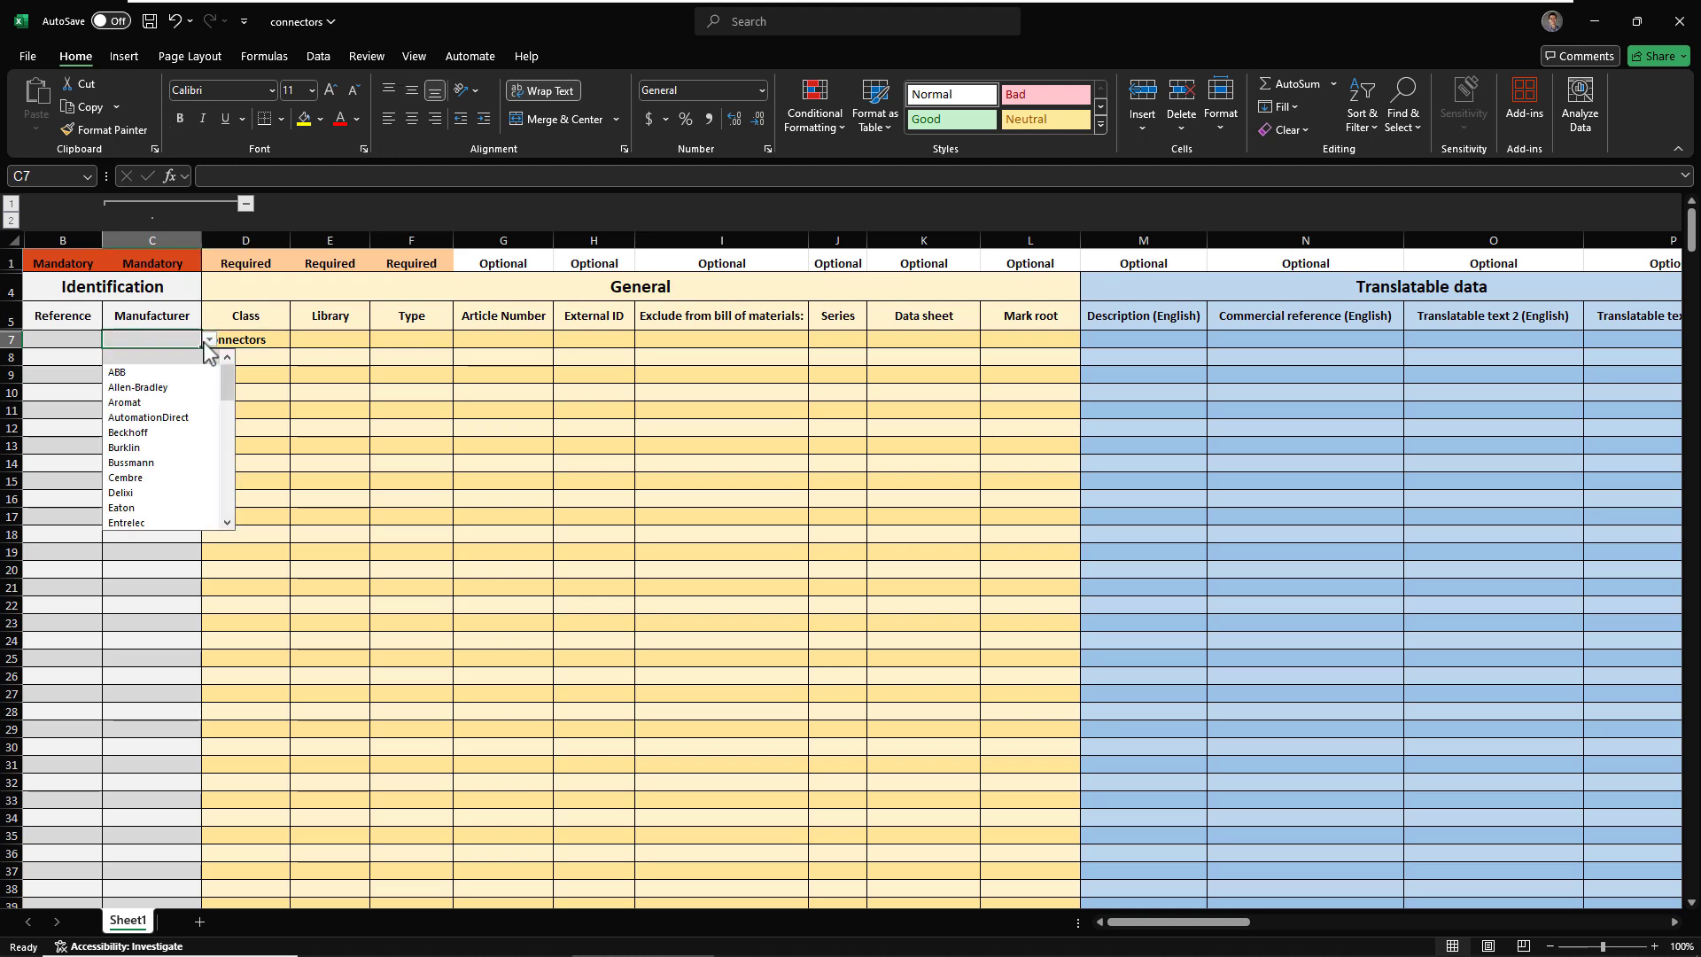
scroll("down", 3)
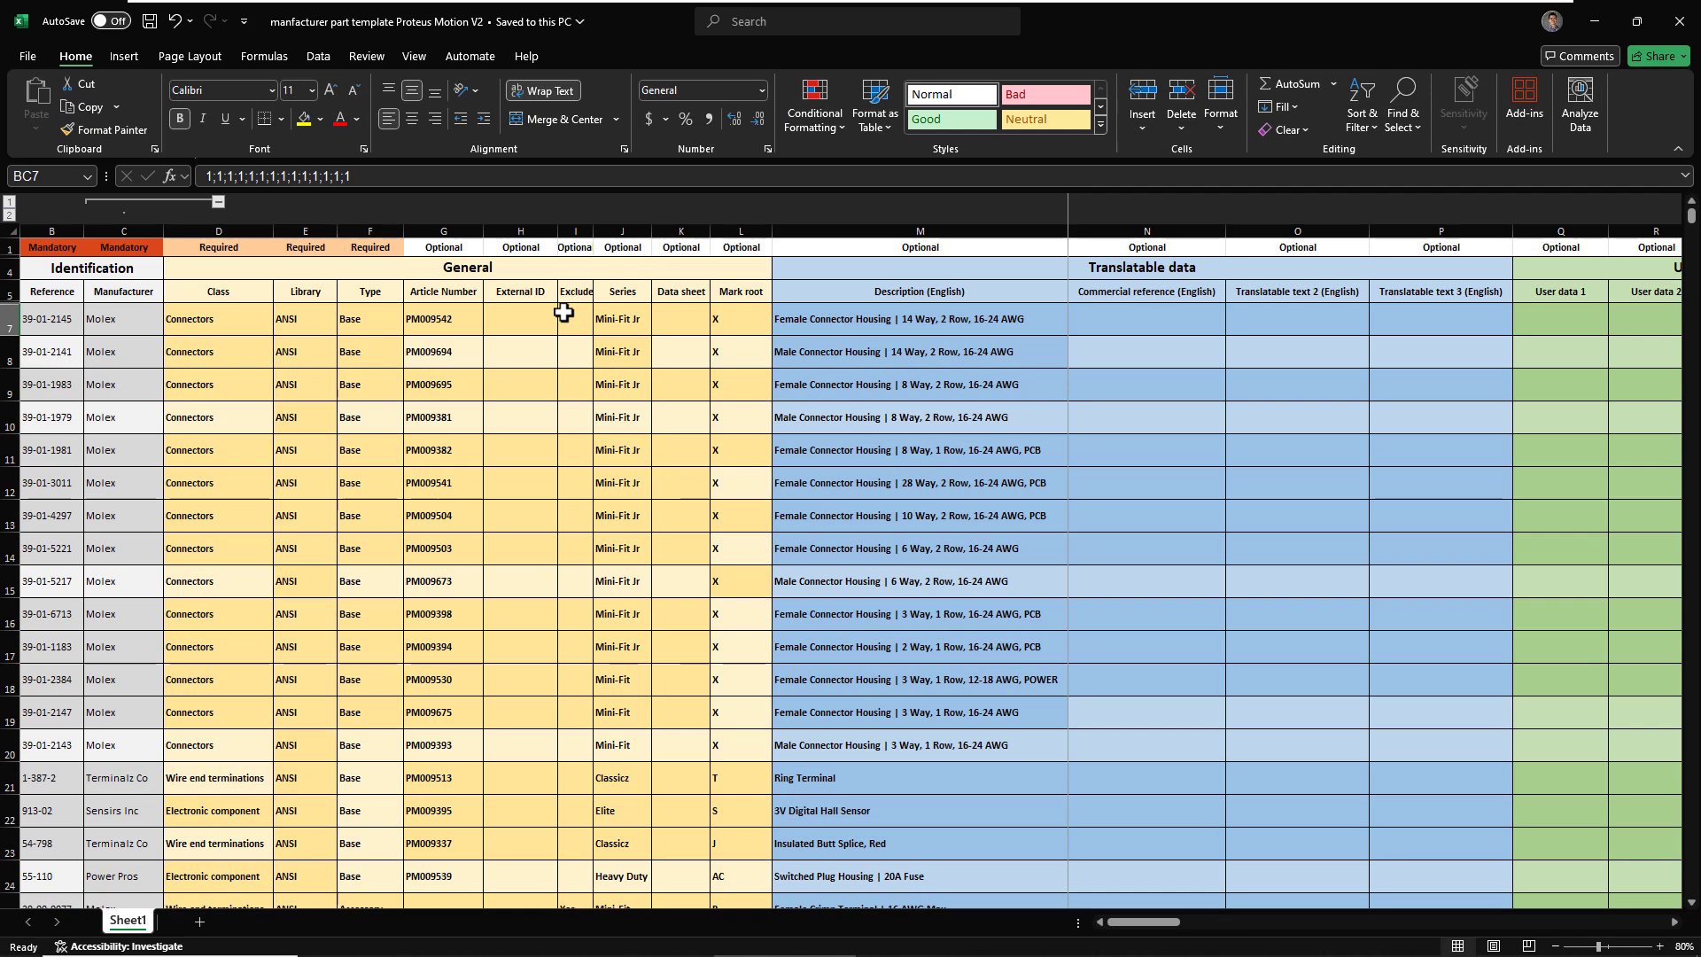
scroll("right", 3)
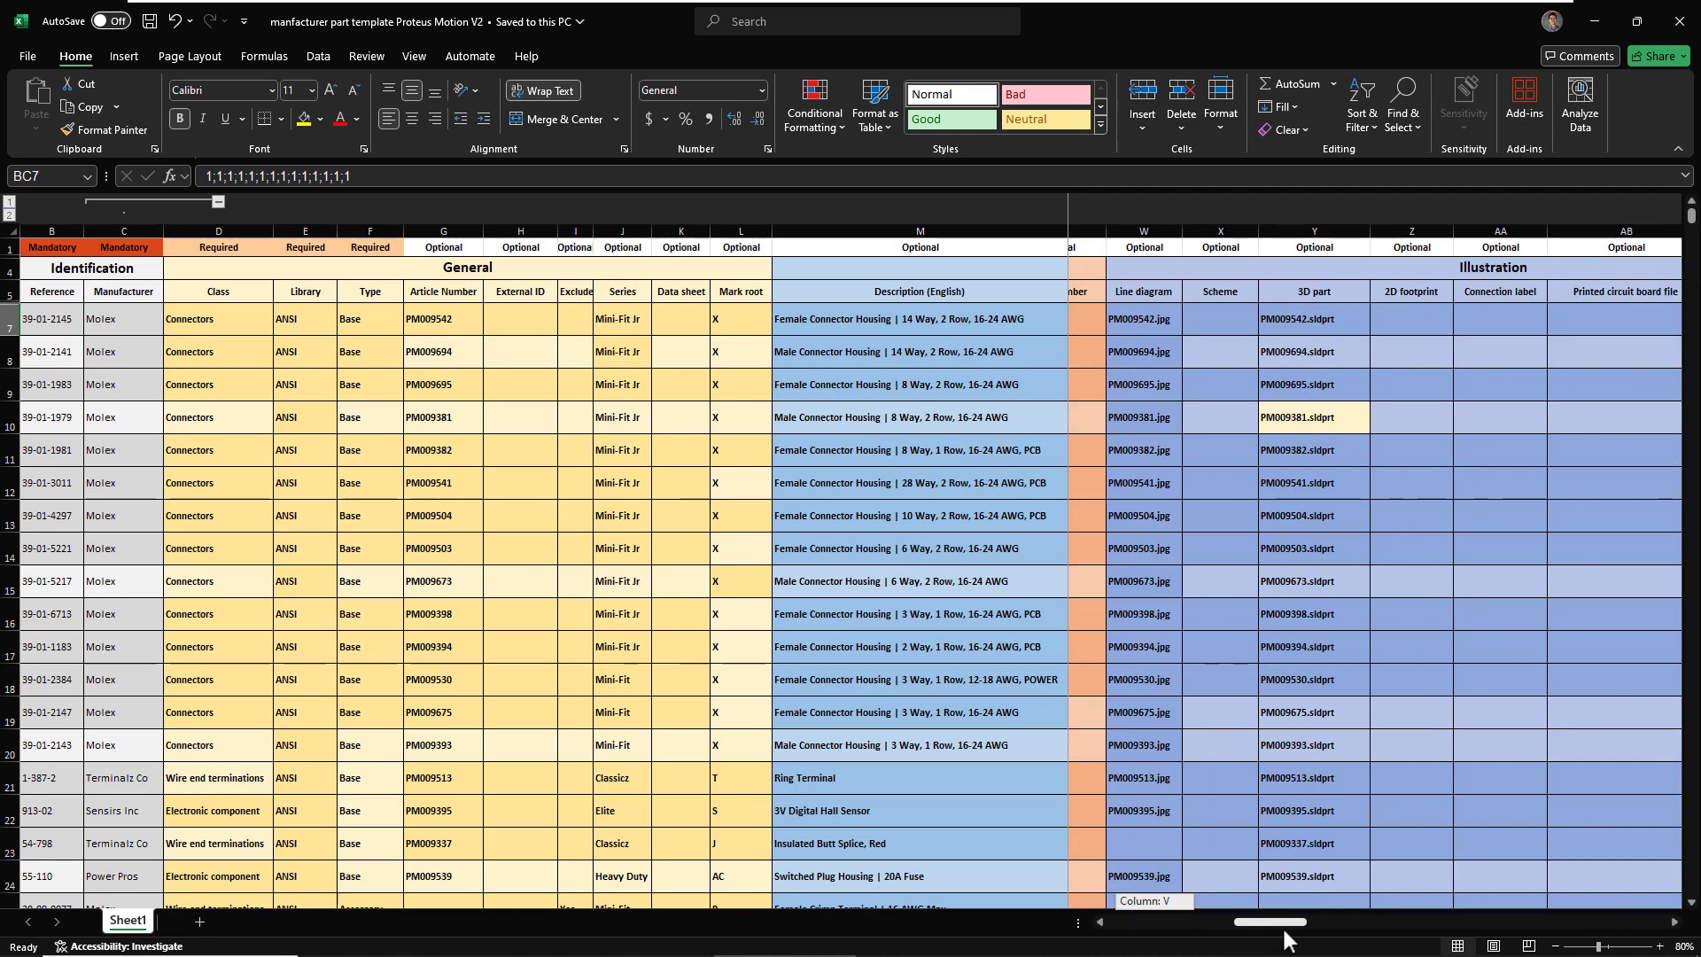
scroll("right", 3)
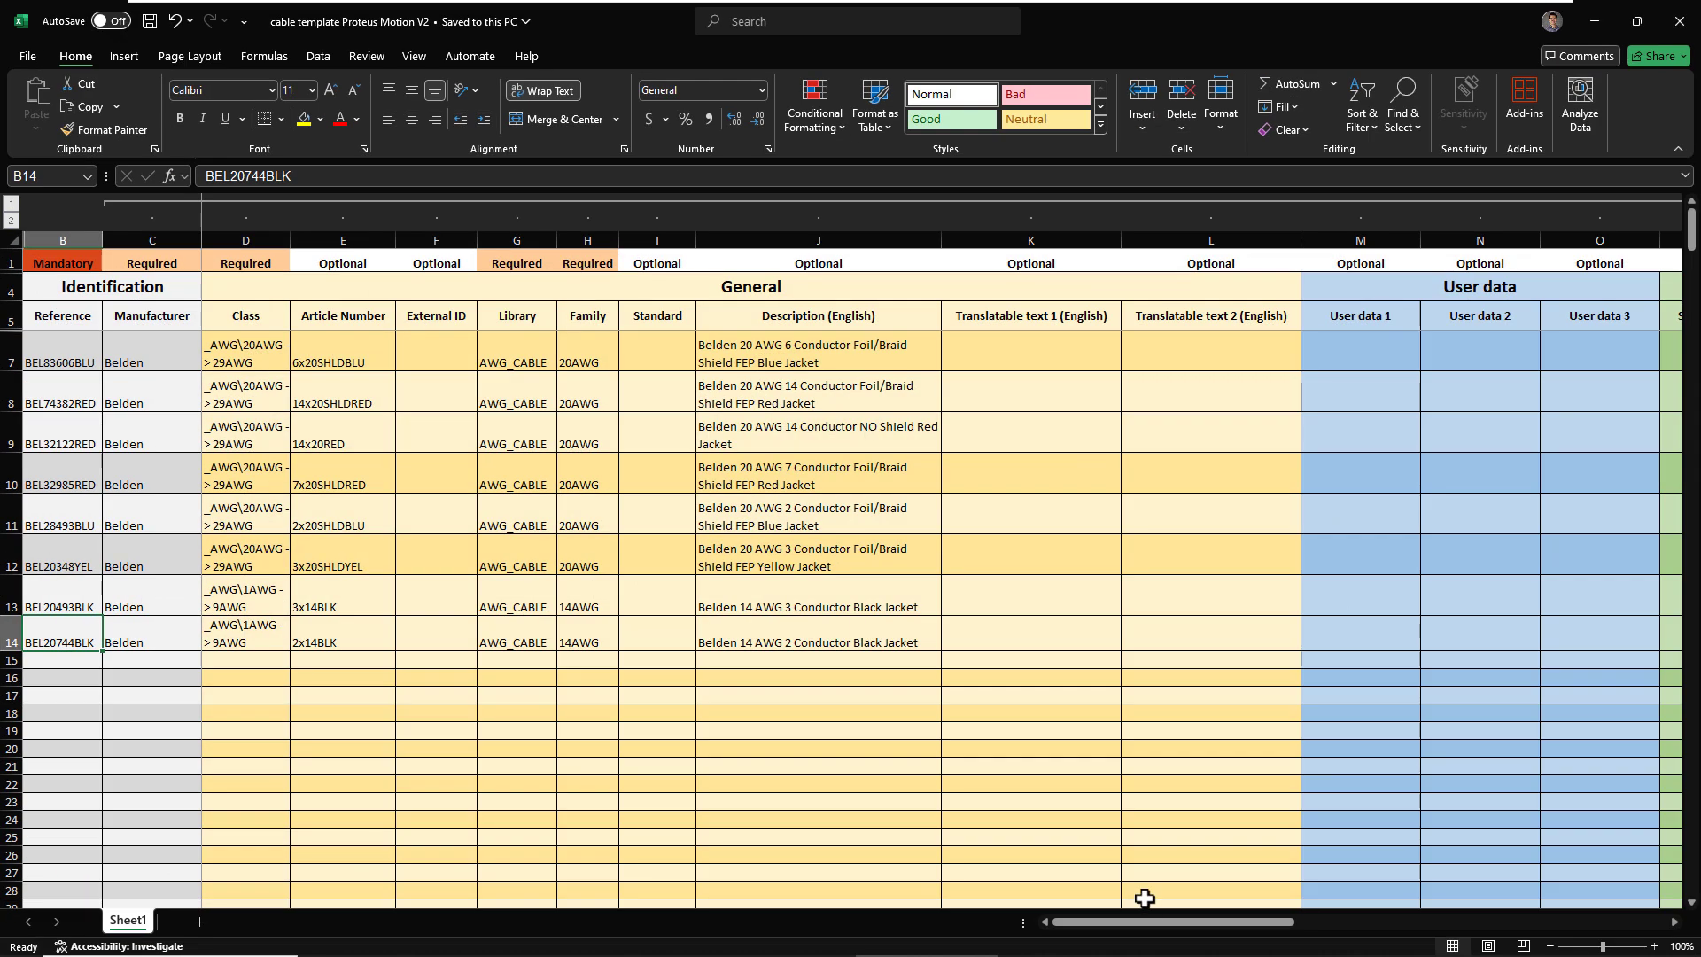
scroll("right", 3)
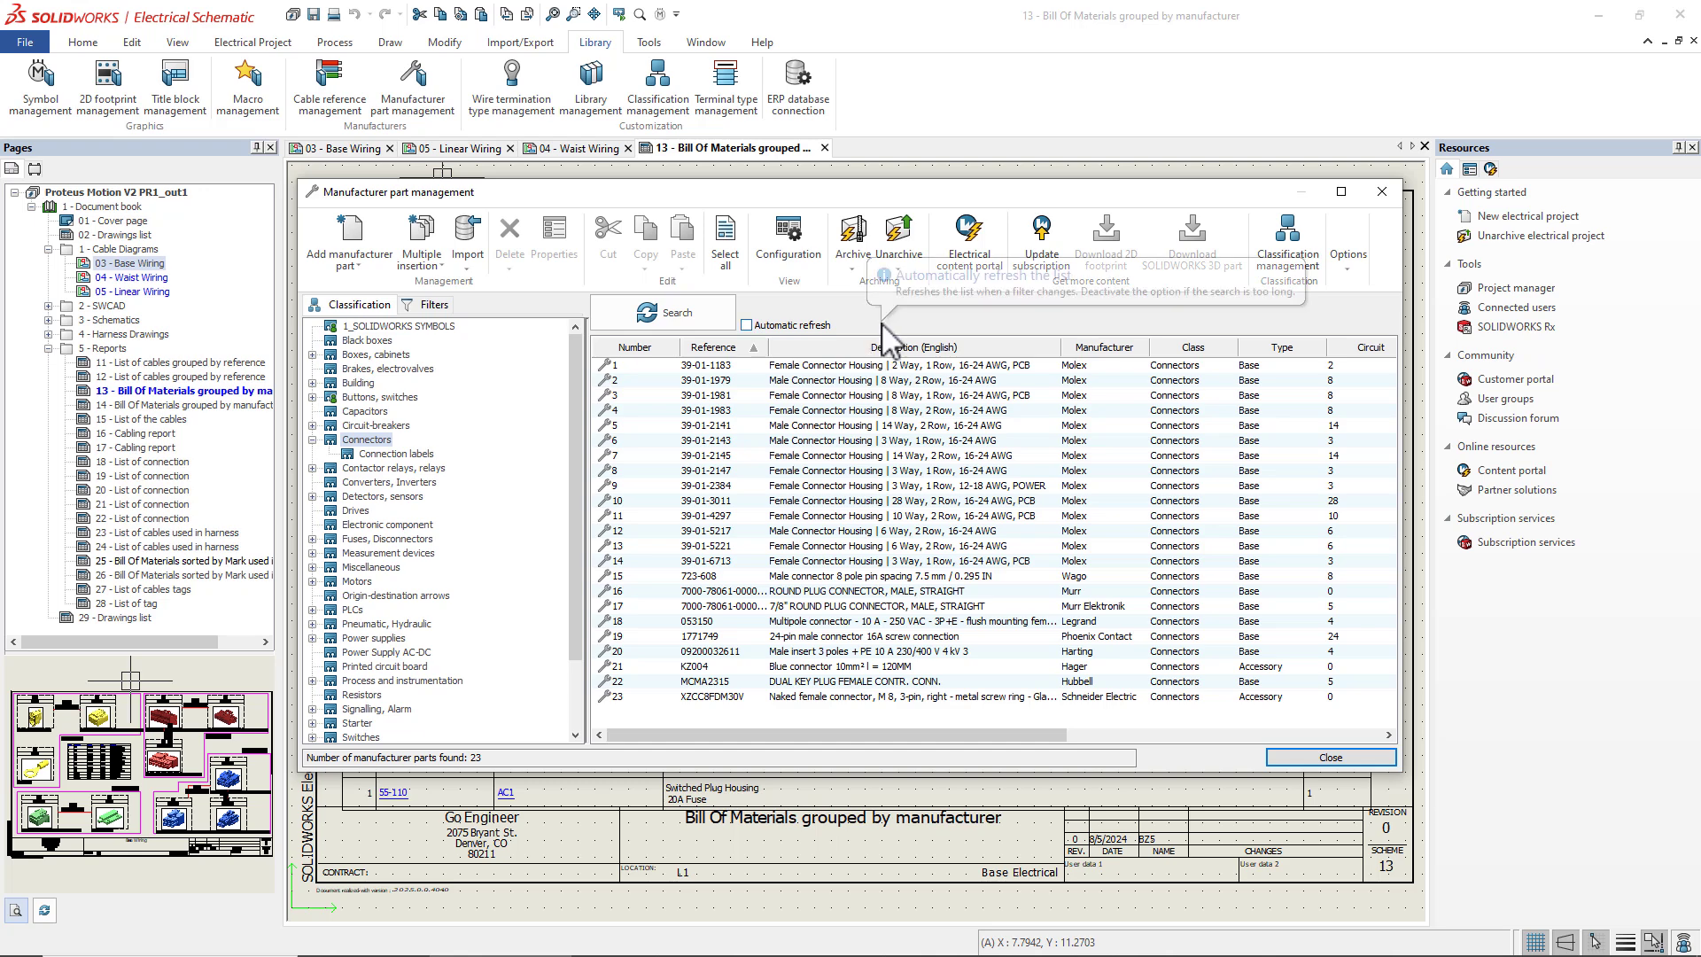
- Import the part template Excel file, compare it (4 parts importable), and close part management
left_click(468, 234)
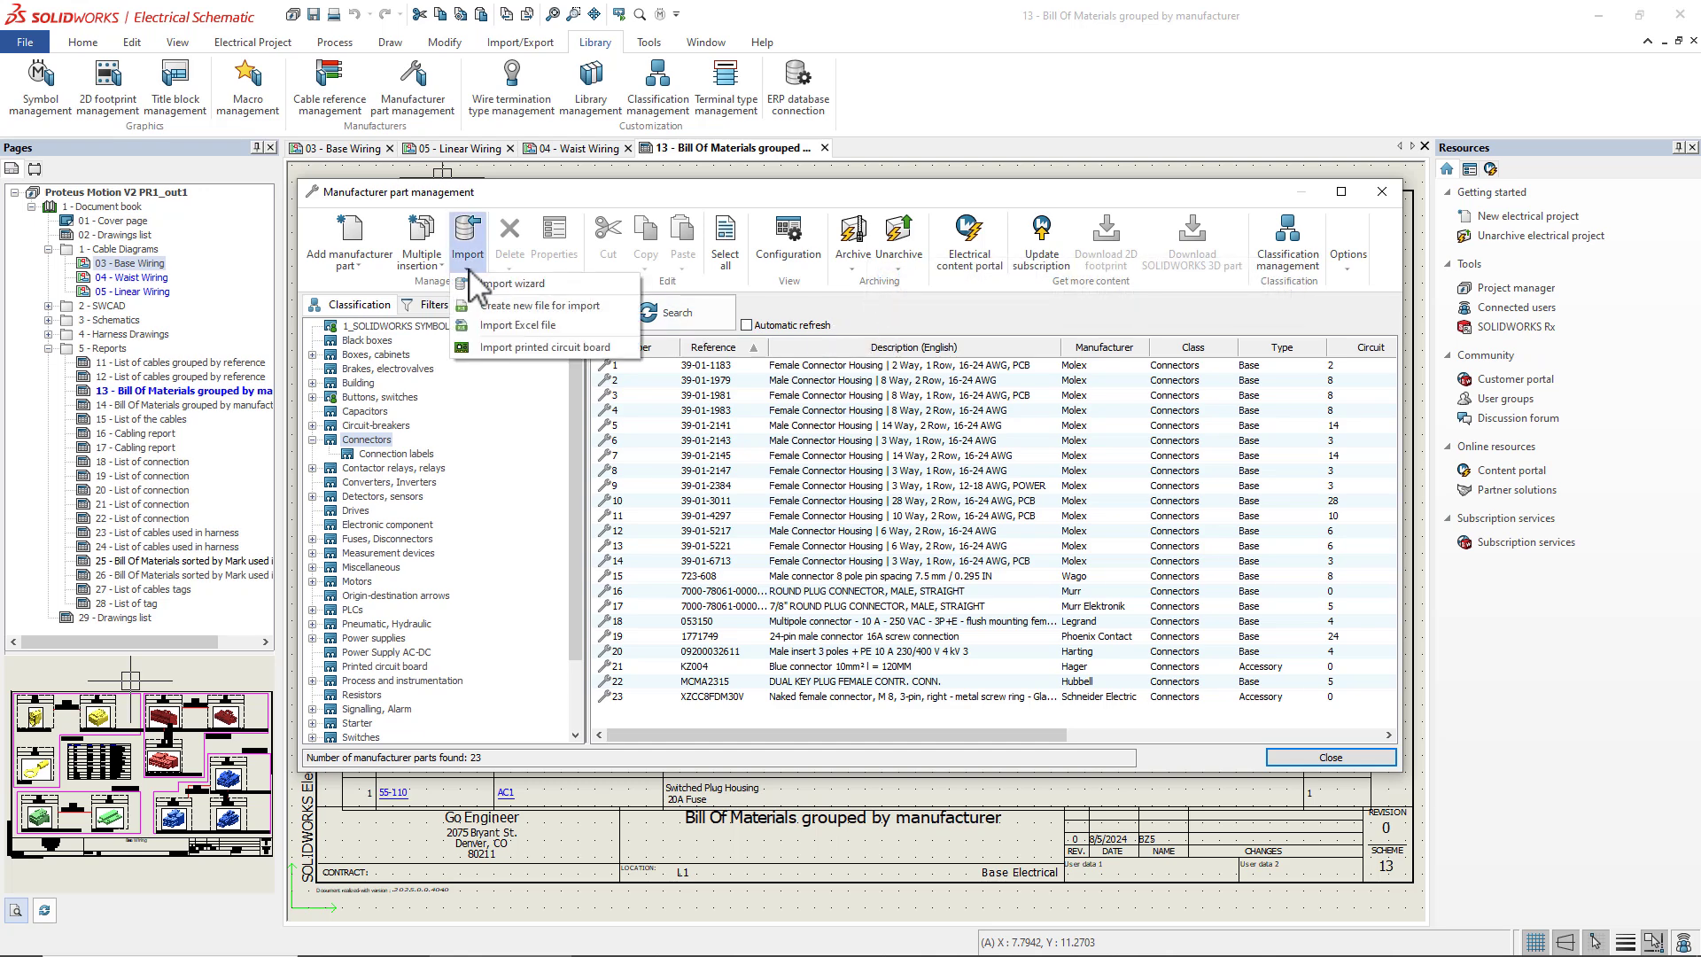
left_click(517, 324)
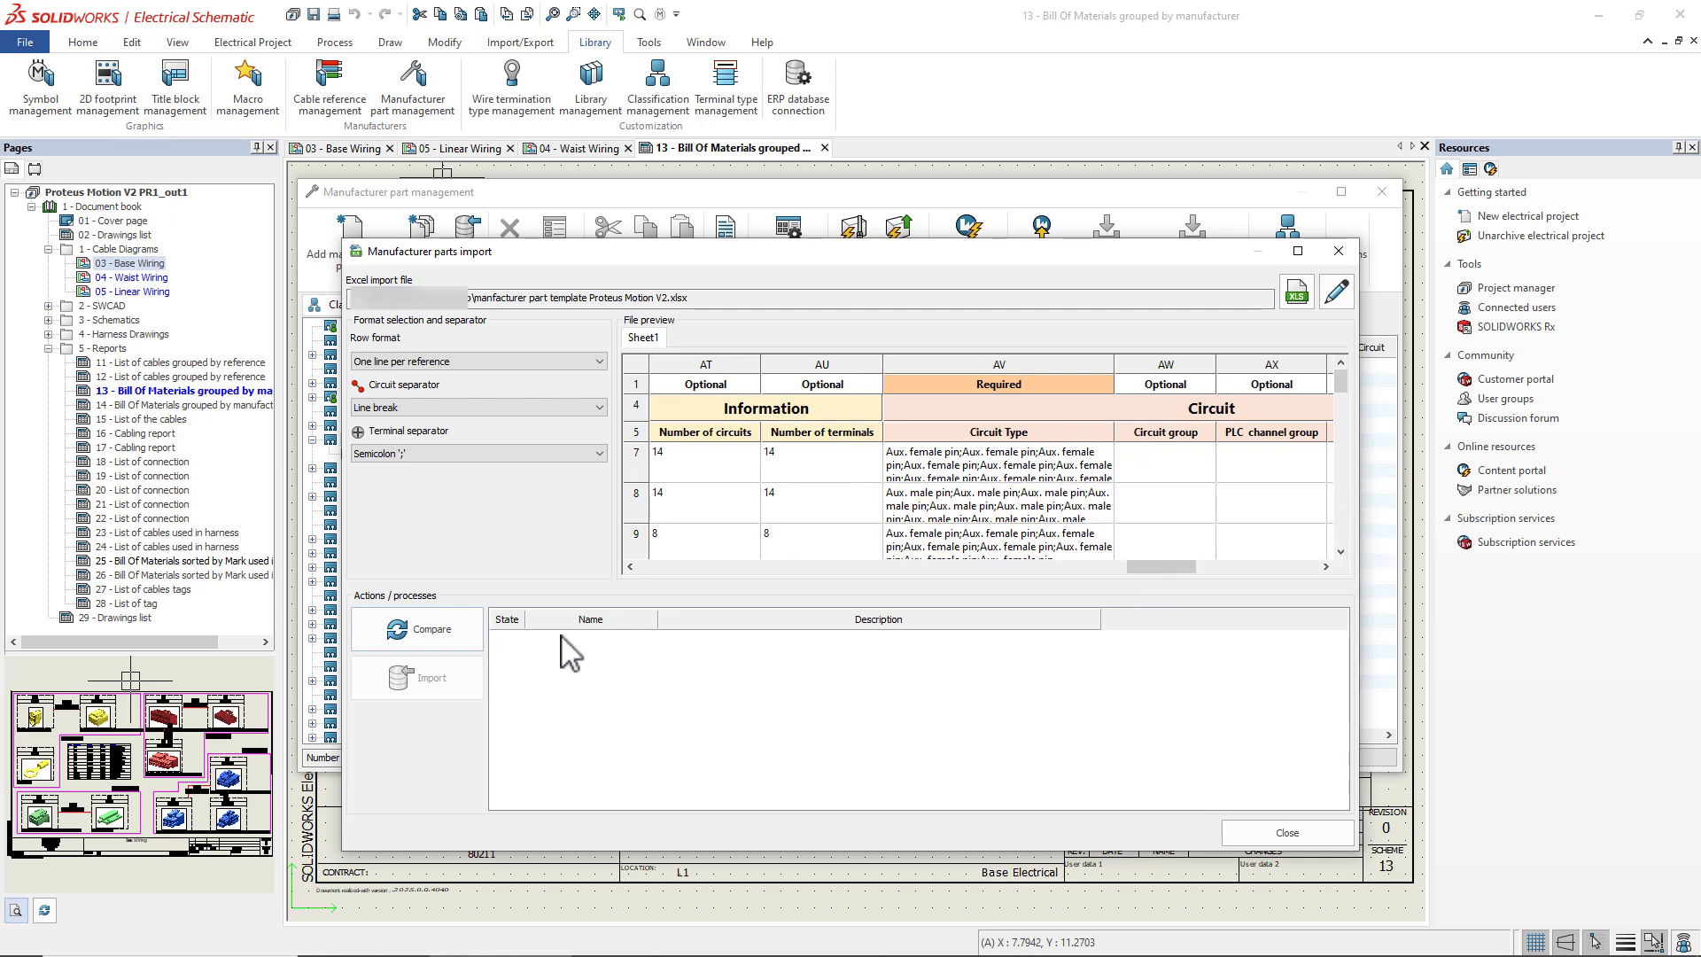
mouse_move(432, 629)
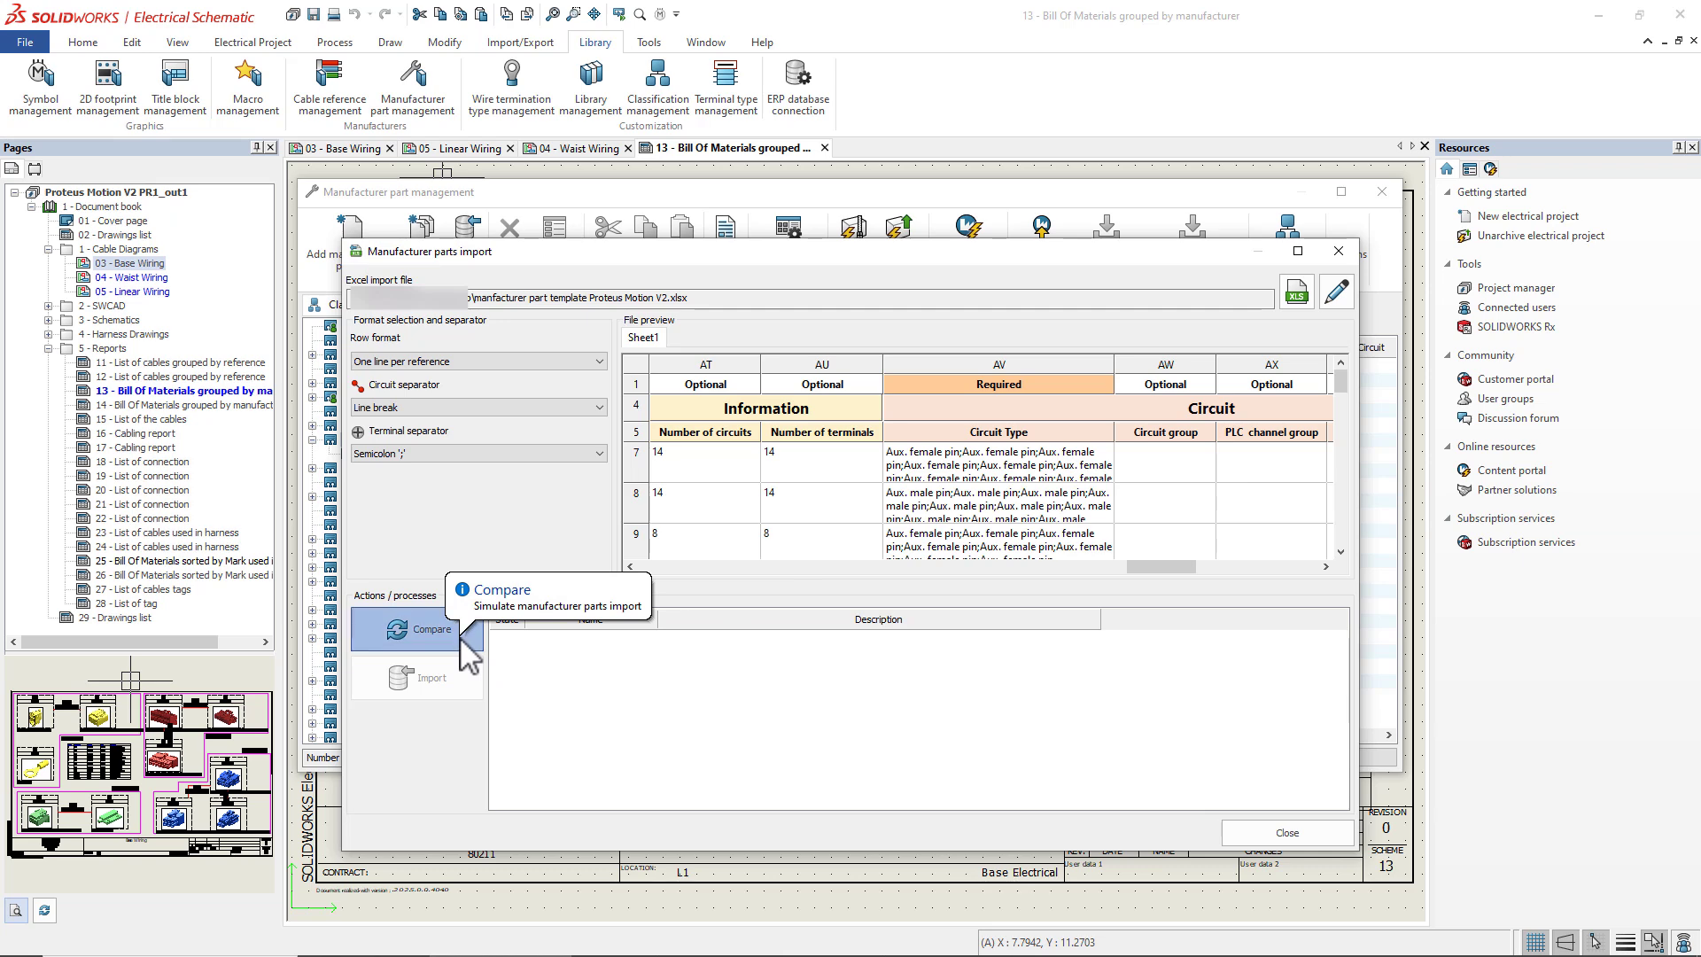
left_click(418, 629)
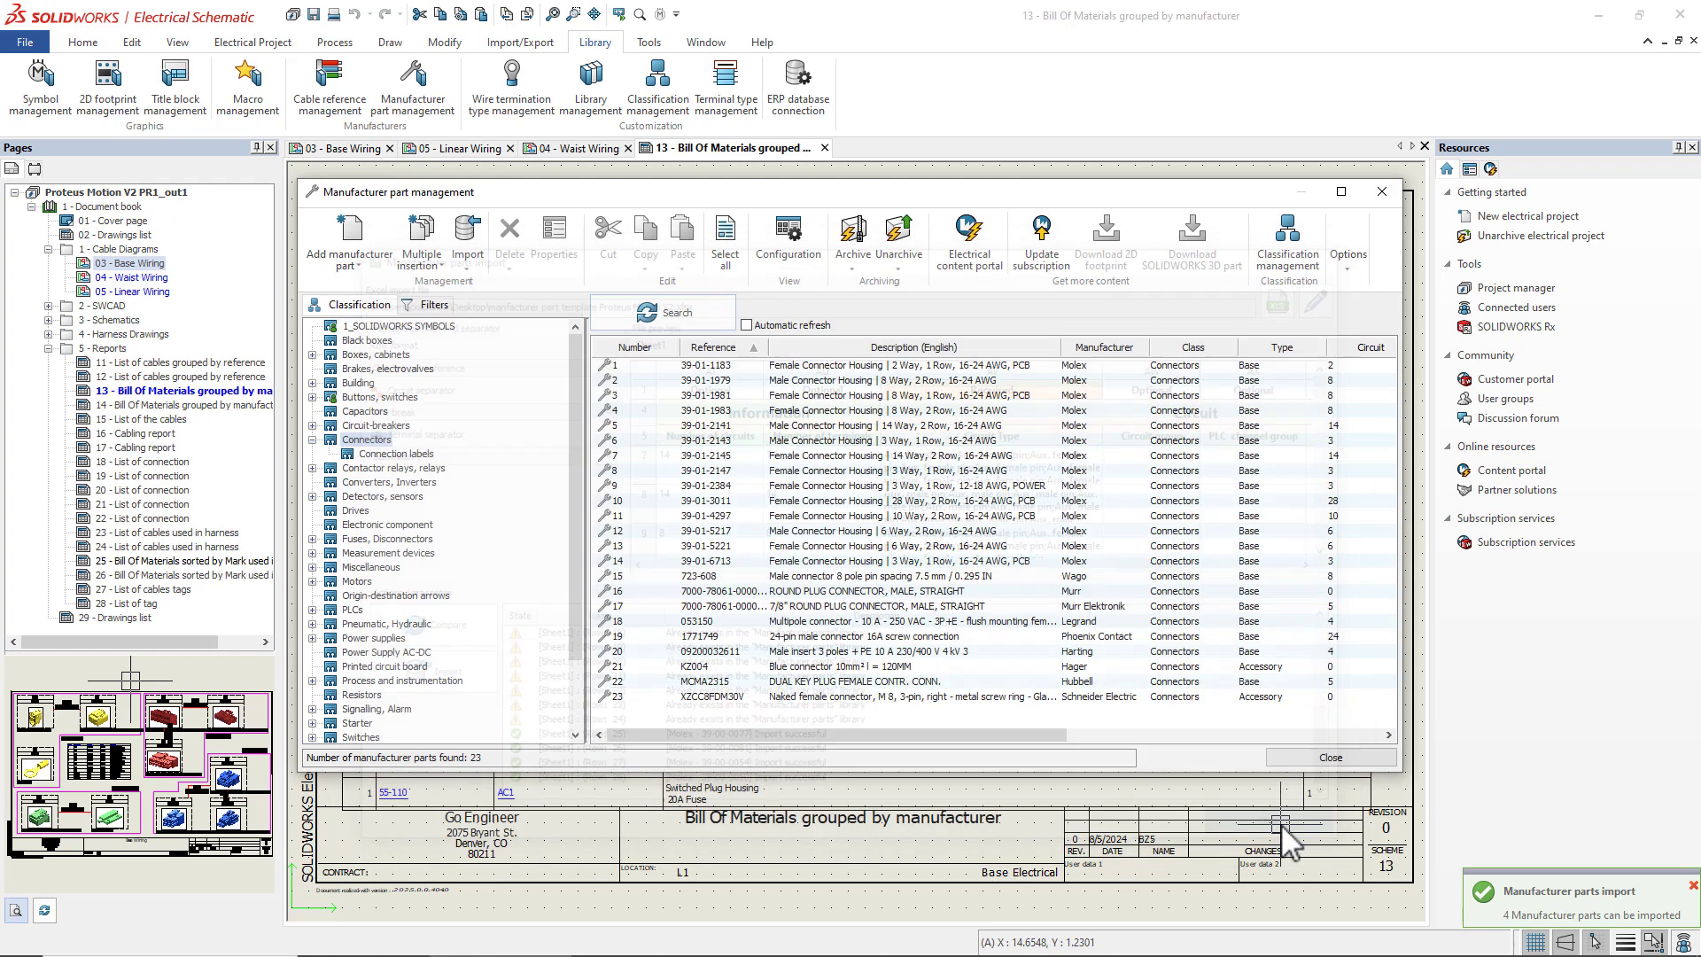
left_click(1330, 759)
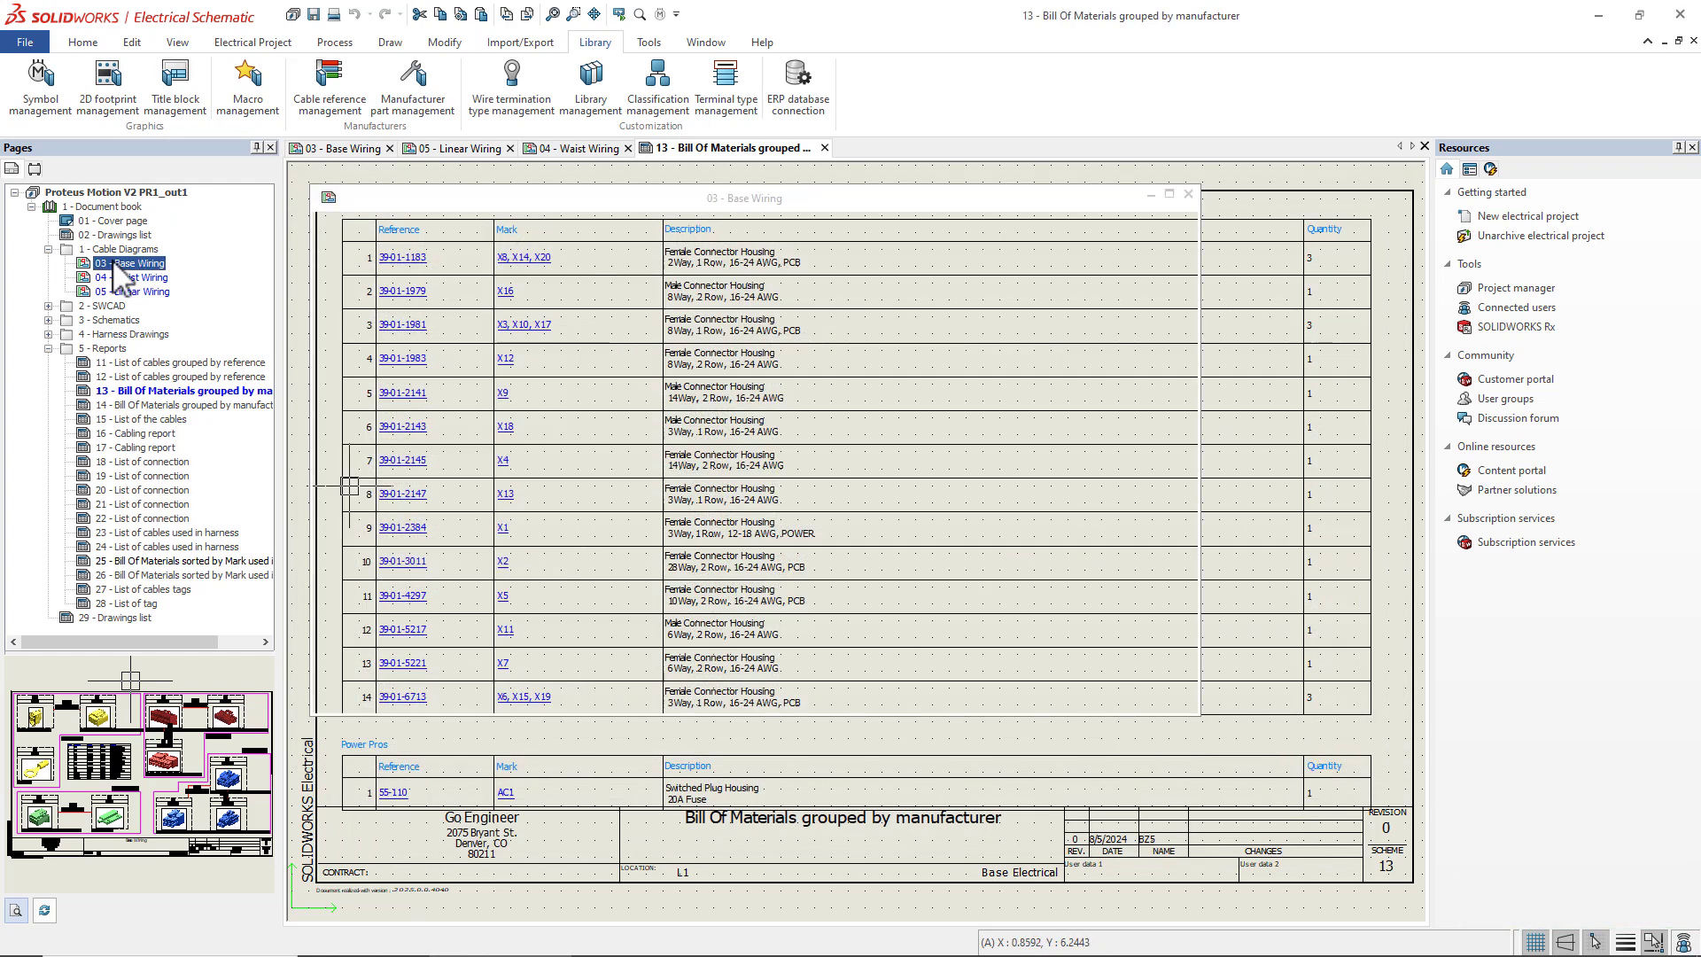
- Review AC1's Power Pros part and black-box circuits, then accept the component properties
double_click(134, 263)
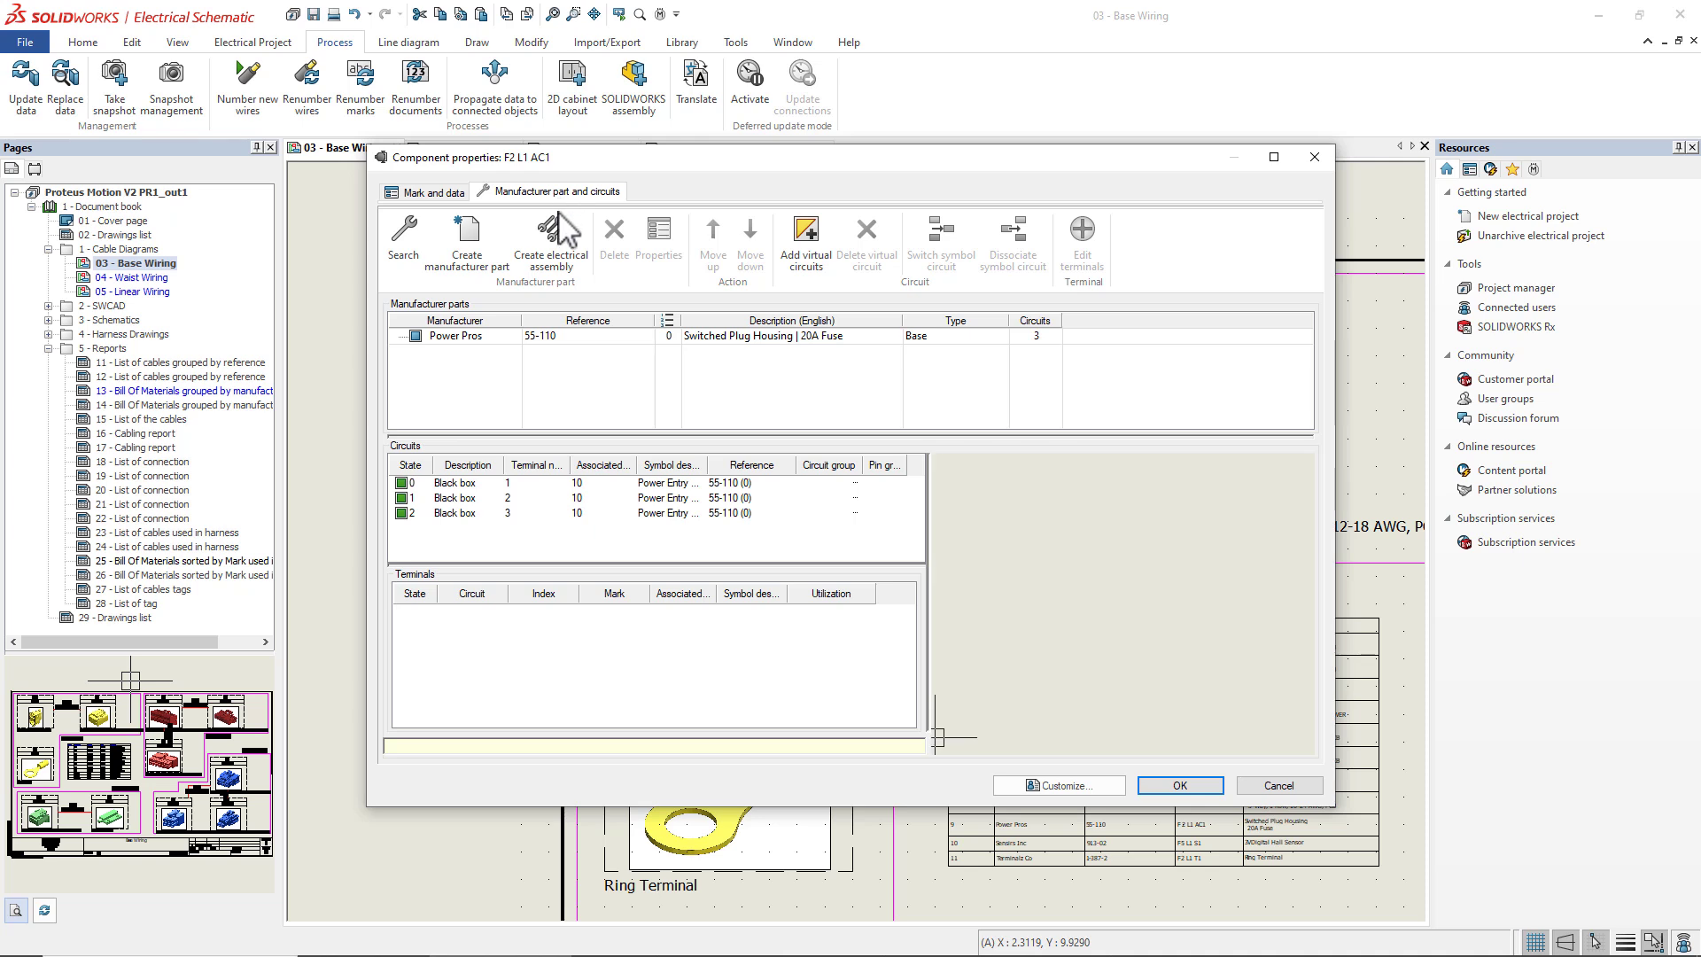
left_click(465, 337)
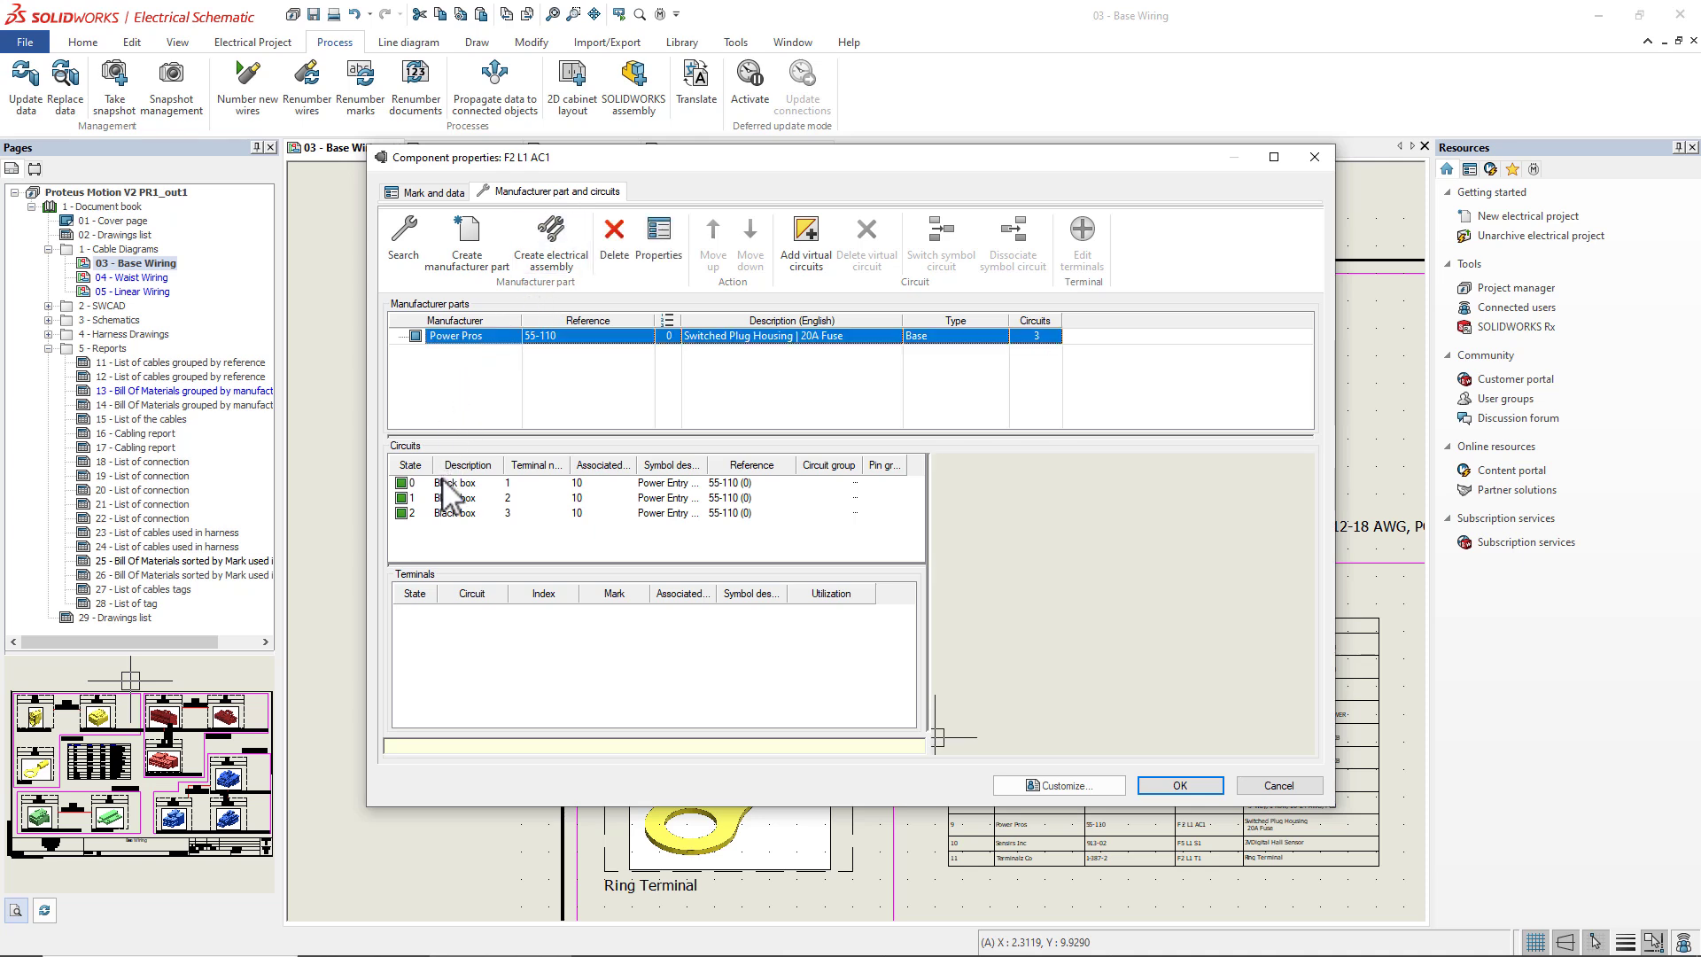
left_click(455, 481)
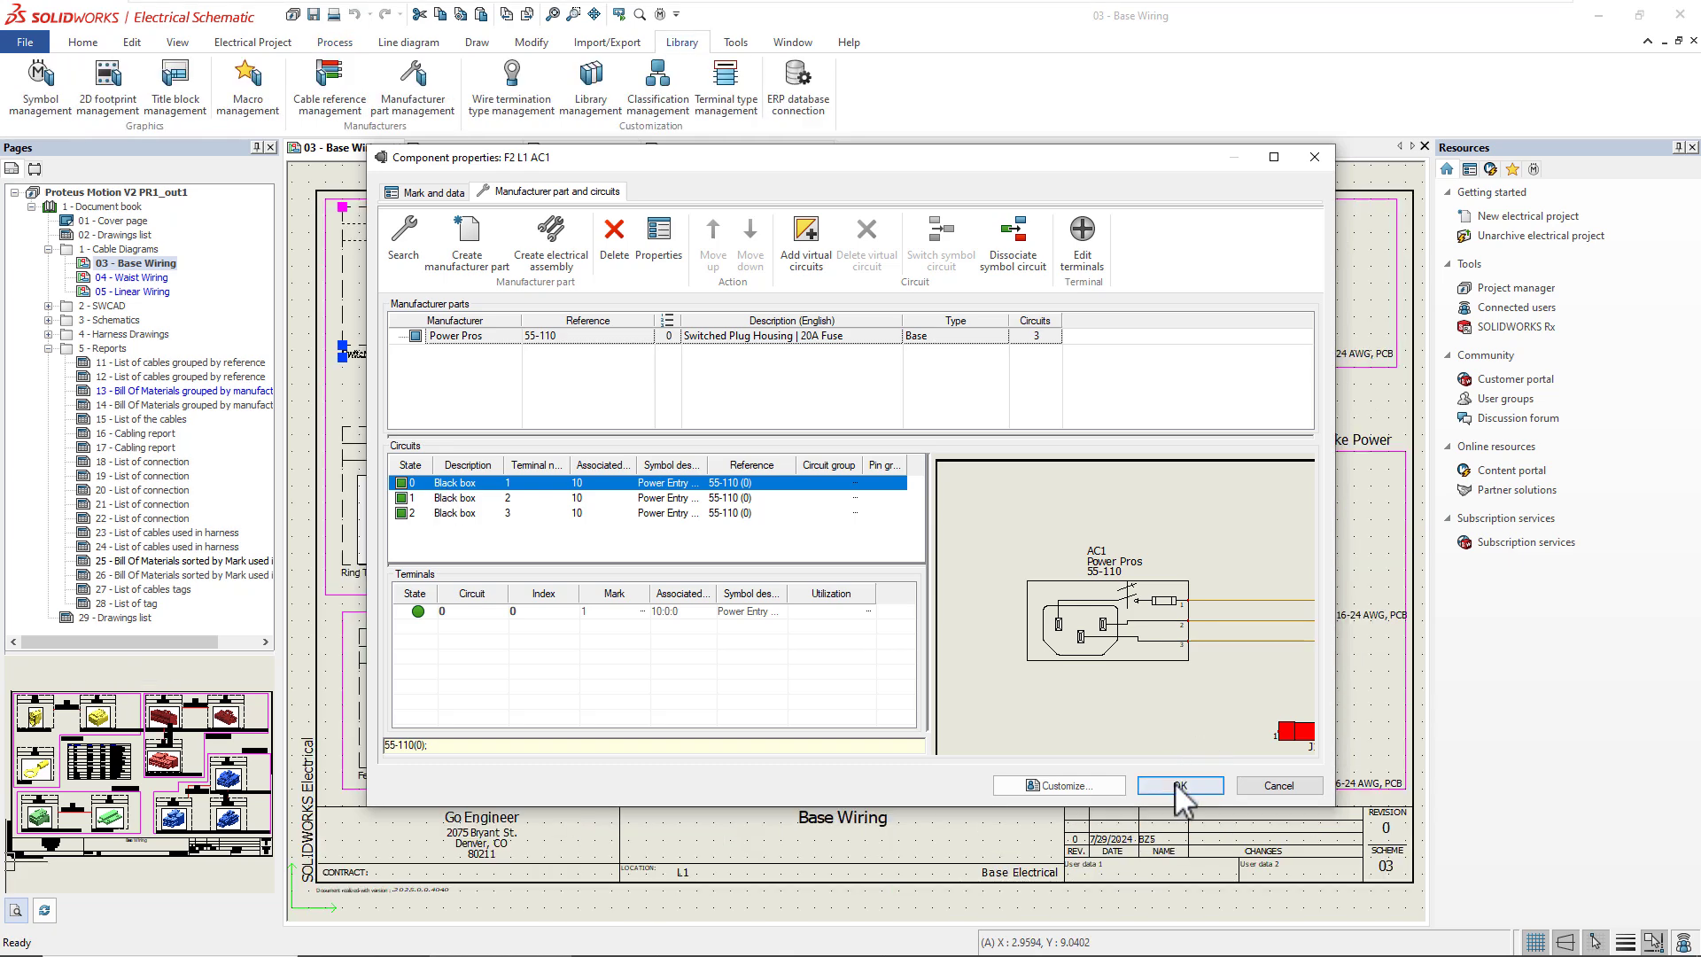
left_click(1180, 785)
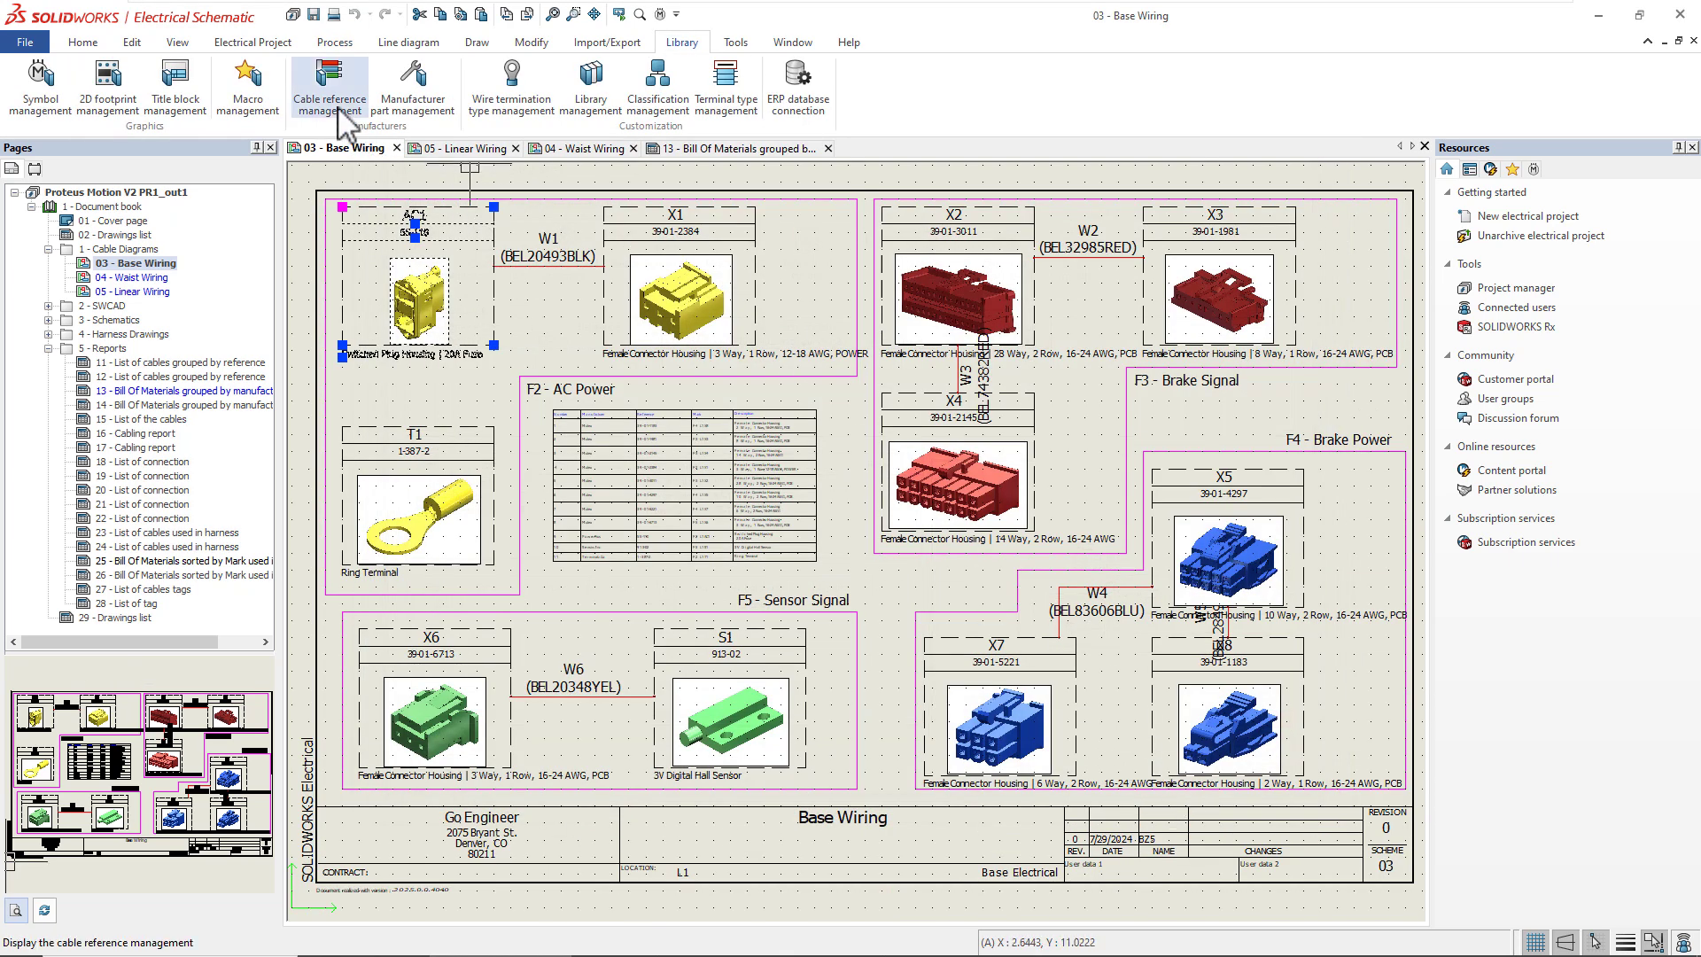
- Browse cable references down the _AWG class to the 1AWG–9AWG group
left_click(329, 78)
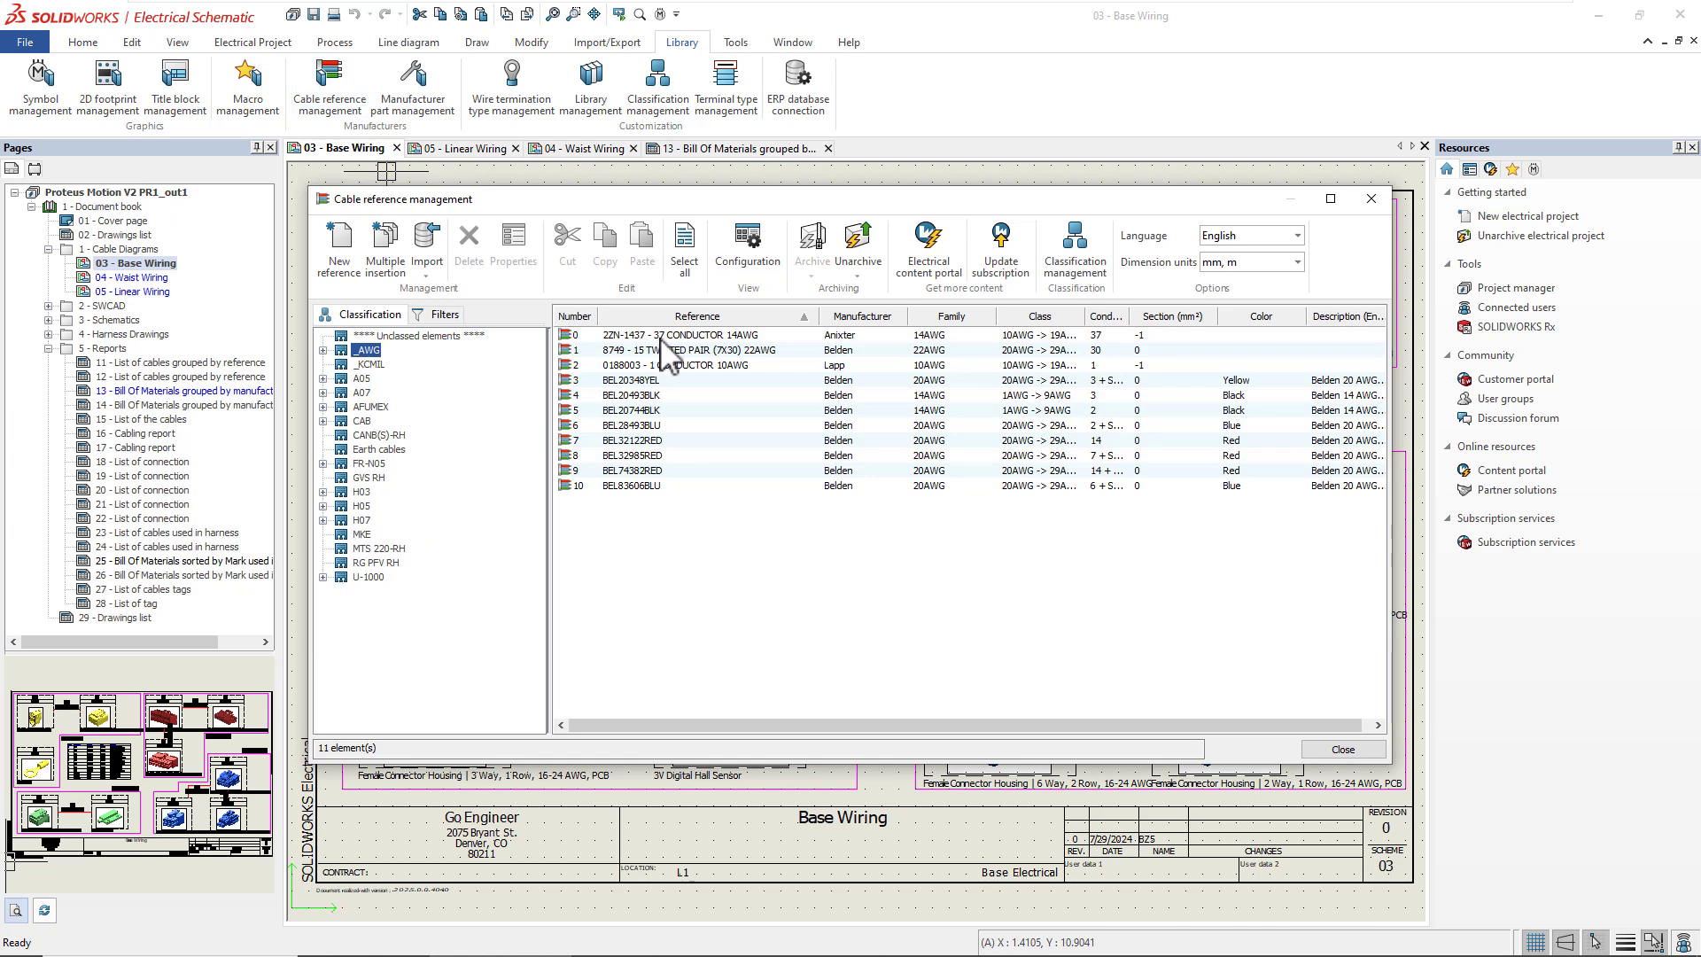
left_click(729, 349)
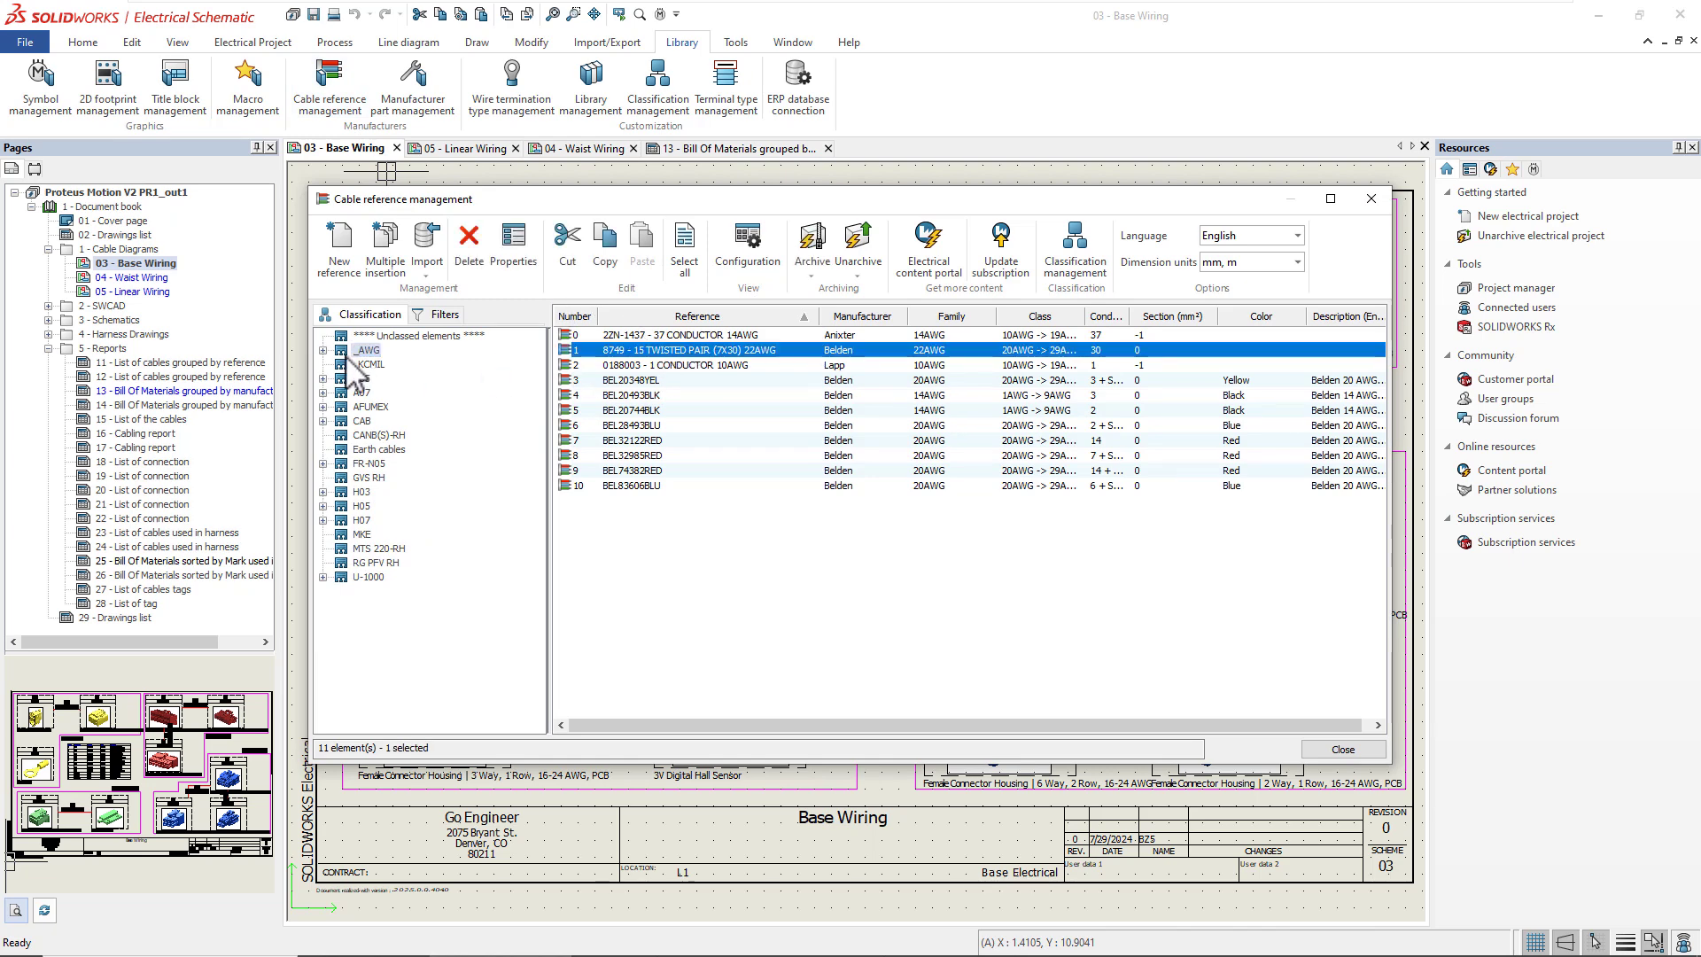
left_click(322, 349)
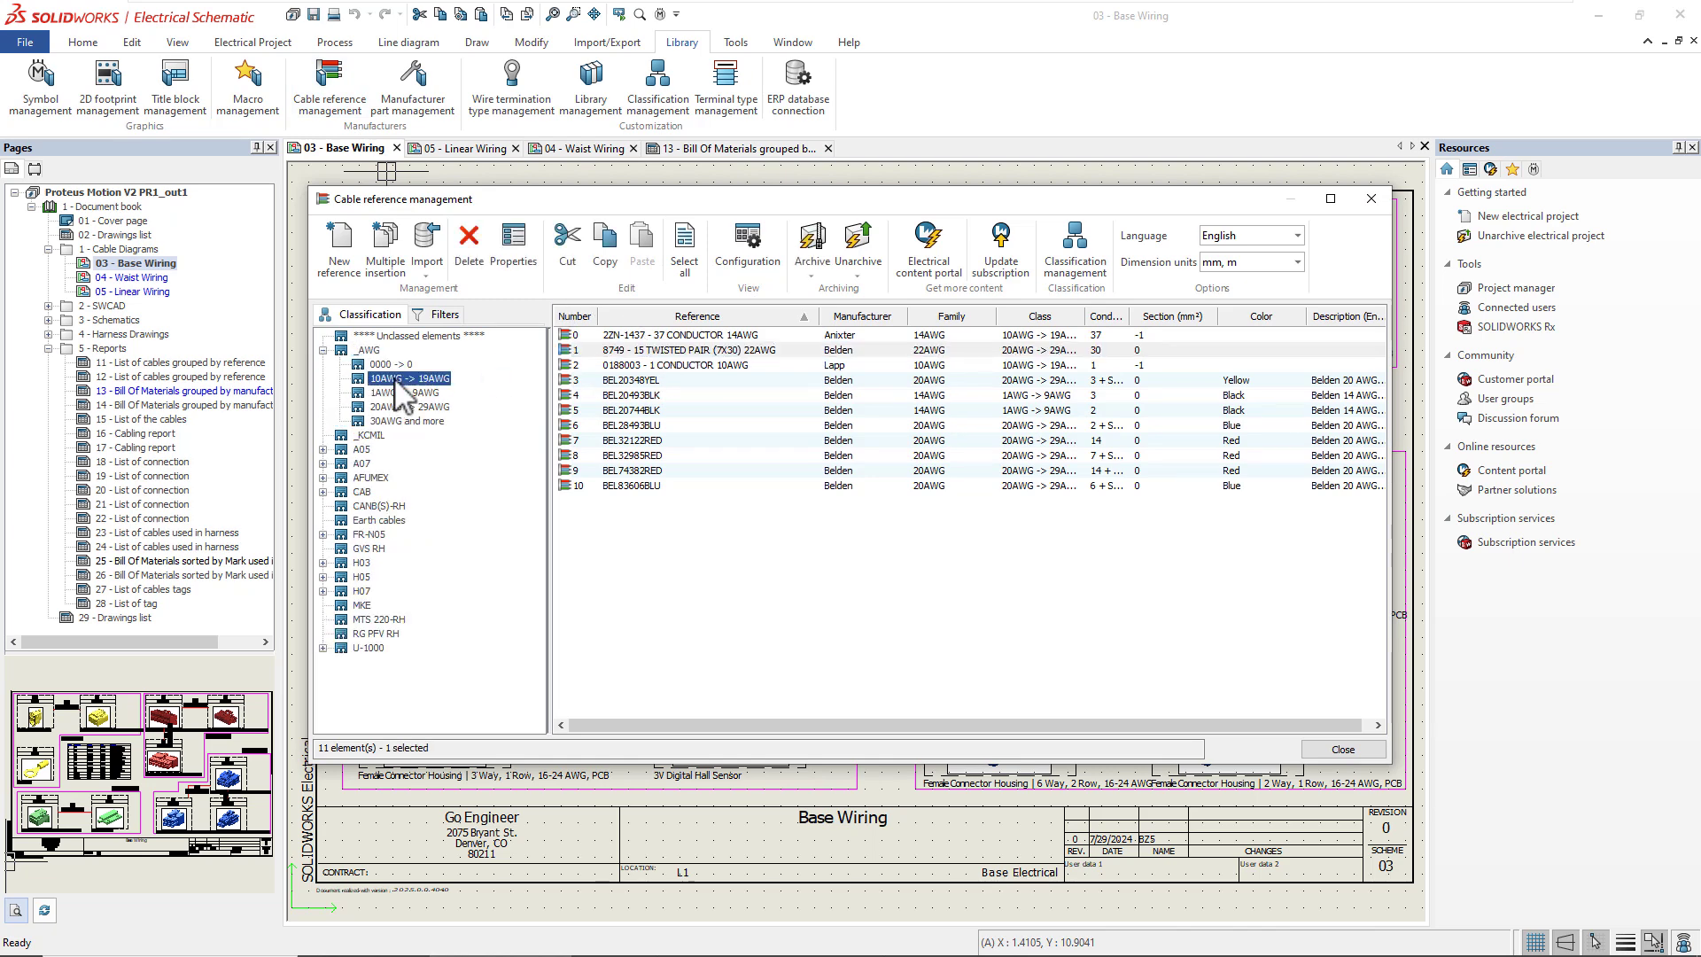
left_click(408, 378)
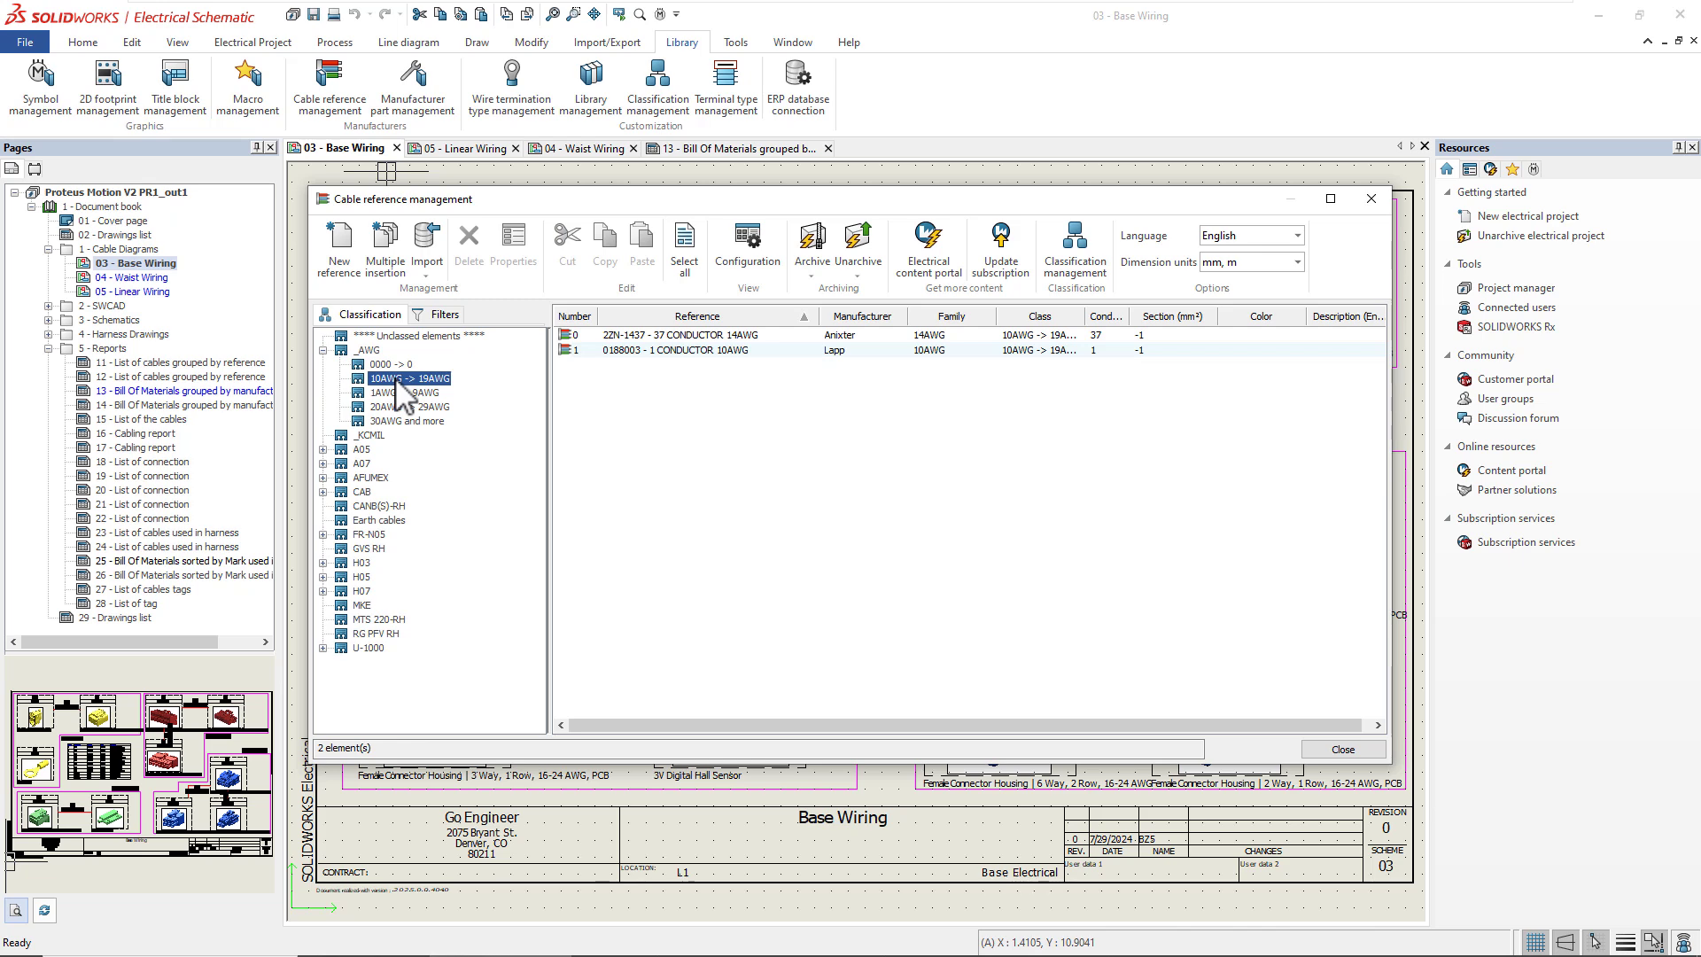
left_click(404, 392)
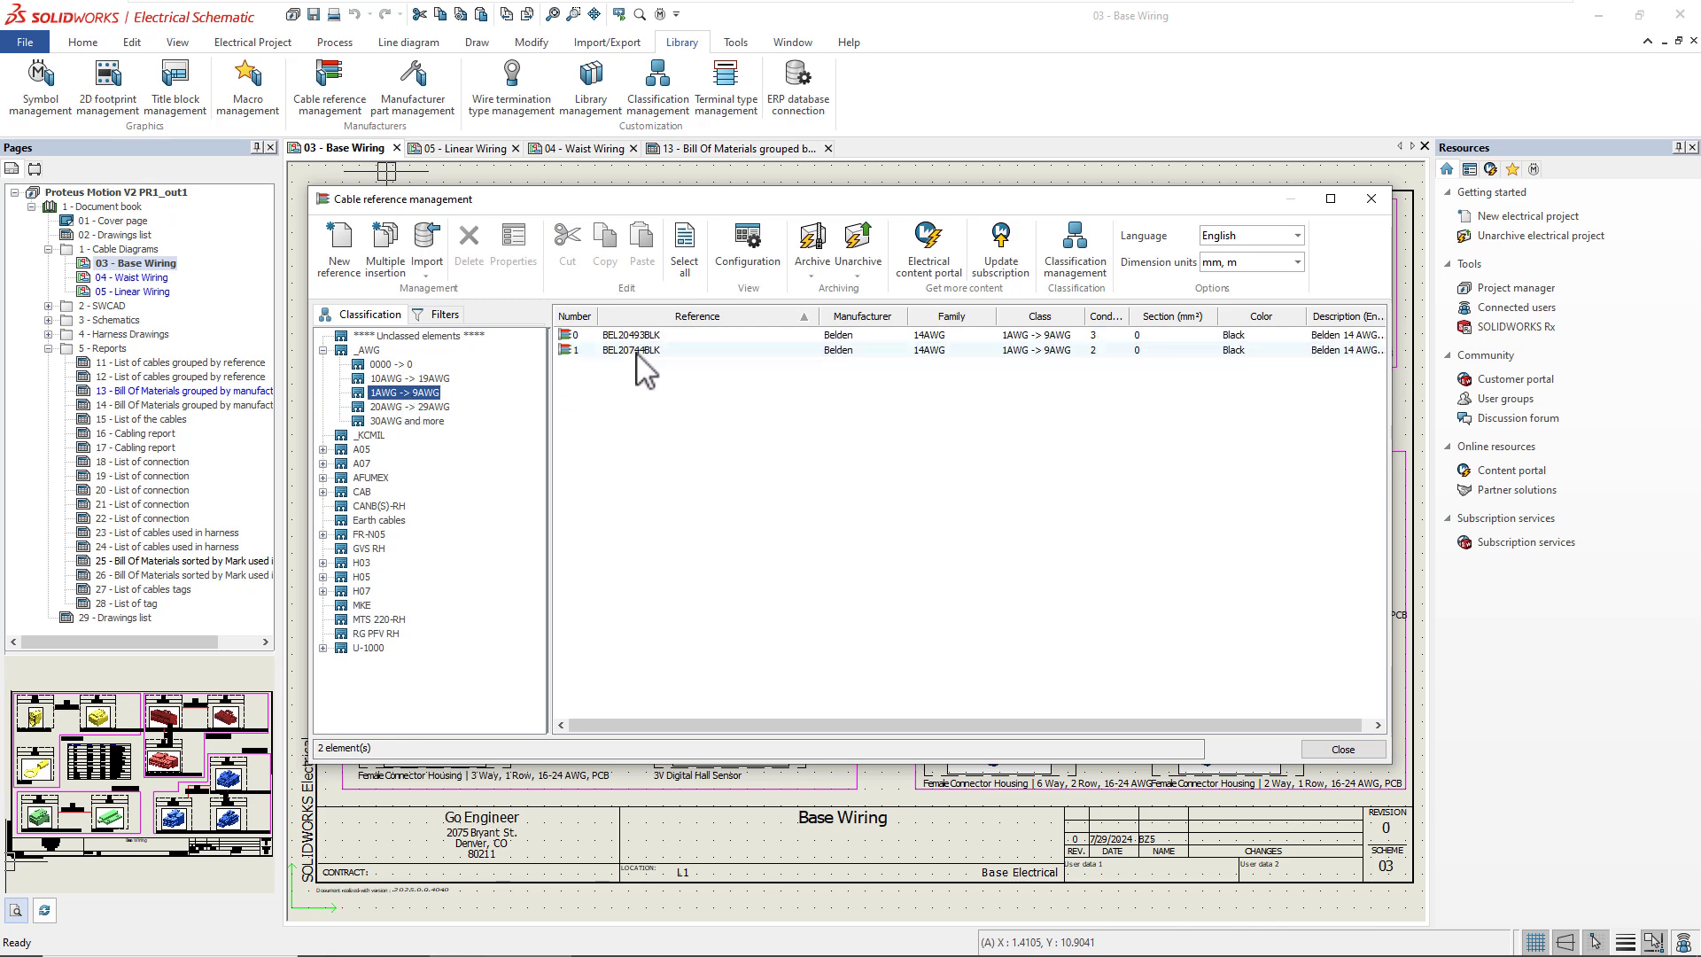
- Give cable reference BEL20744BLK mark root PWR and close the cable library
double_click(629, 349)
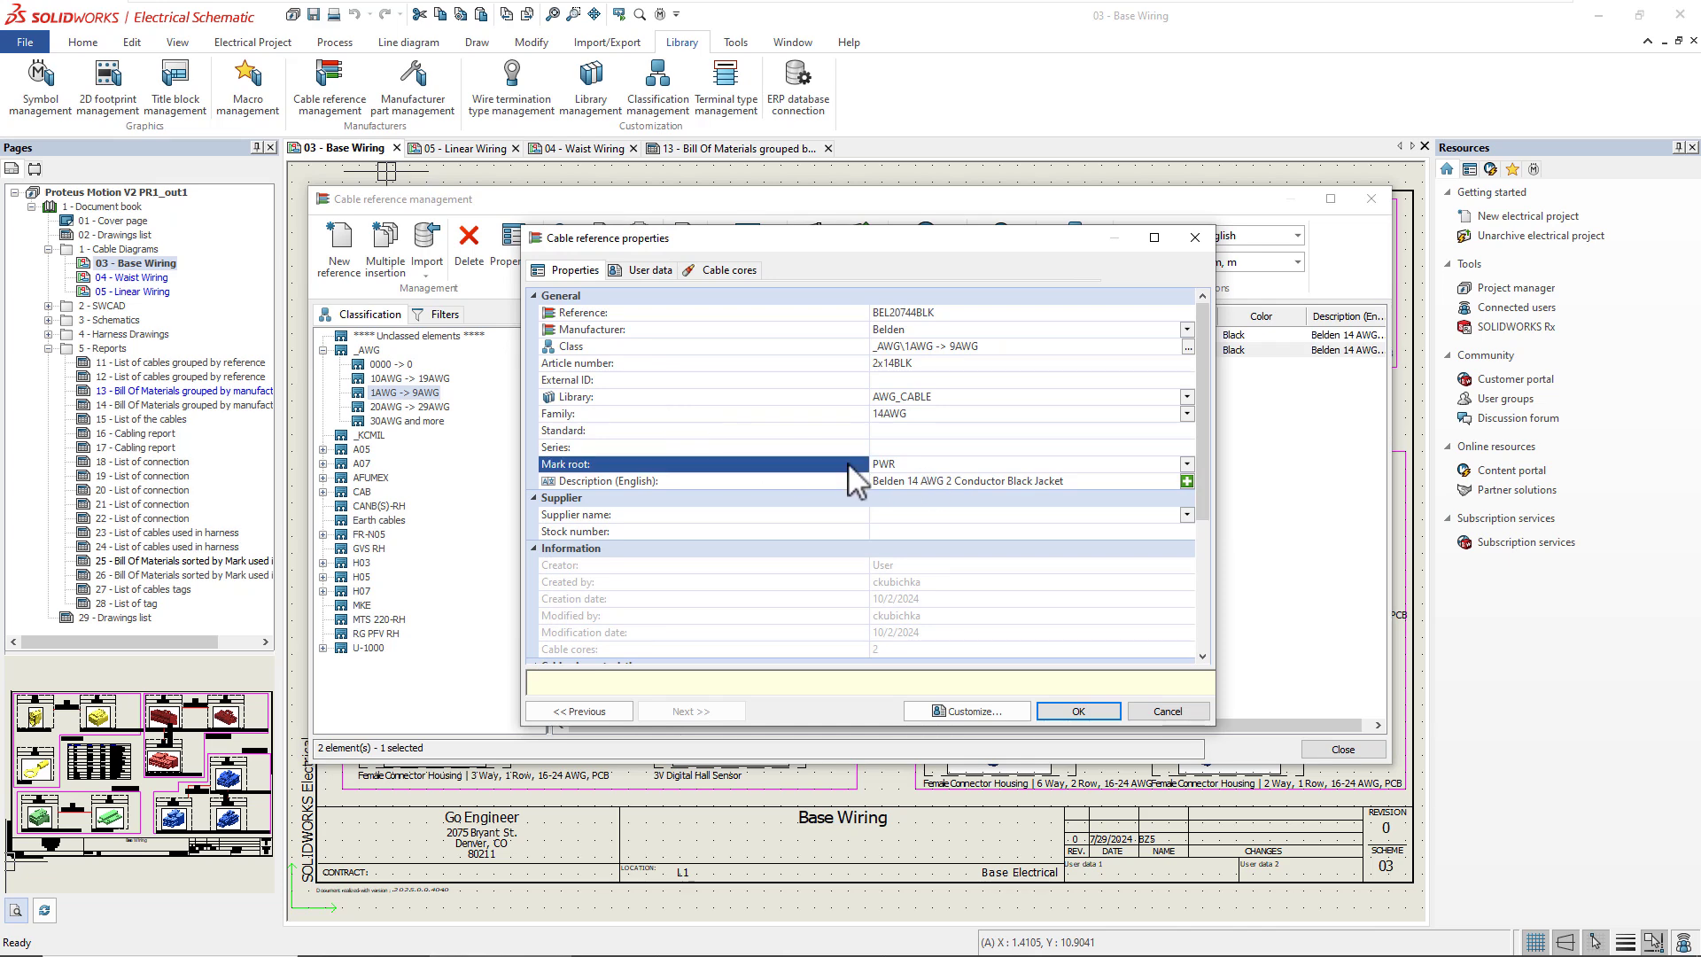
mouse_move(1049, 663)
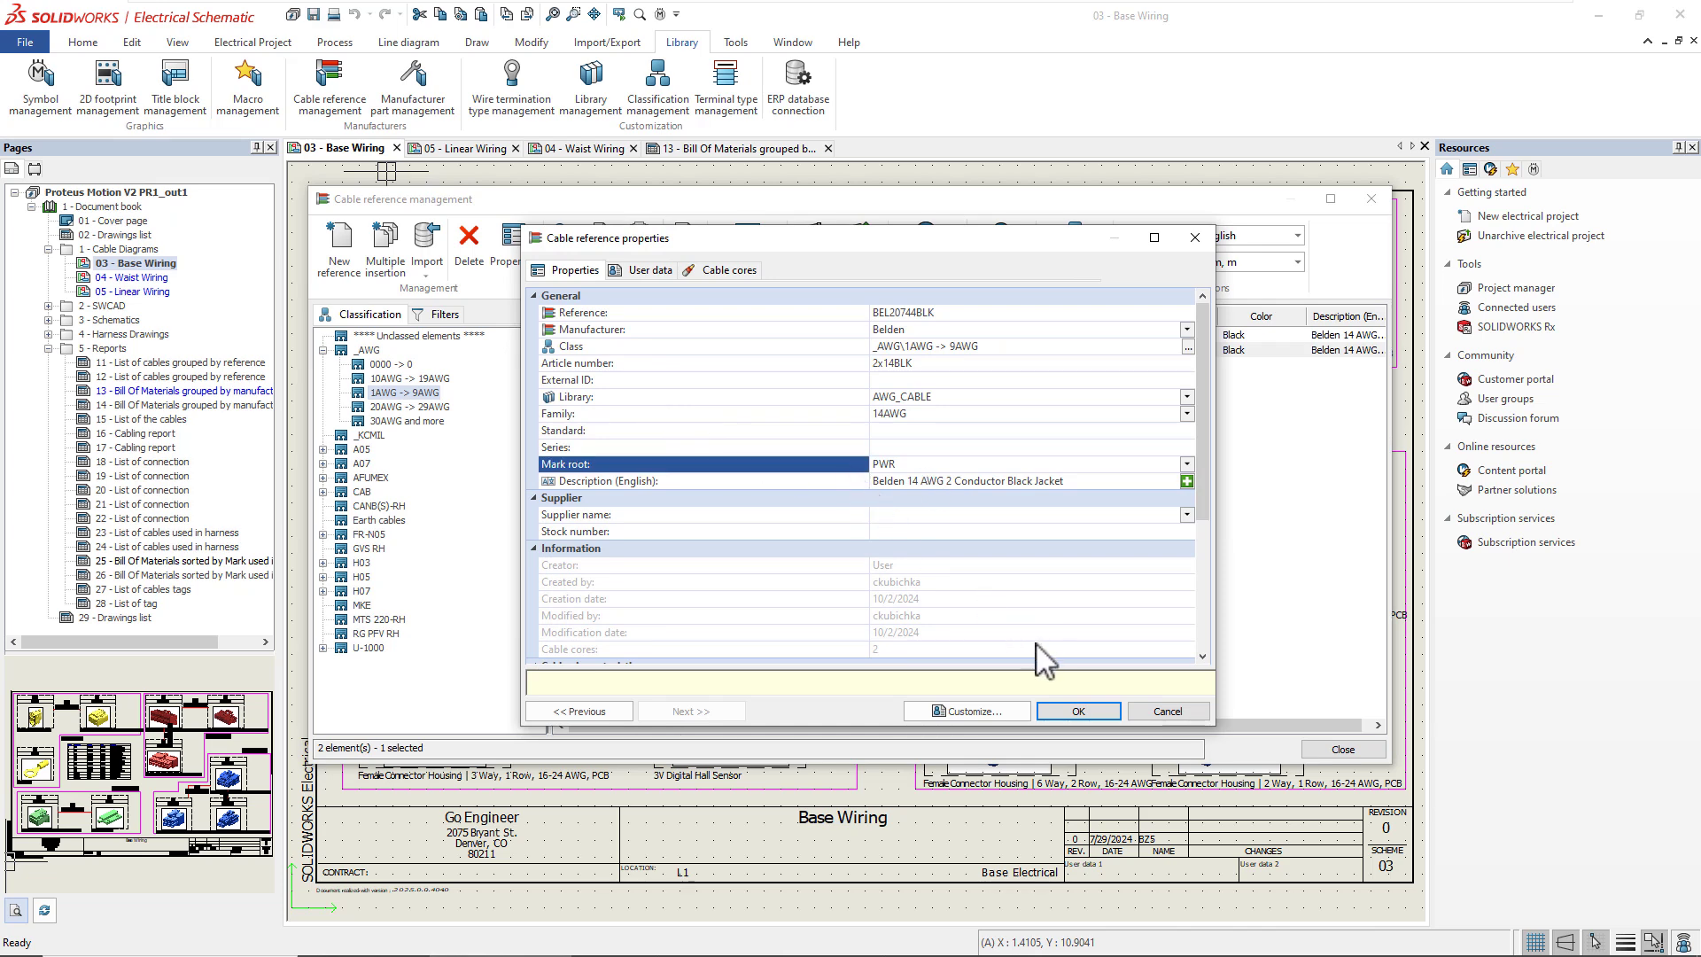
left_click(1077, 711)
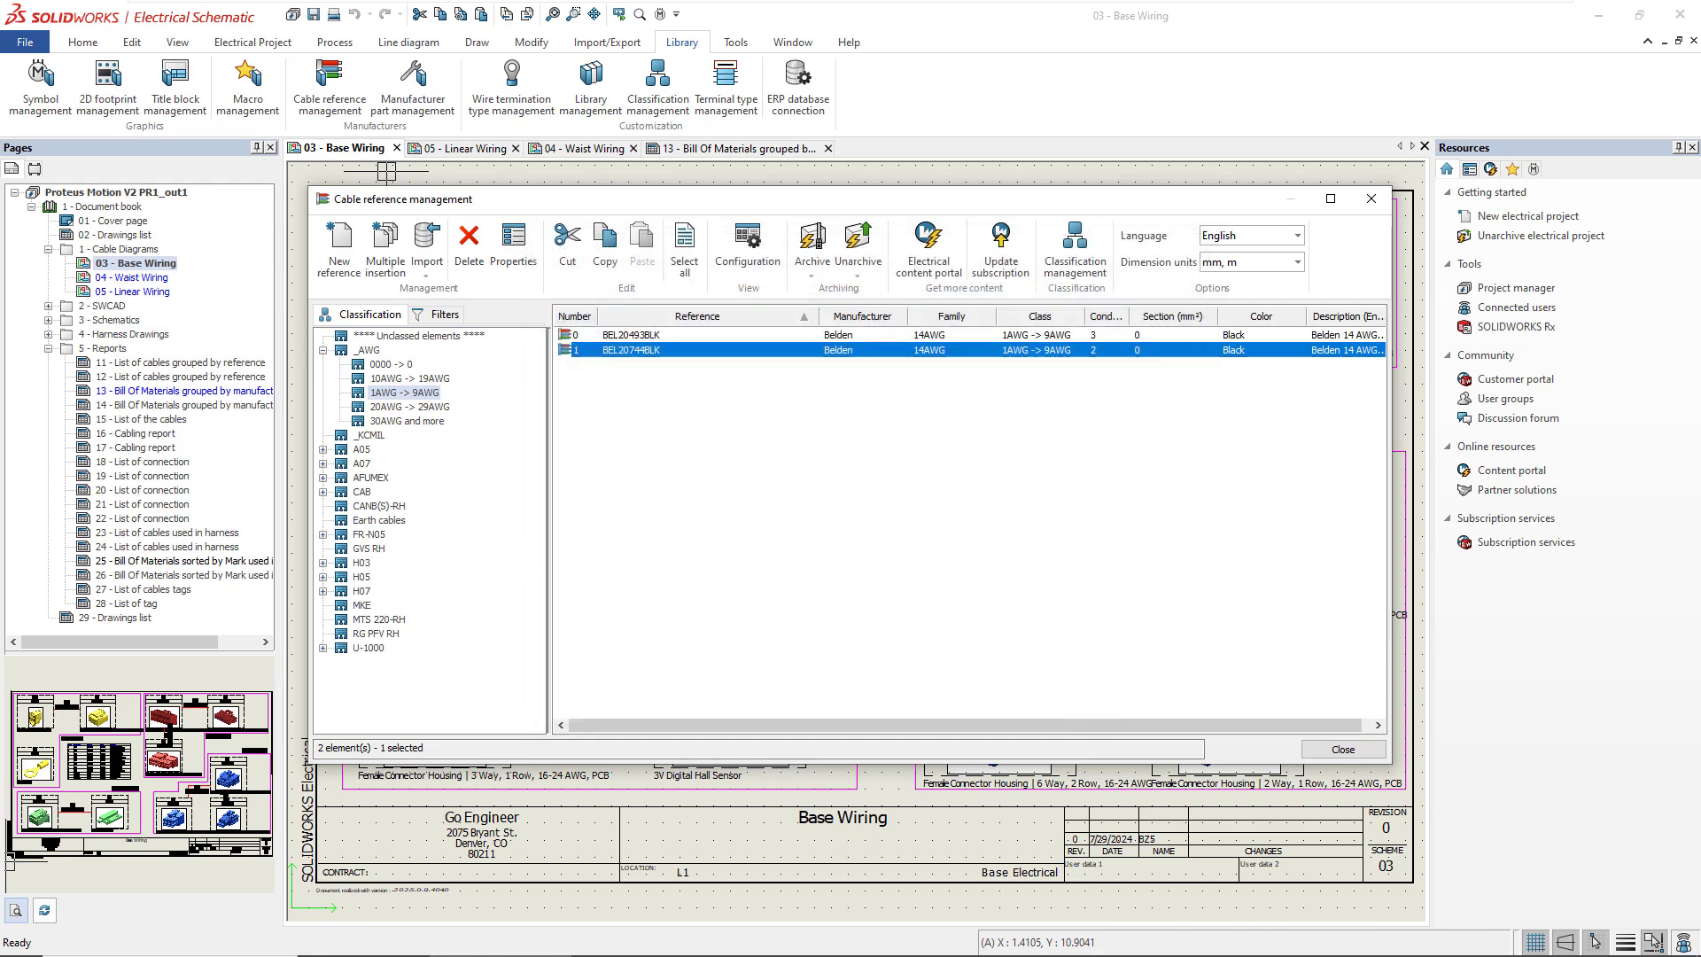
left_click(1342, 747)
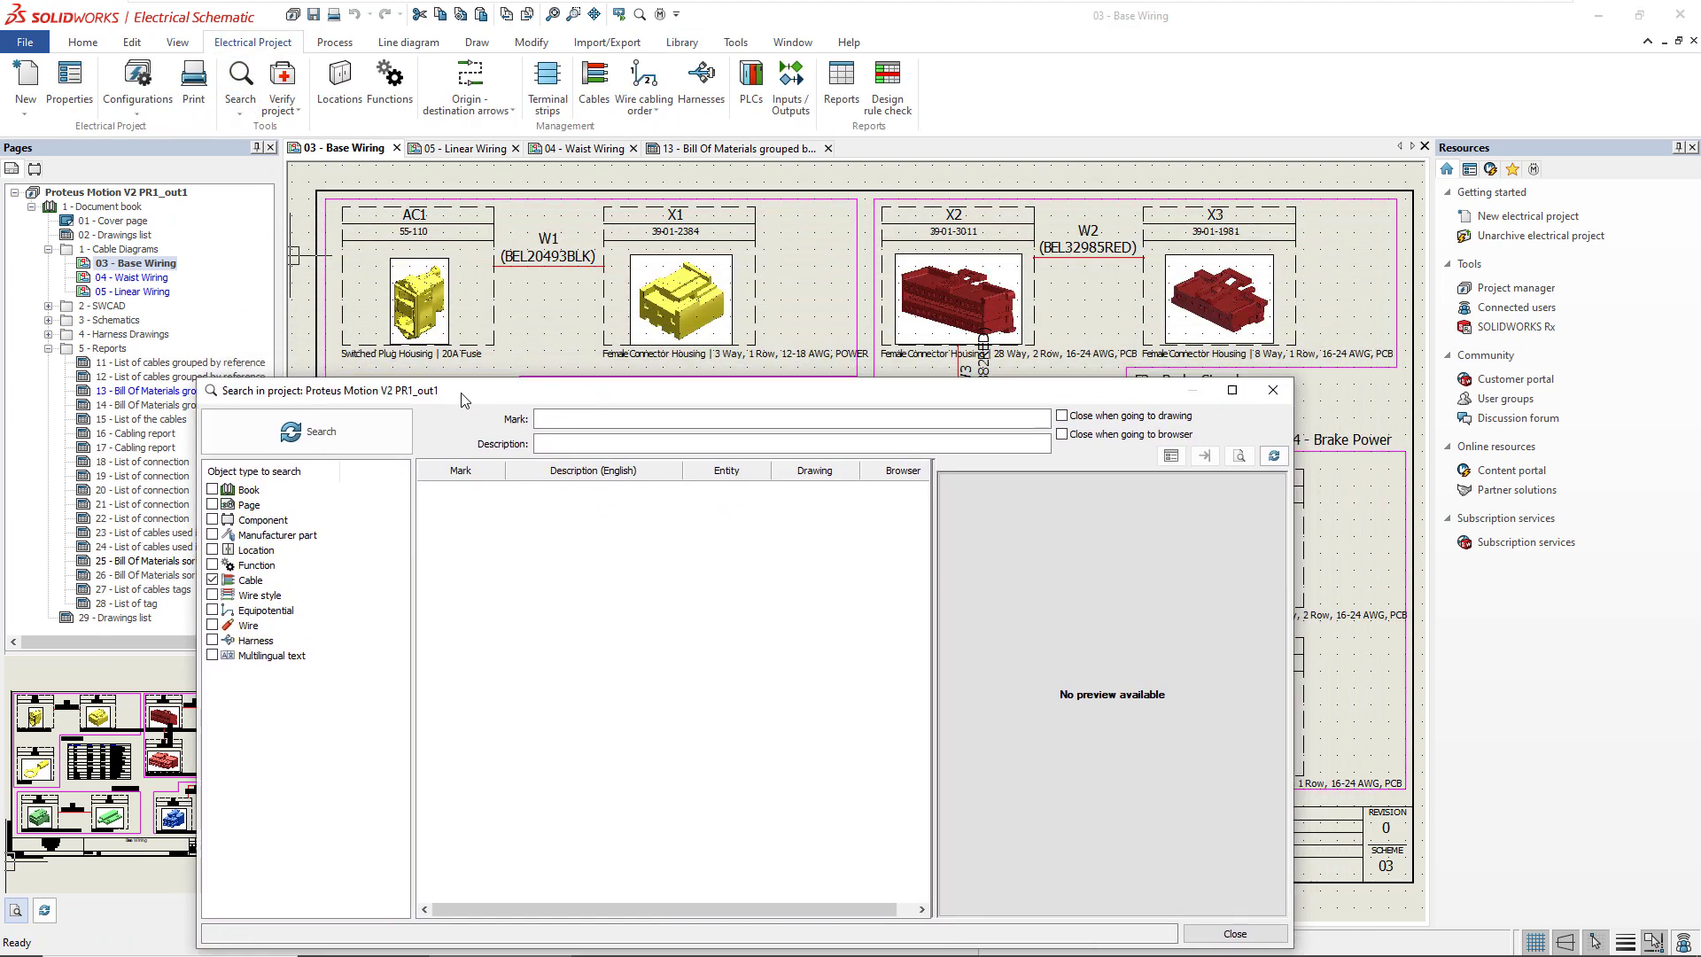
- Search the project for all cables W1–W14, close the results, and go to cable management
left_click(269, 457)
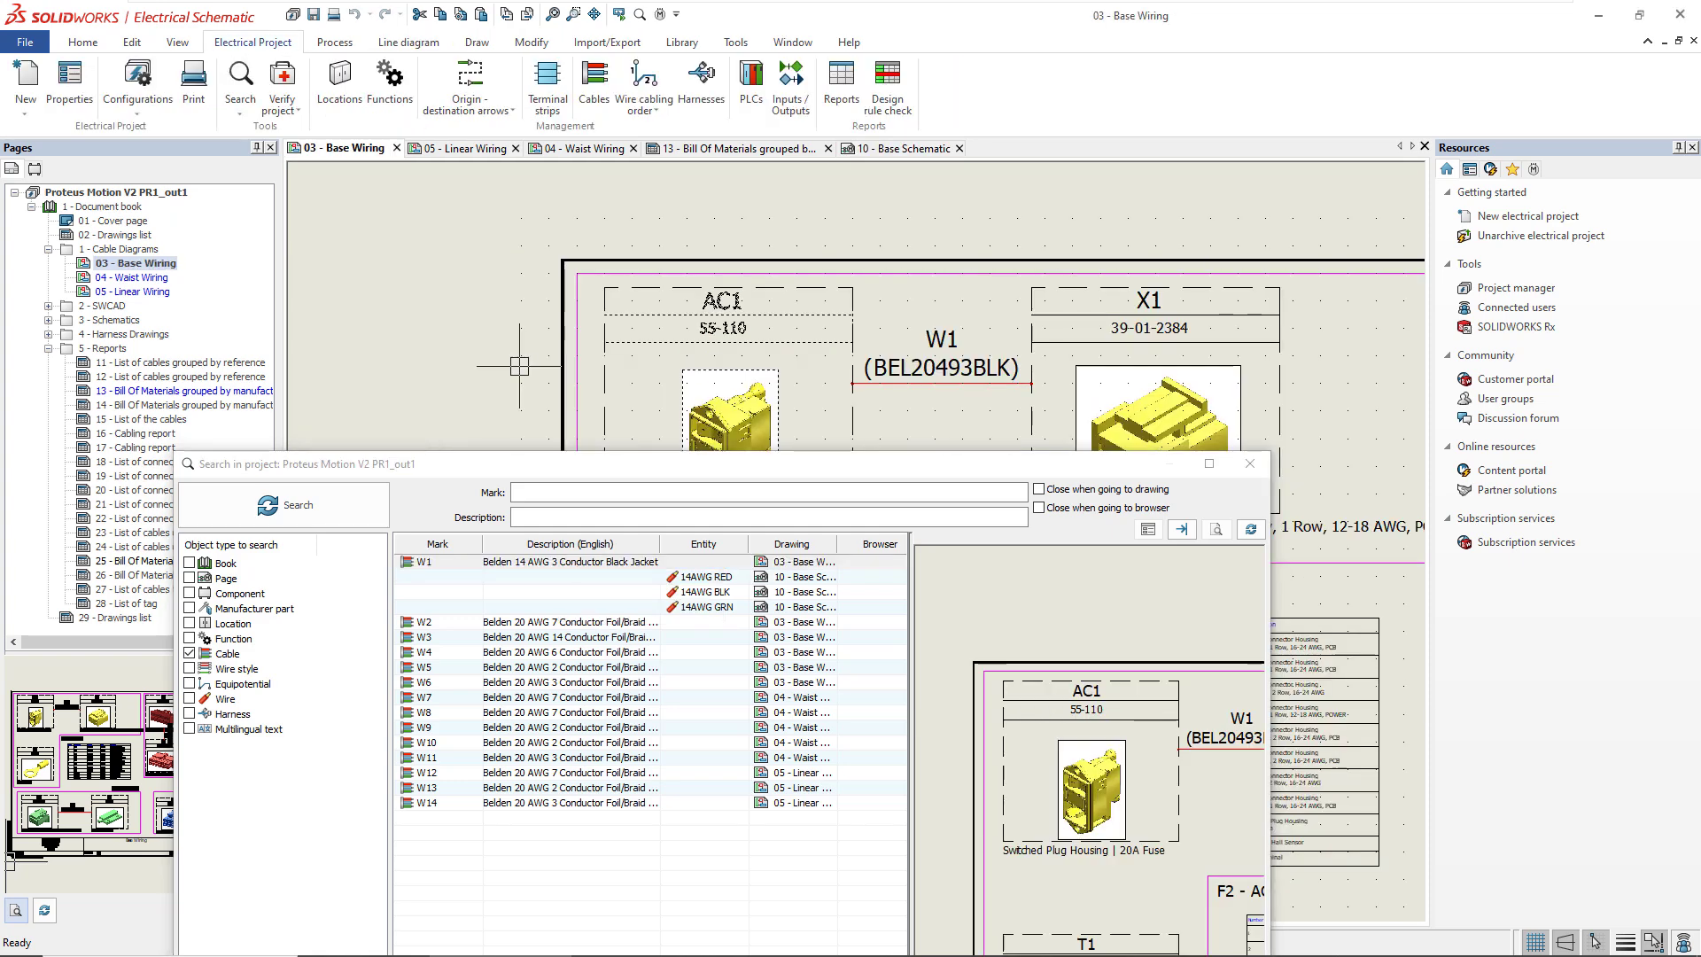
mouse_move(982, 624)
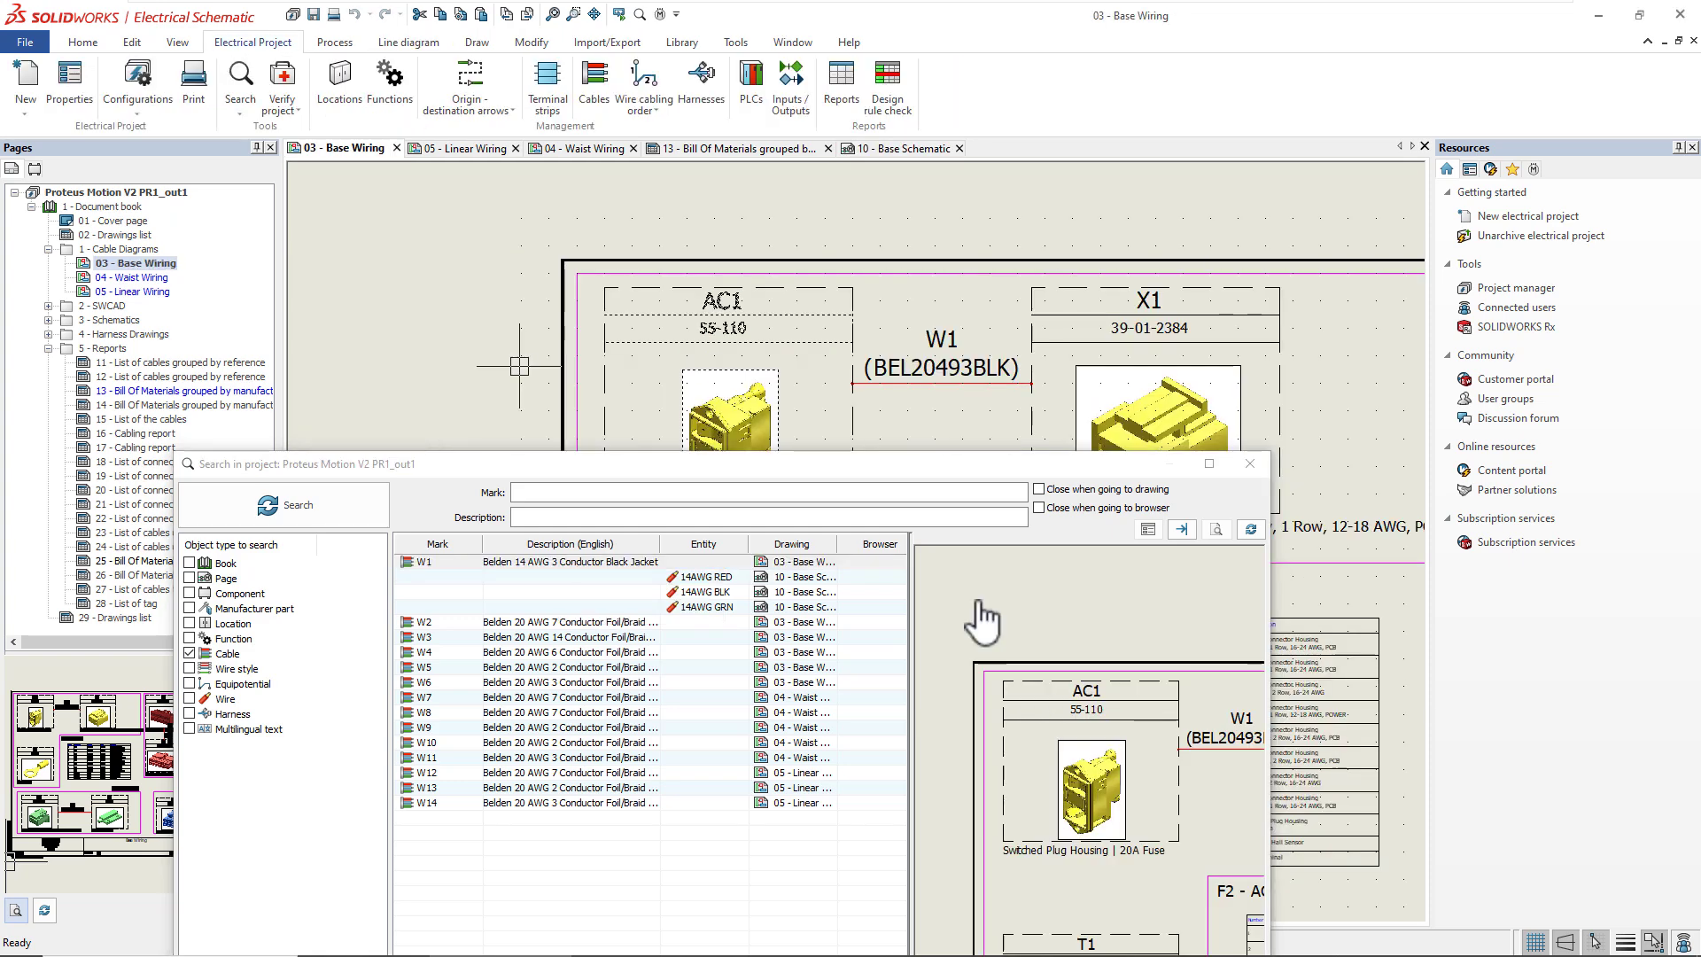
left_click(1249, 464)
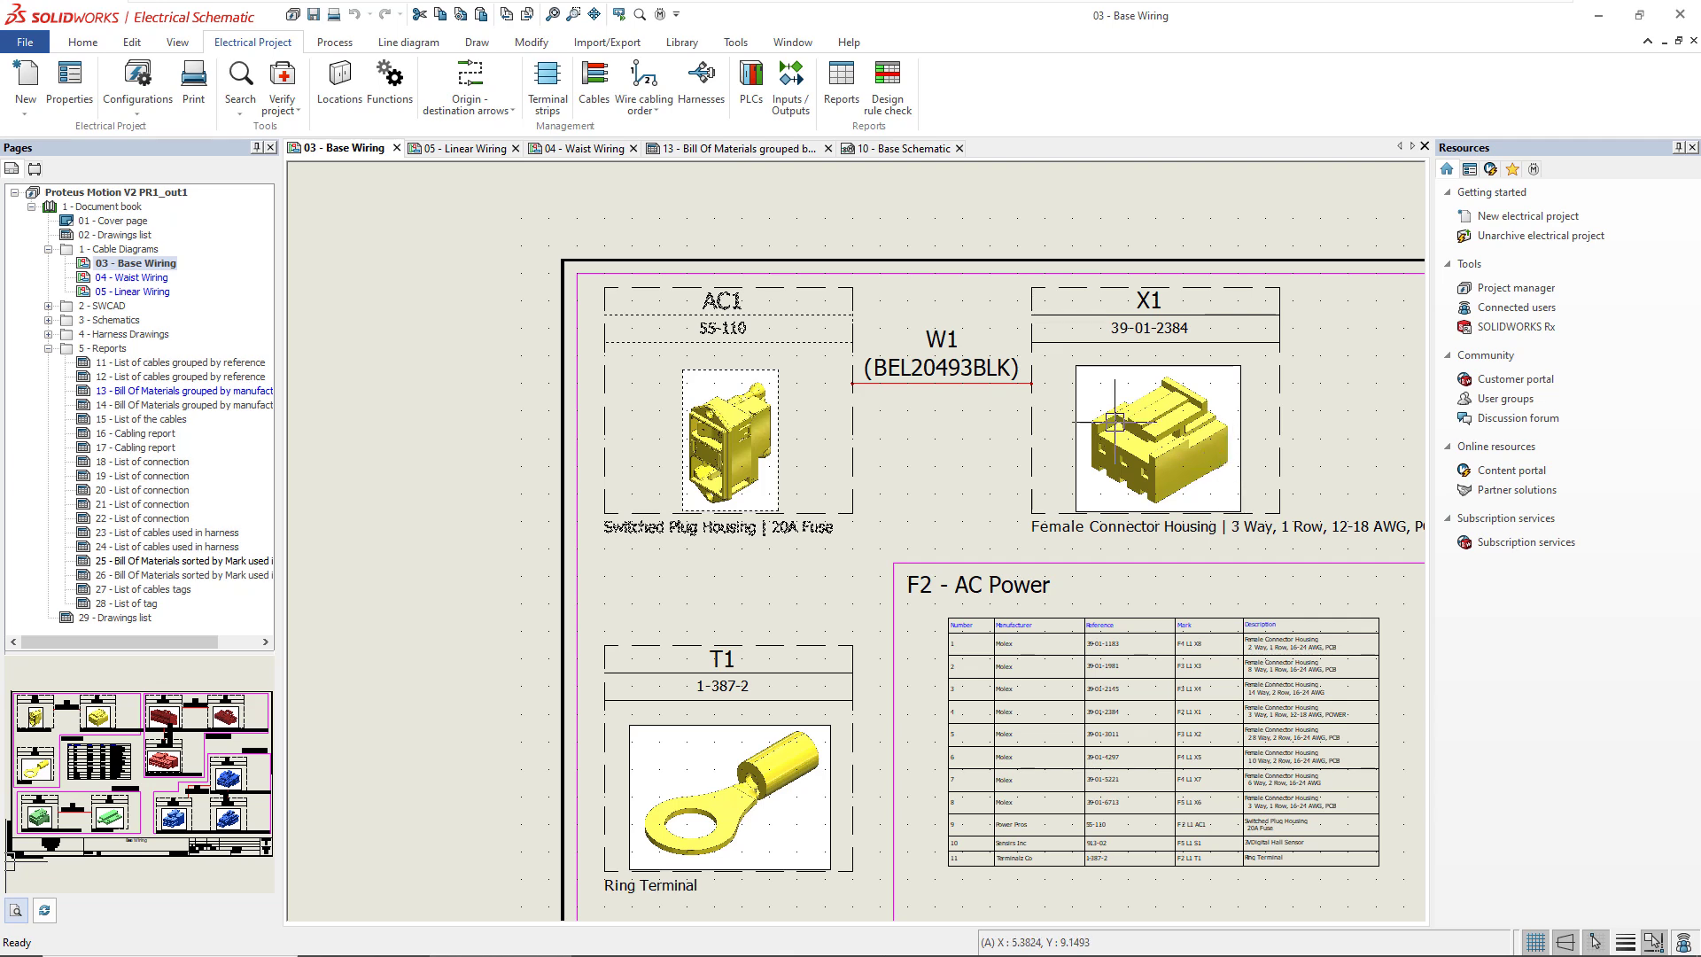
left_click(593, 78)
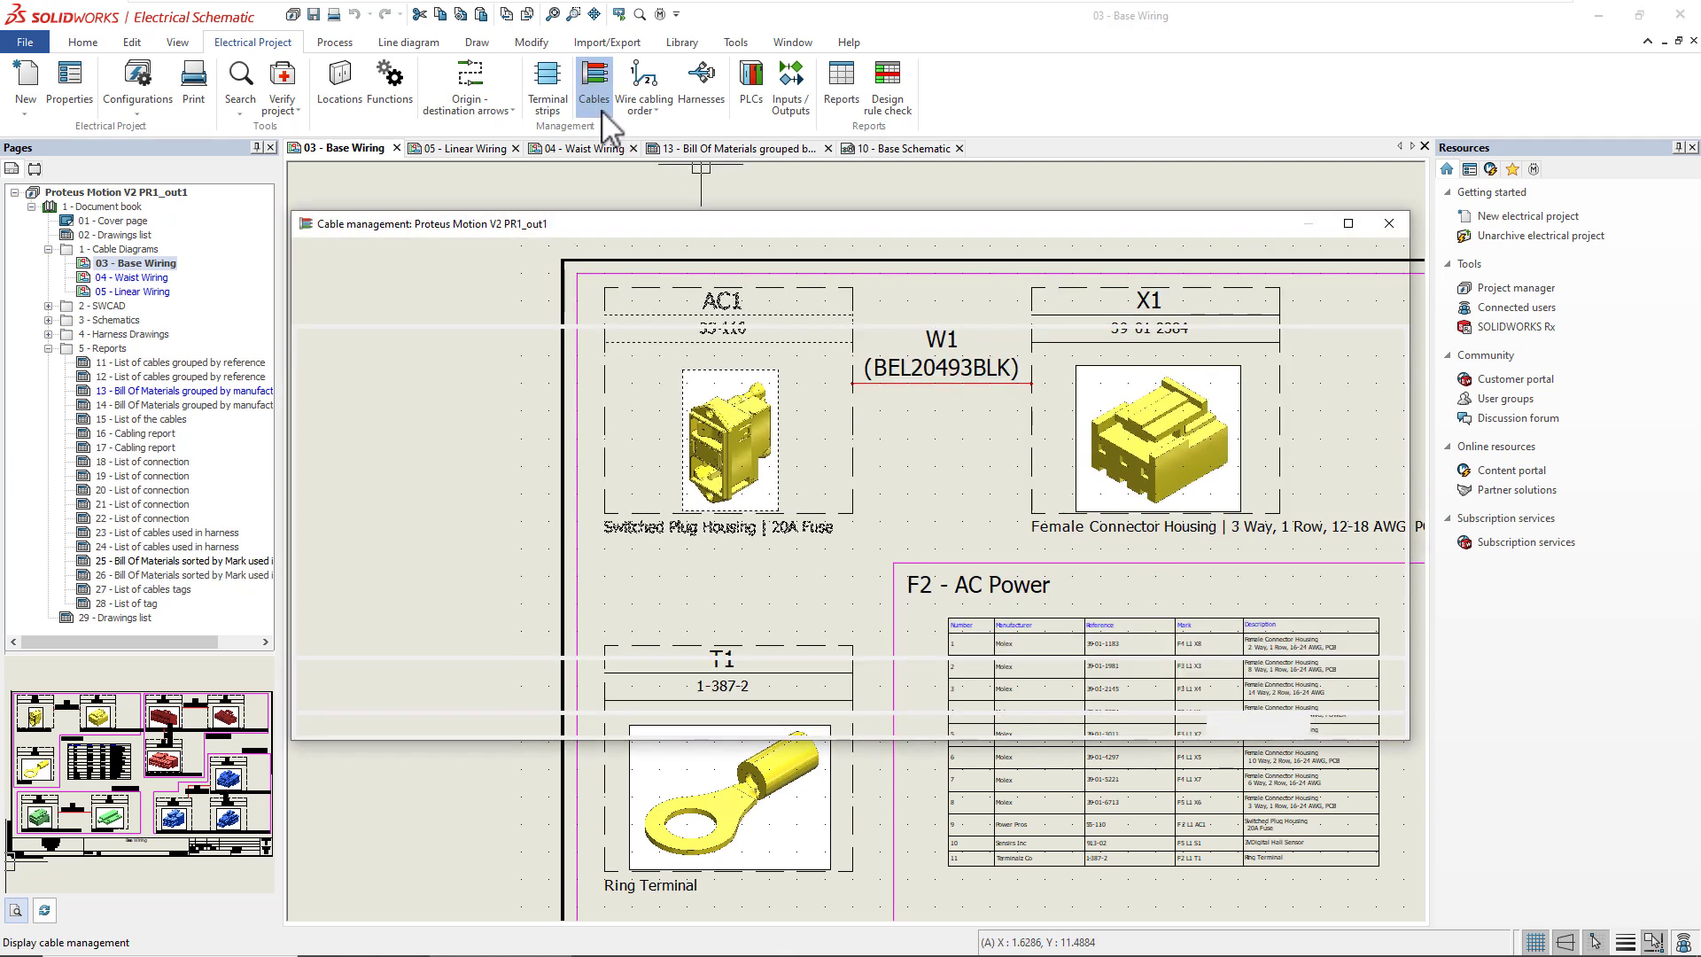
- Preview cable W1 on the drawing, then dissociate its cores and delete it
left_click(592, 76)
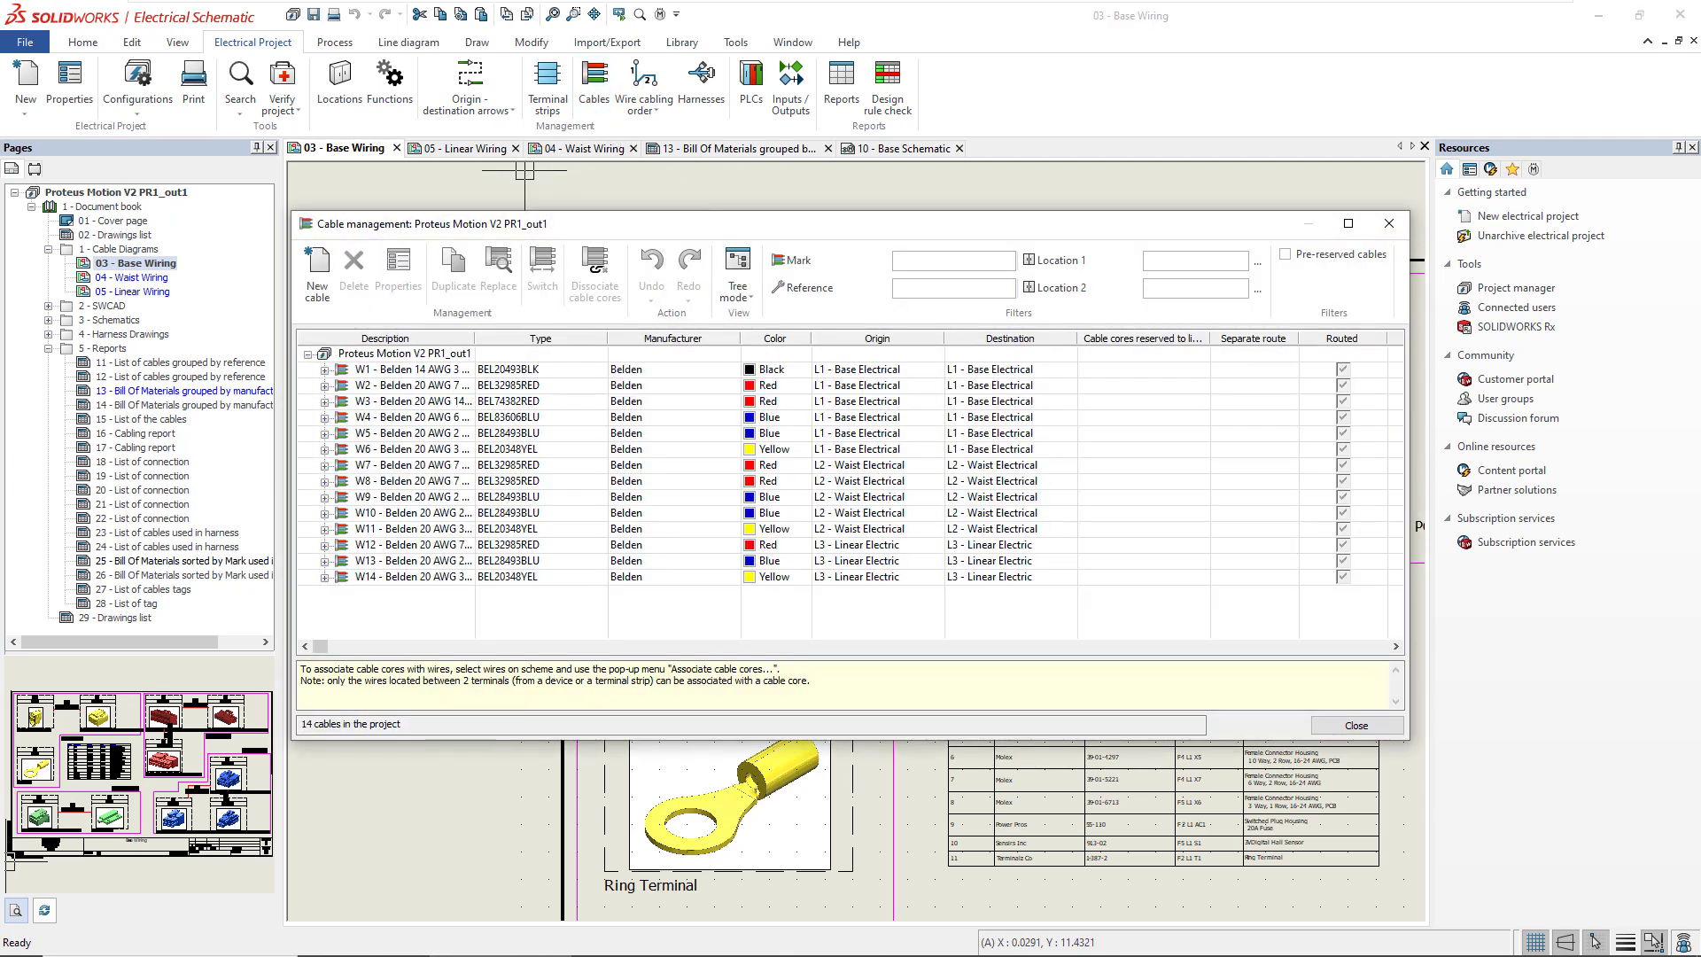
left_click(411, 368)
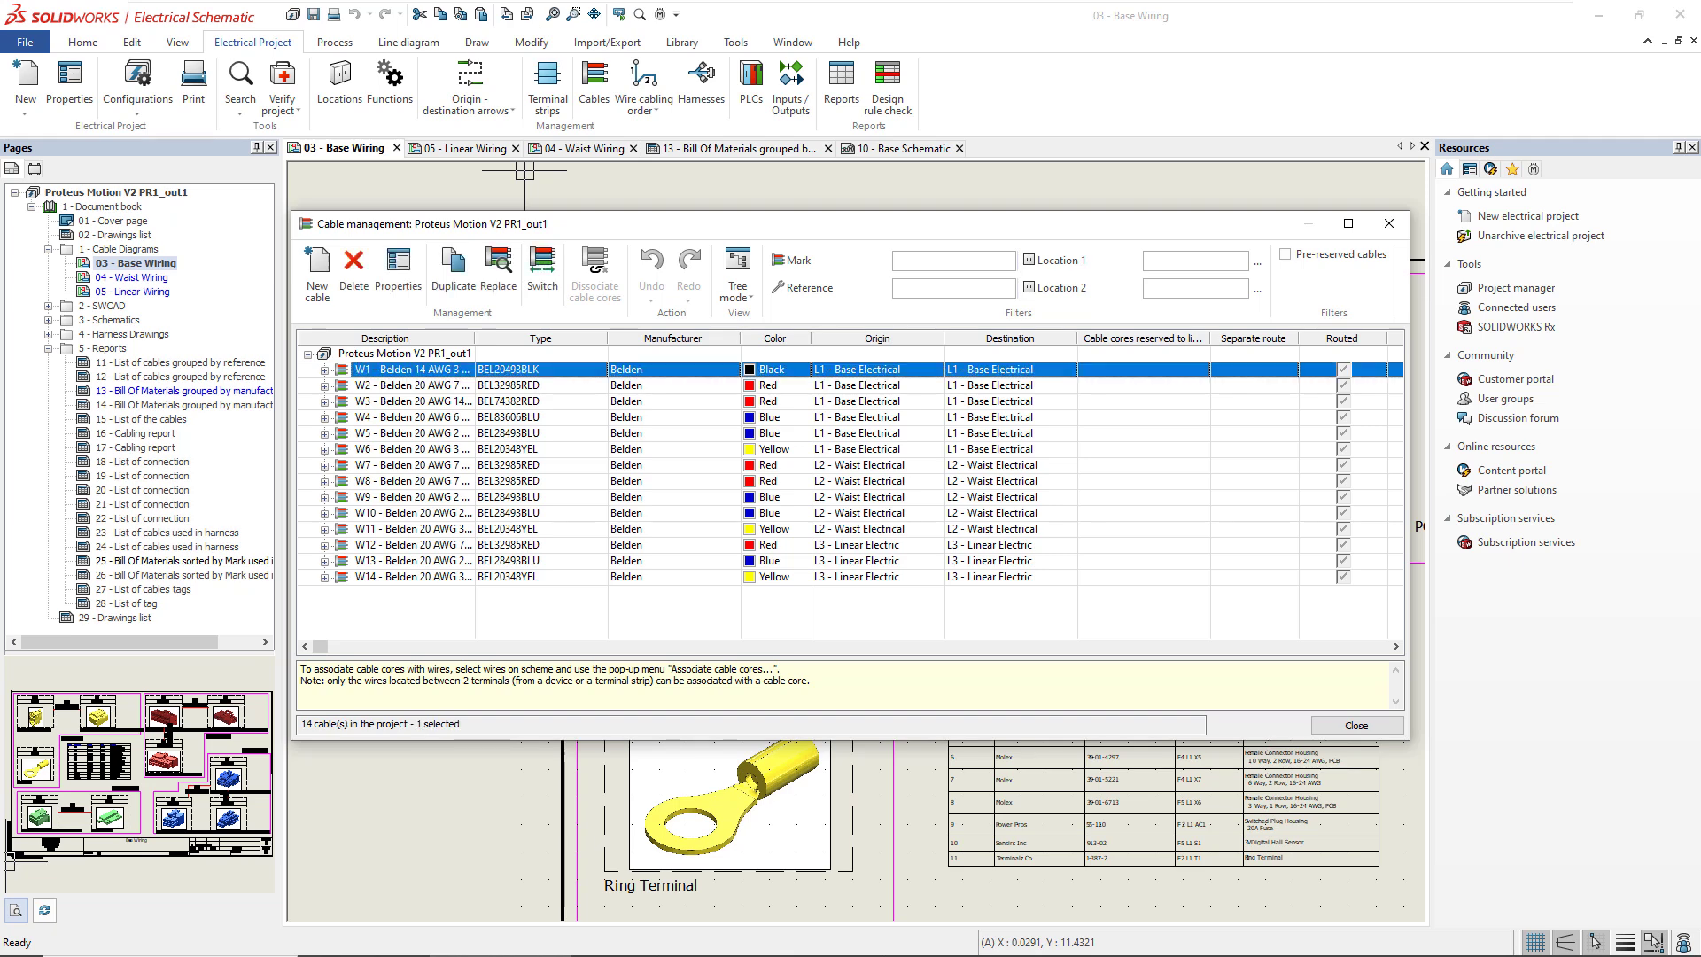
left_click(315, 368)
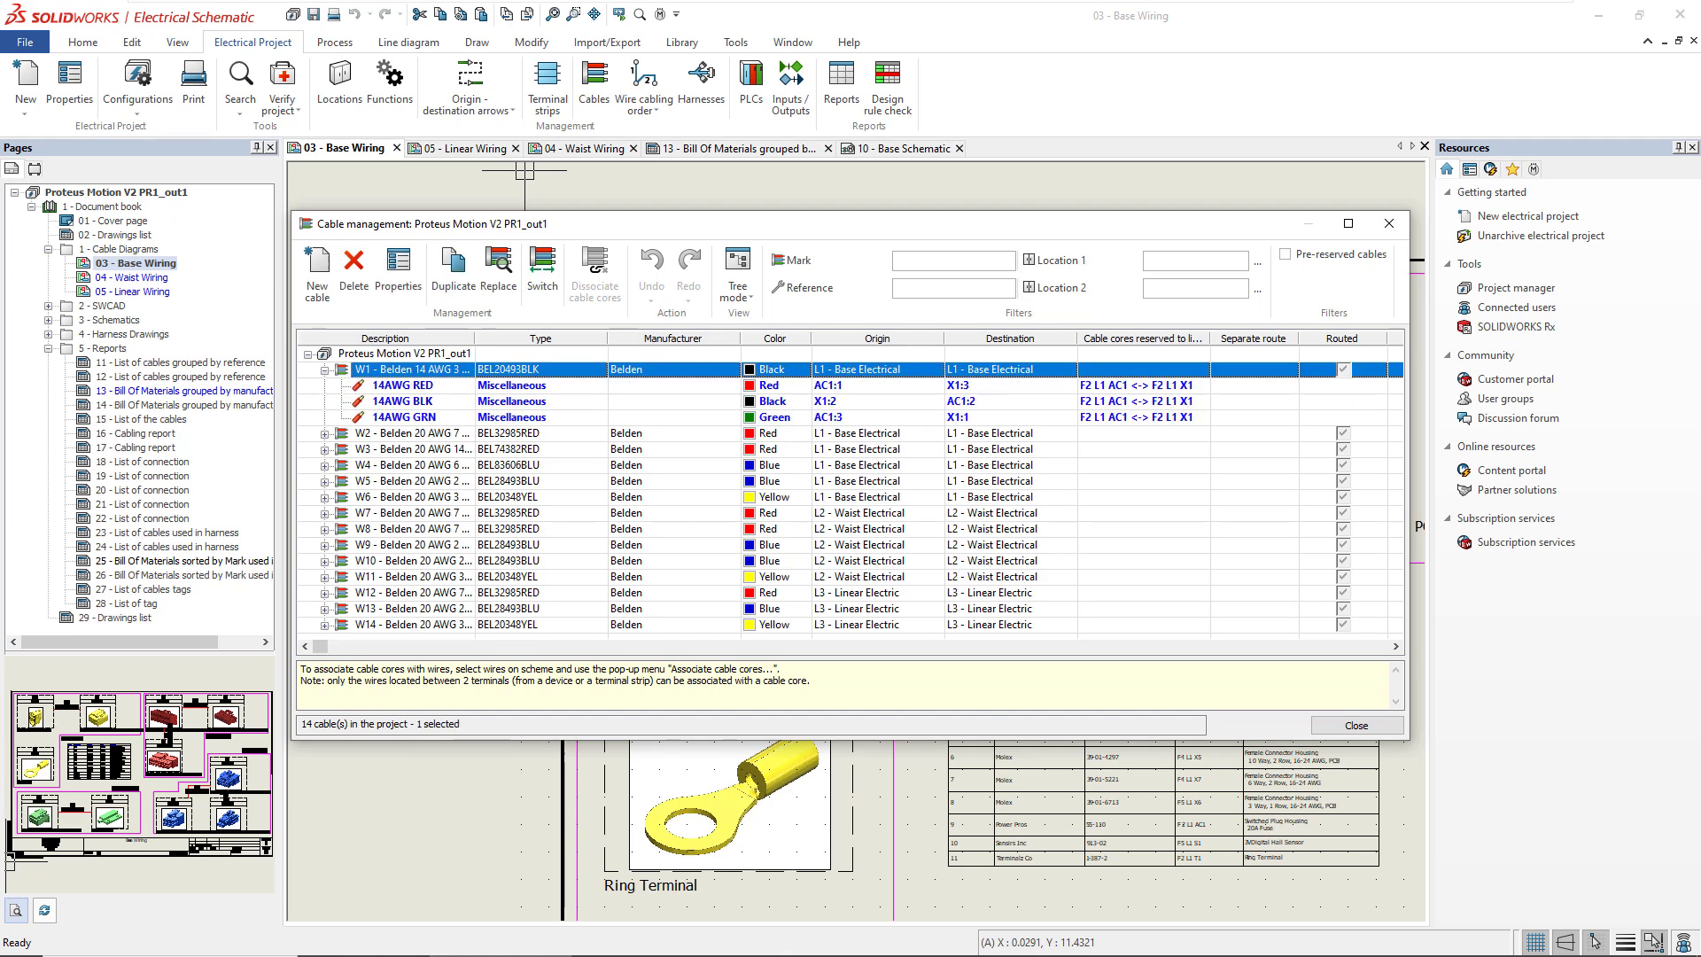
left_click(352, 266)
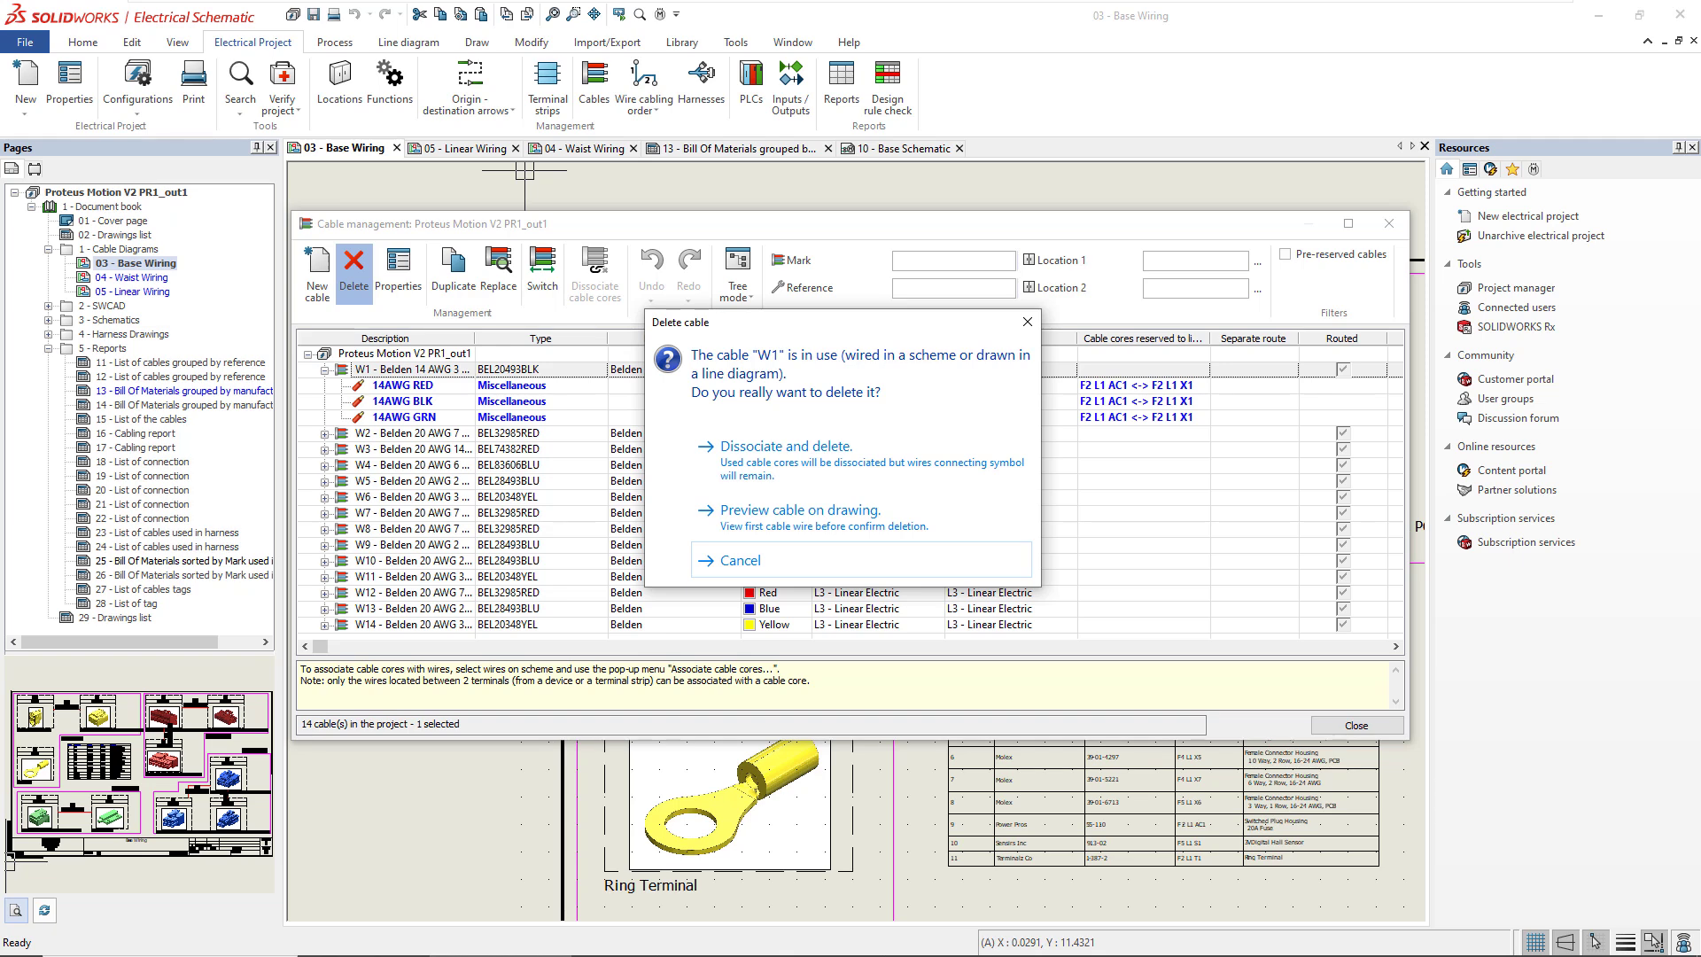
left_click(797, 511)
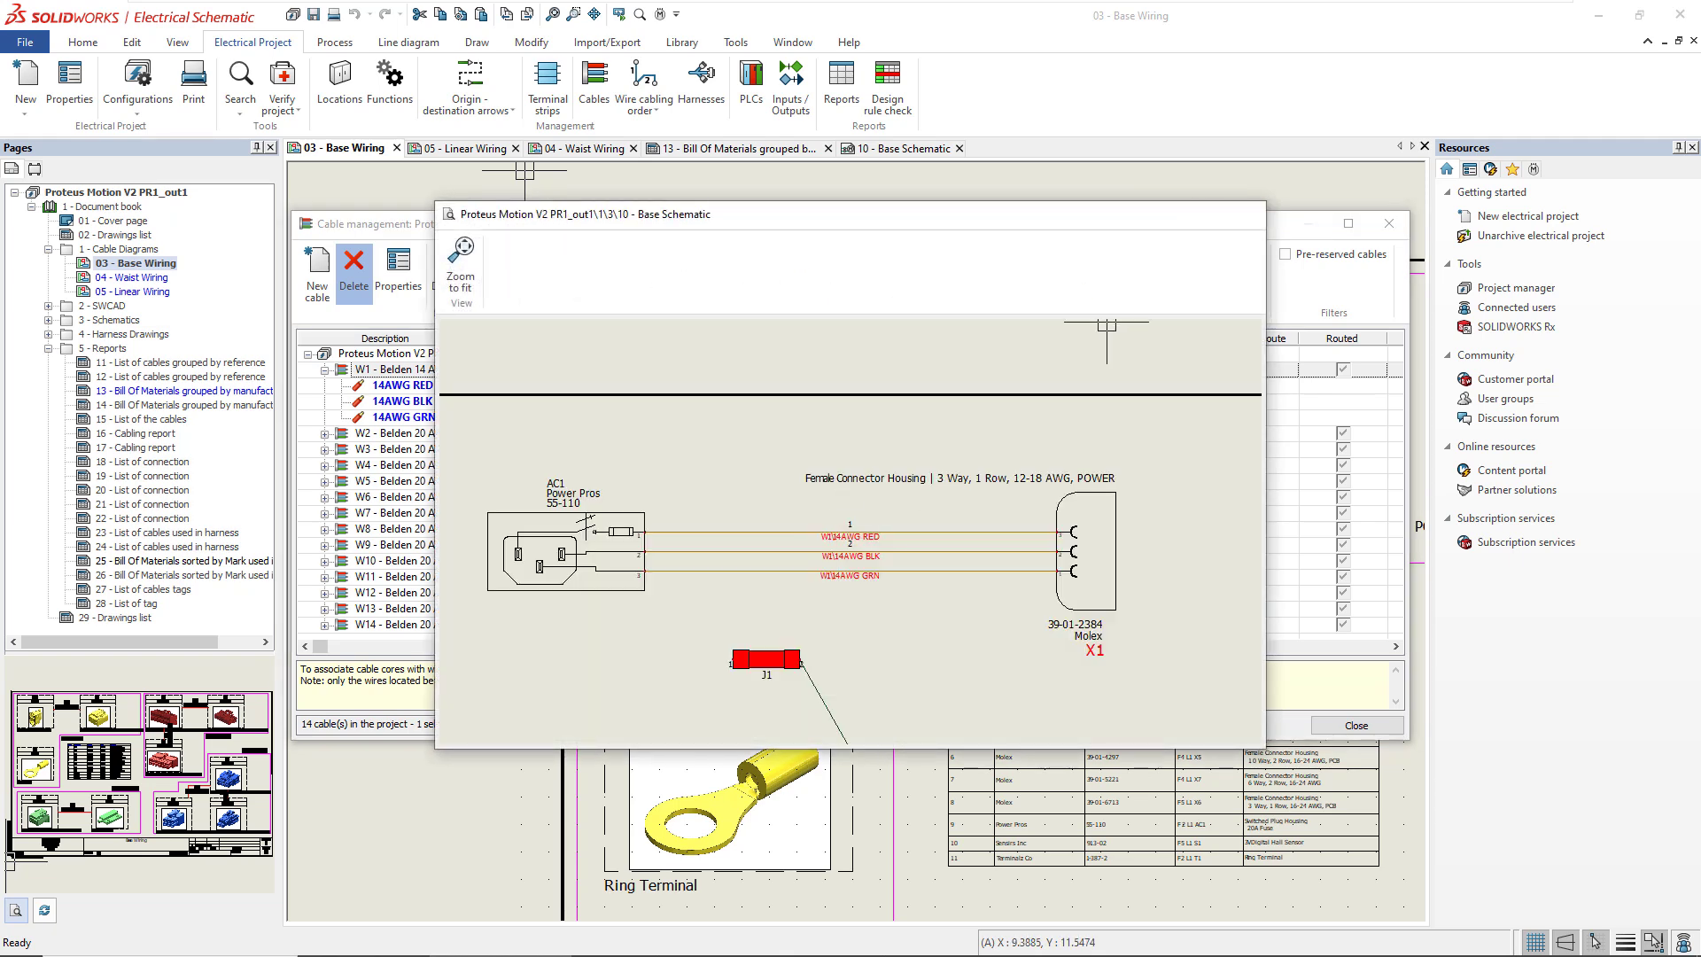
left_click(353, 269)
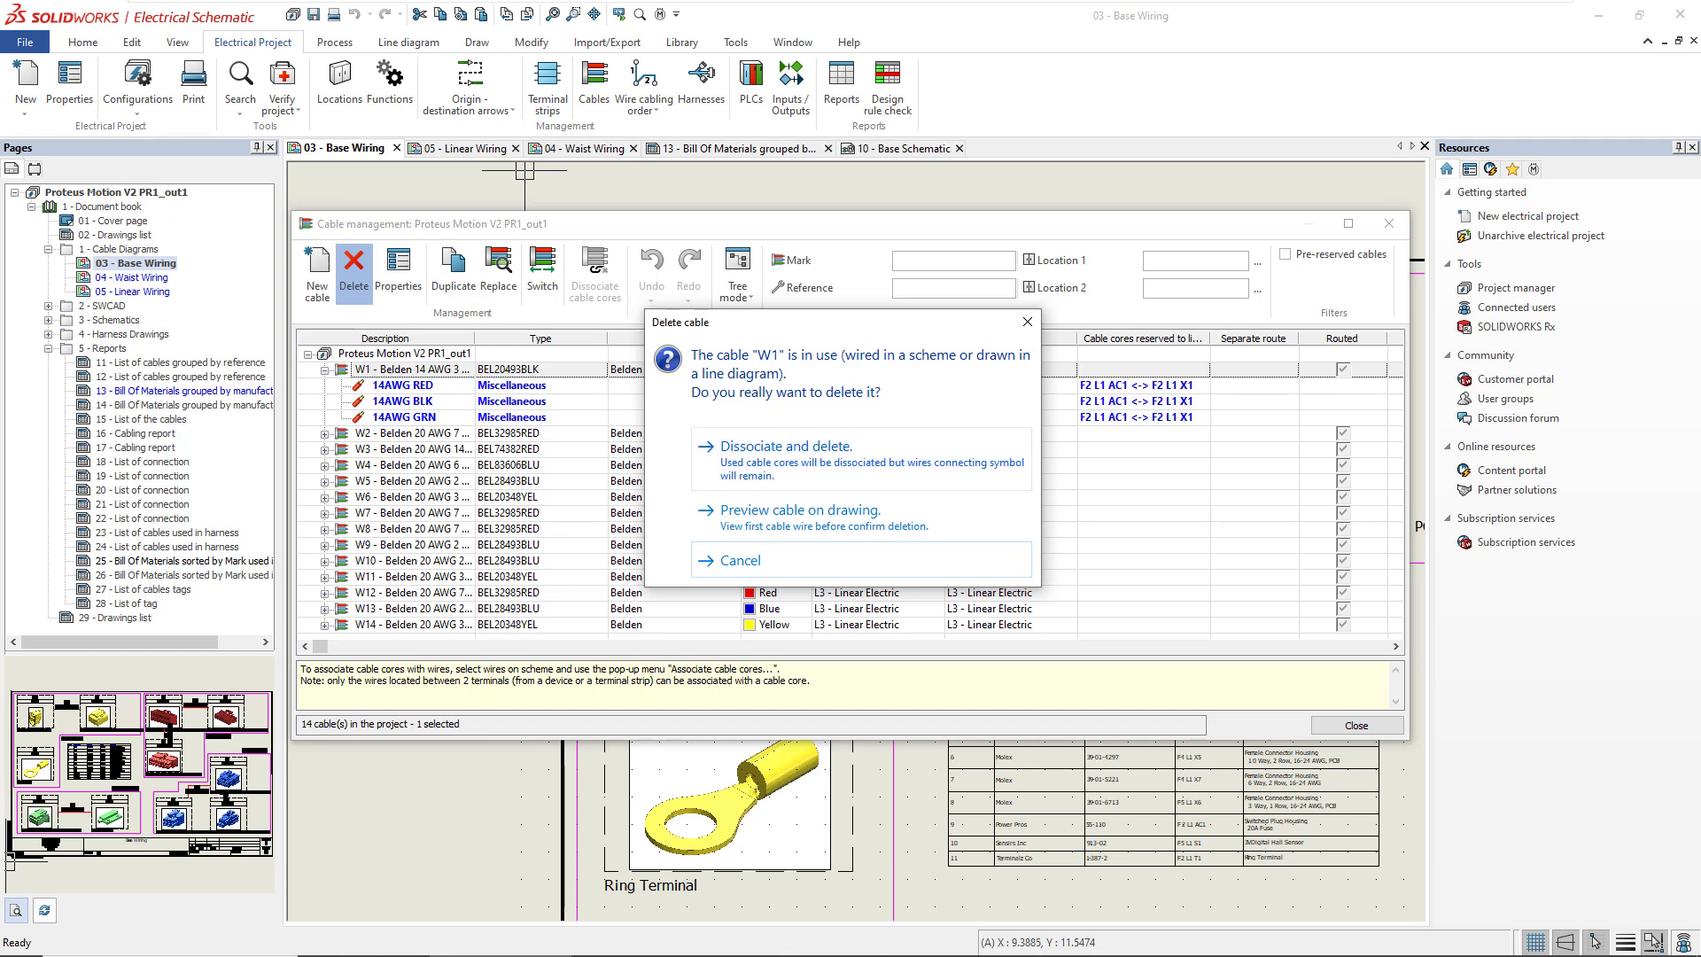
left_click(736, 560)
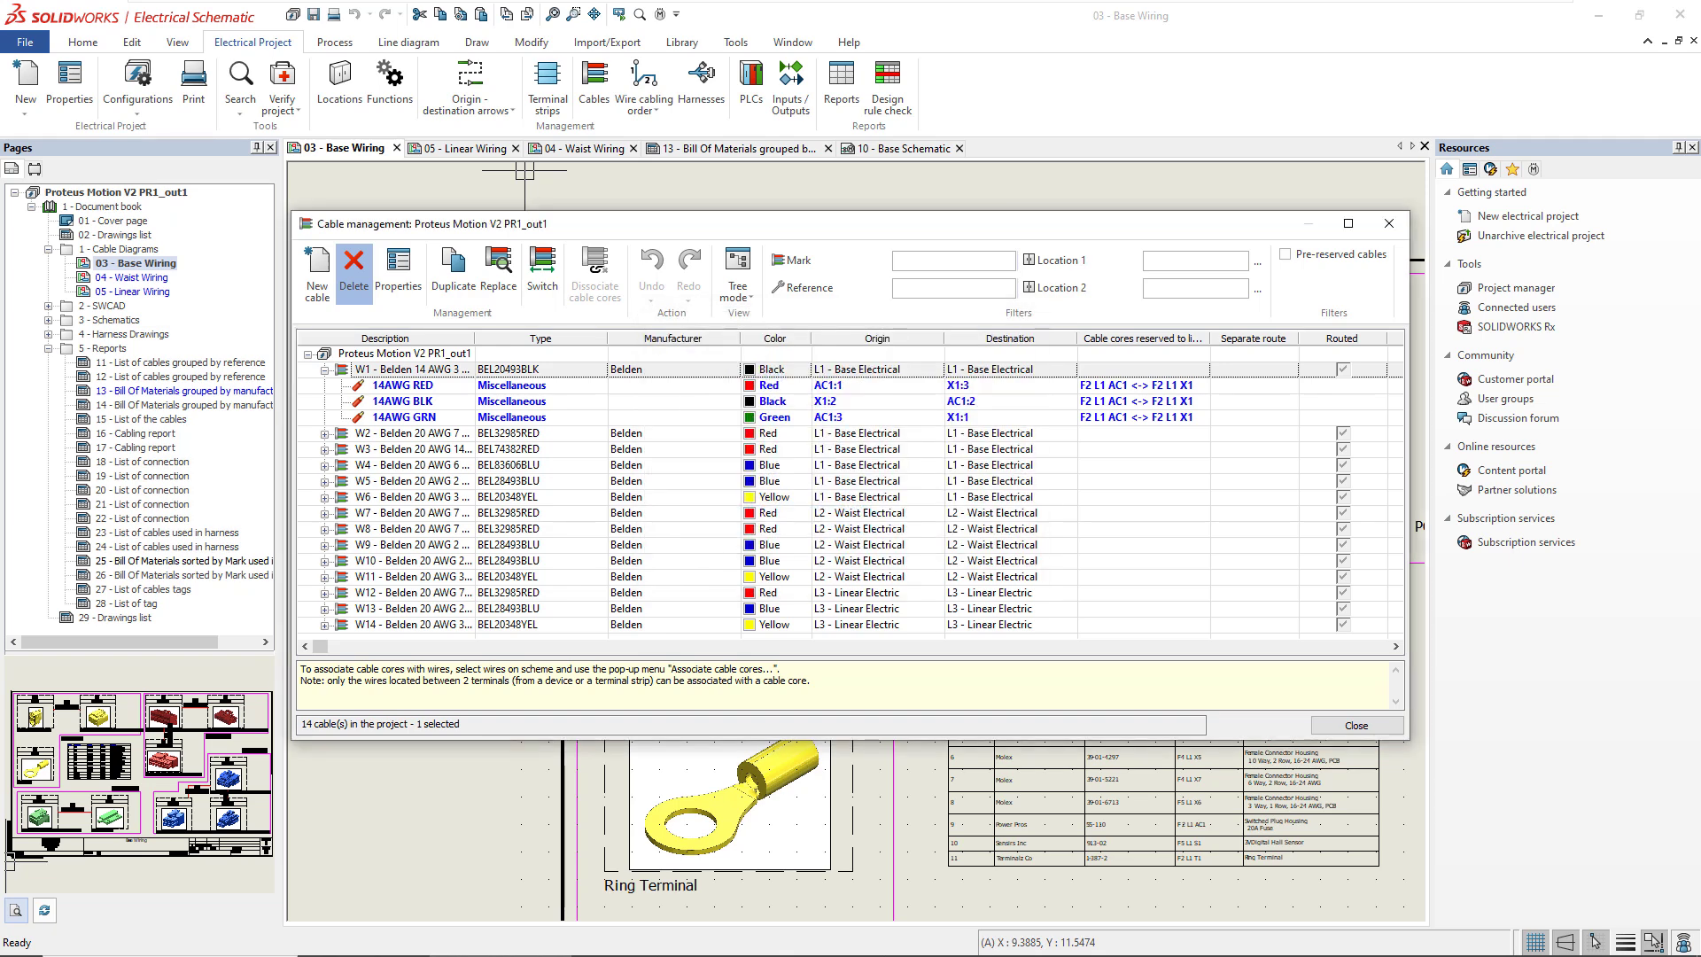
left_click(352, 265)
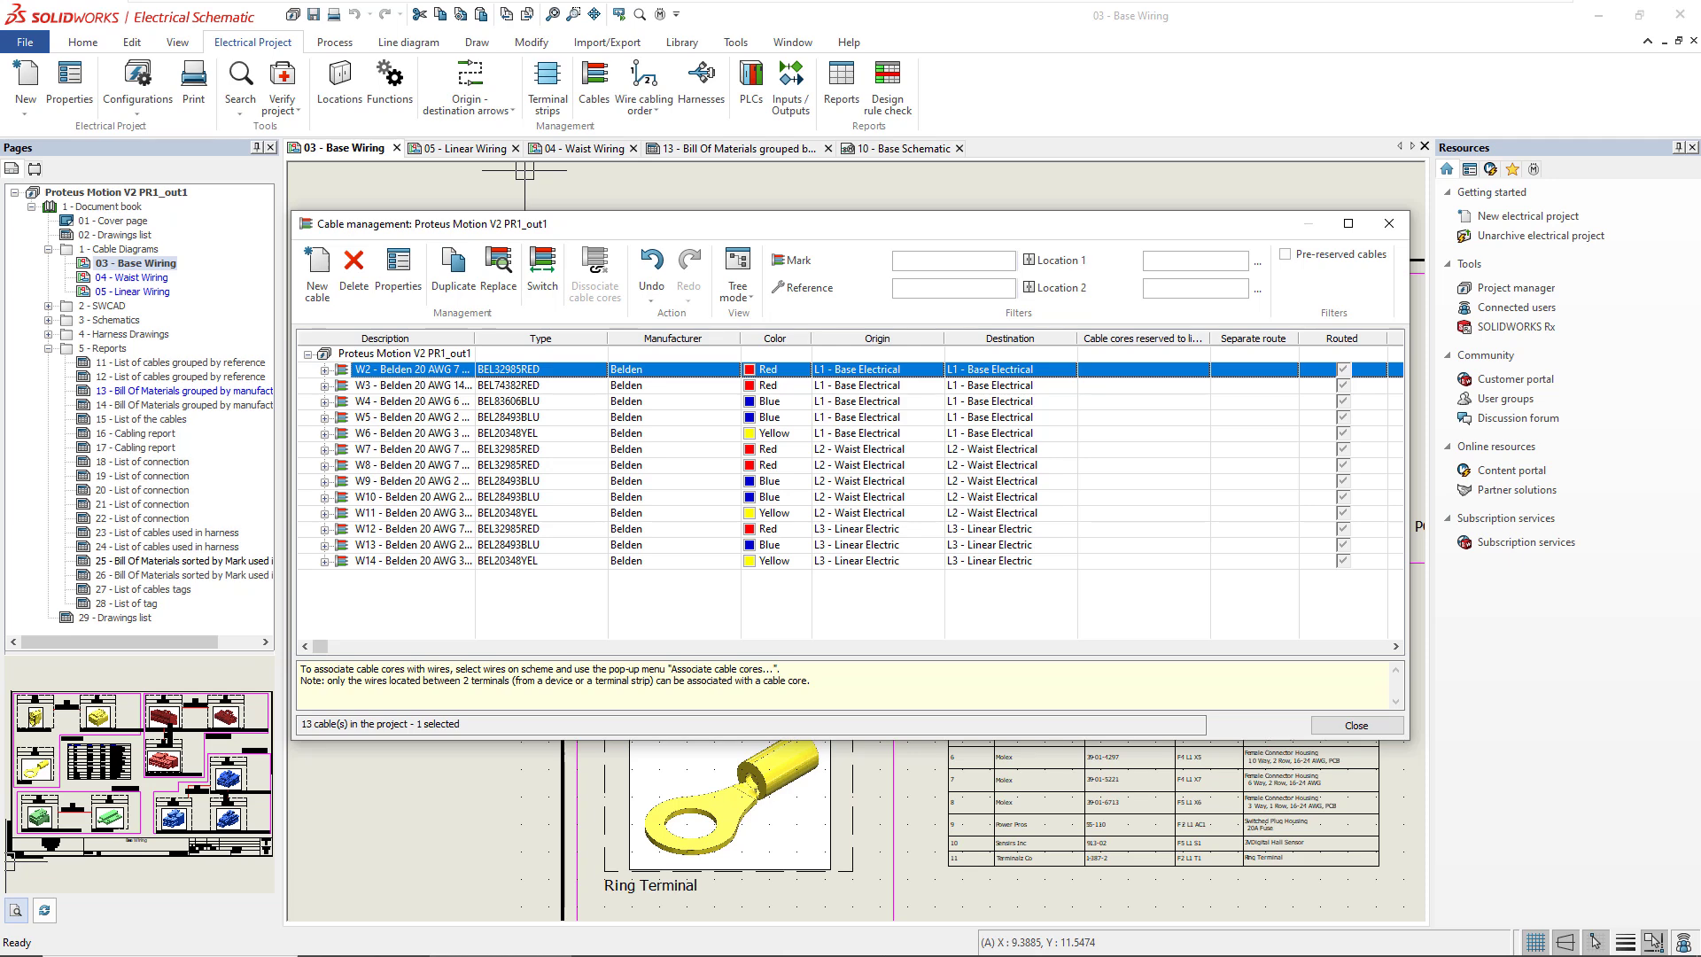
mouse_move(1139, 603)
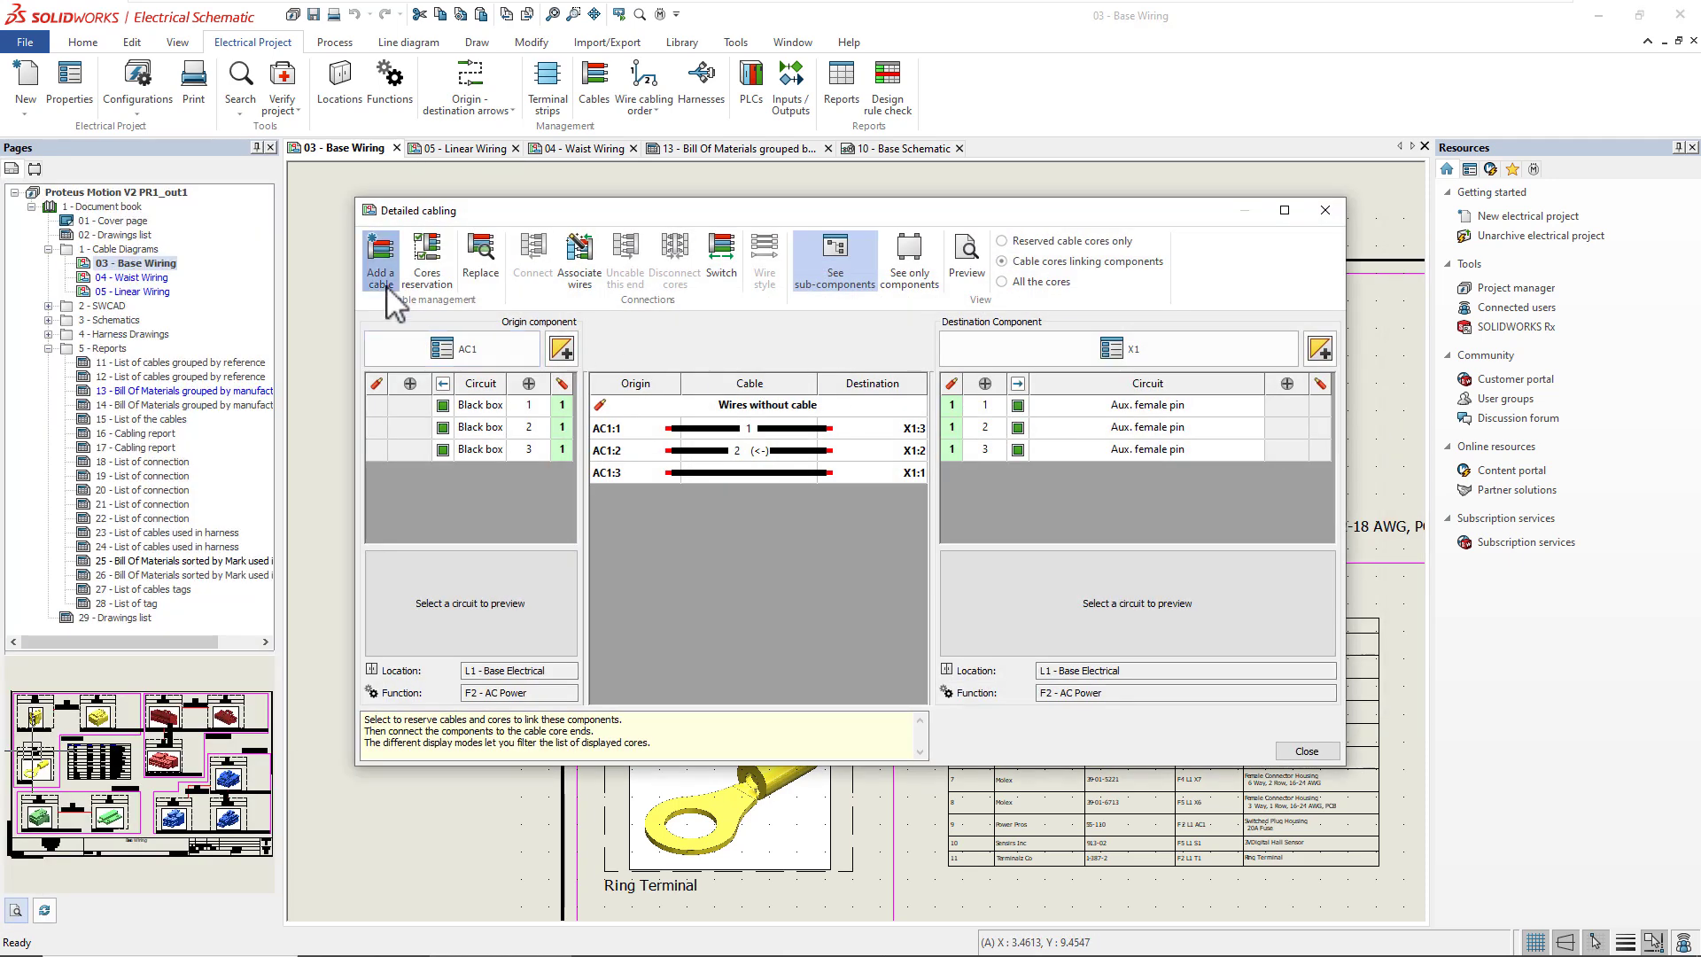
- Add cable WR1 (BEL20744BLK) between AC1 and X1 and connect a core to the AC1:2 wire
left_click(379, 252)
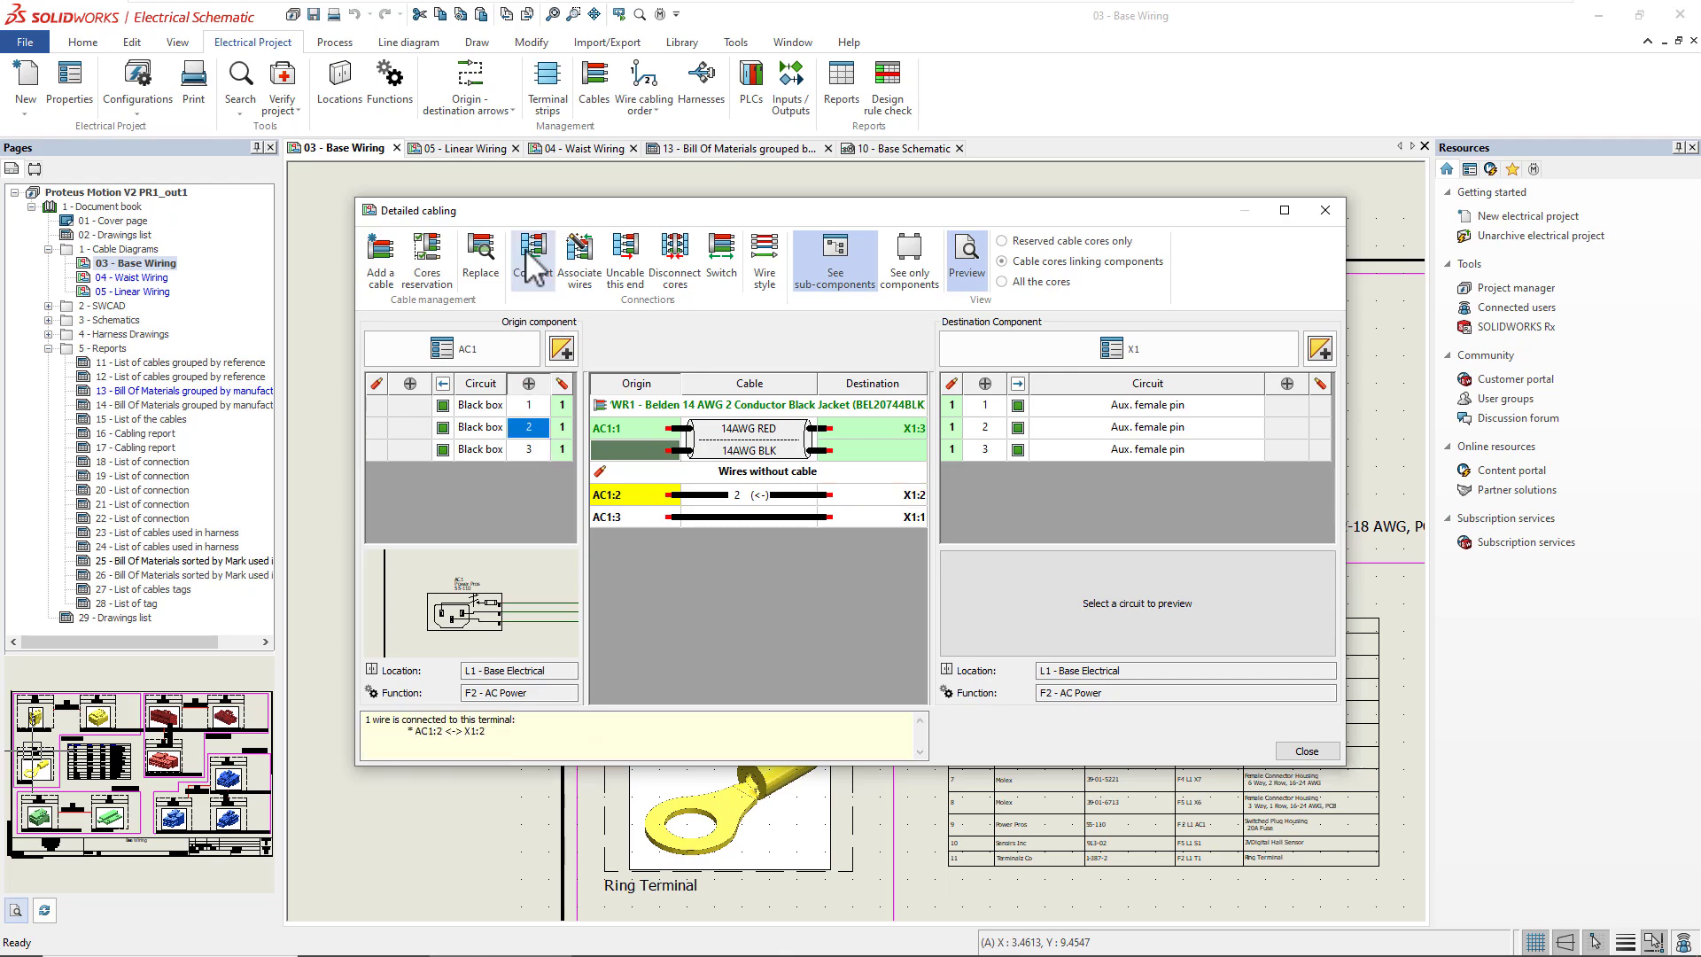
left_click(1308, 752)
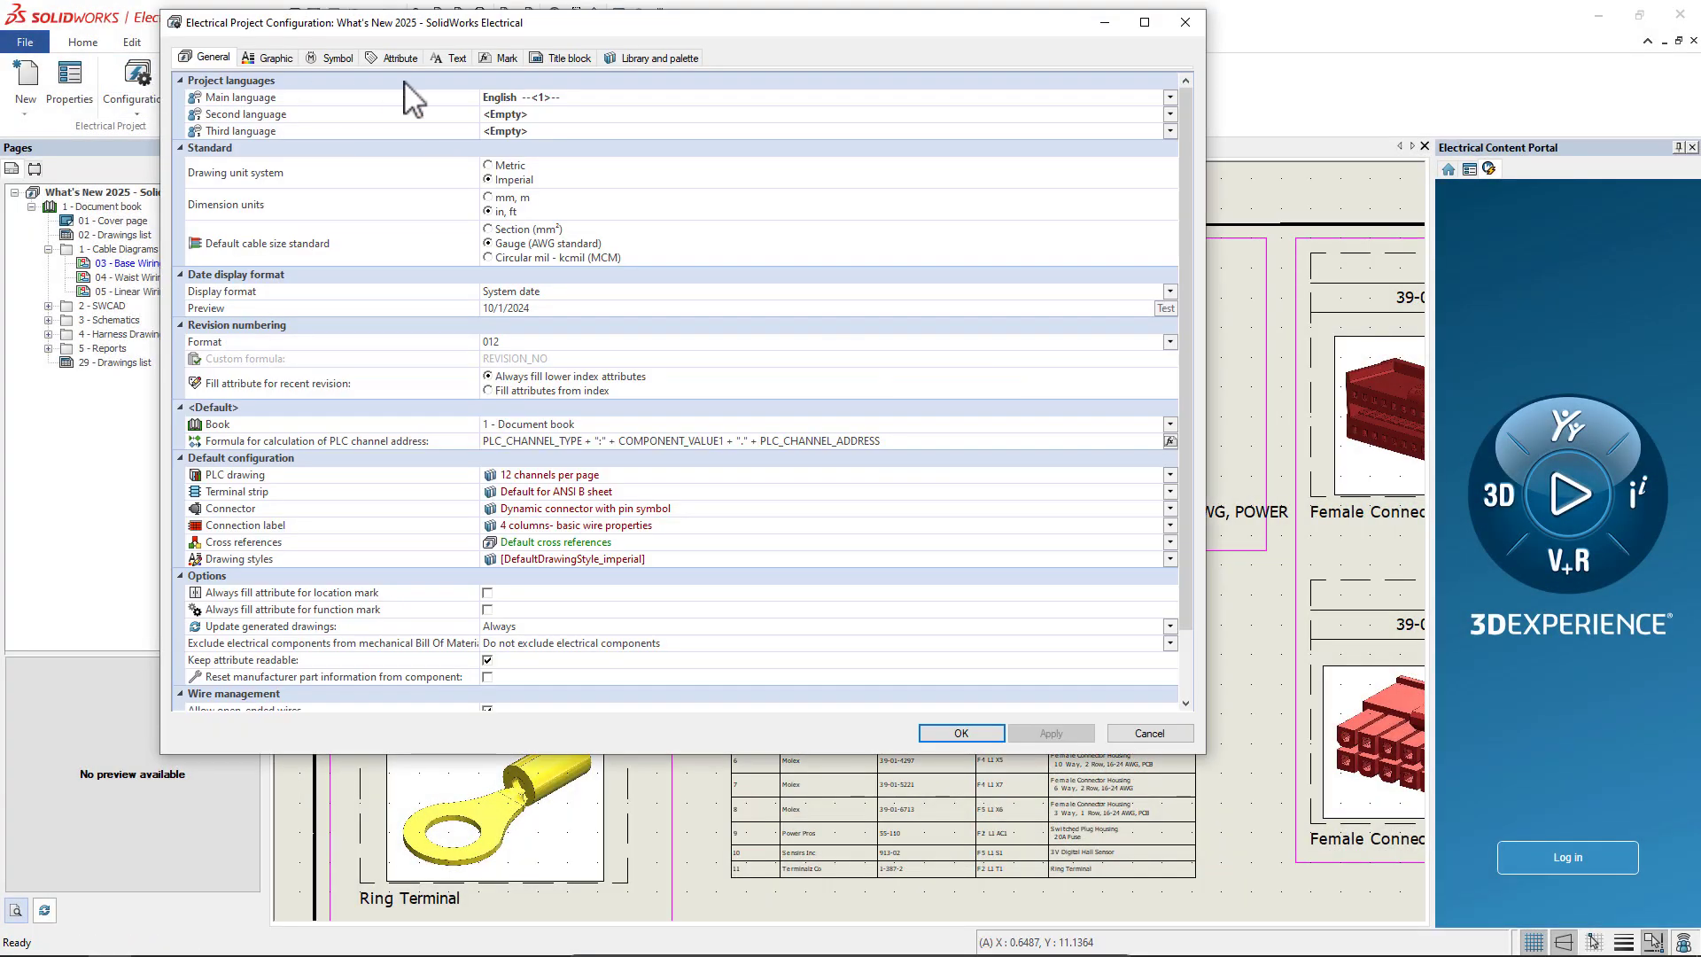
- Build the cable mark formula as origin component tag + "-" + destination component tag
left_click(507, 56)
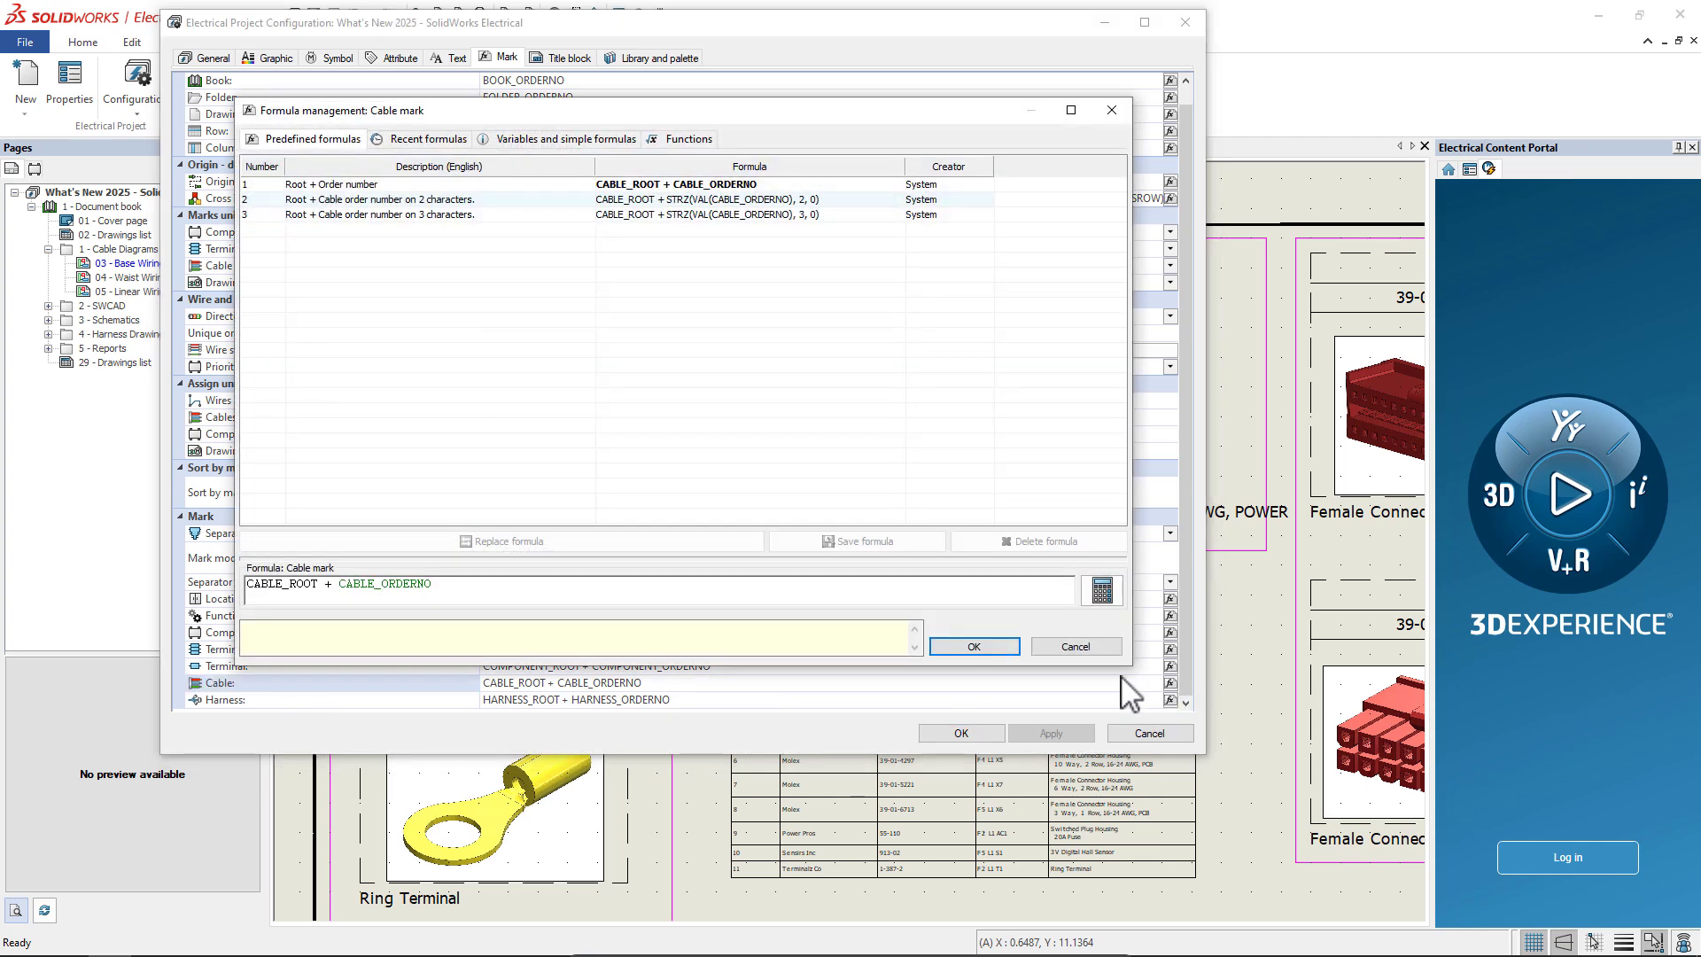
left_click(567, 138)
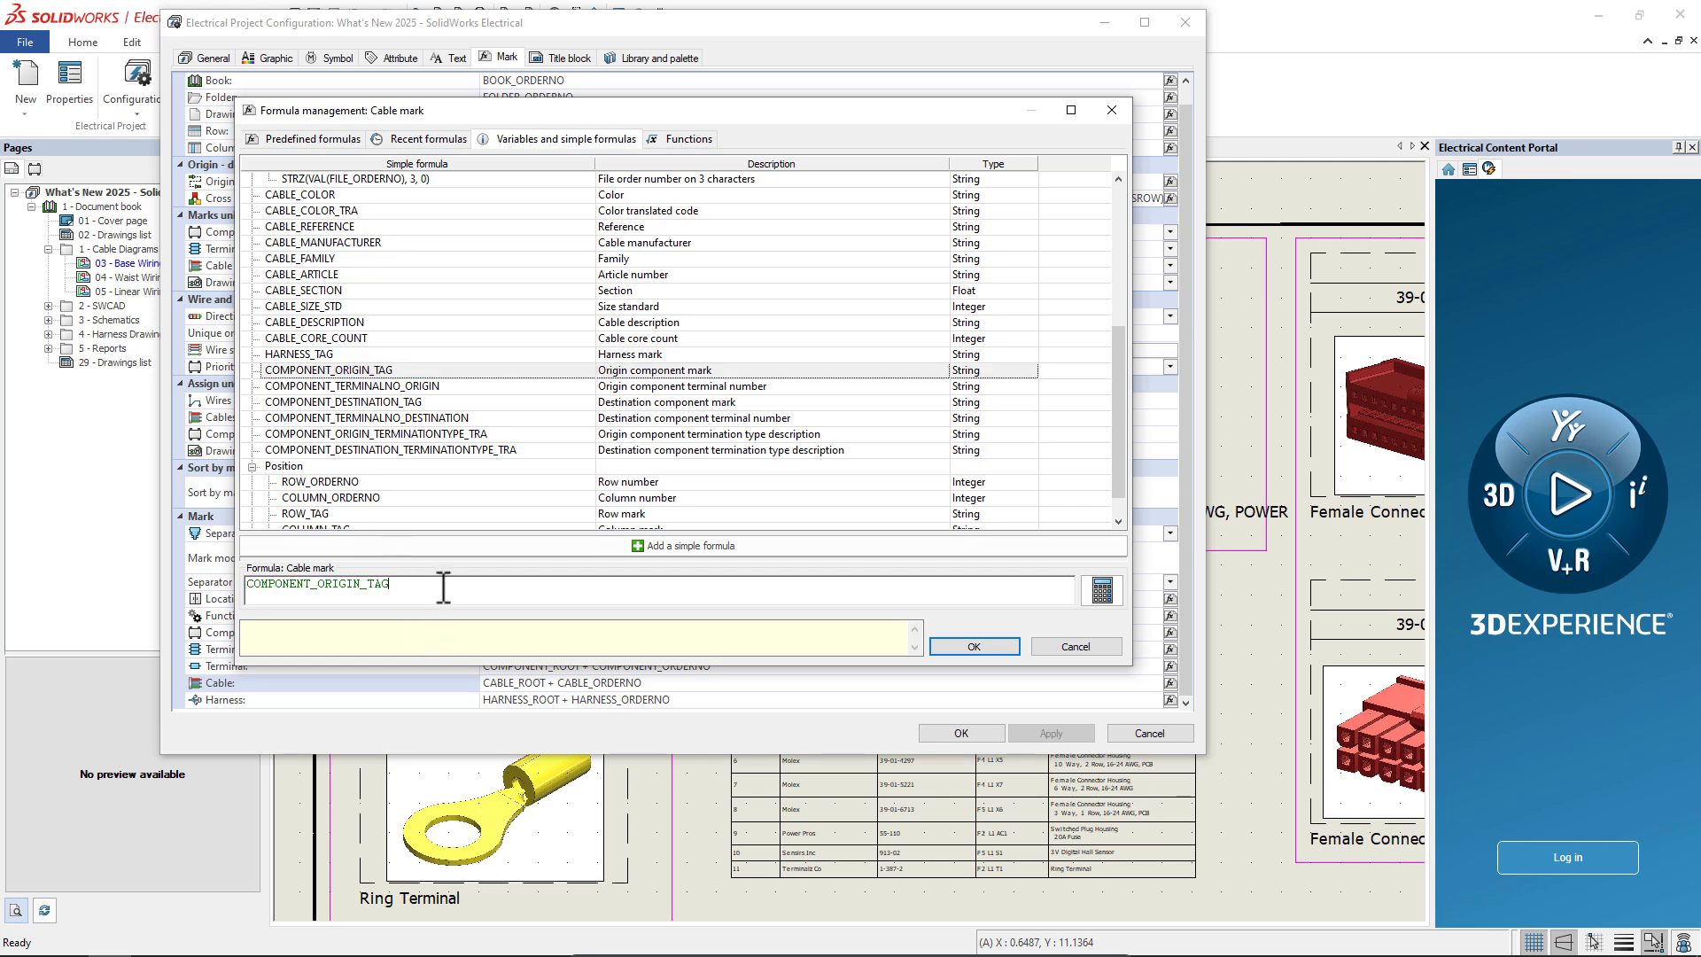
type("+\"-\"")
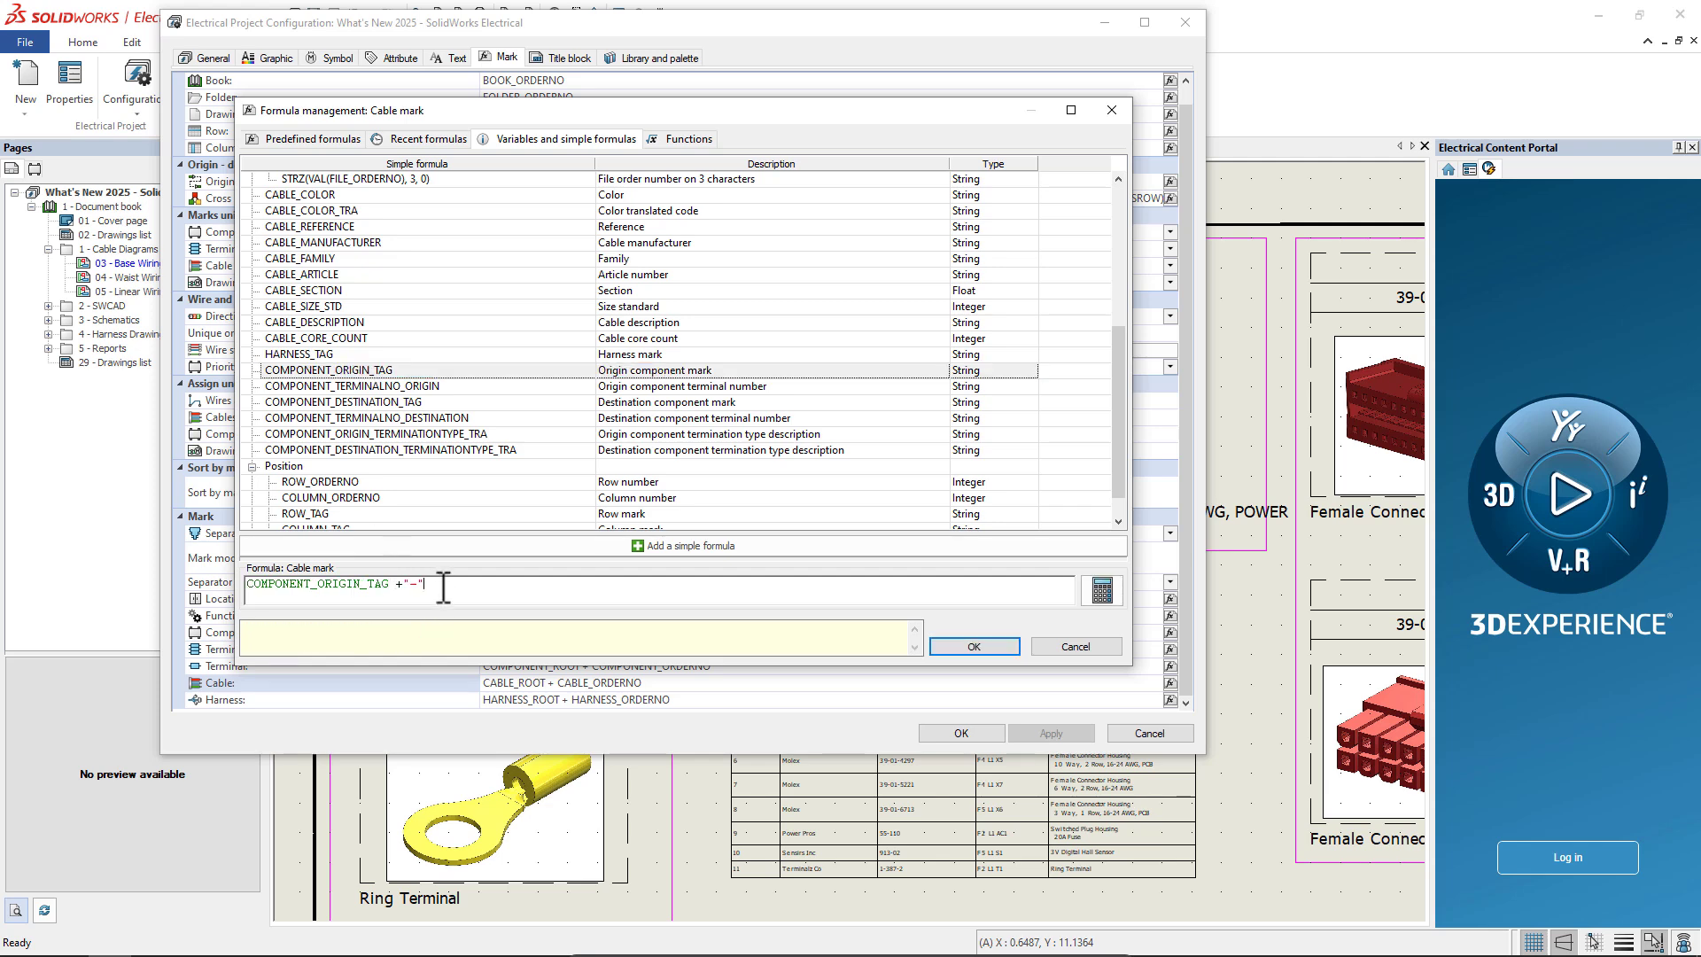
double_click(344, 401)
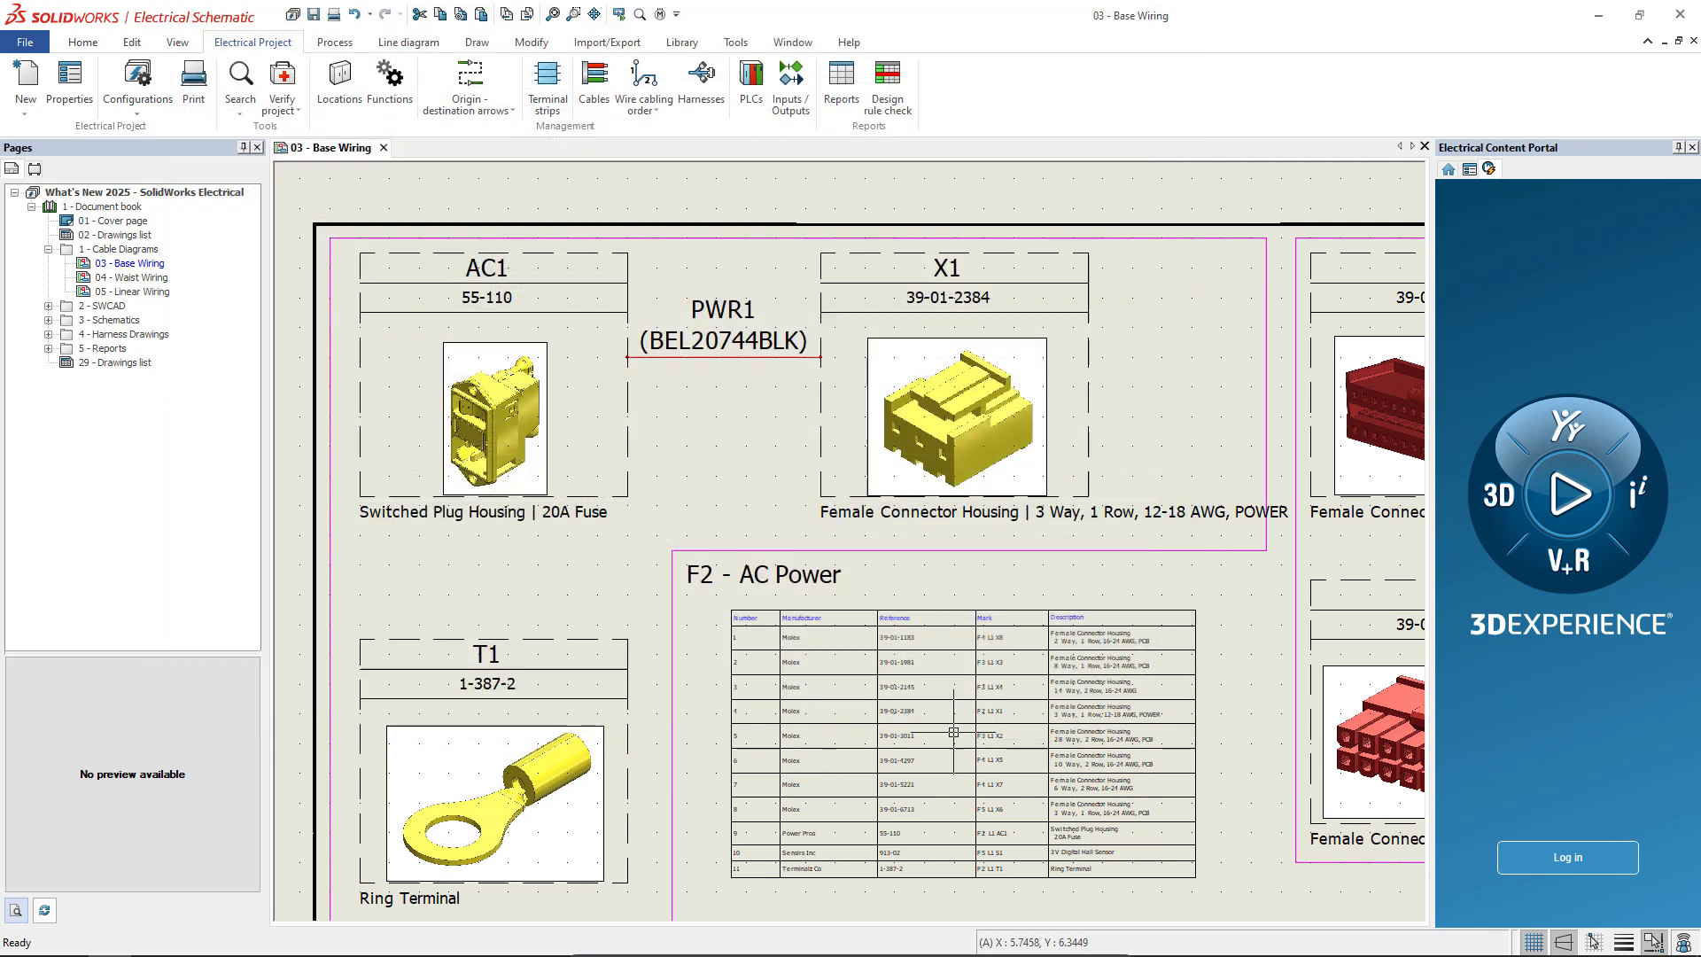
- Renumber cable marks with Recalculate order numbers so the AC1–X1 cable becomes AC1-X1
left_click(333, 42)
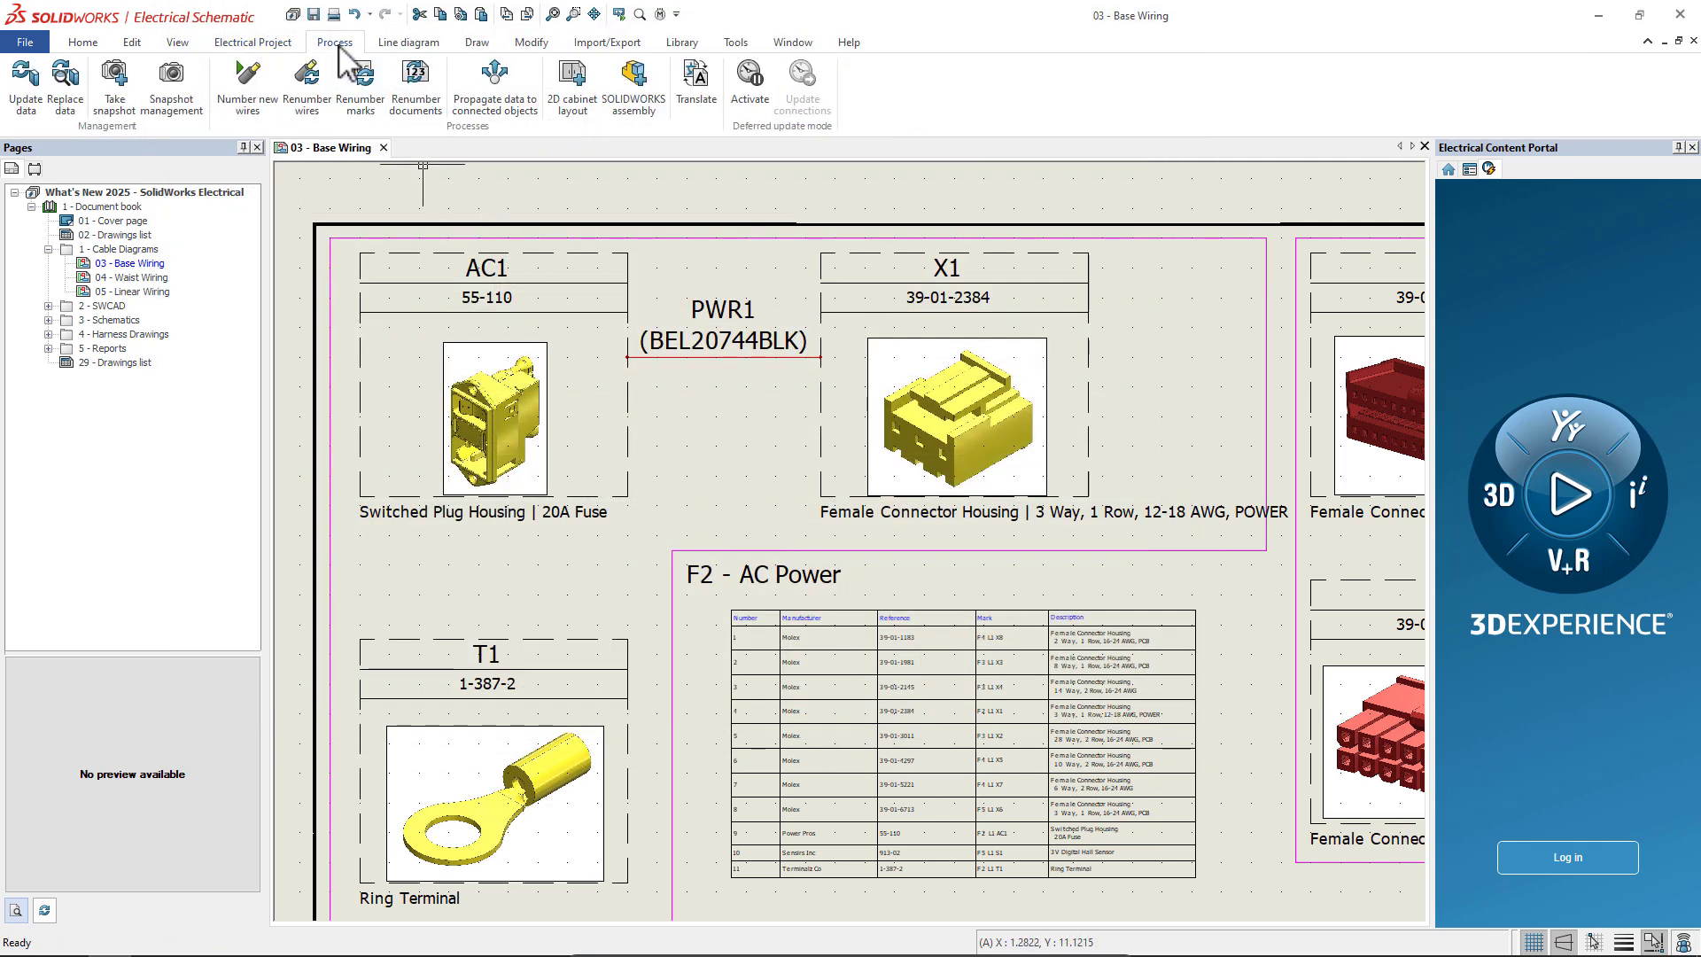
left_click(359, 84)
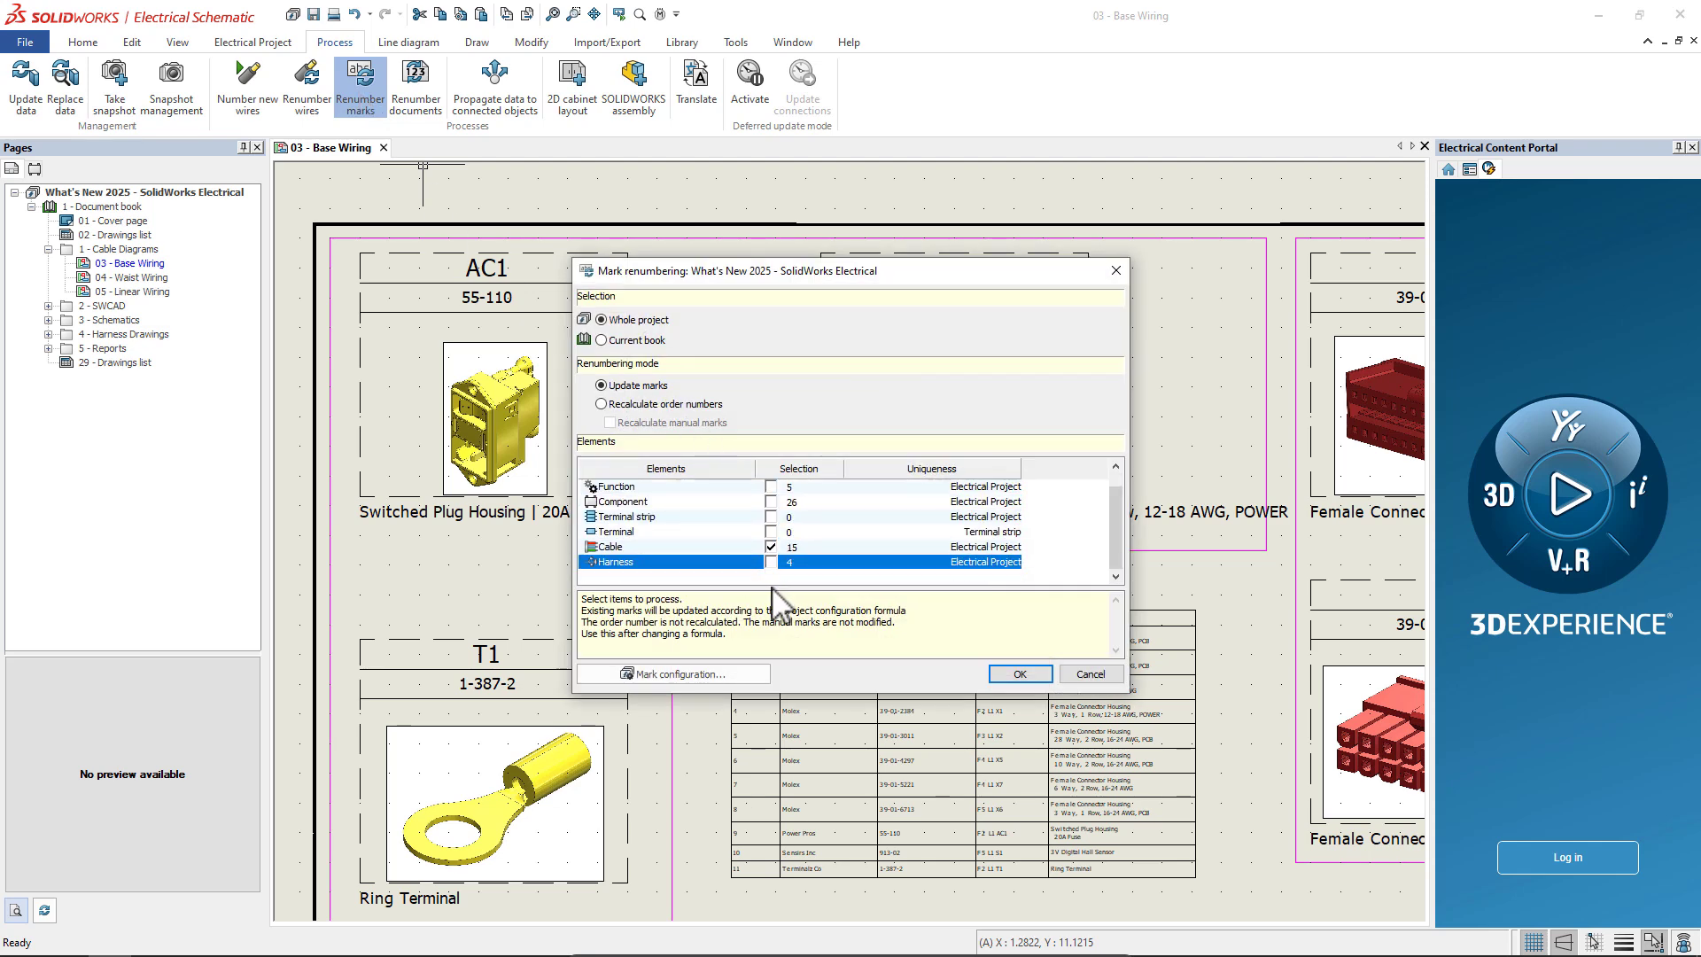
left_click(600, 404)
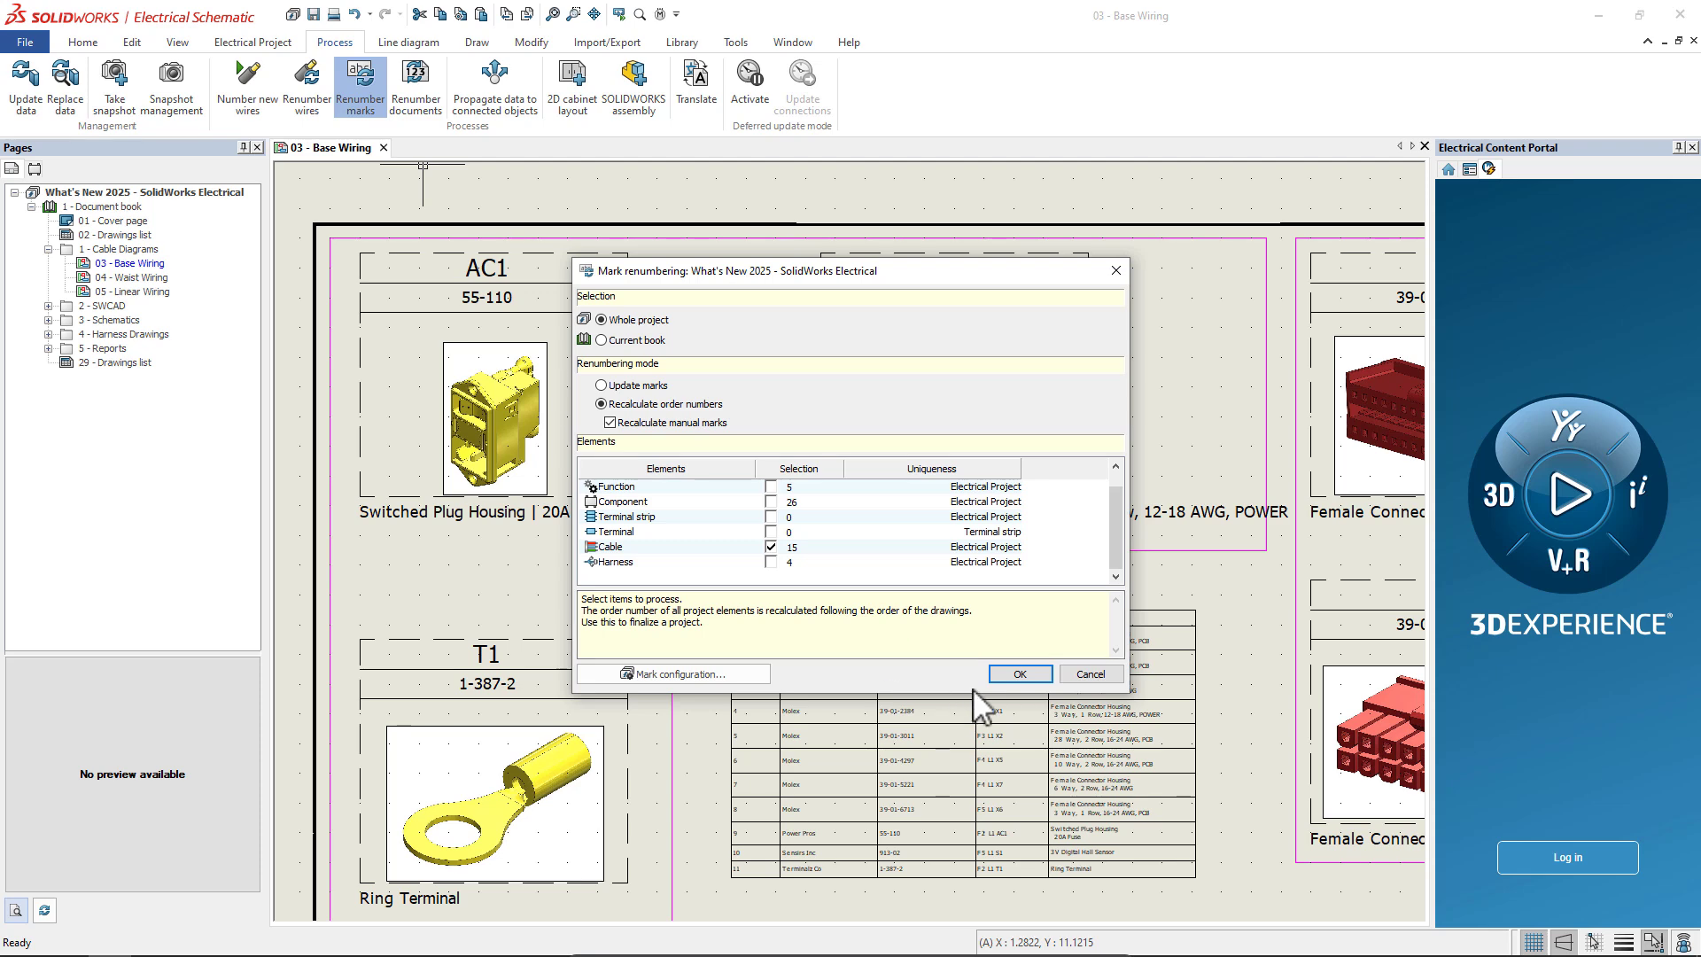
left_click(1021, 673)
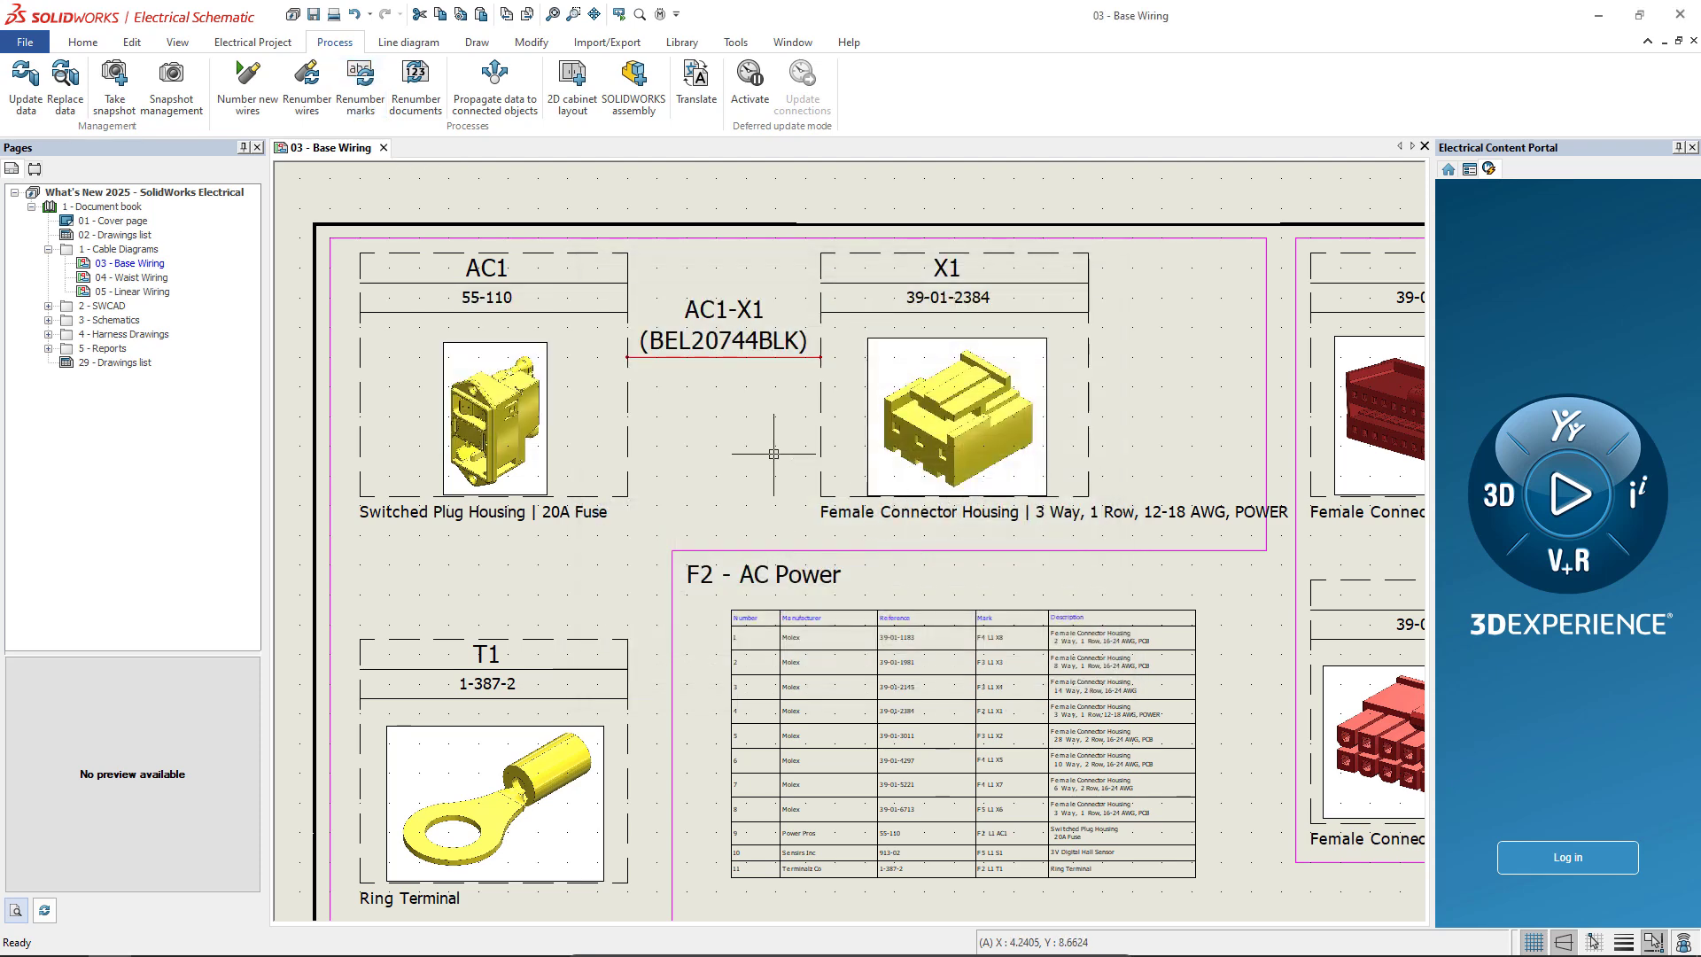
mouse_move(744, 408)
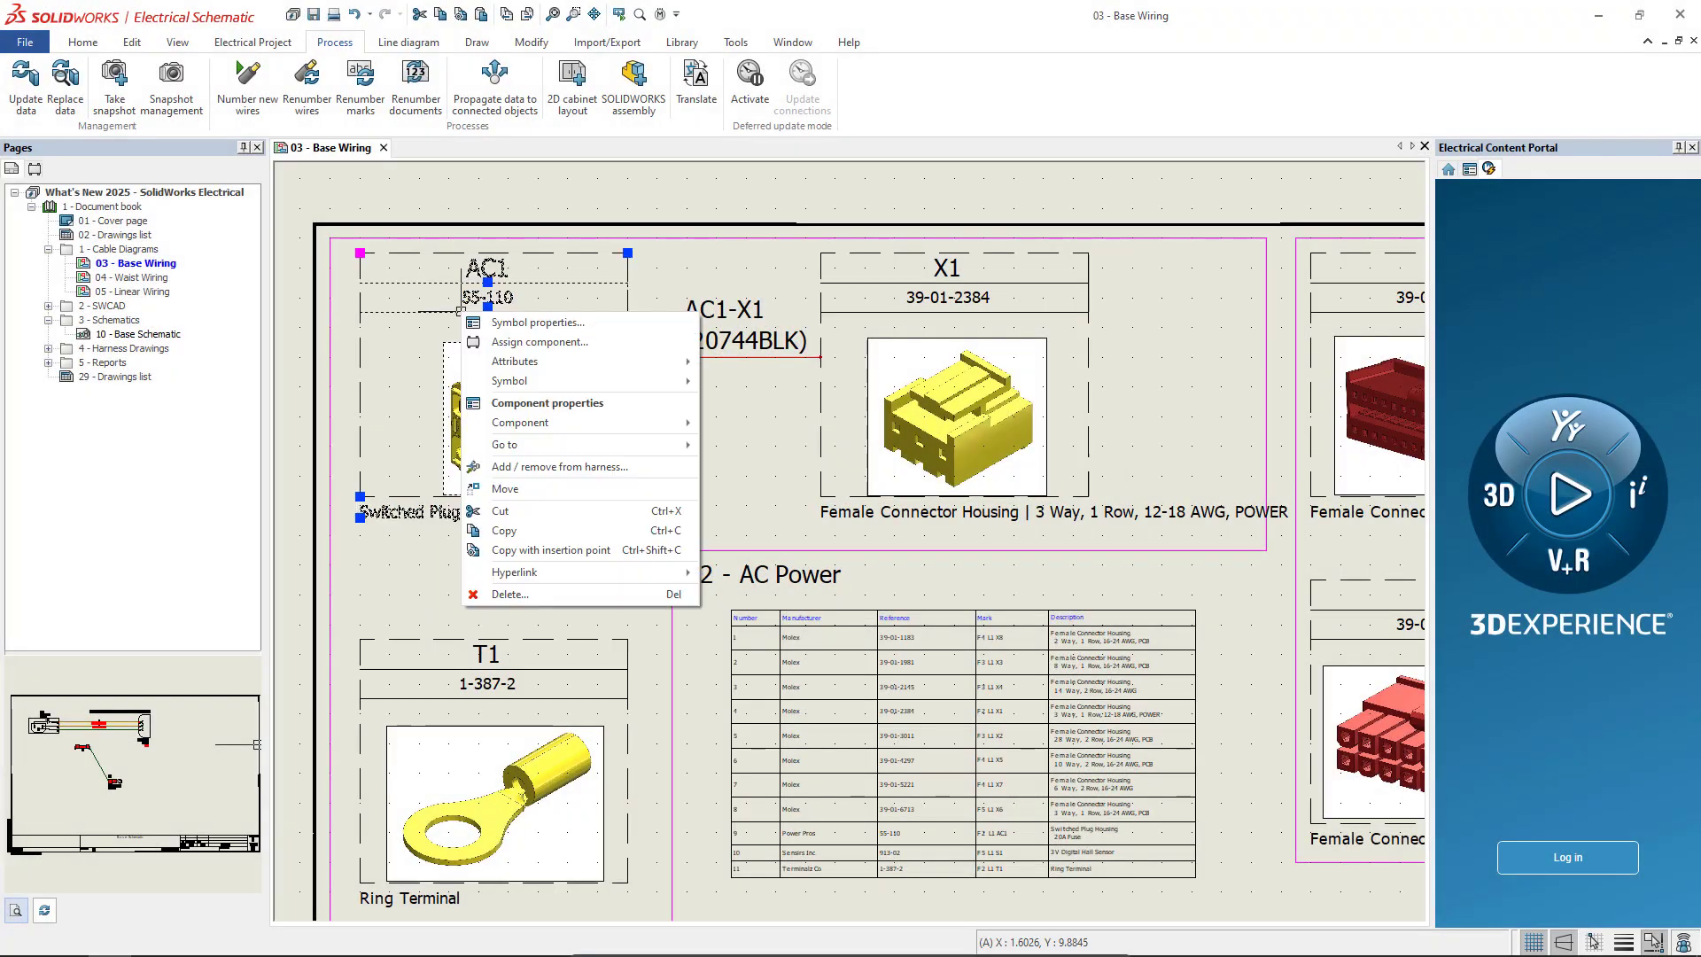
mouse_move(503, 443)
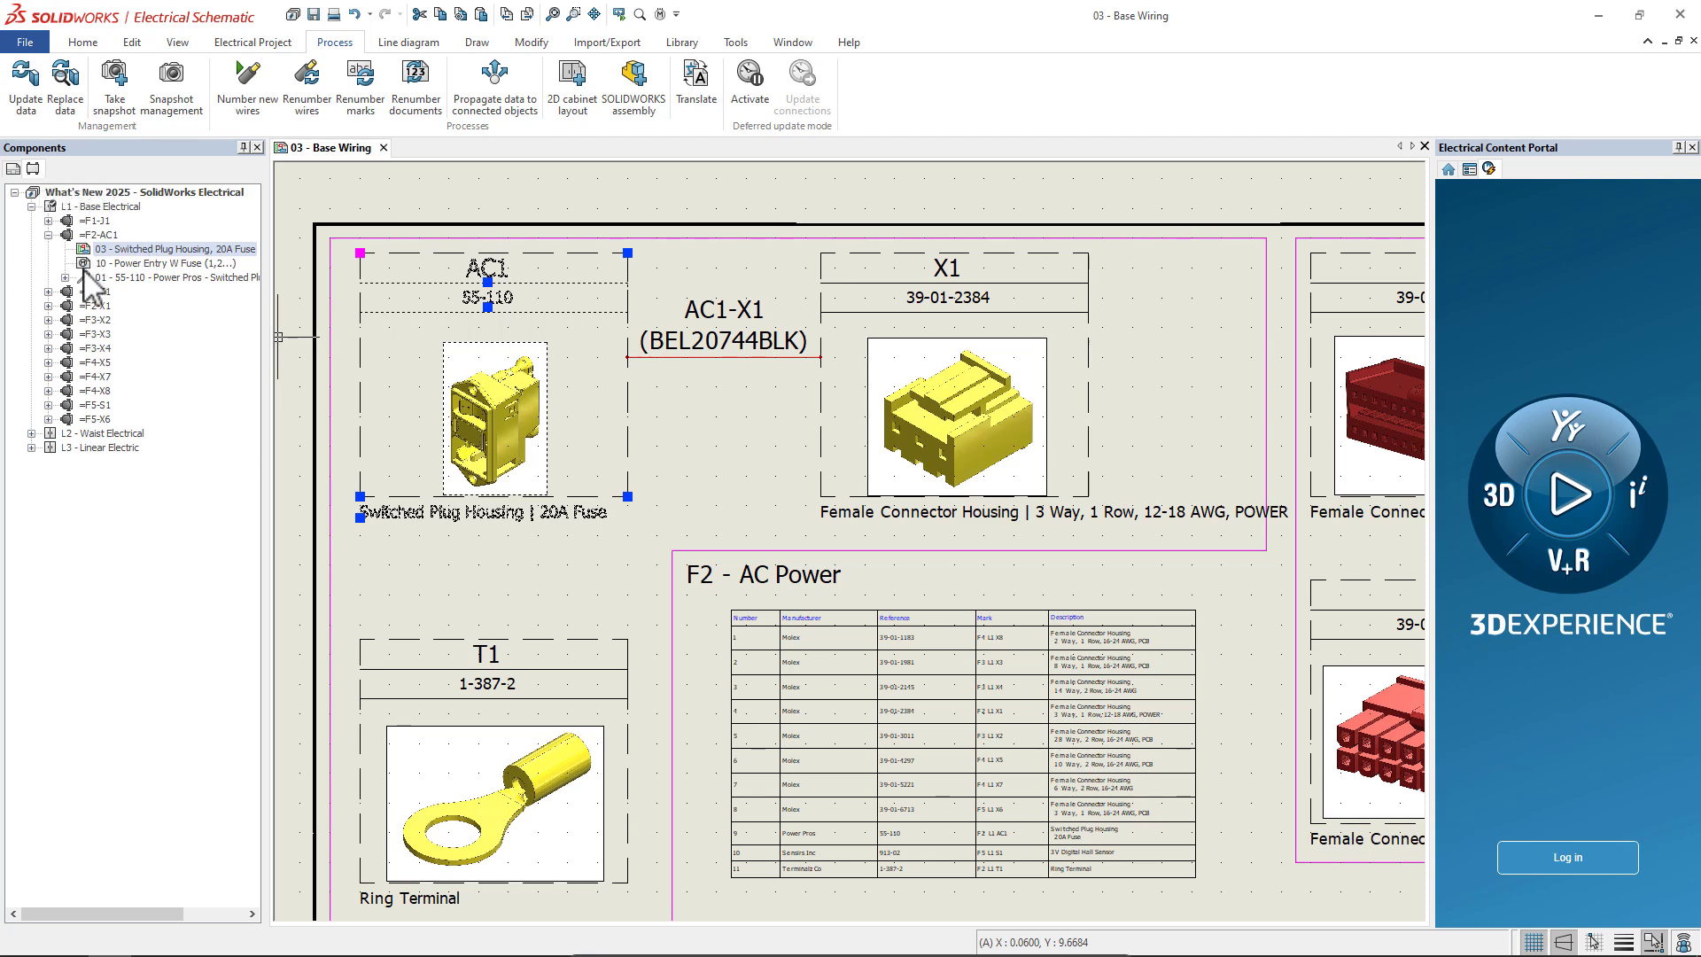
- Expand AC1's 55-110 part entry and bring up its component options in the tree
left_click(55, 278)
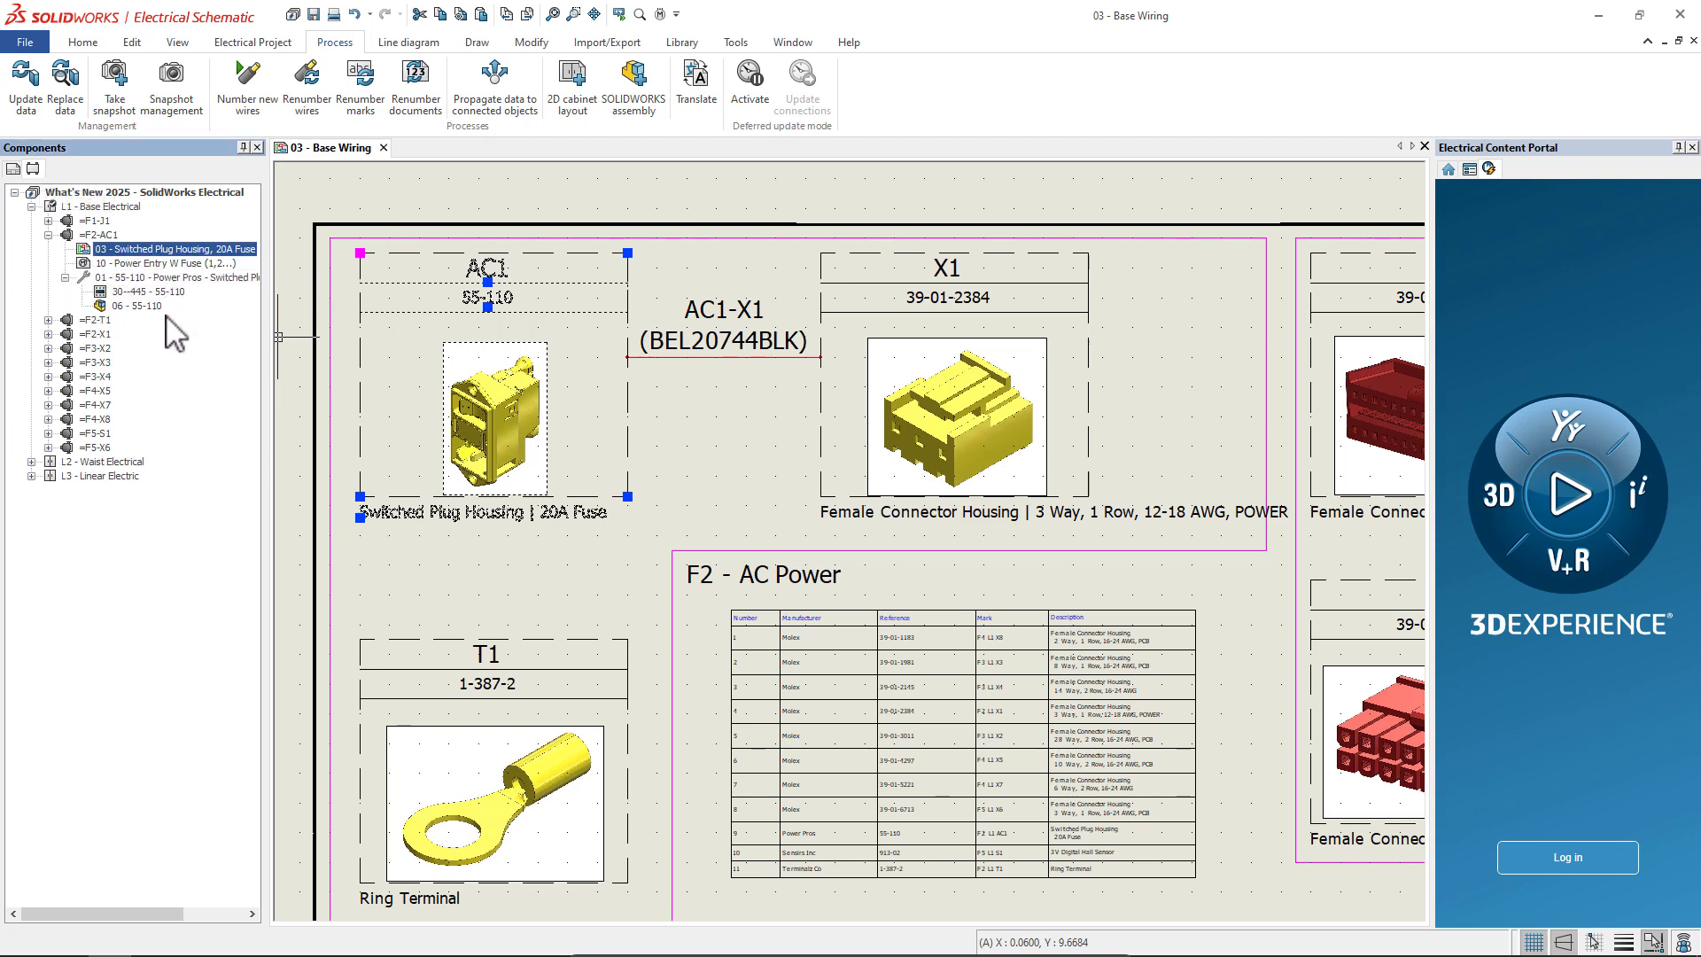
right_click(132, 291)
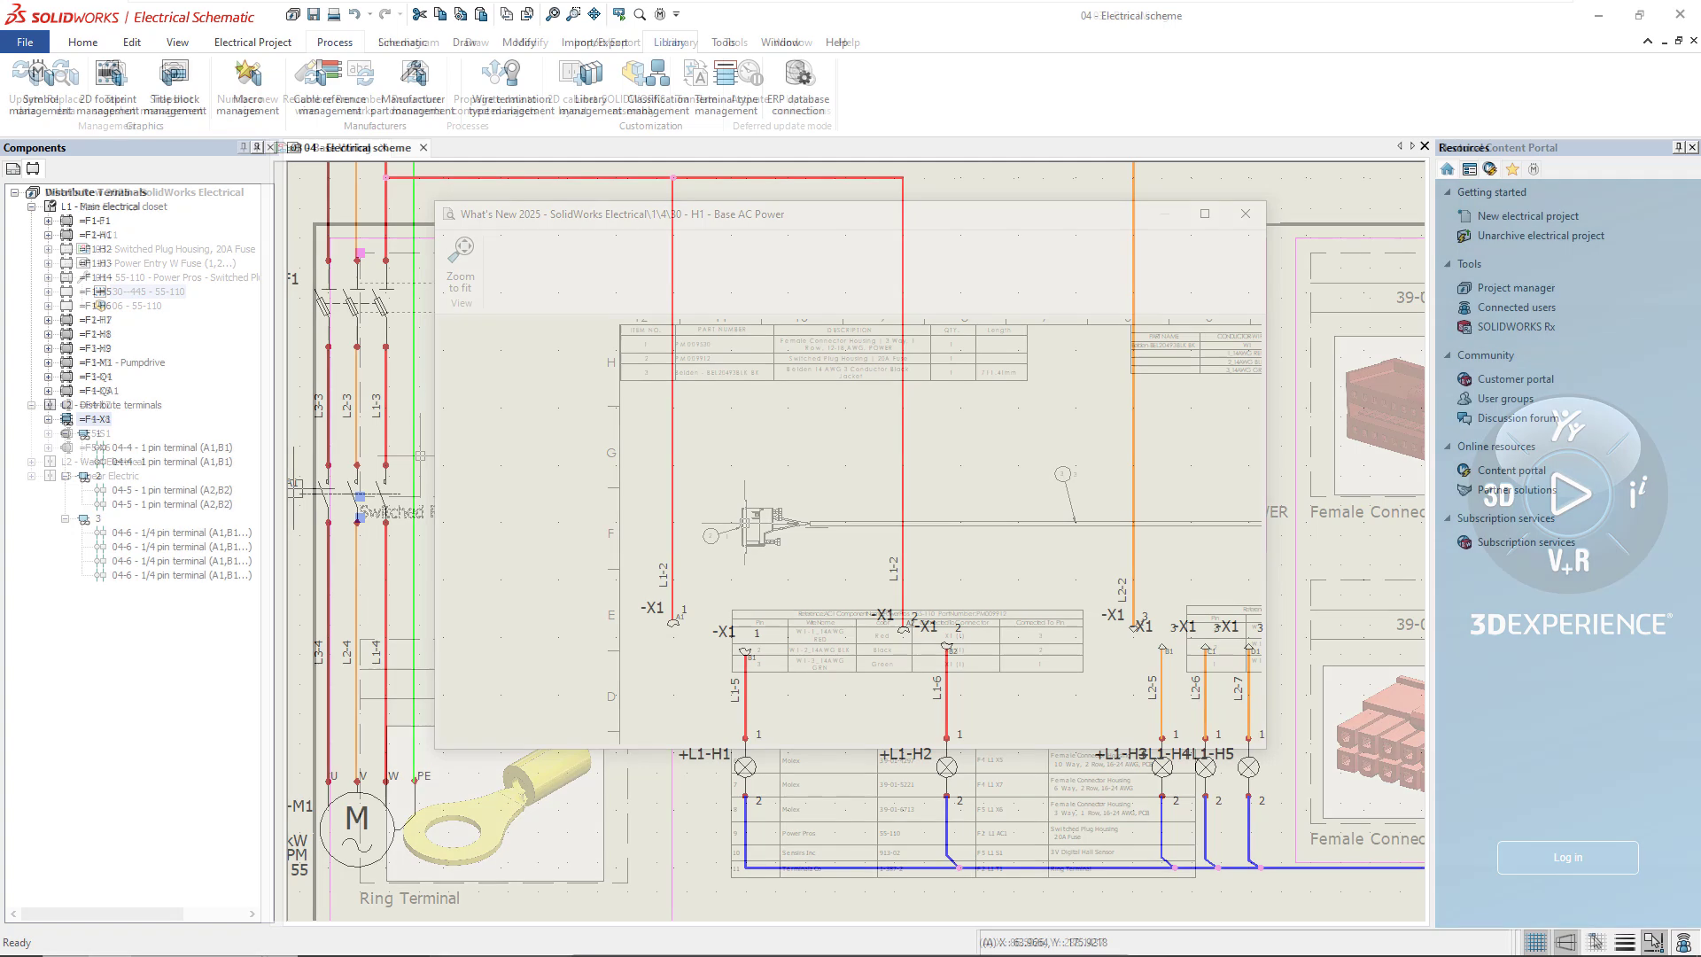
- Assign terminal X1-4 the ISA7 Terminal 4 four-pin manufacturer part via its Properties
left_click(1245, 212)
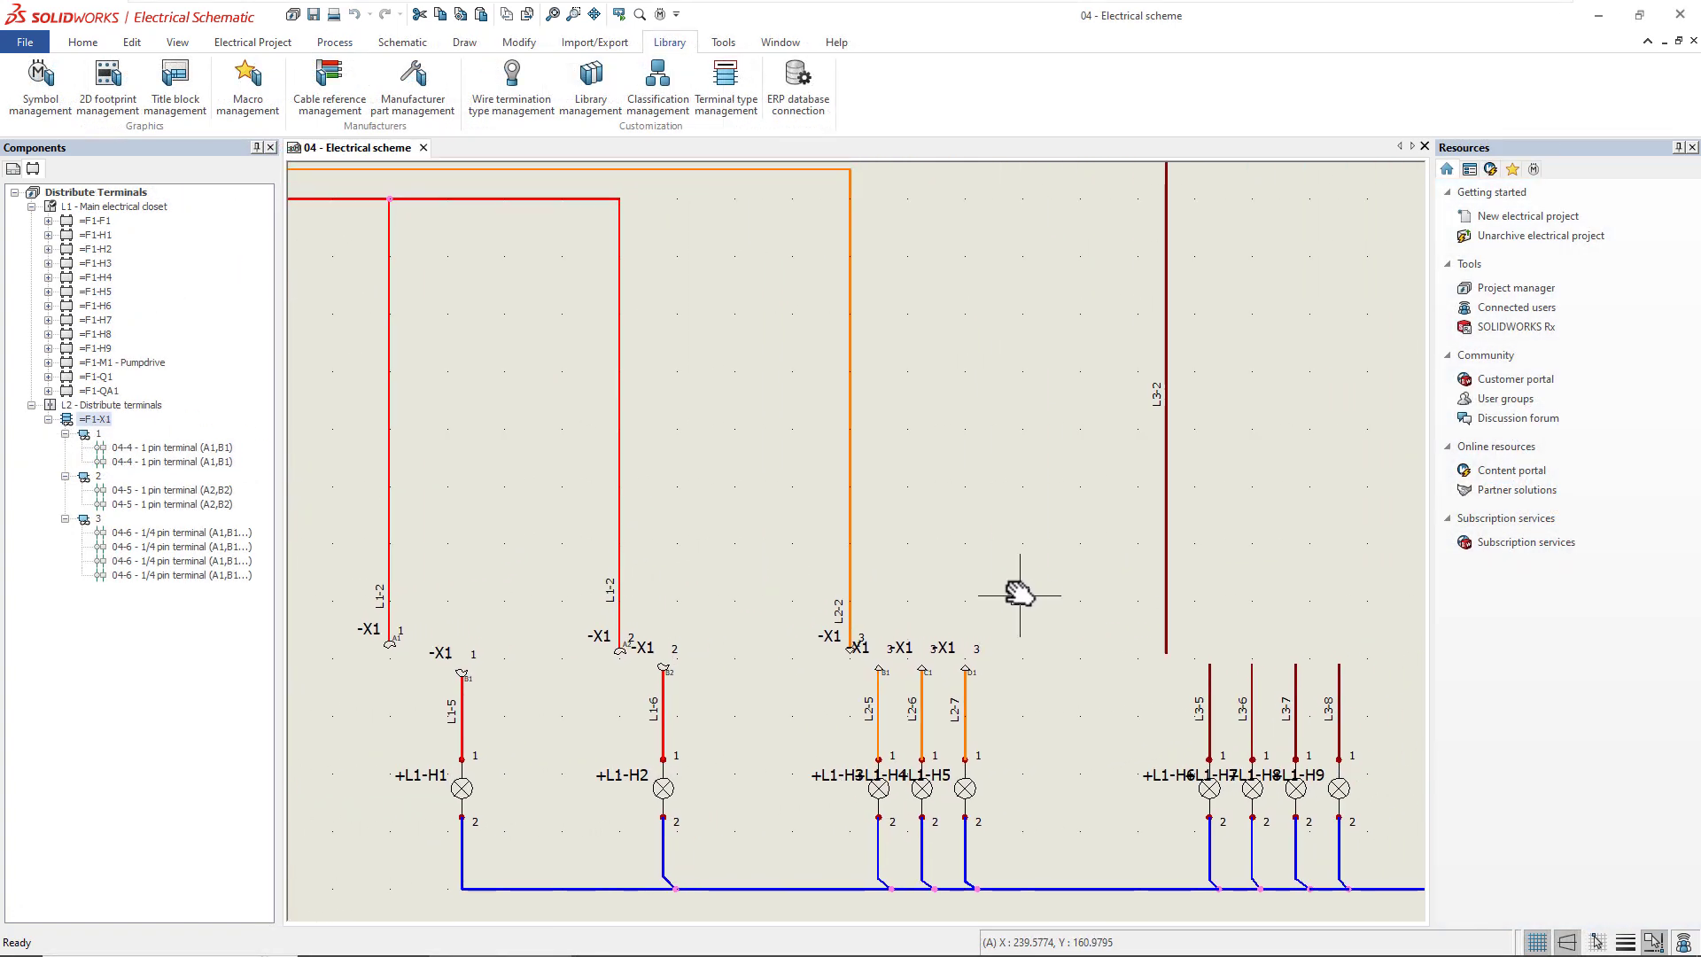
right_click(85, 418)
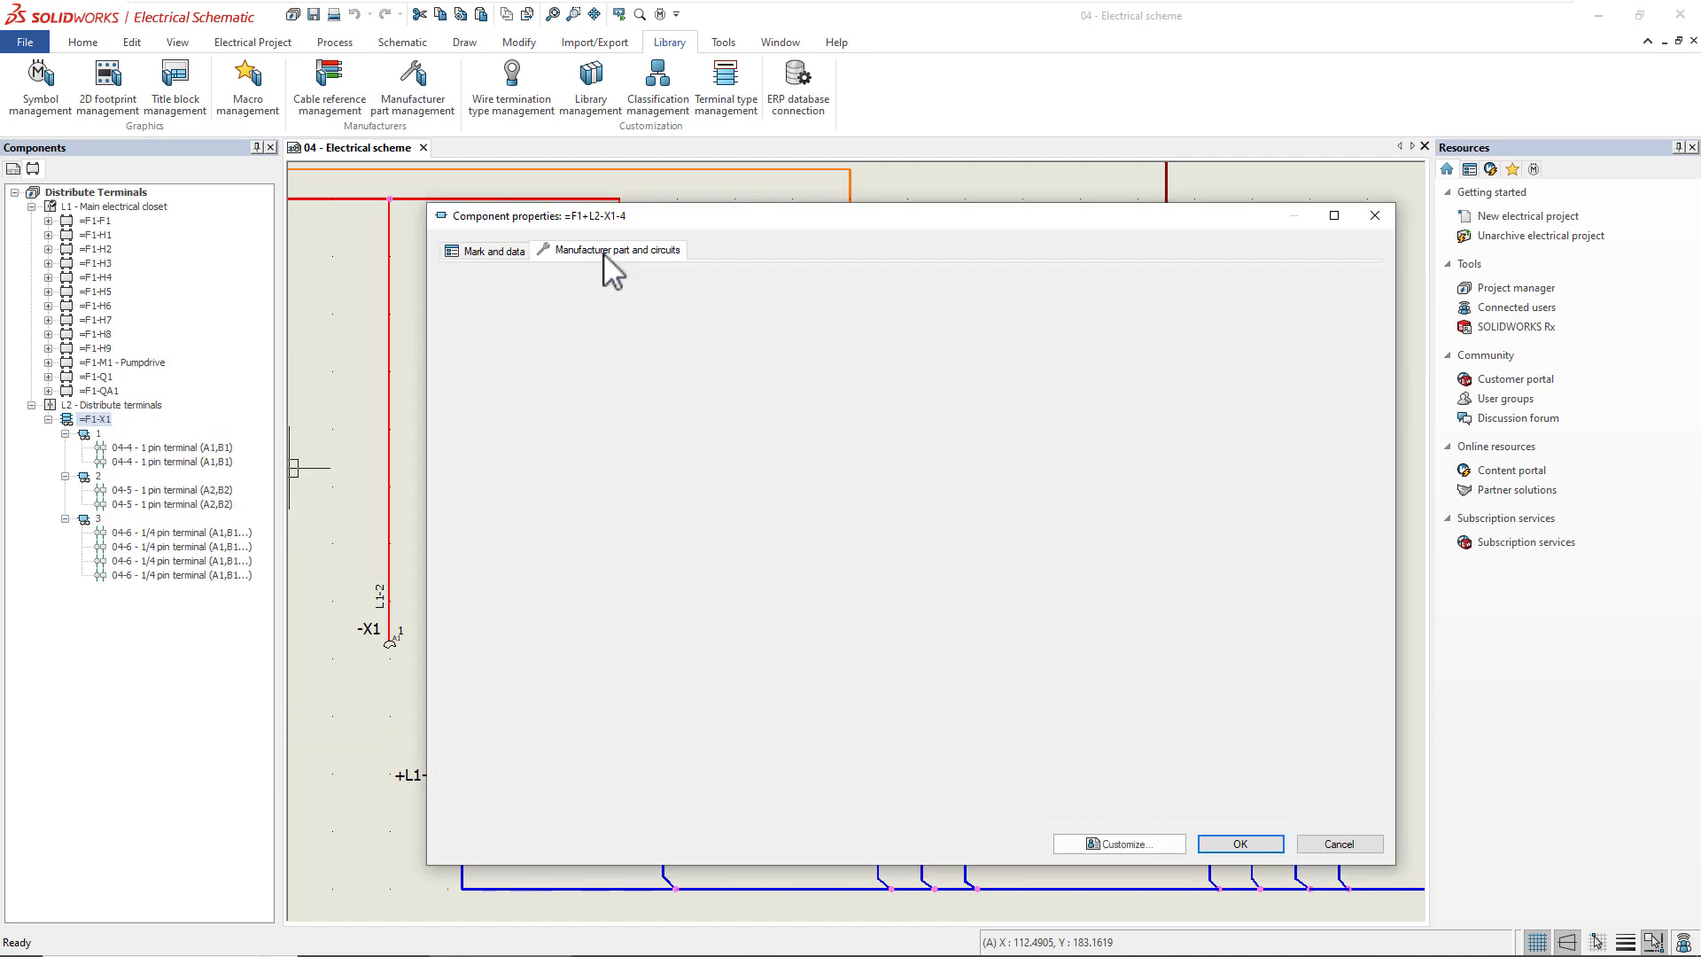
left_click(616, 248)
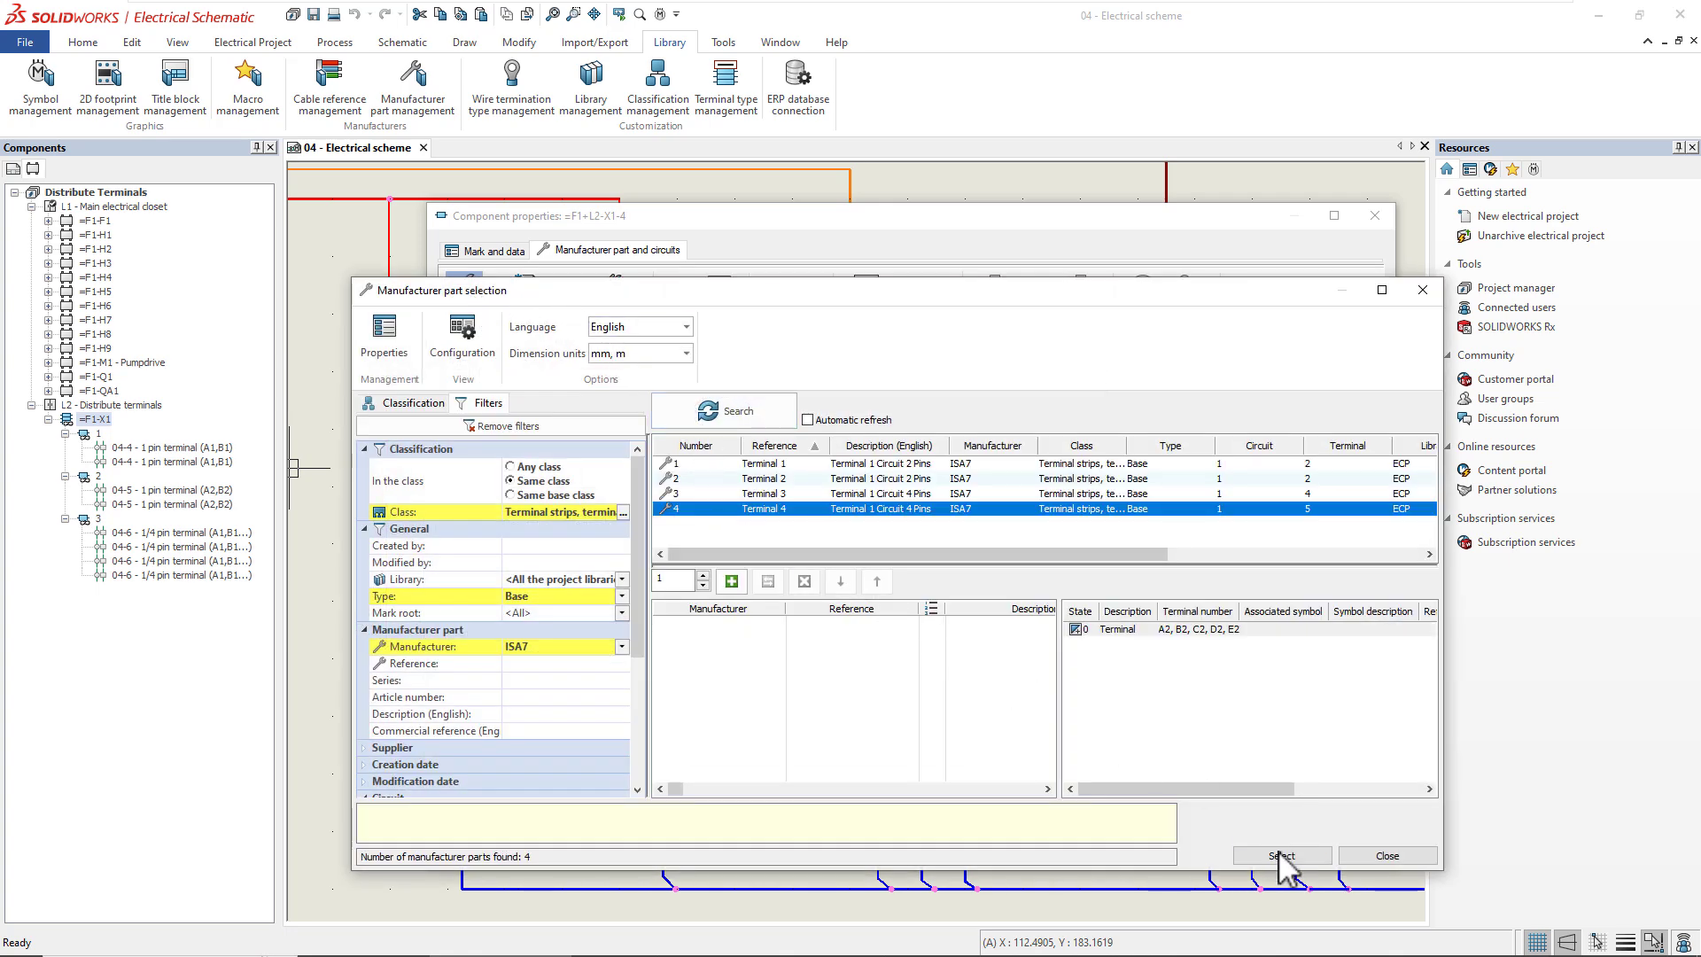
left_click(1281, 856)
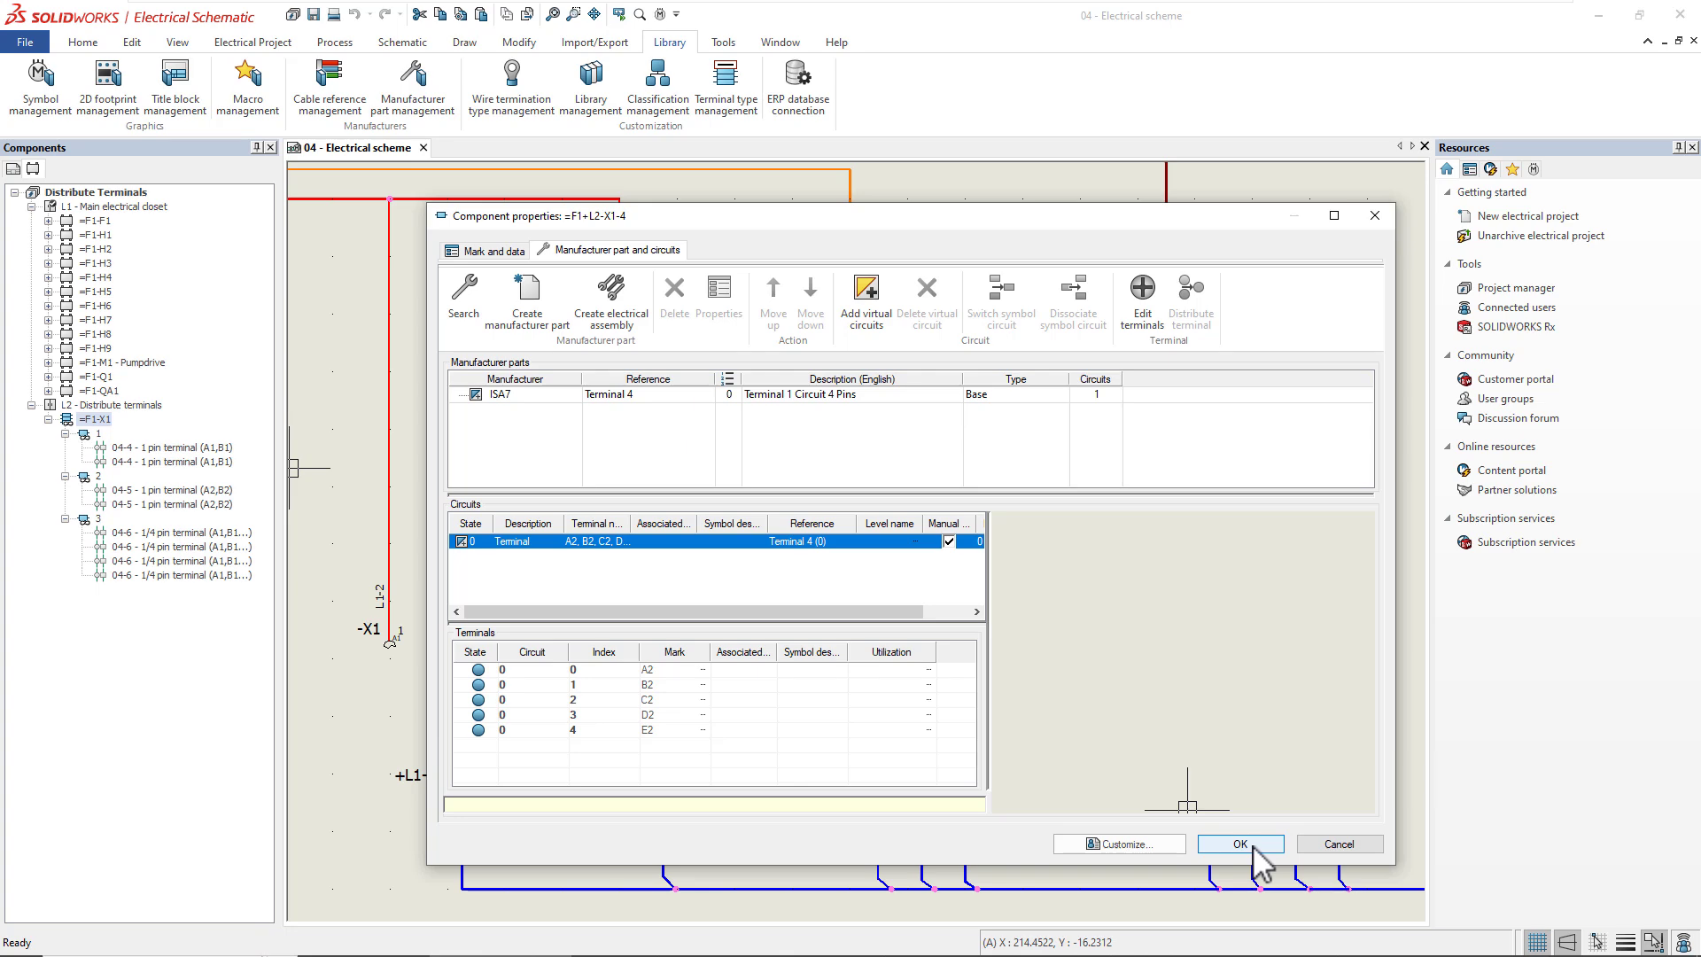
left_click(1240, 843)
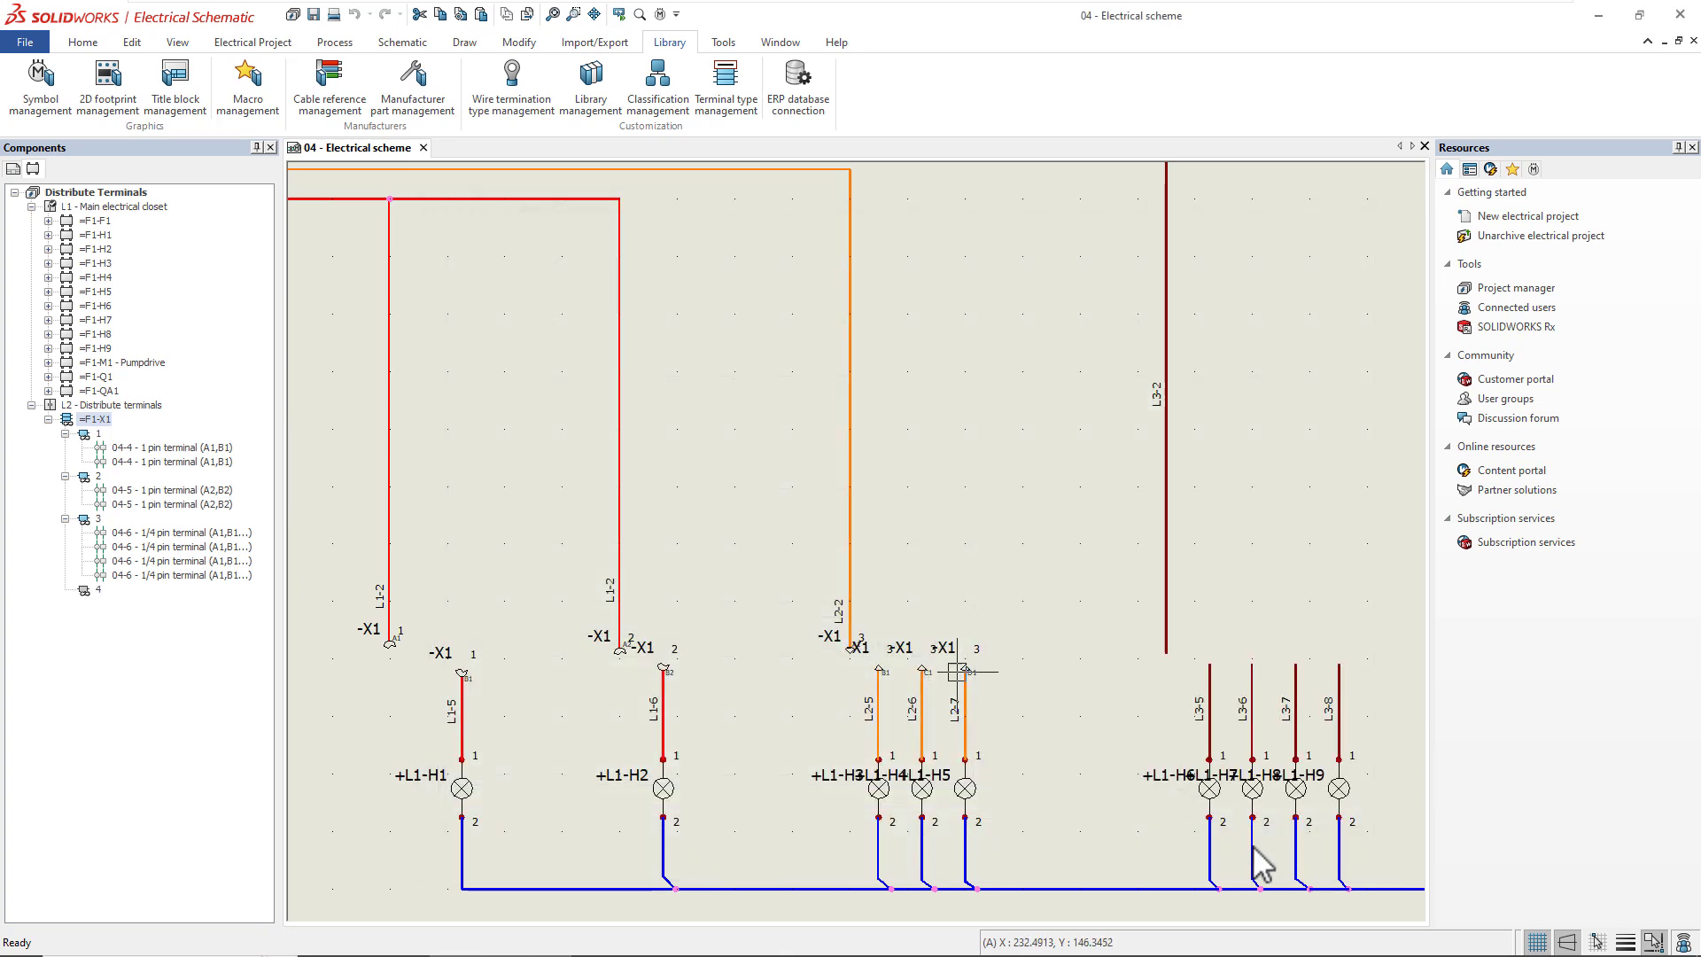
left_click(403, 43)
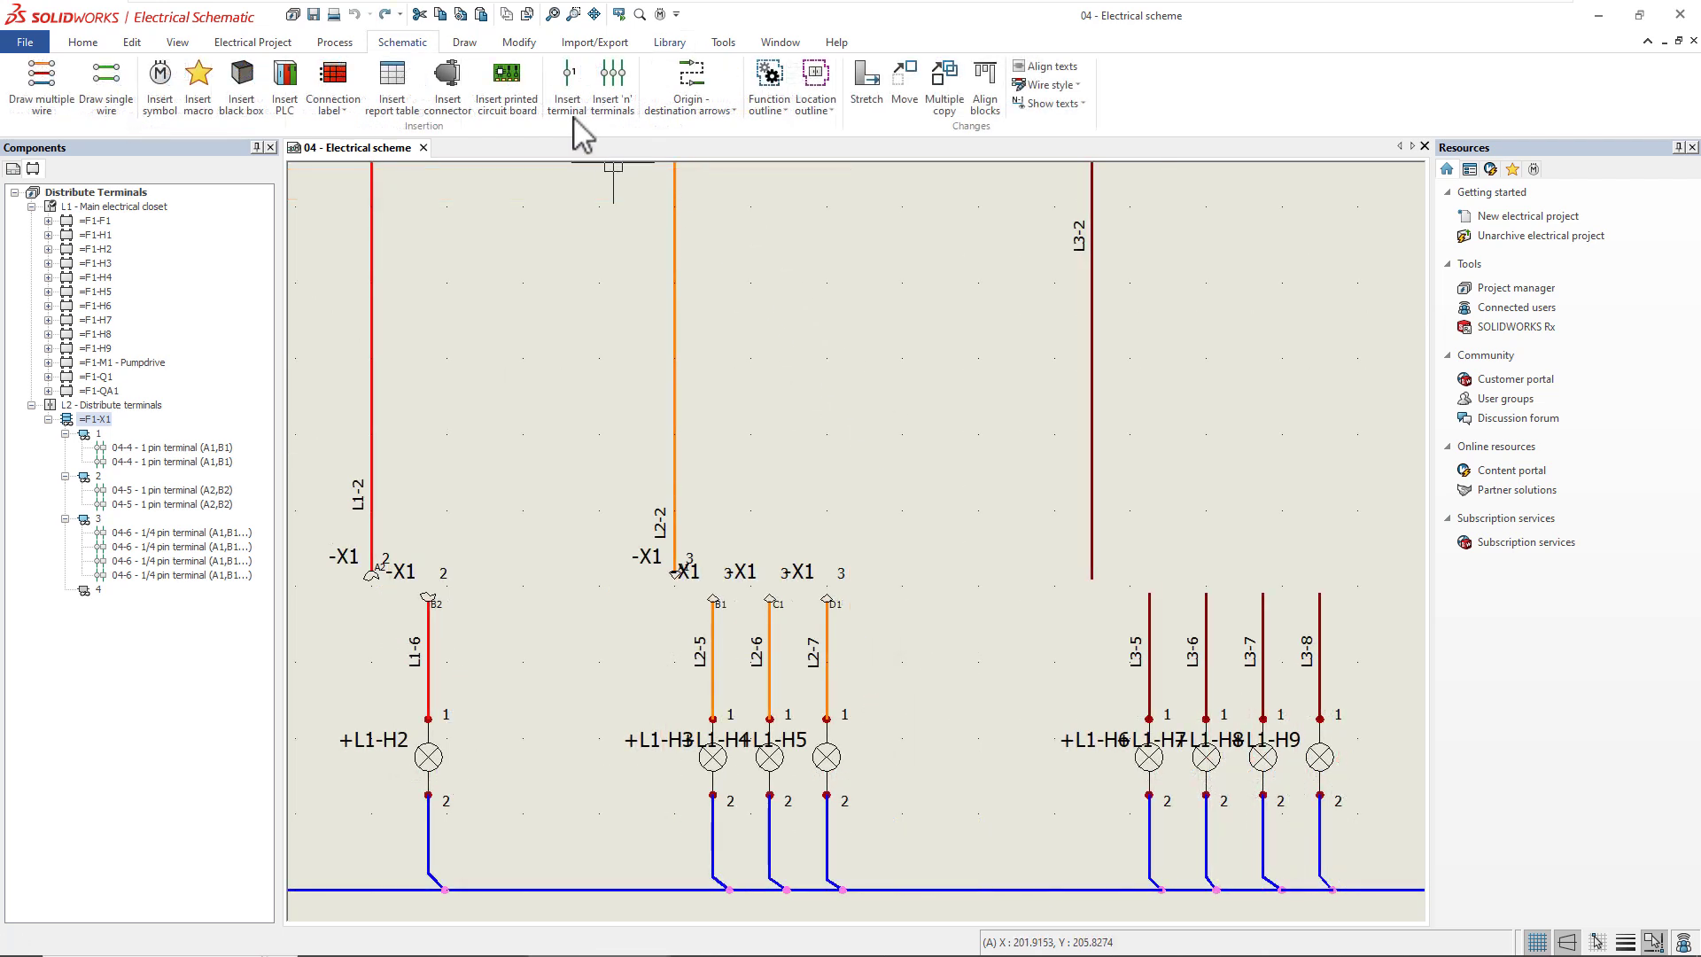
- Insert a terminal symbol on wire L3-5 associated with pin #1-B2 of =F1-X1 terminal 4
left_click(567, 84)
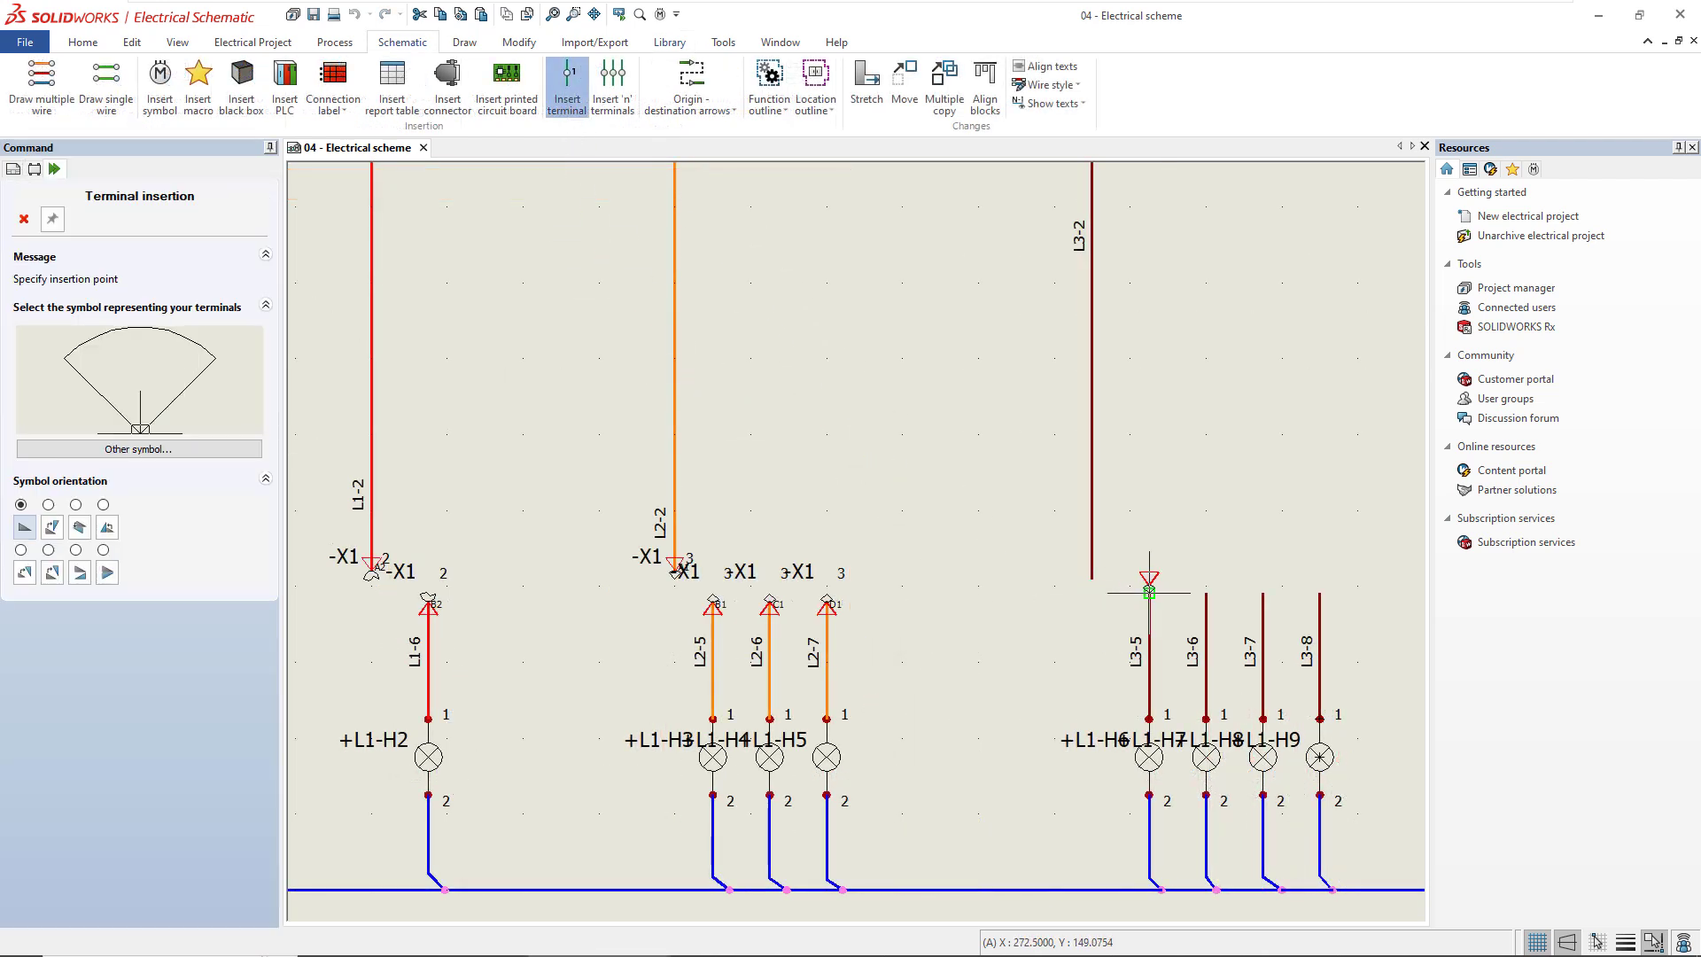
left_click(1147, 591)
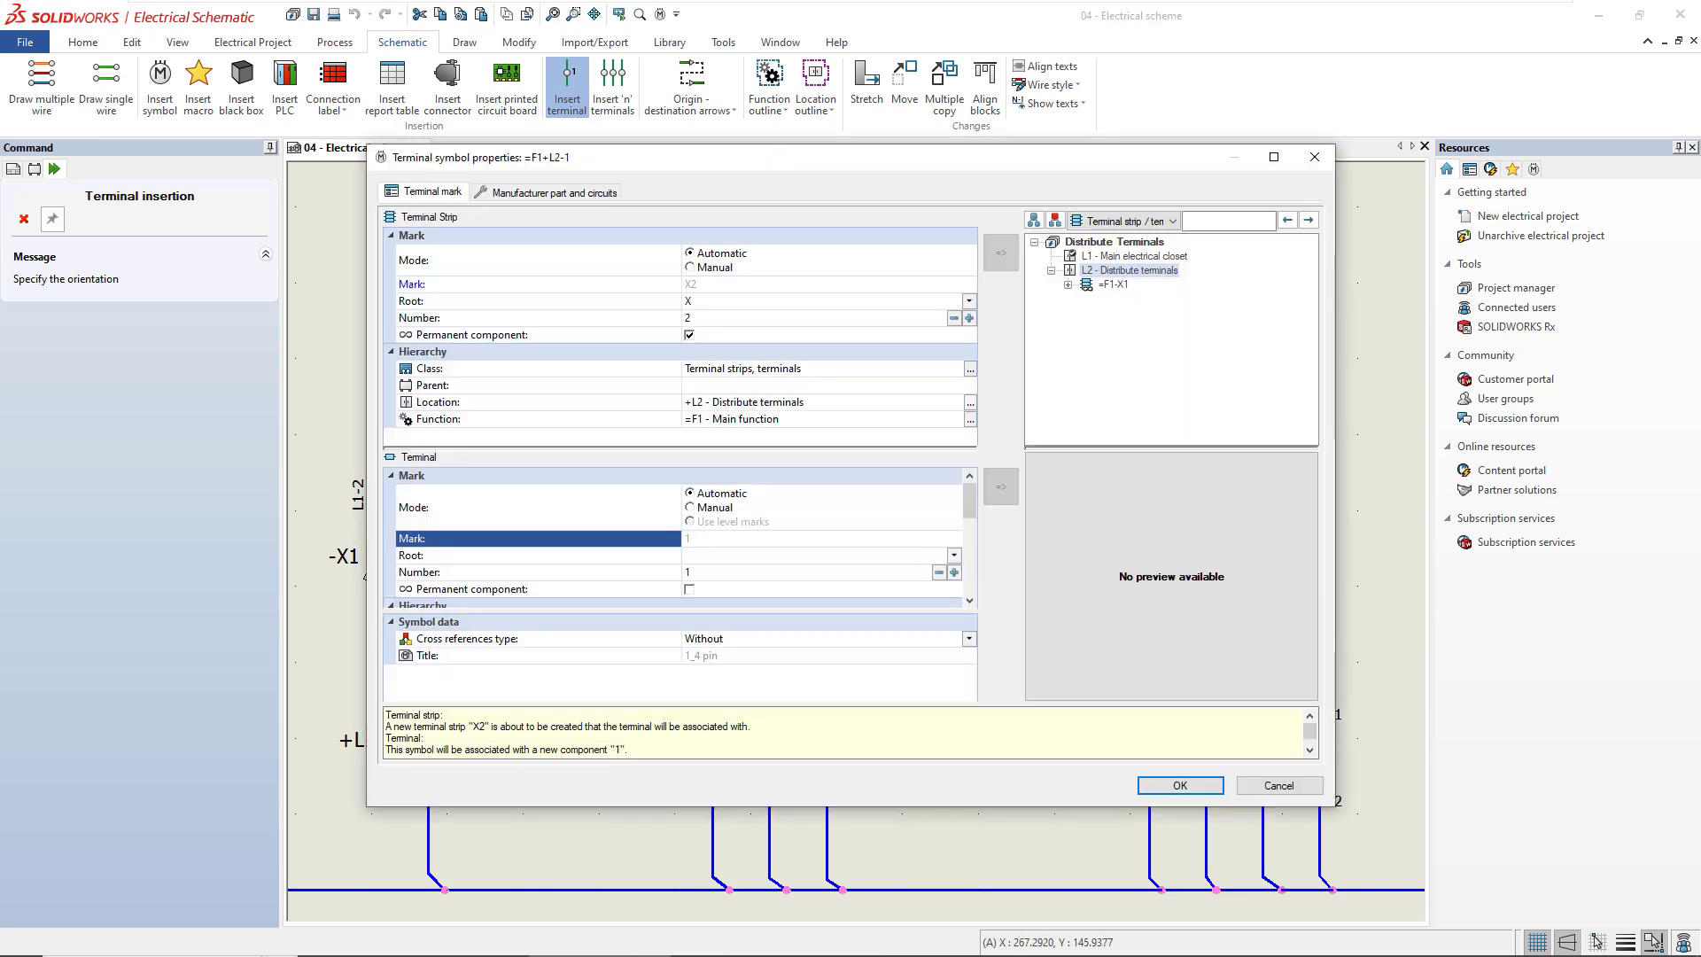
left_click(1067, 284)
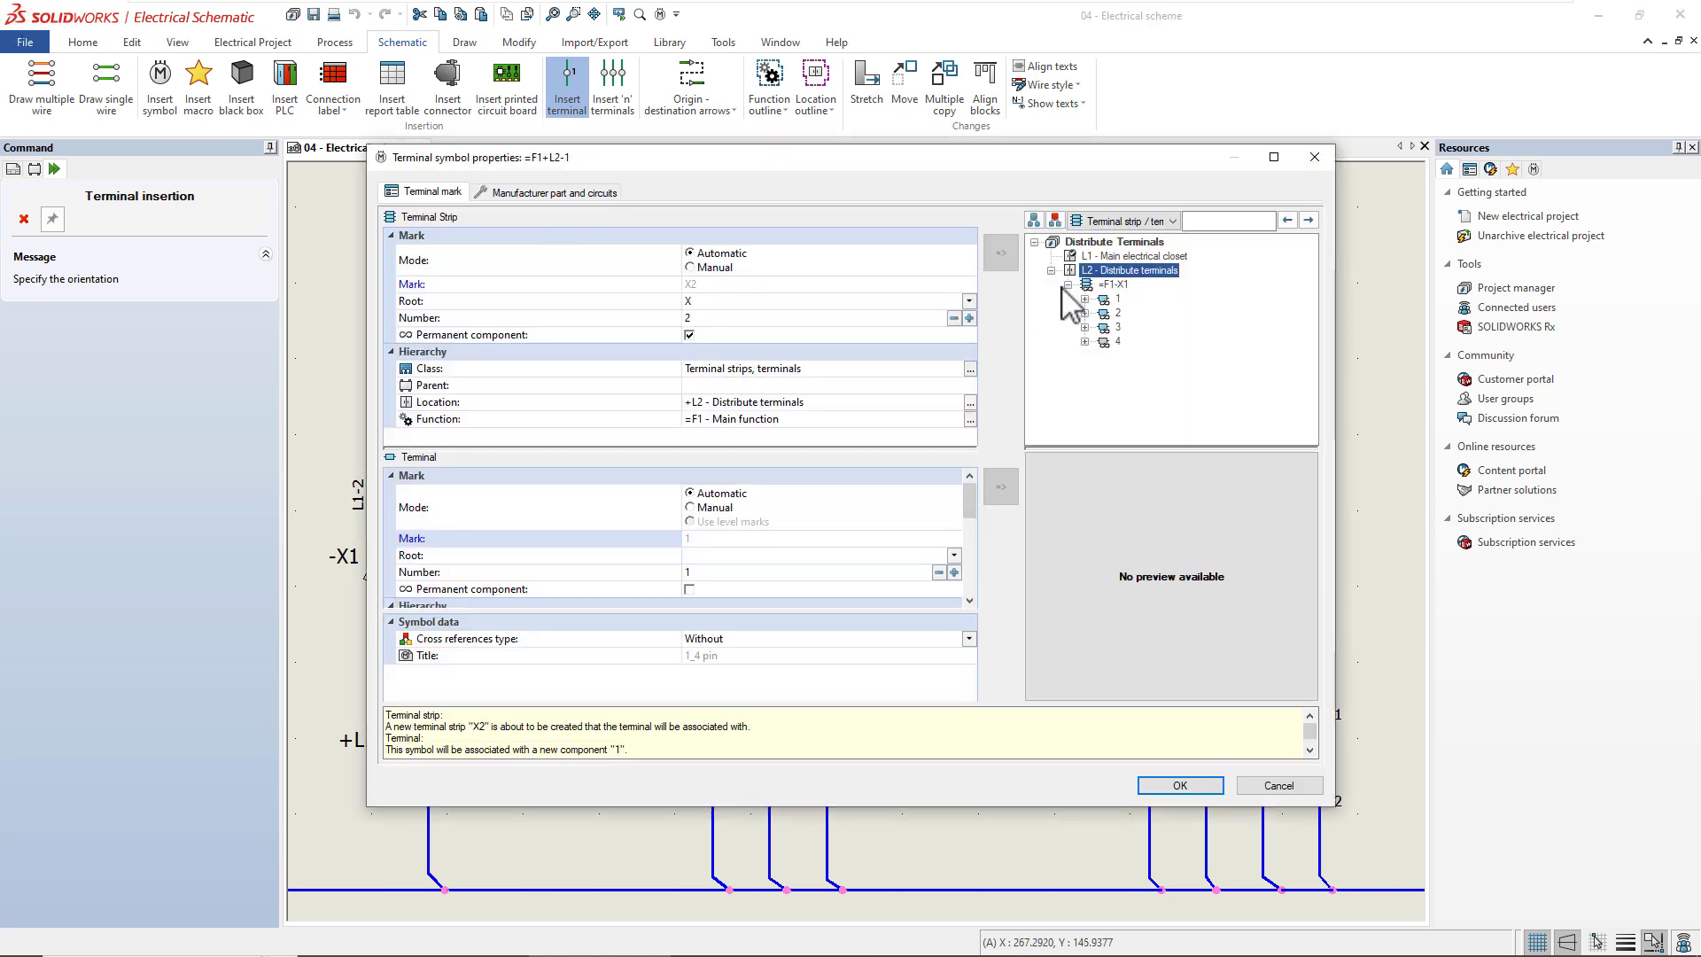
left_click(1084, 340)
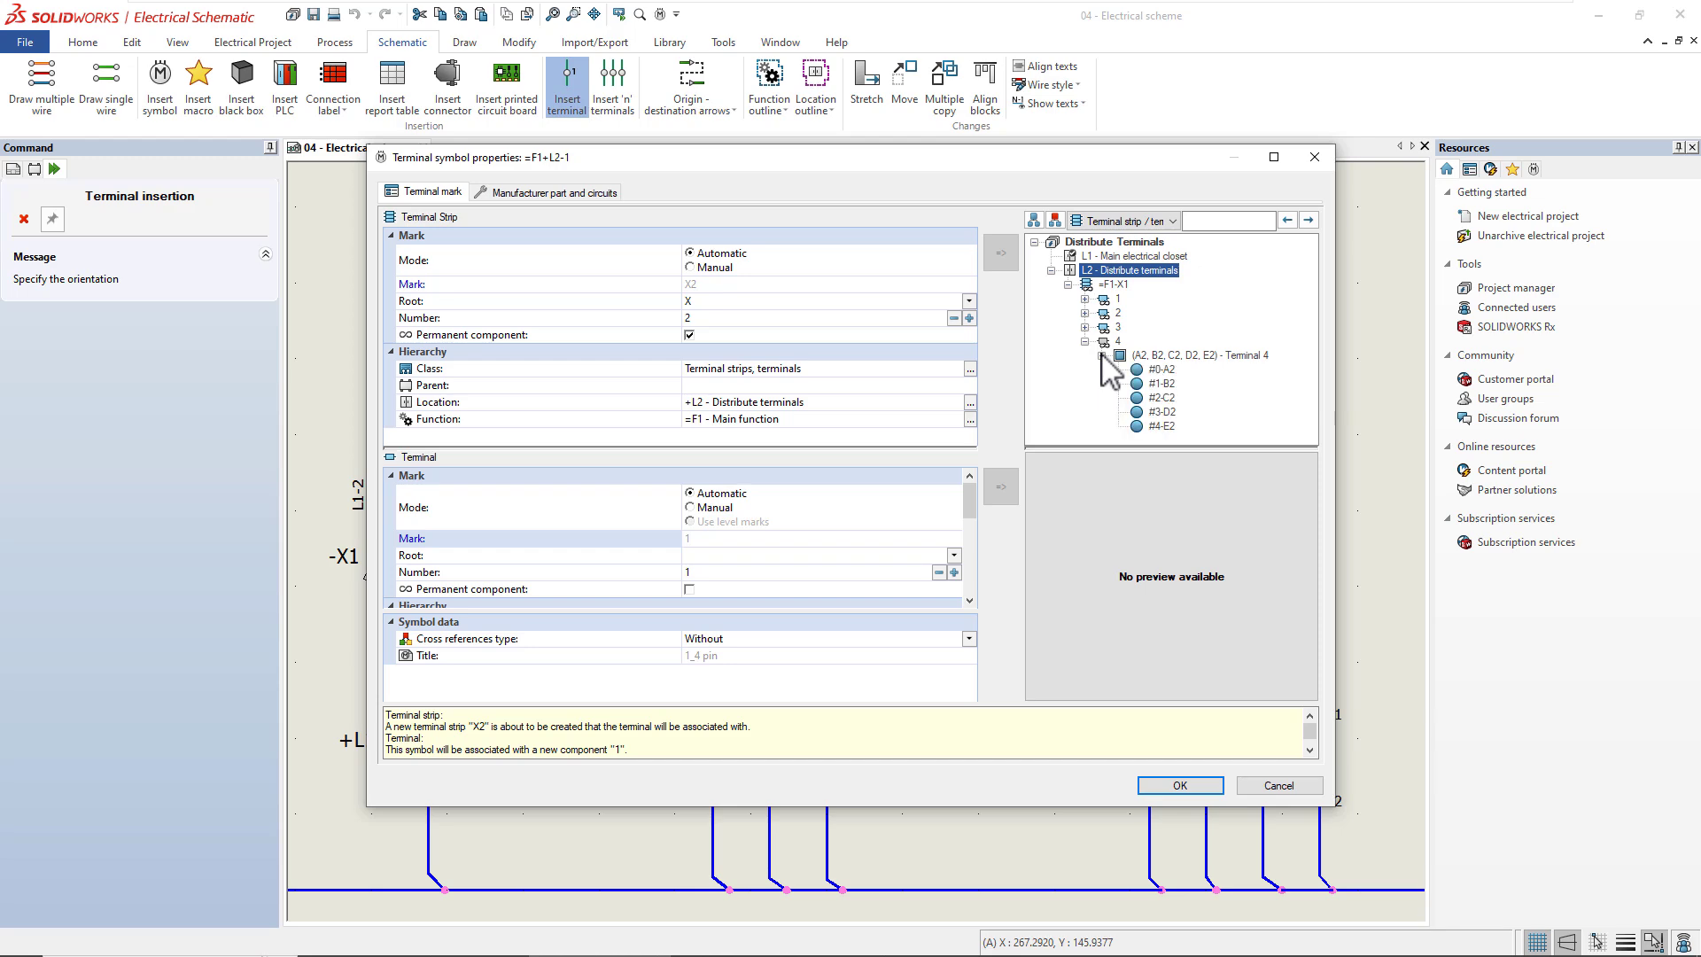
left_click(1161, 382)
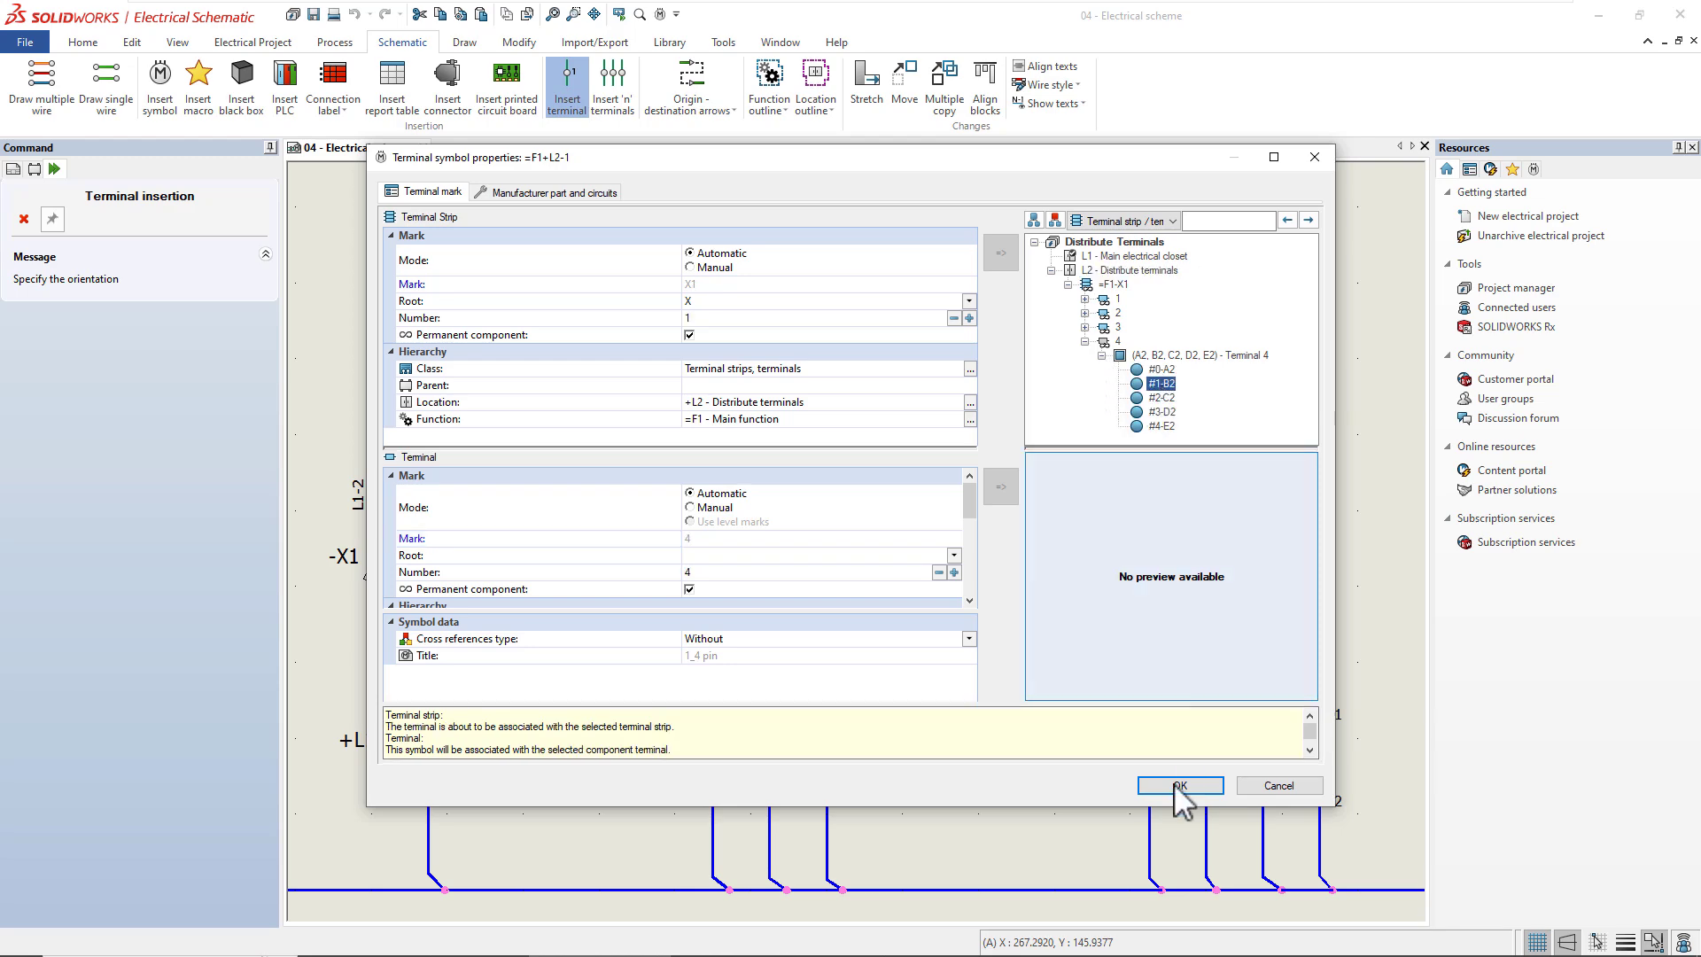
left_click(1180, 784)
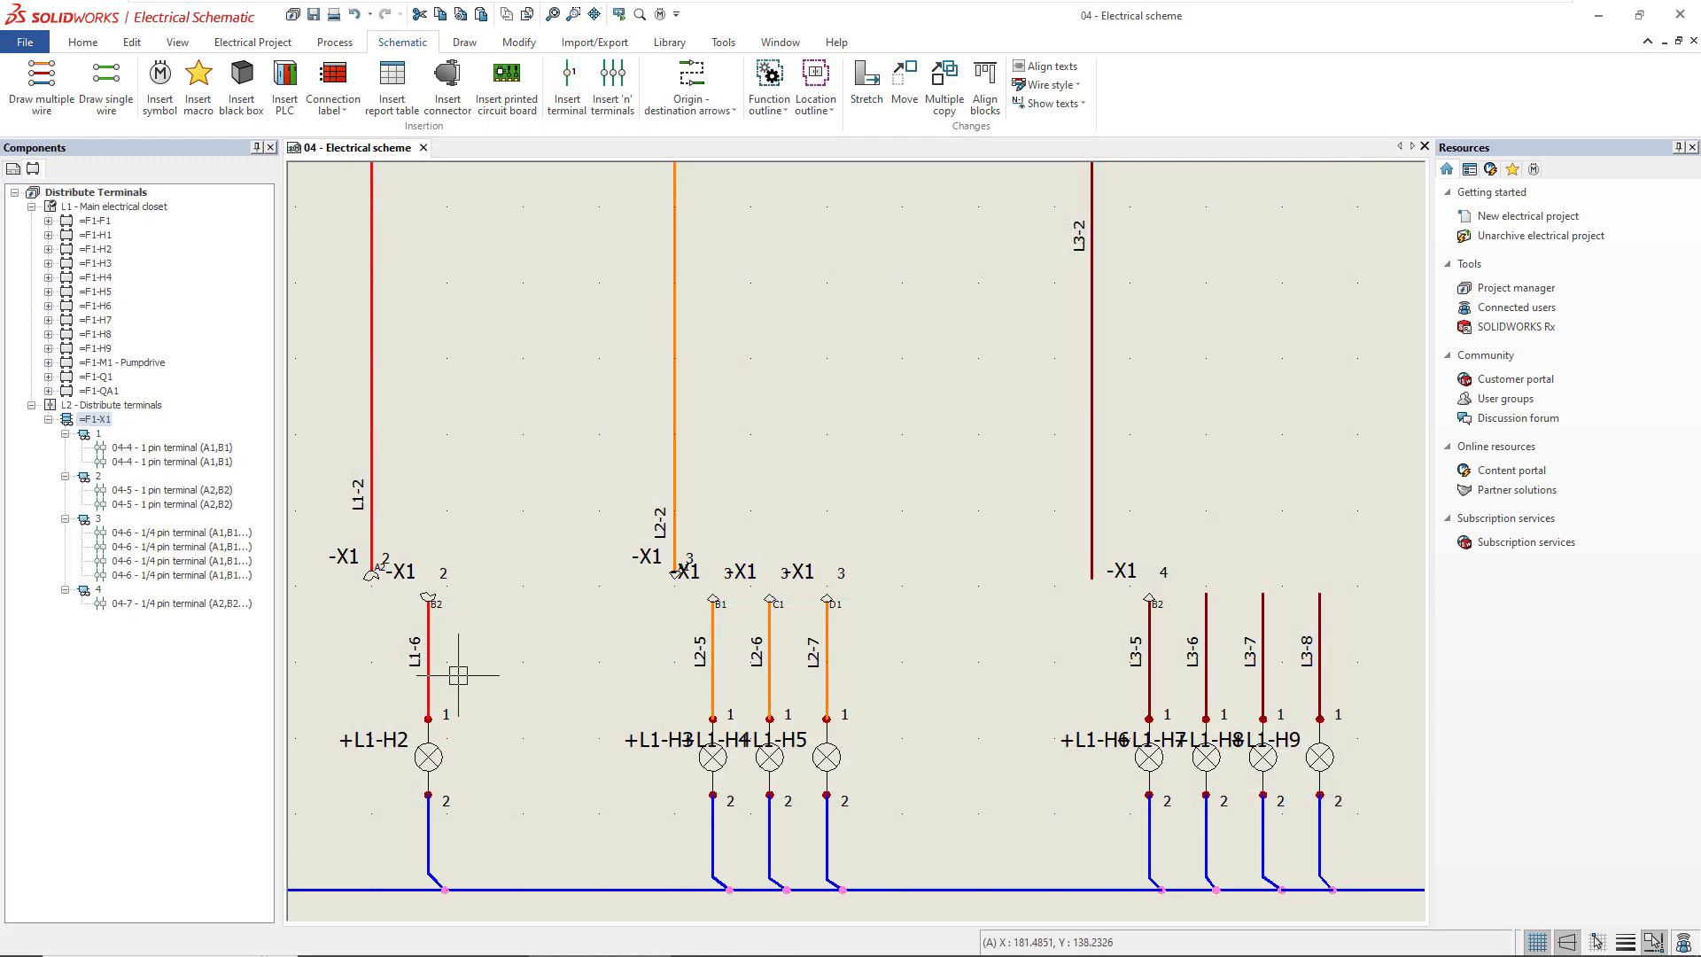
- Verify in terminal 4's Properties that pin B2 is used by the new symbol
right_click(98, 590)
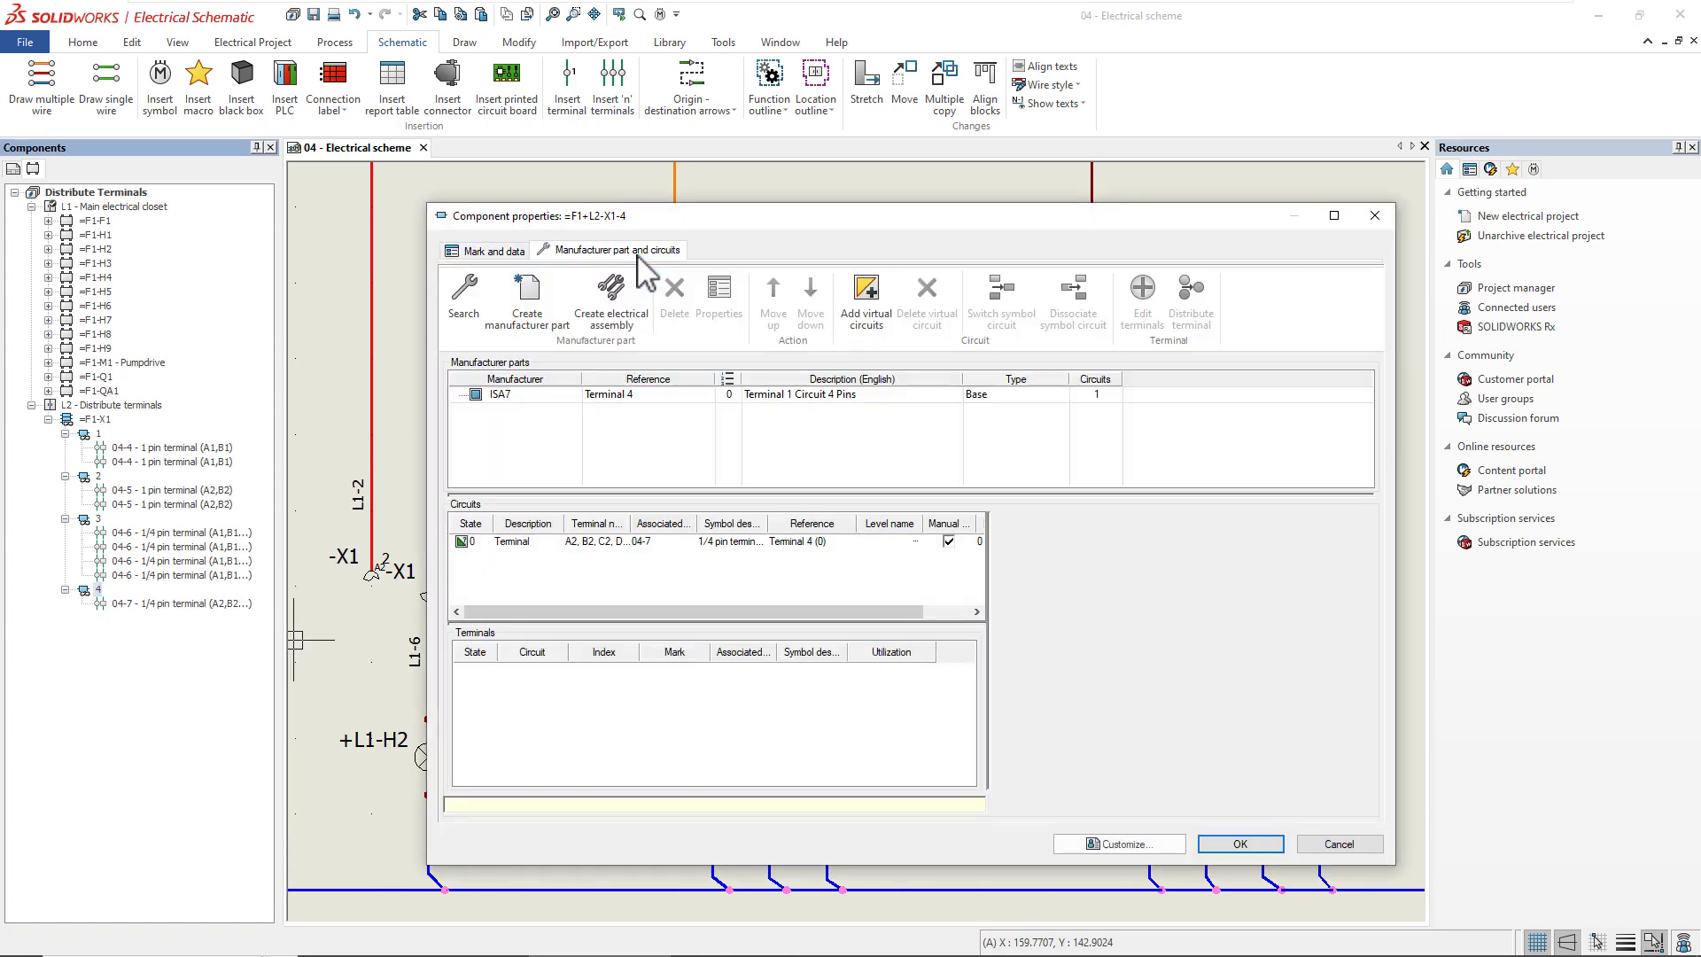
left_click(510, 542)
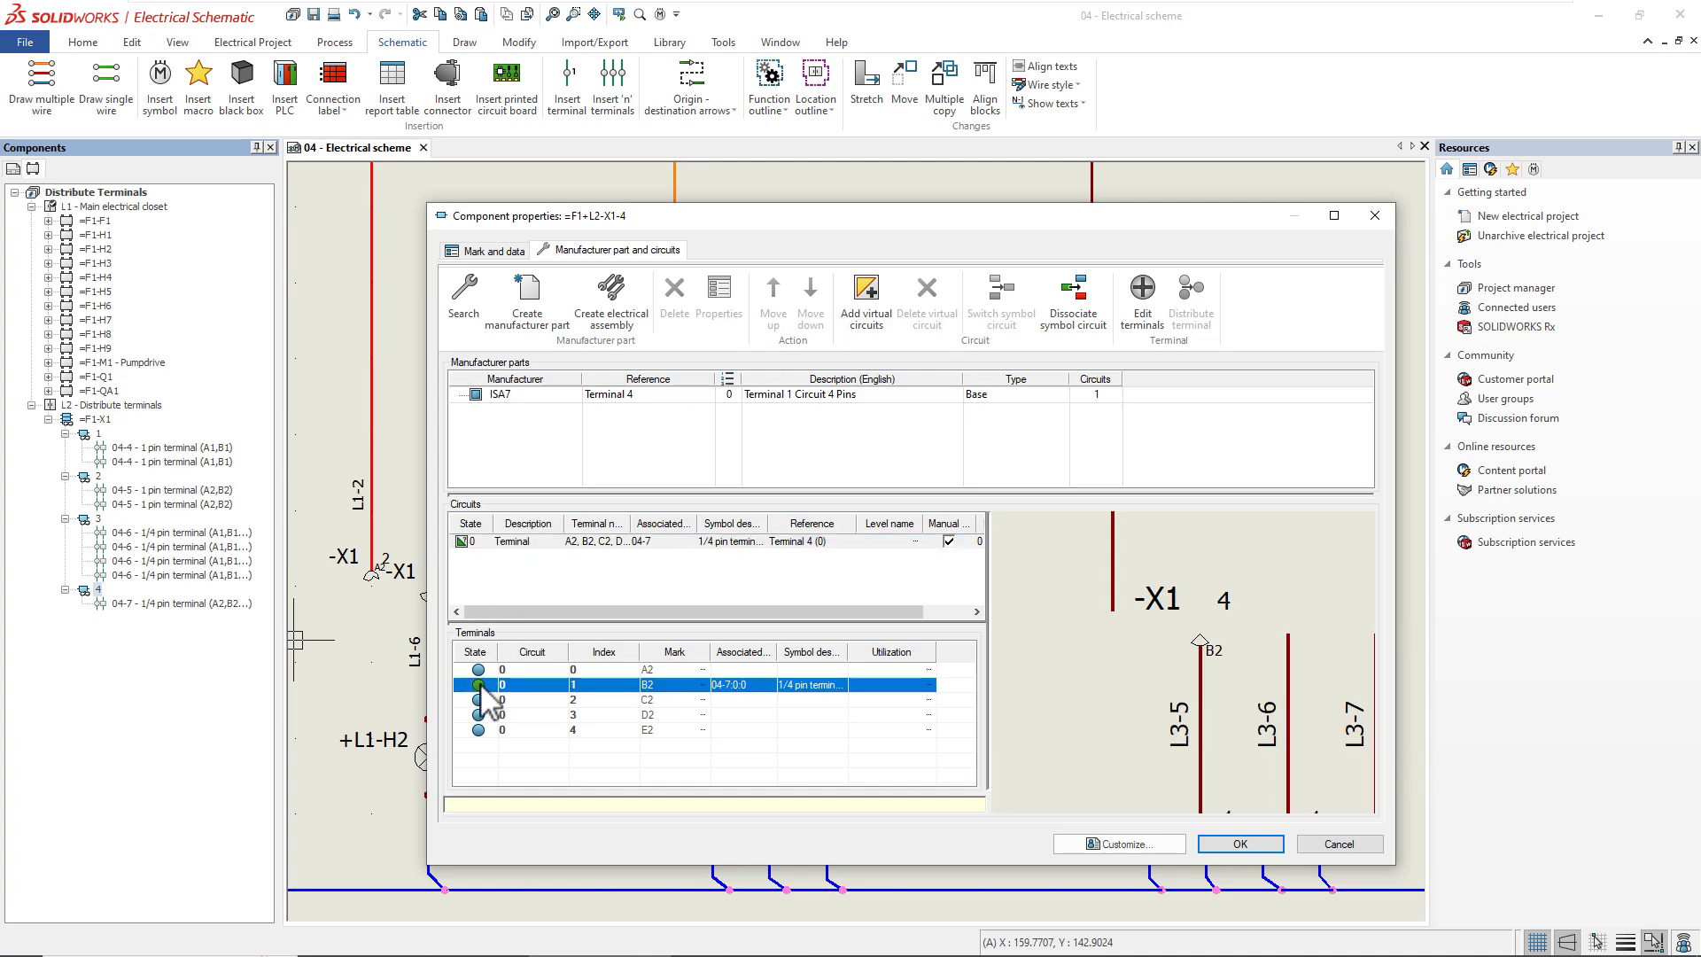
left_click(1240, 843)
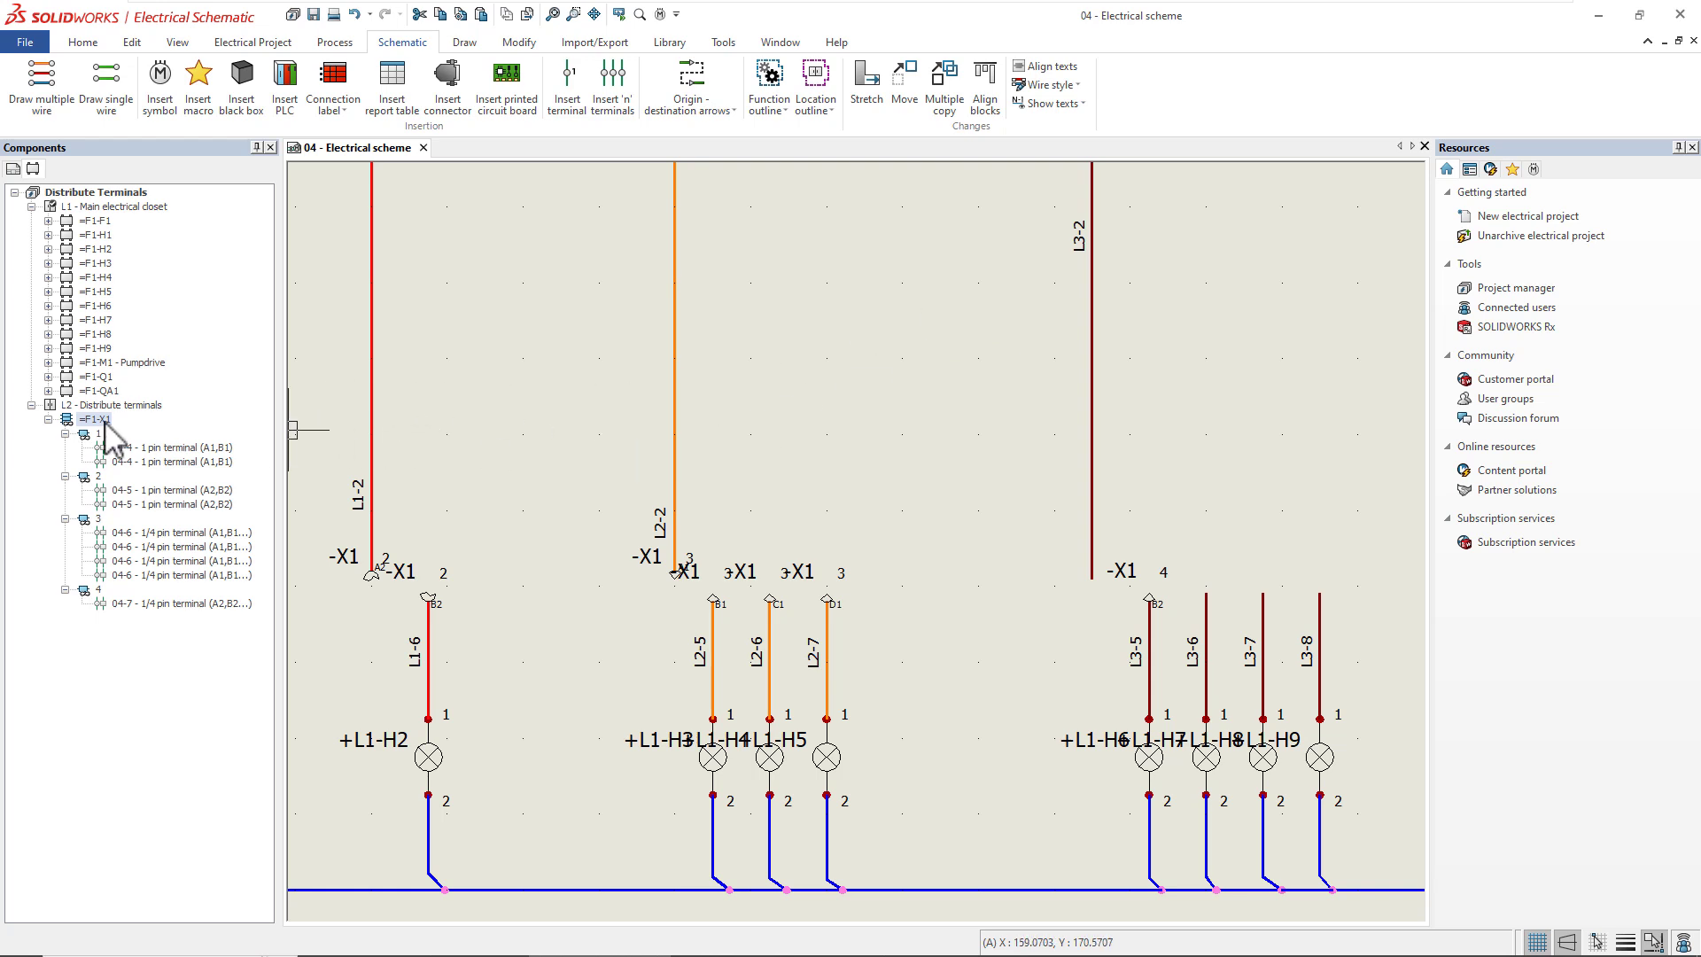
- Set =F1-X1's terminal strip drawing to detail destinations For cables and wires, then close the configuration
right_click(88, 418)
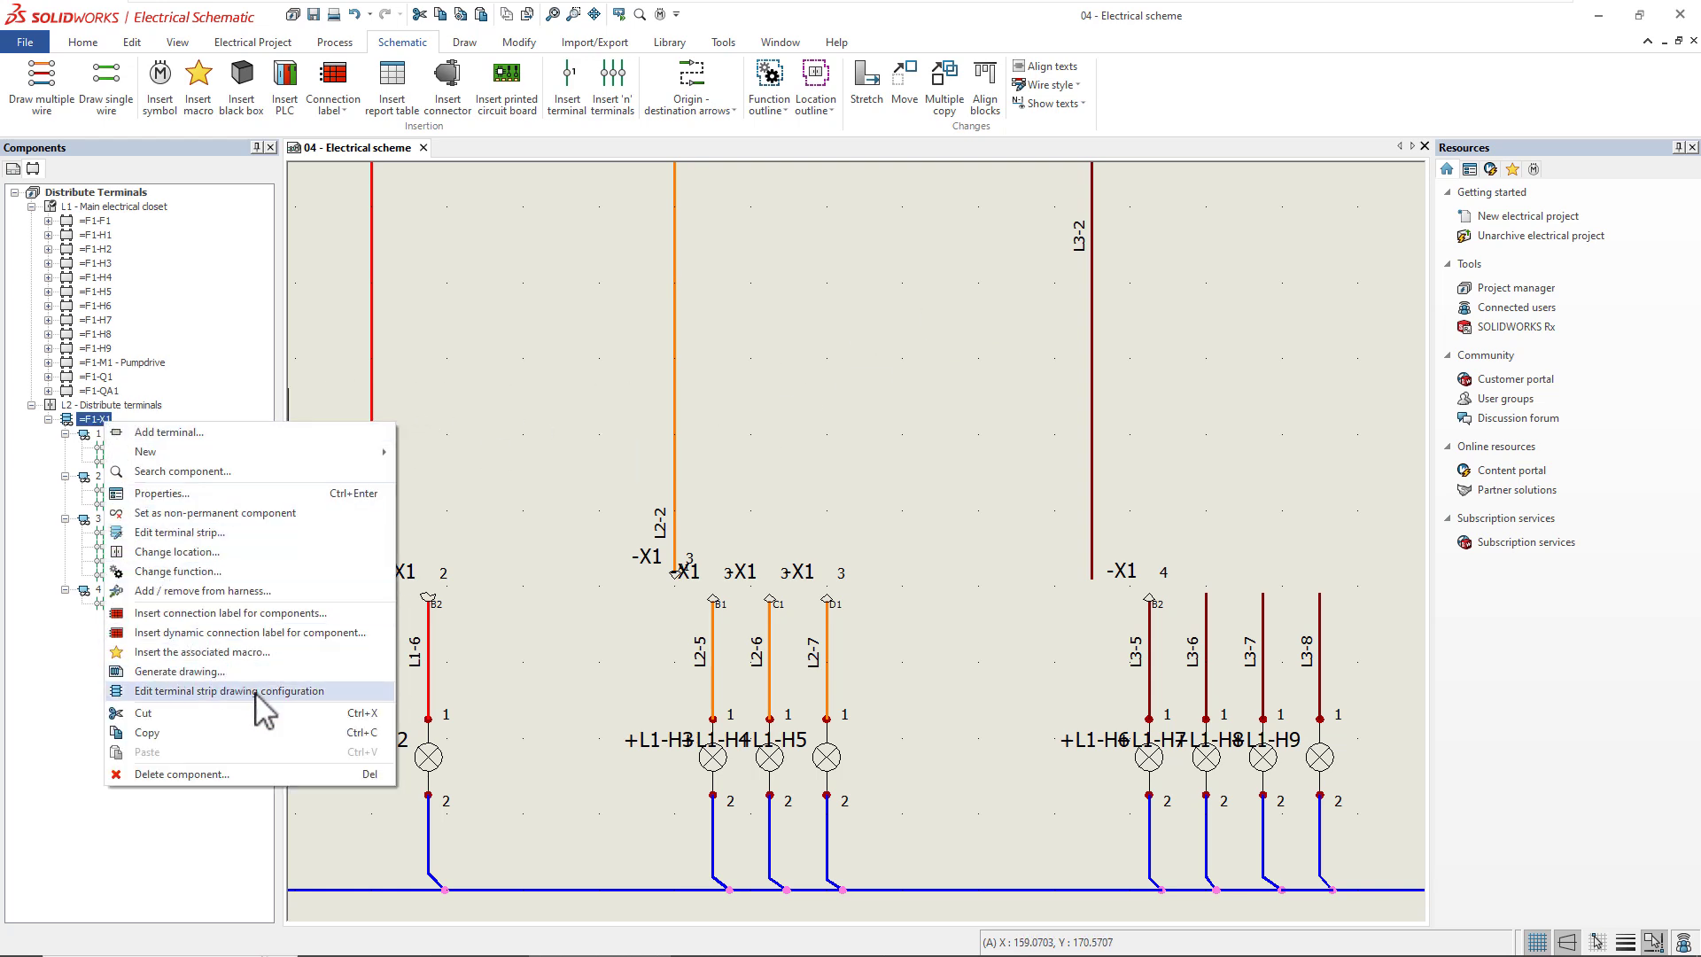
left_click(230, 691)
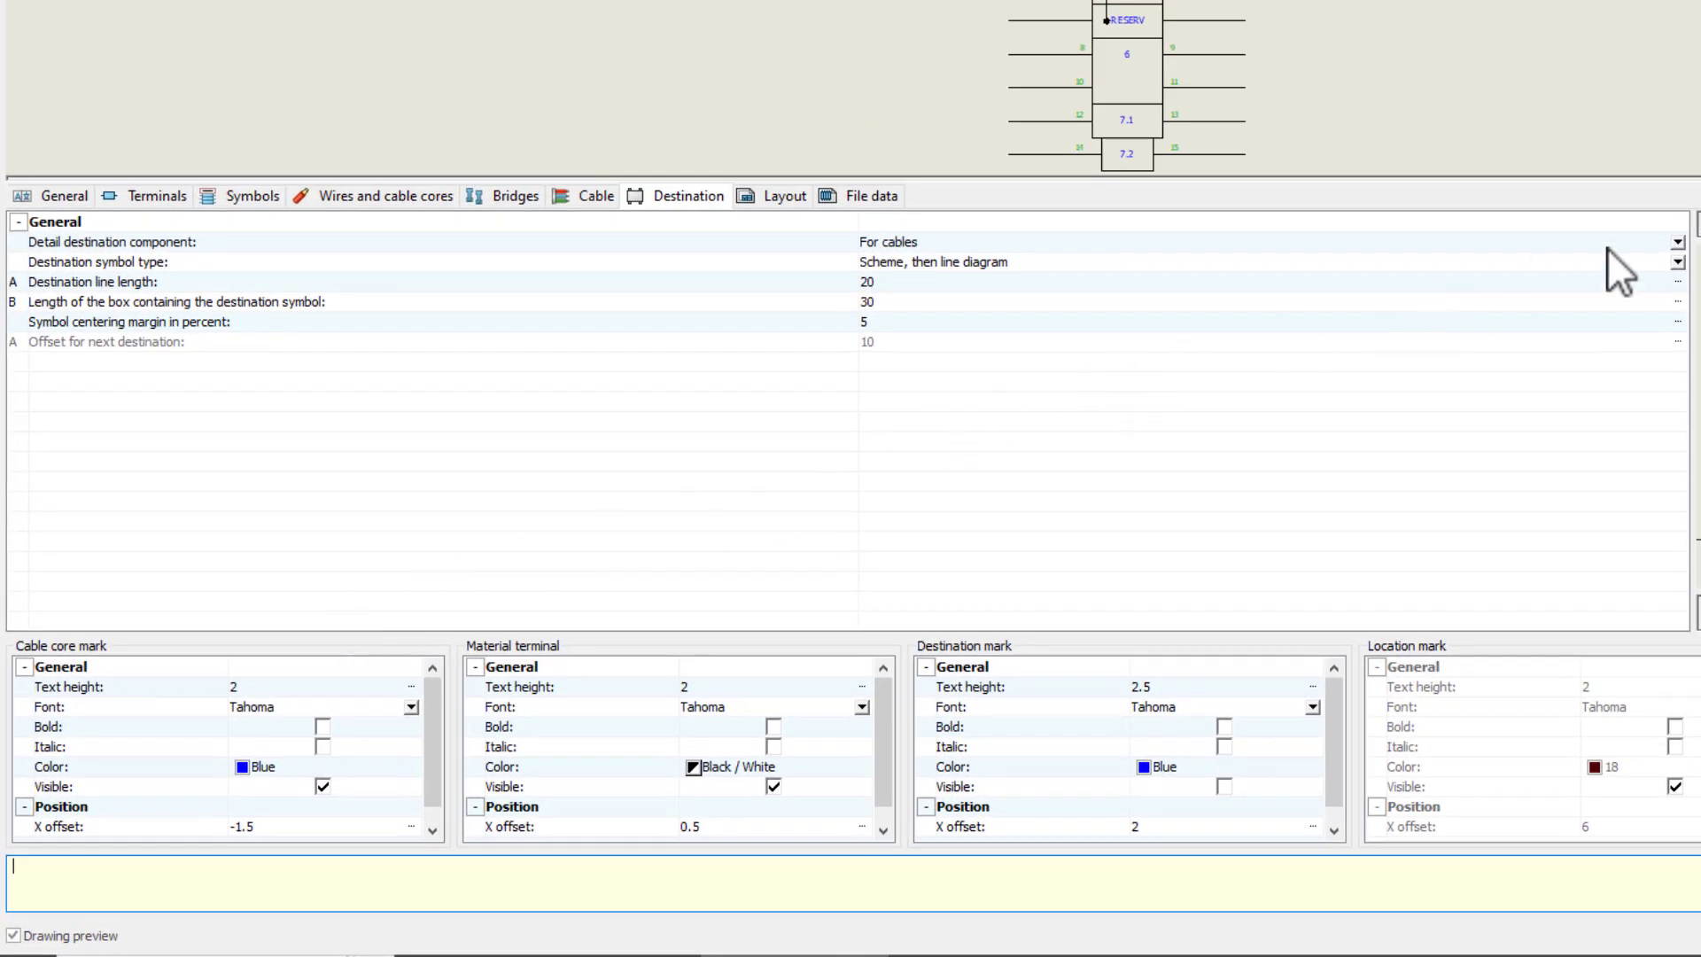
left_click(1676, 246)
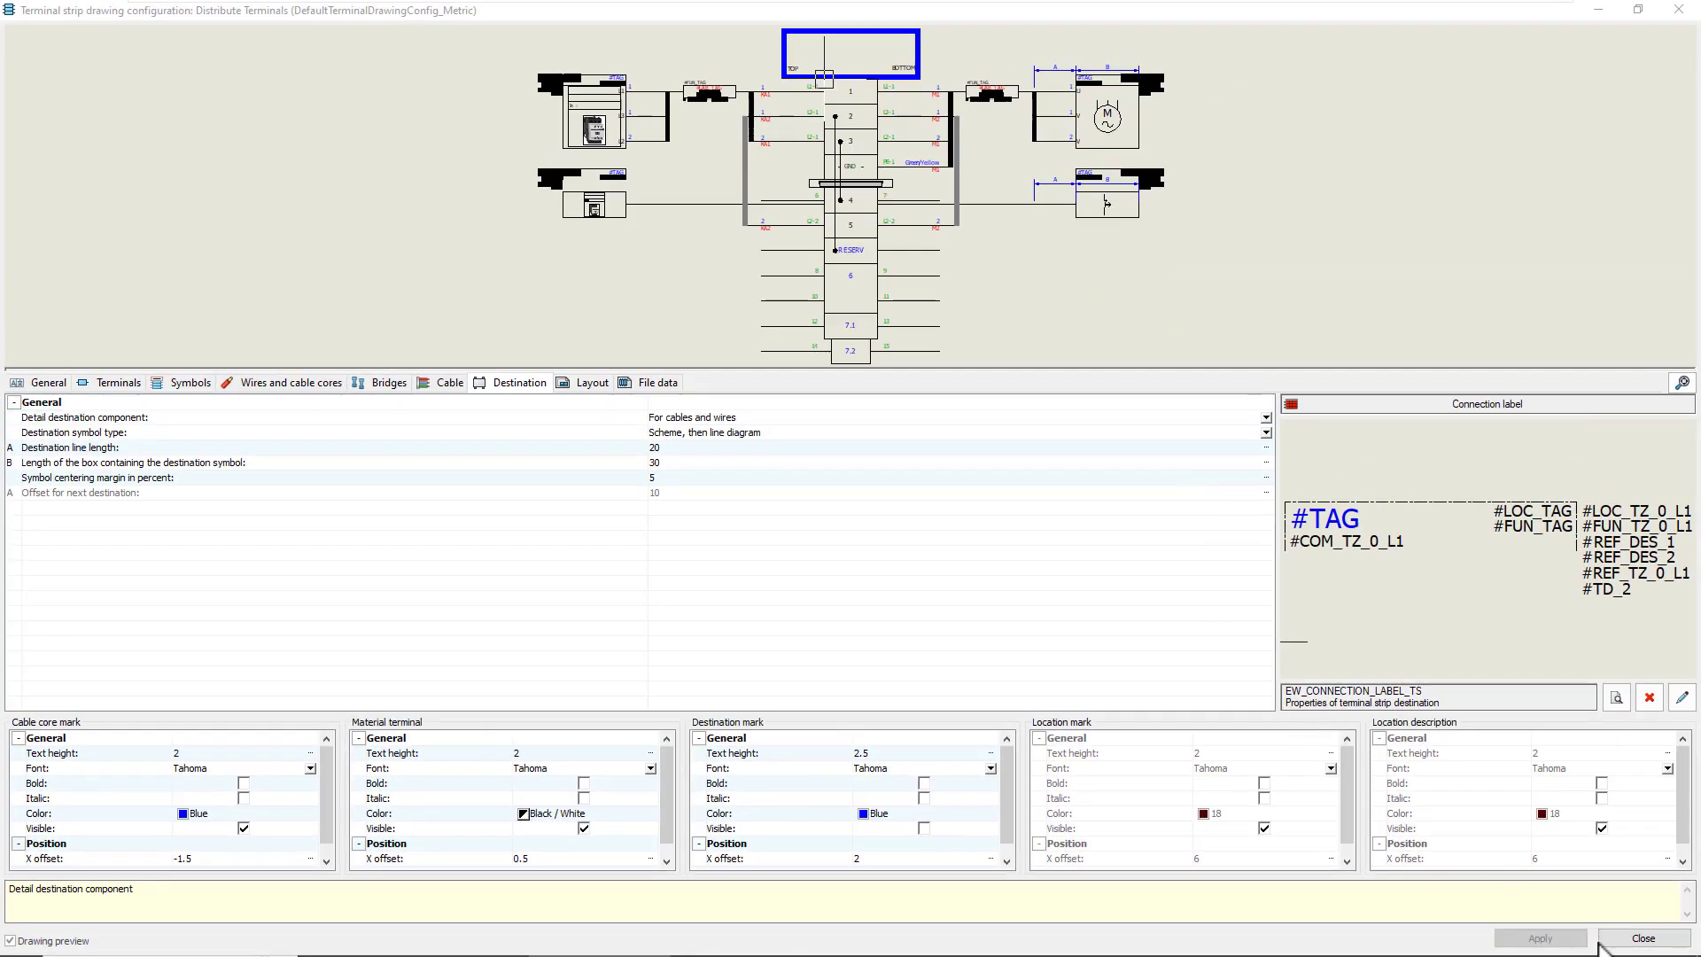
left_click(1639, 939)
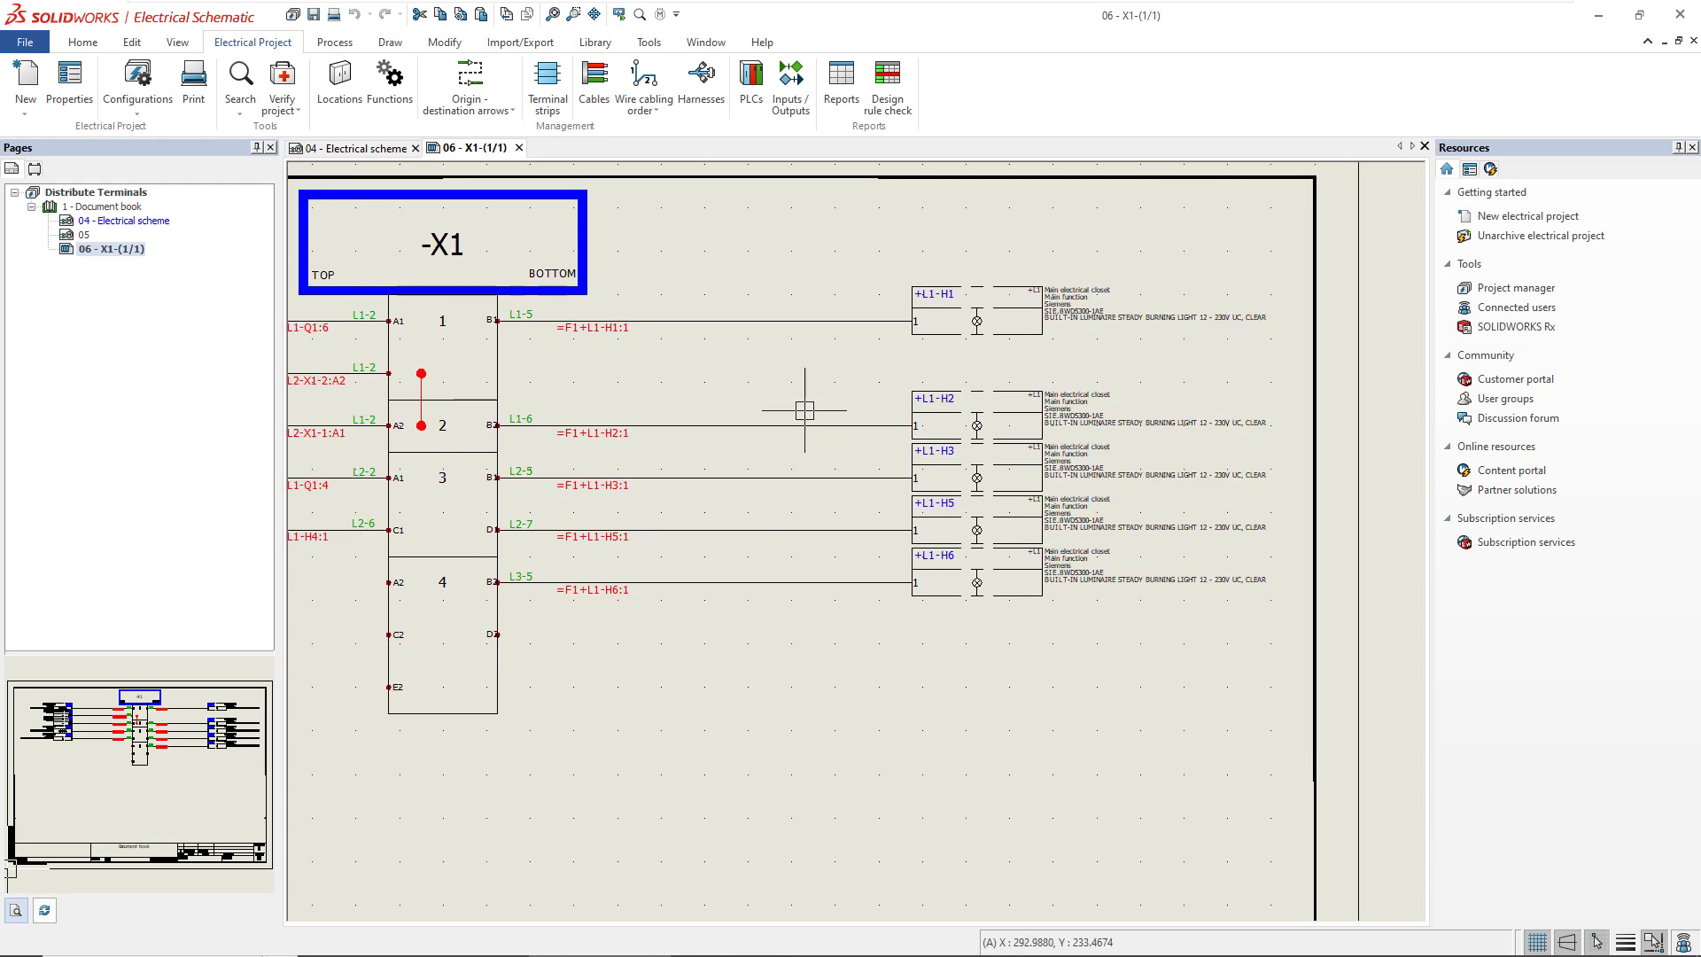
mouse_move(298, 356)
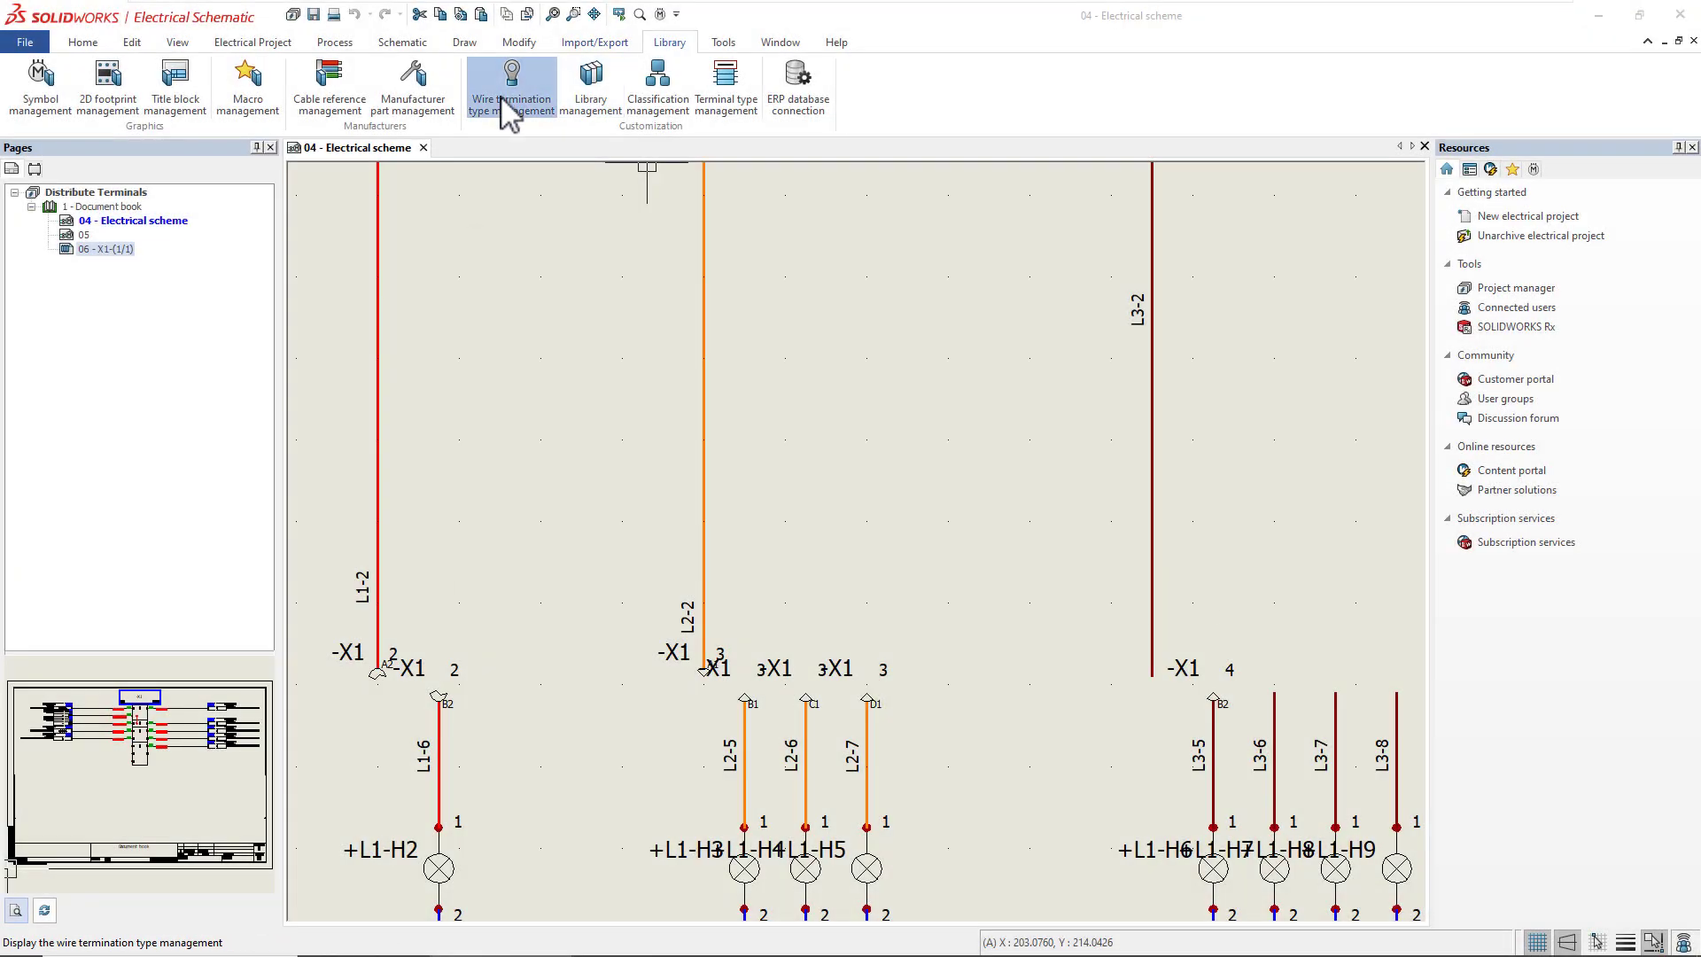
- Enter Crimp Pin Tin as User data 1 of the EW_WT_PIN wire termination type
left_click(510, 76)
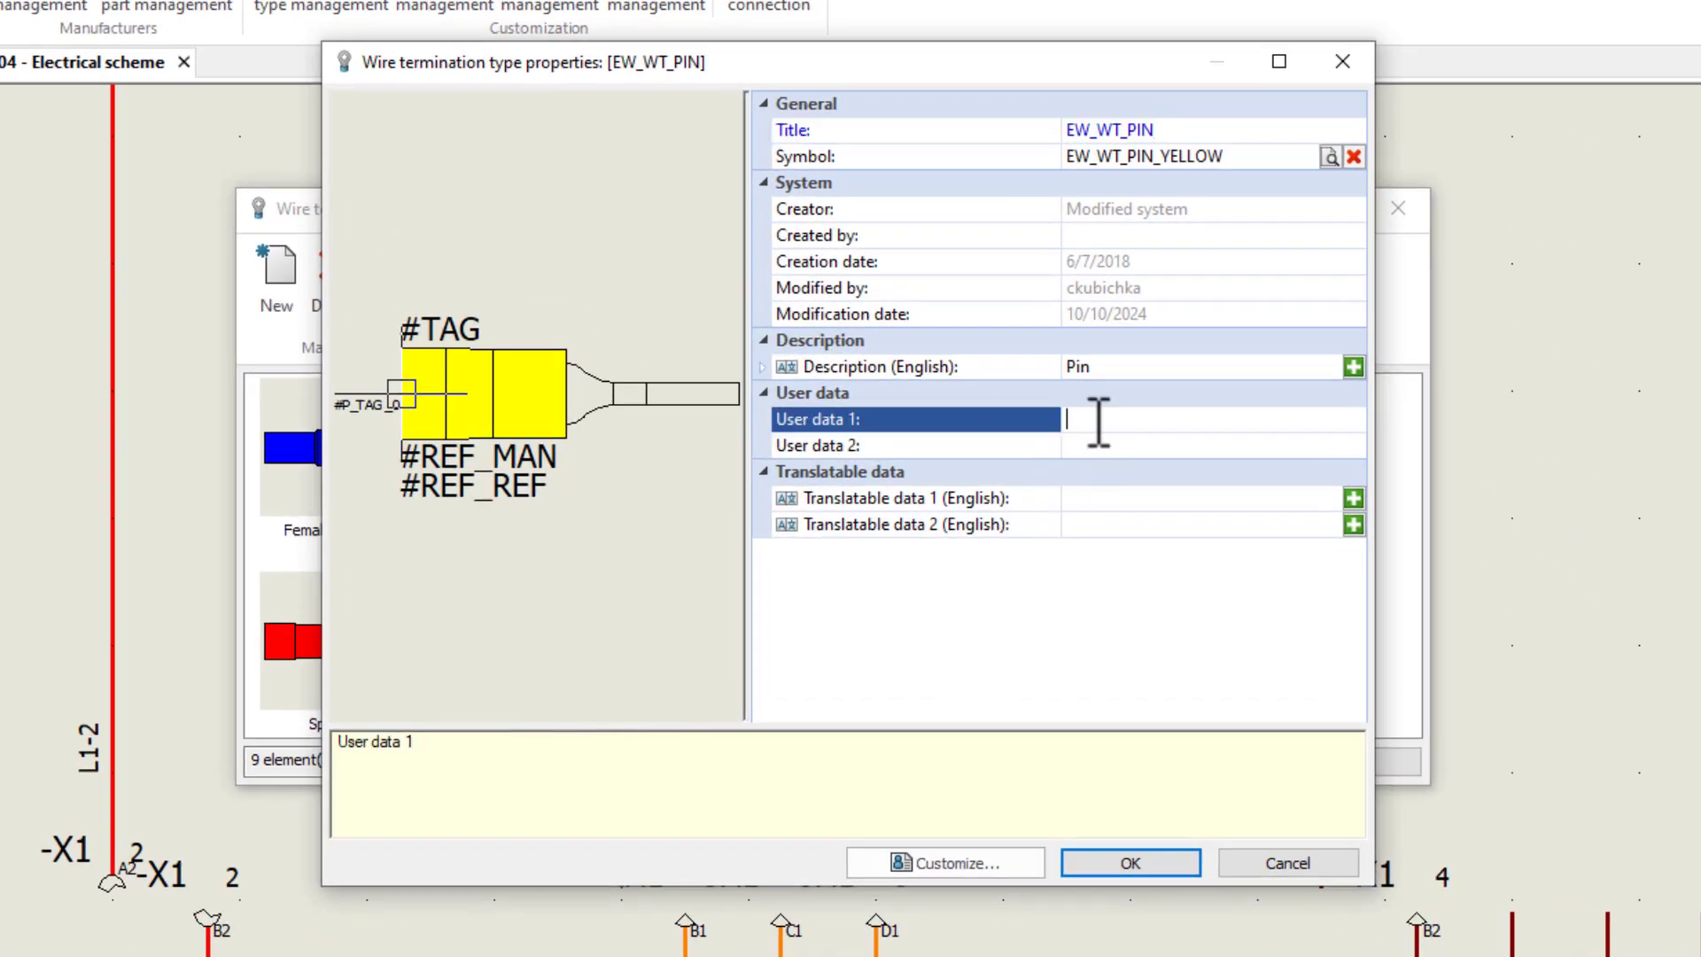
type("Crimp P")
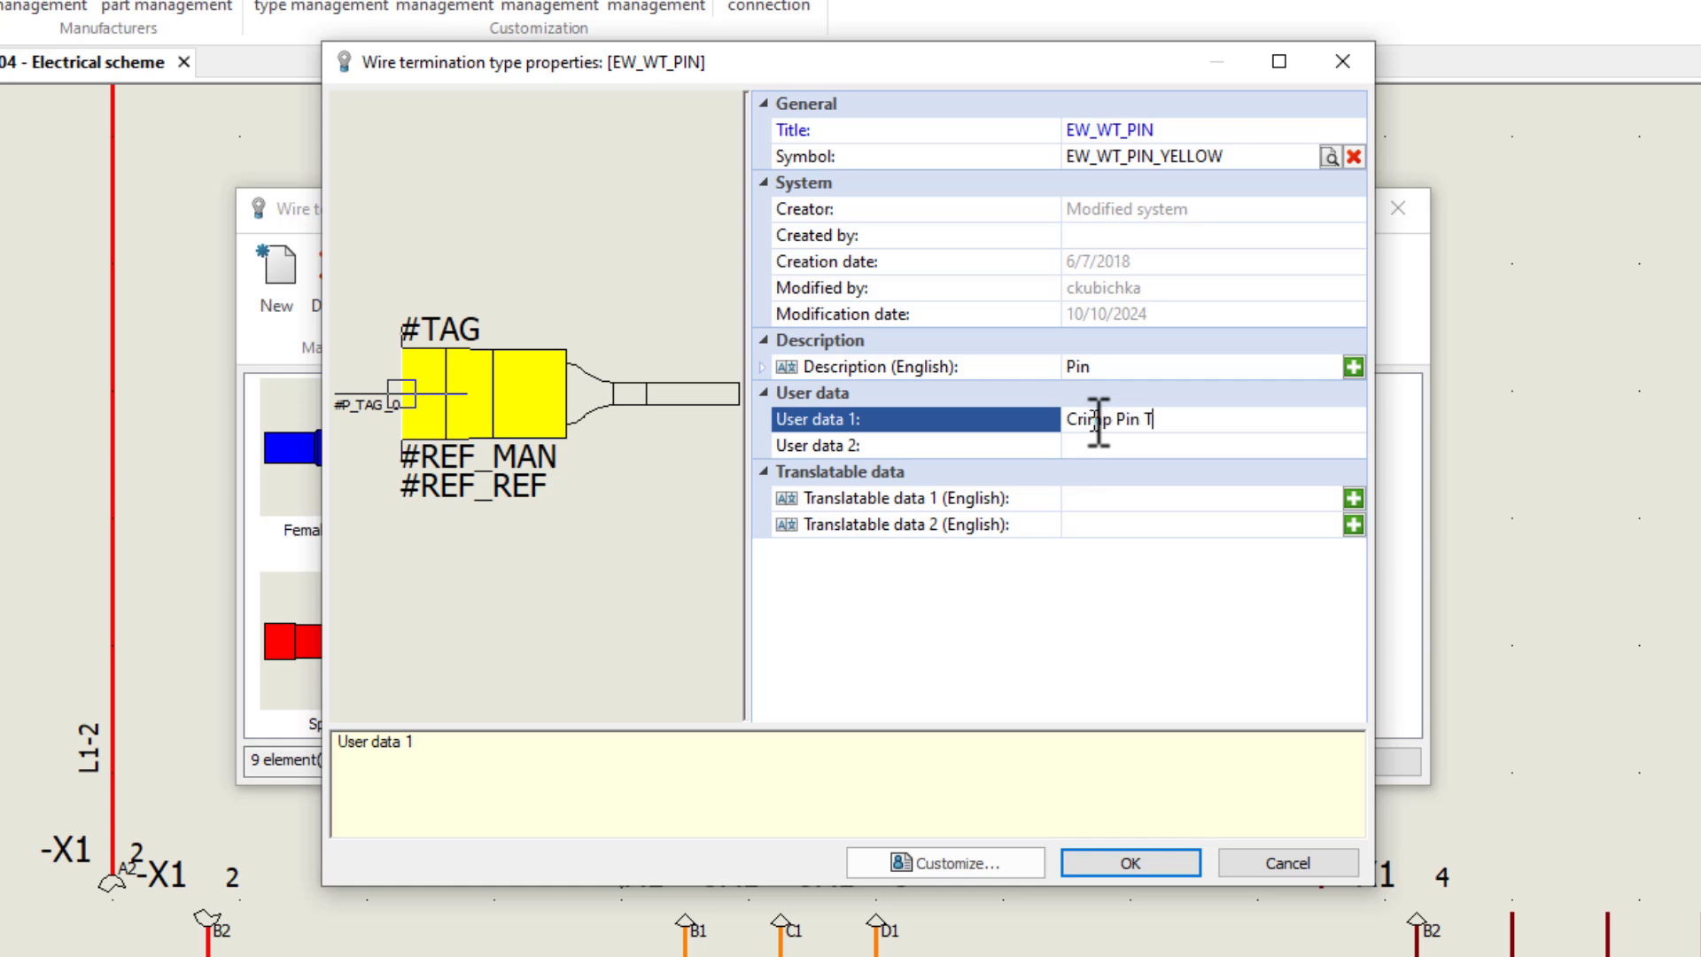
type("in")
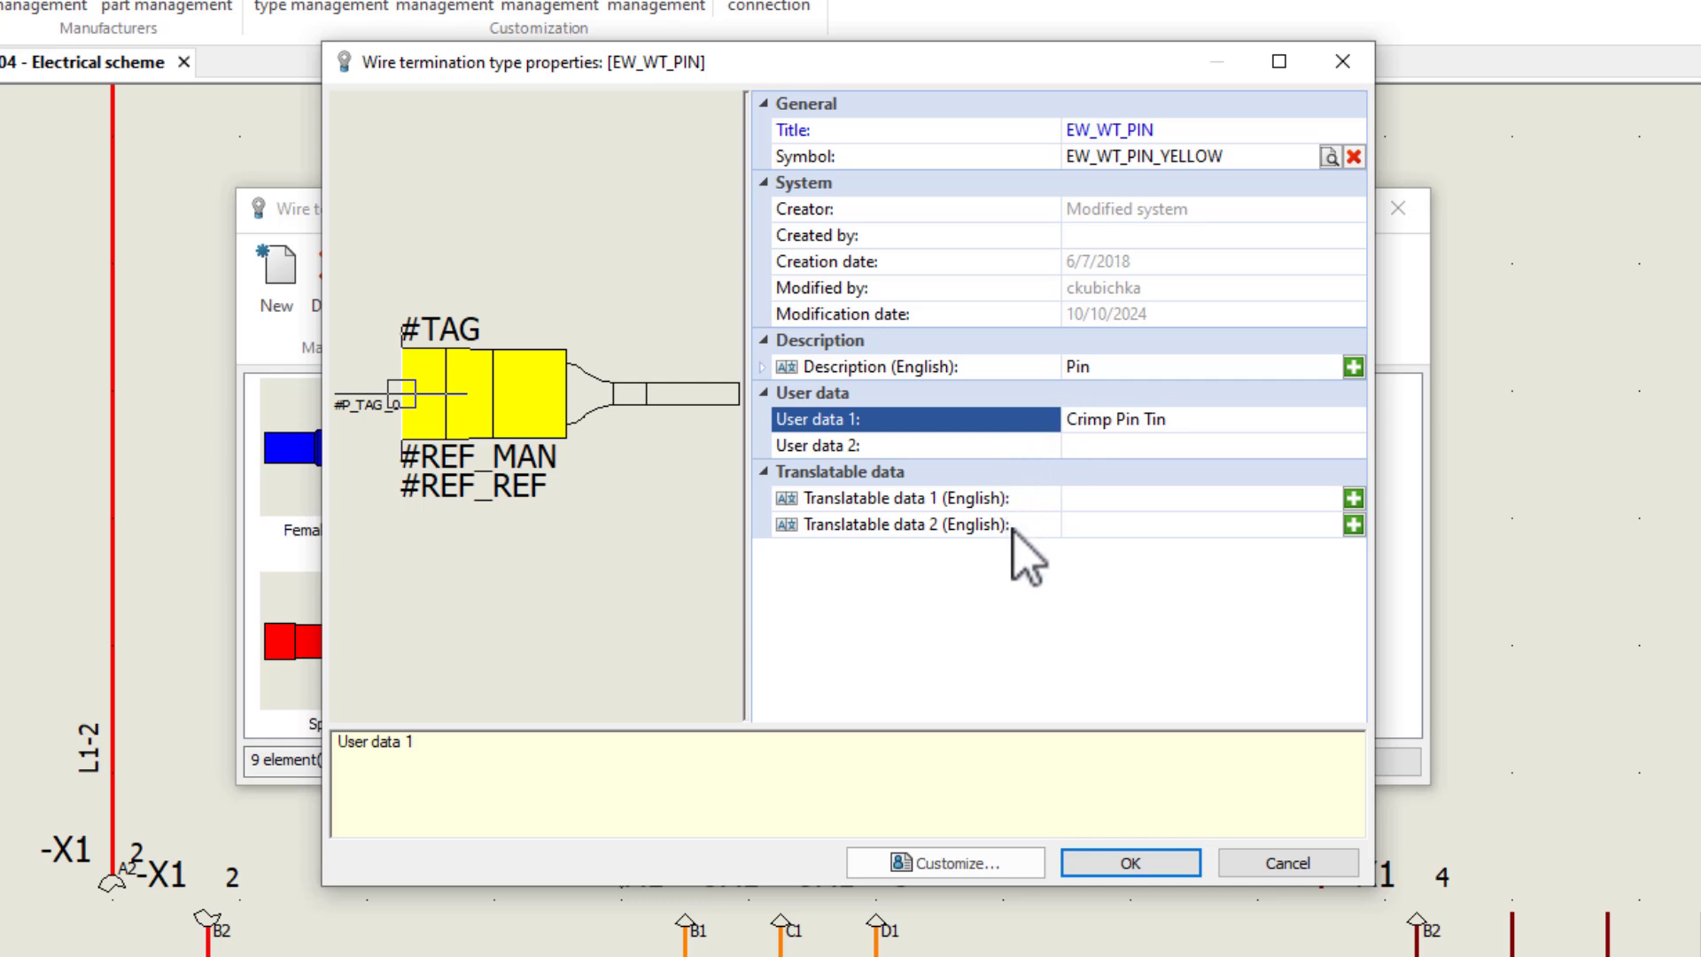
left_click(912, 525)
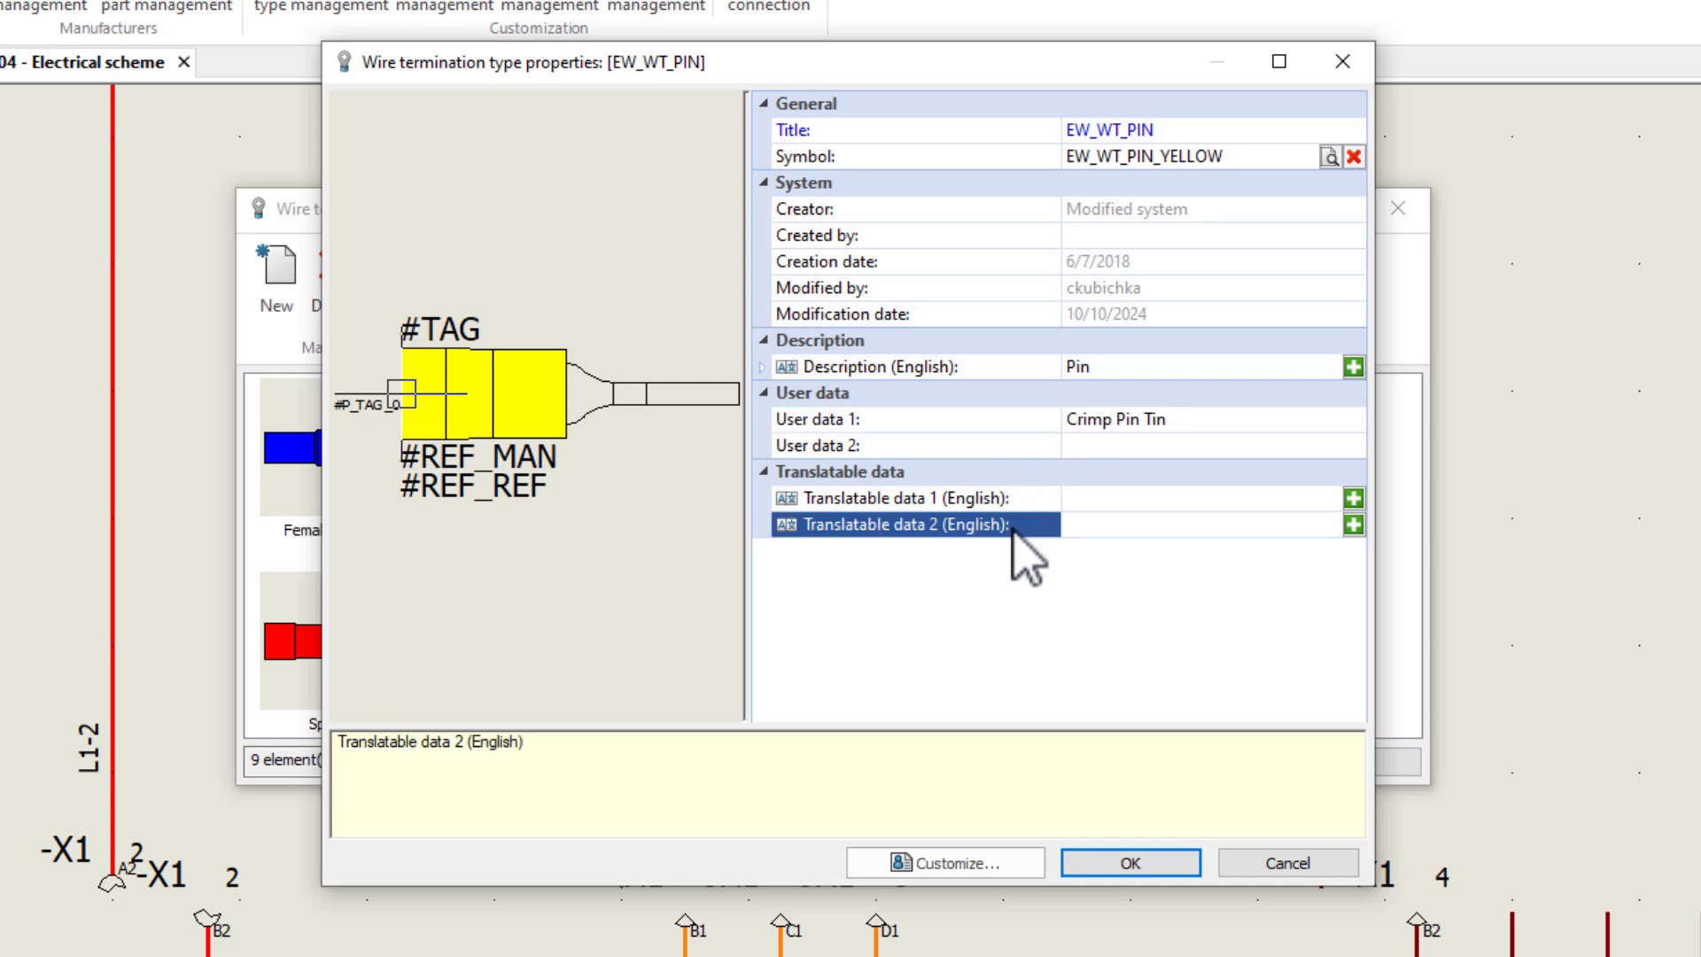